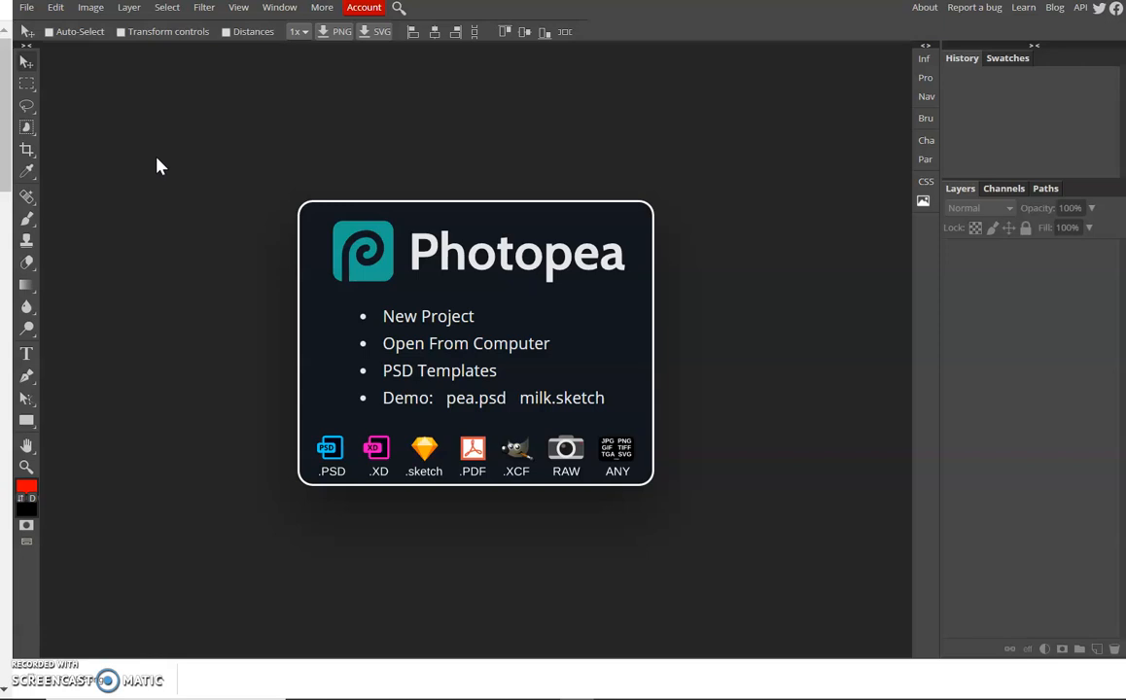
{"action": "mouse_move", "coordinate": [418, 155]}
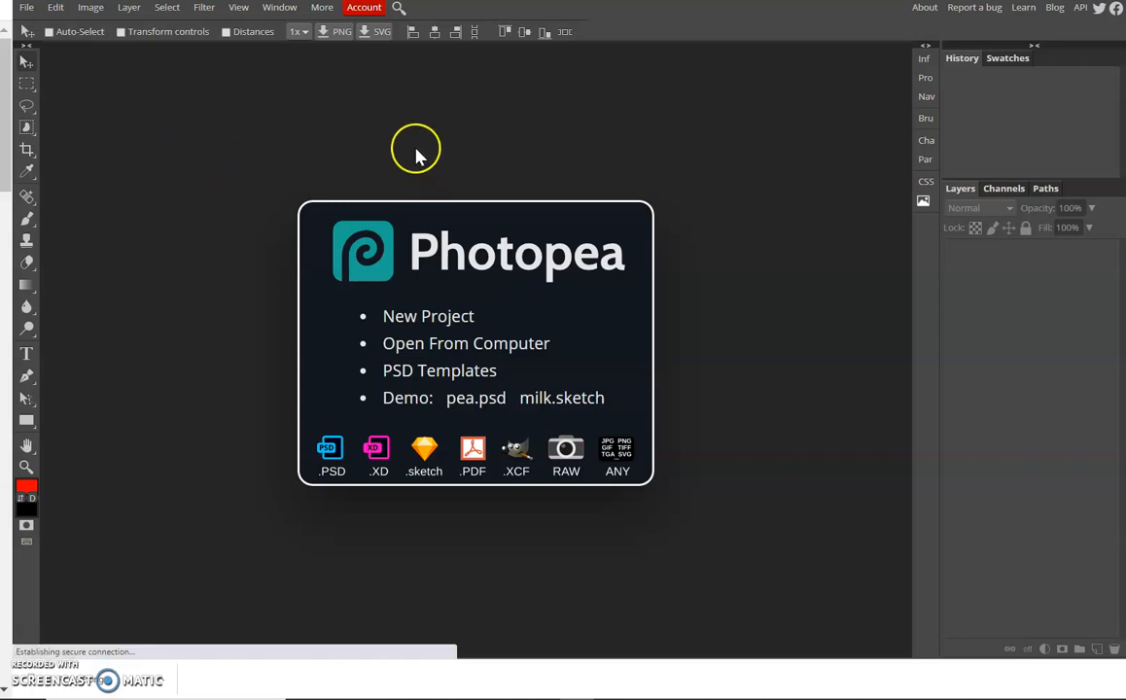
{"action": "mouse_move", "coordinate": [27, 11]}
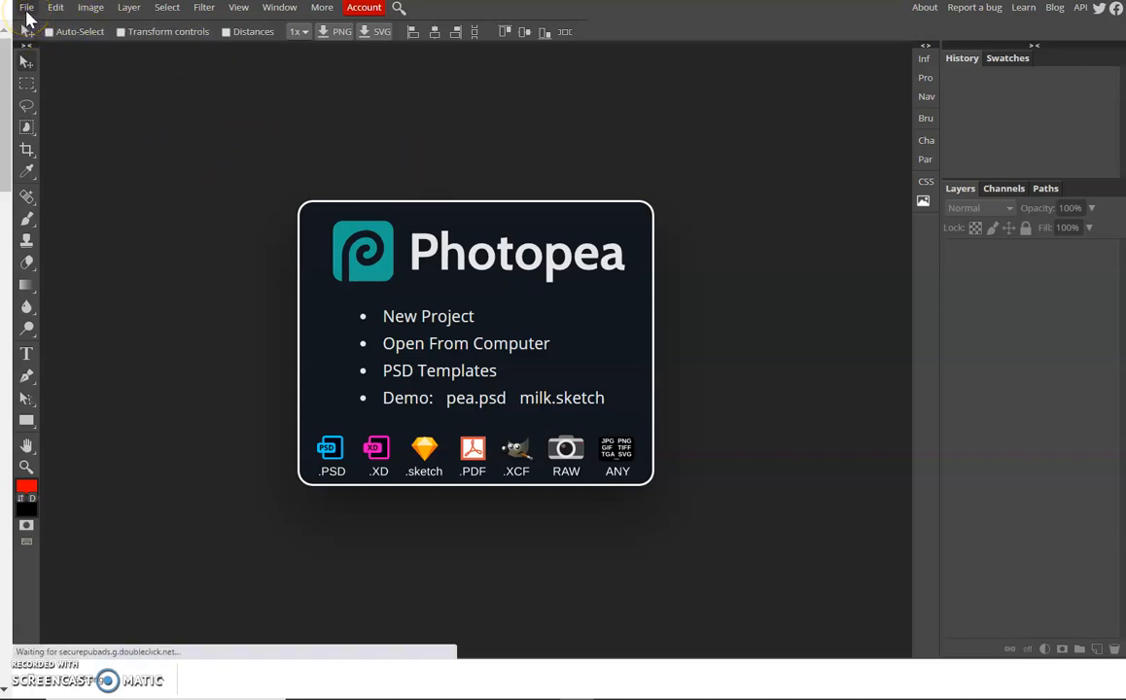
Show the File menu from the Photopea start screen
{"action": "left_click", "coordinate": [27, 8]}
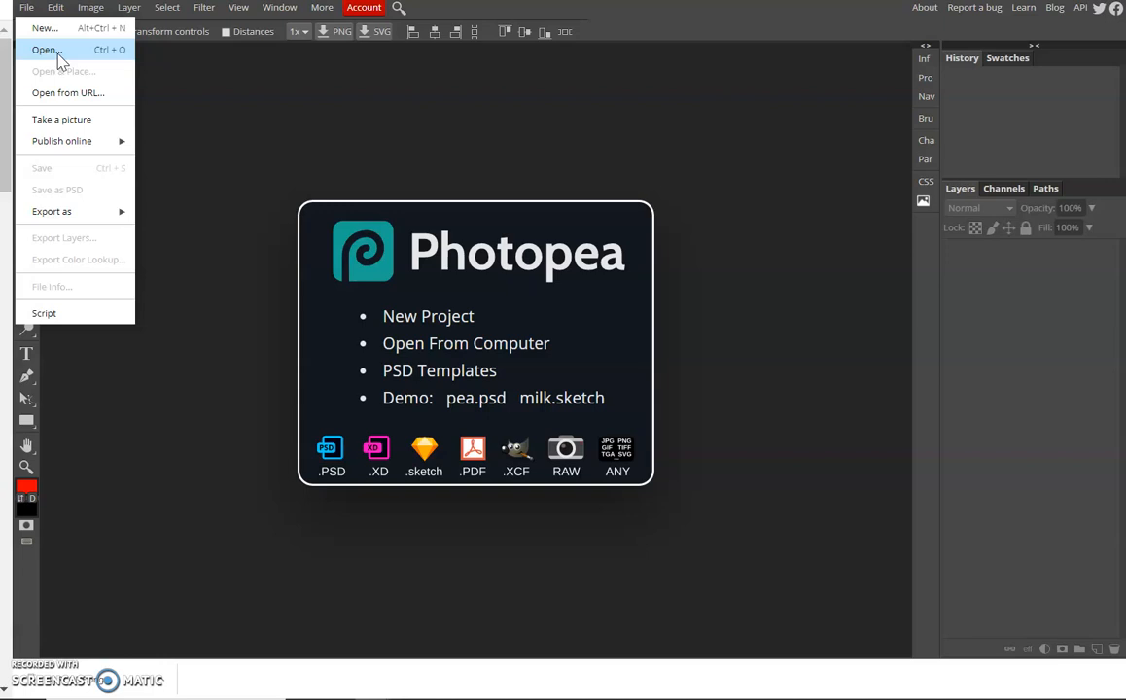
{"action": "mouse_move", "coordinate": [45, 27]}
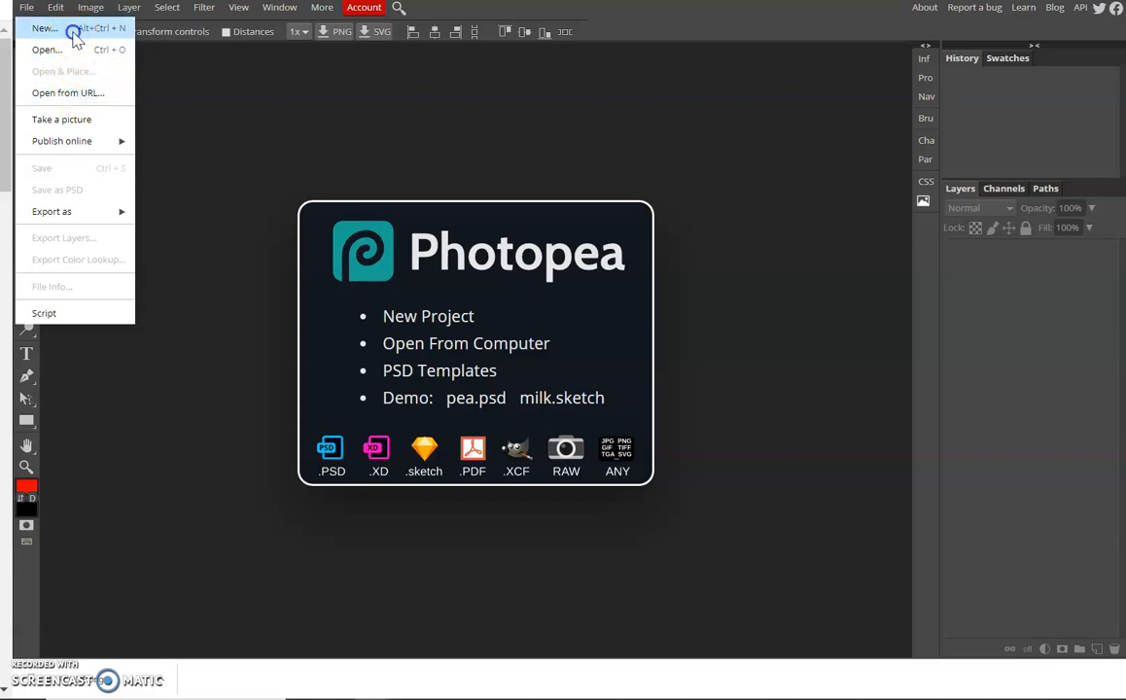
Start a new project from the Print presets using the Letter page size
{"action": "left_click", "coordinate": [43, 27]}
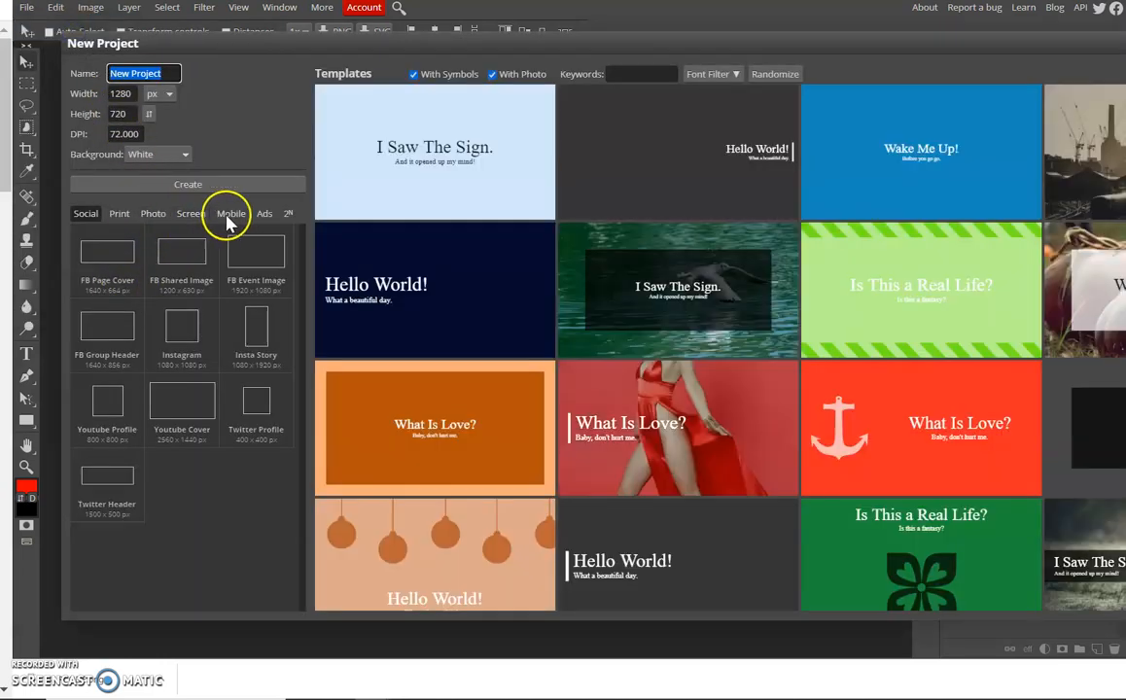
{"action": "left_click", "coordinate": [118, 212]}
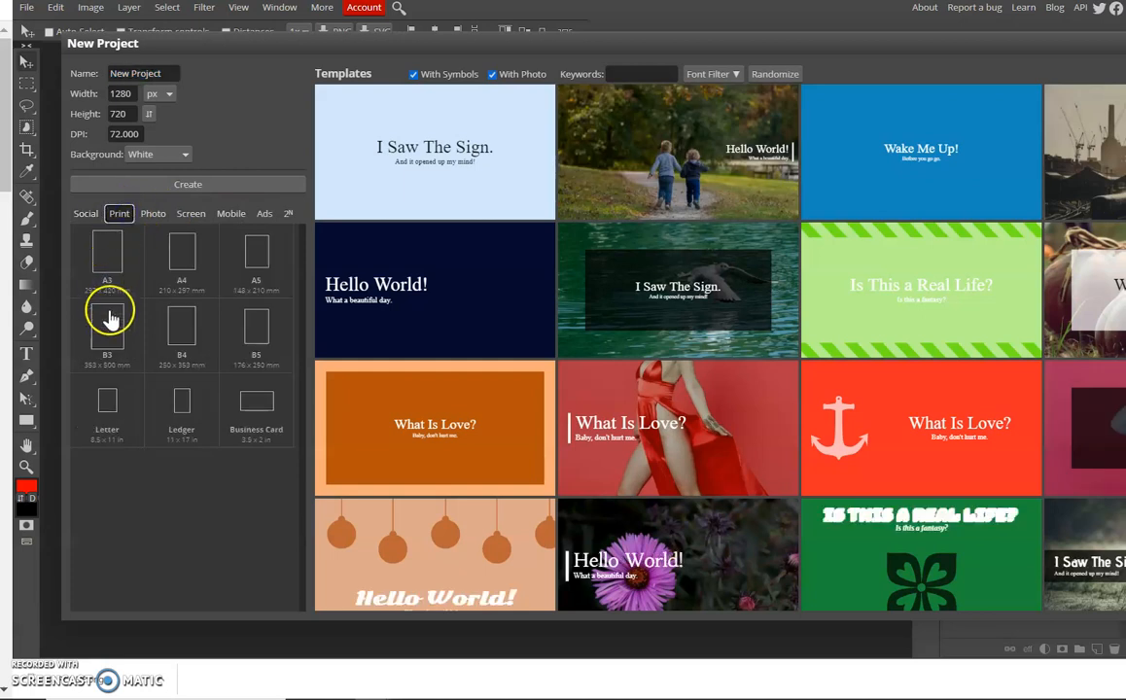
{"action": "left_click", "coordinate": [107, 408]}
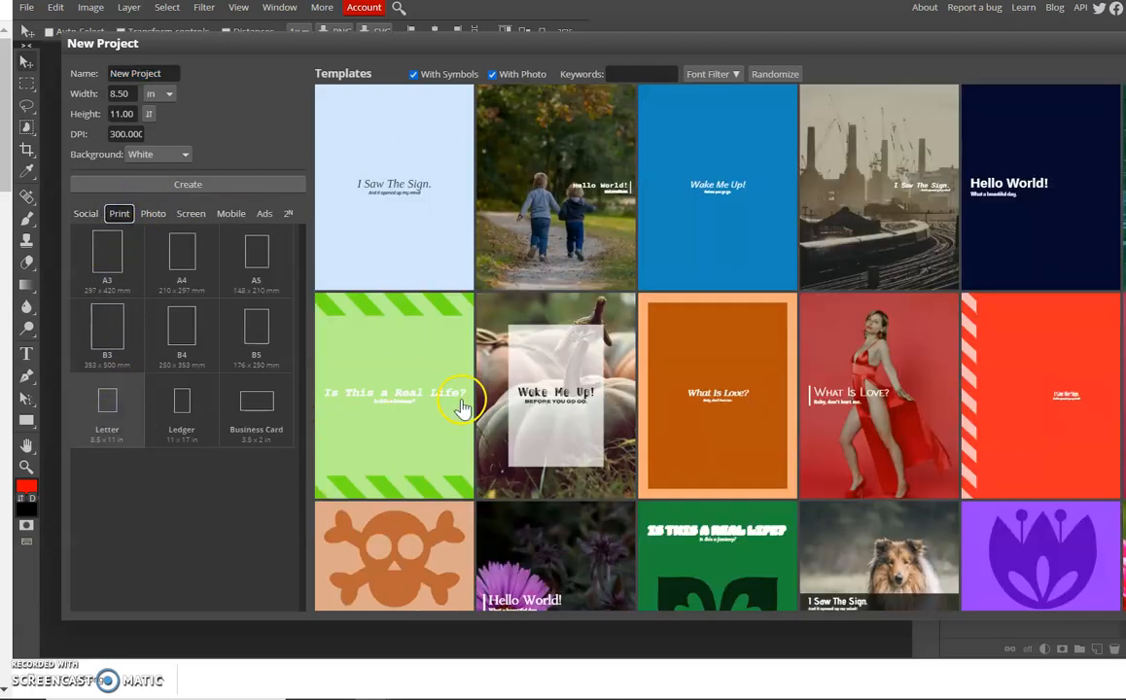
{"action": "scroll", "scroll_direction": "down", "scroll_amount": 3}
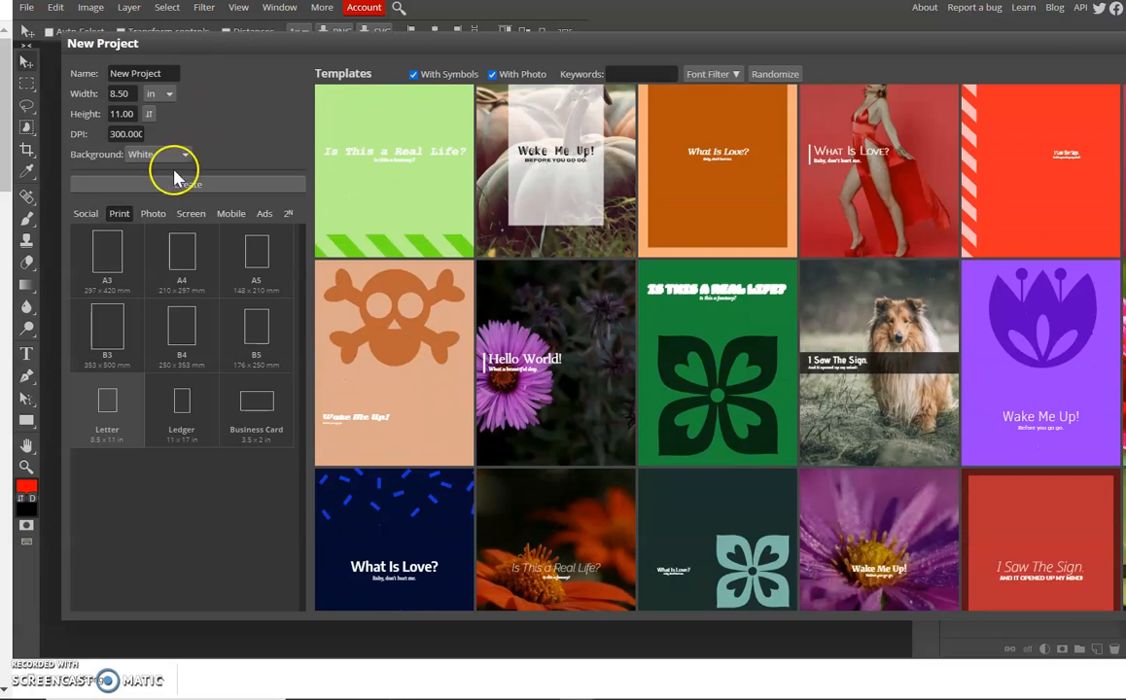
Name the document Magazine Cover, set DPI to 150 and create it
{"action": "triple_click", "coordinate": [144, 74]}
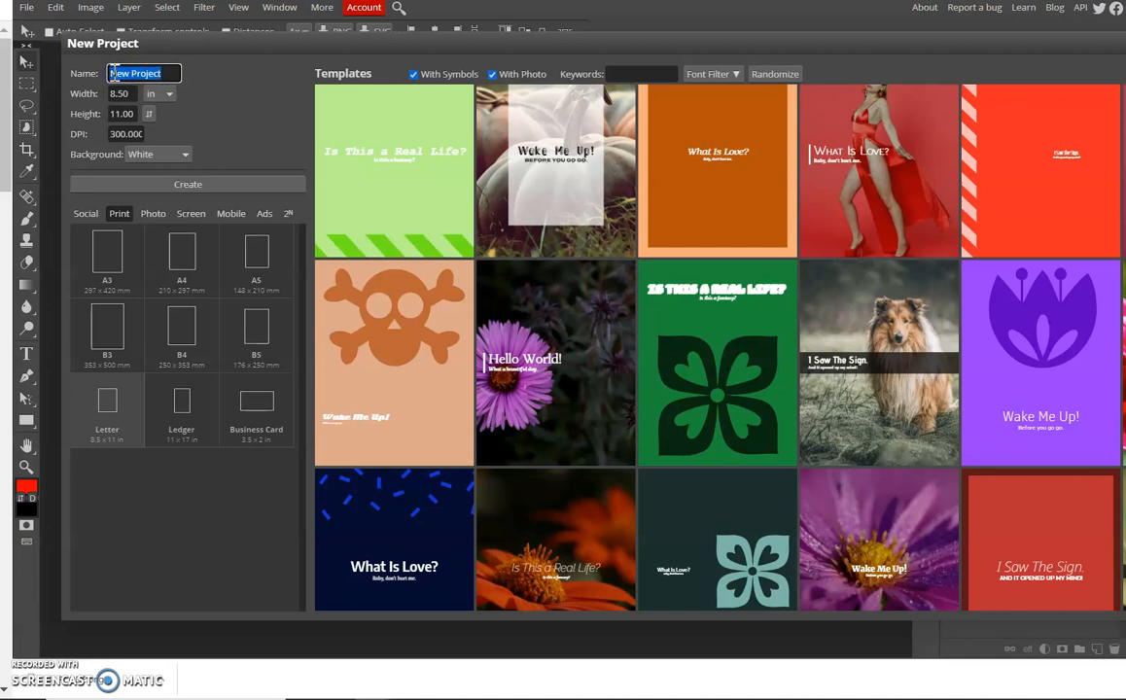
{"action": "type", "text": "Magazine Cover"}
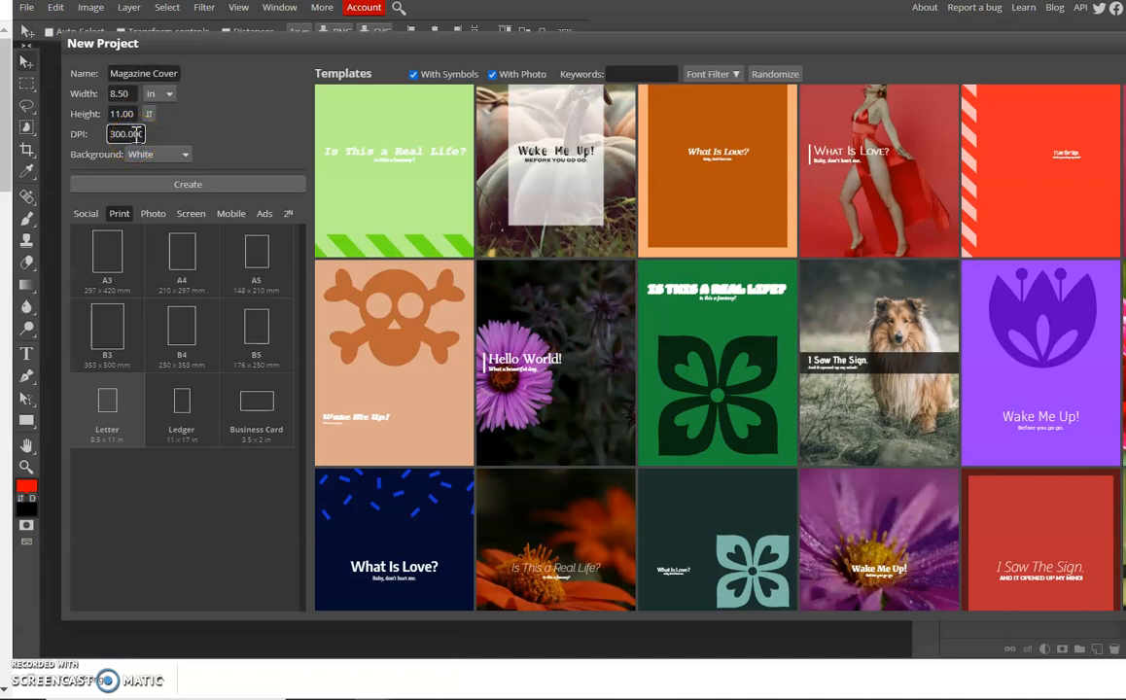
{"action": "triple_click", "coordinate": [125, 132]}
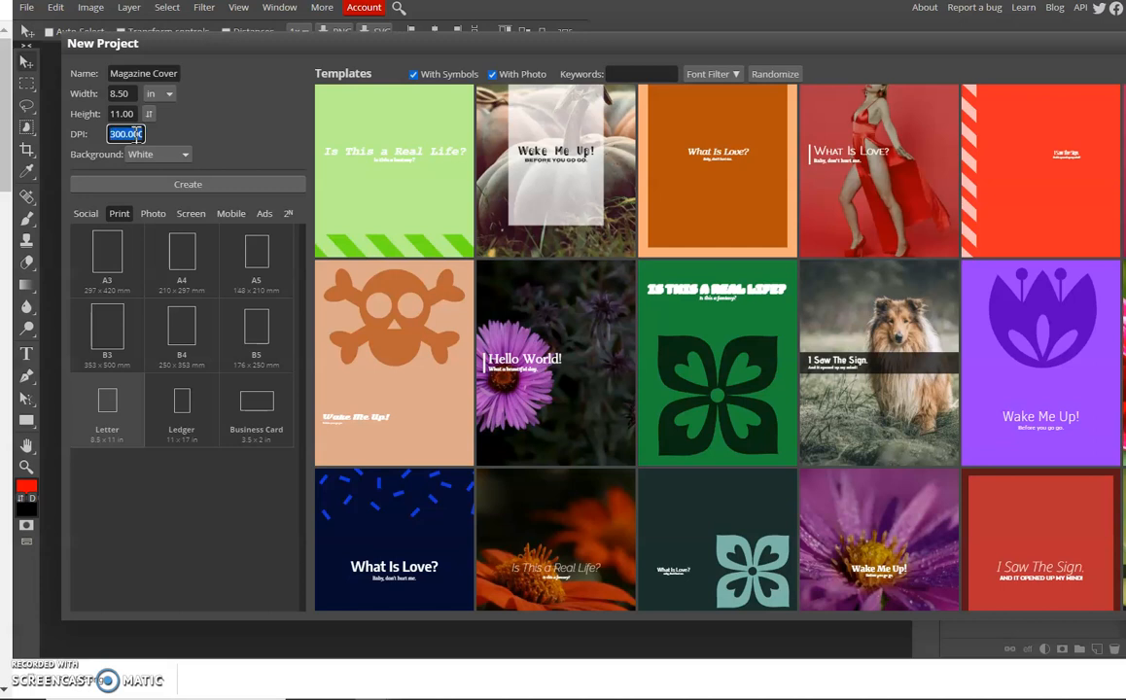
{"action": "type", "text": "15"}
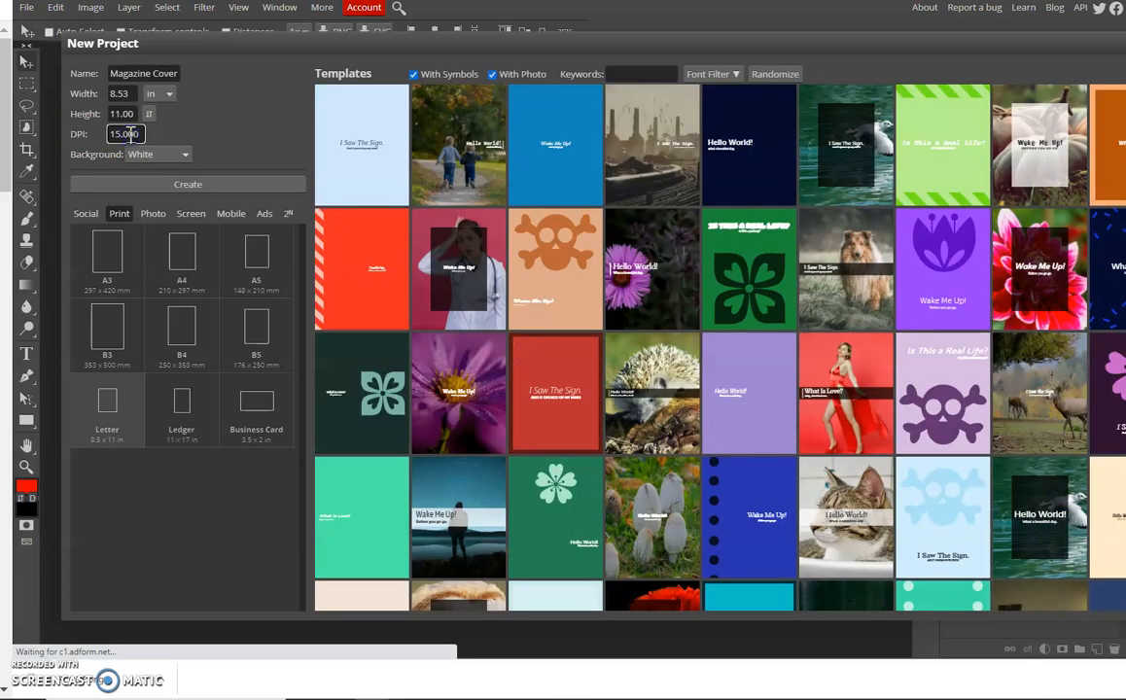
{"action": "type", "text": "150"}
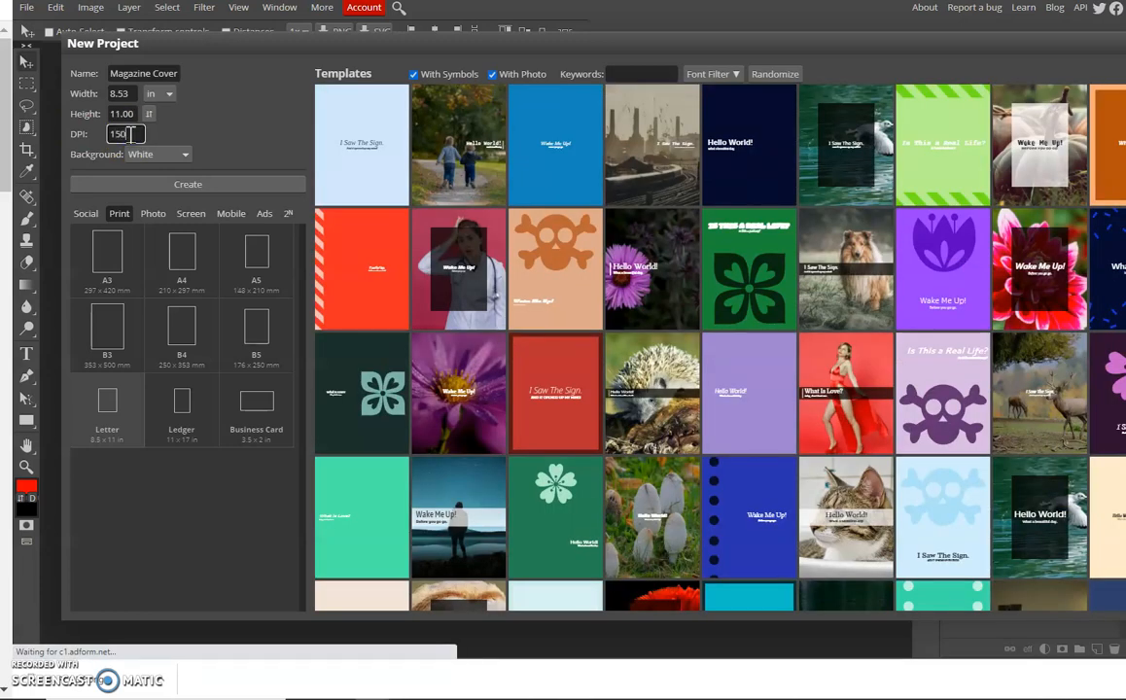
{"action": "mouse_move", "coordinate": [204, 140]}
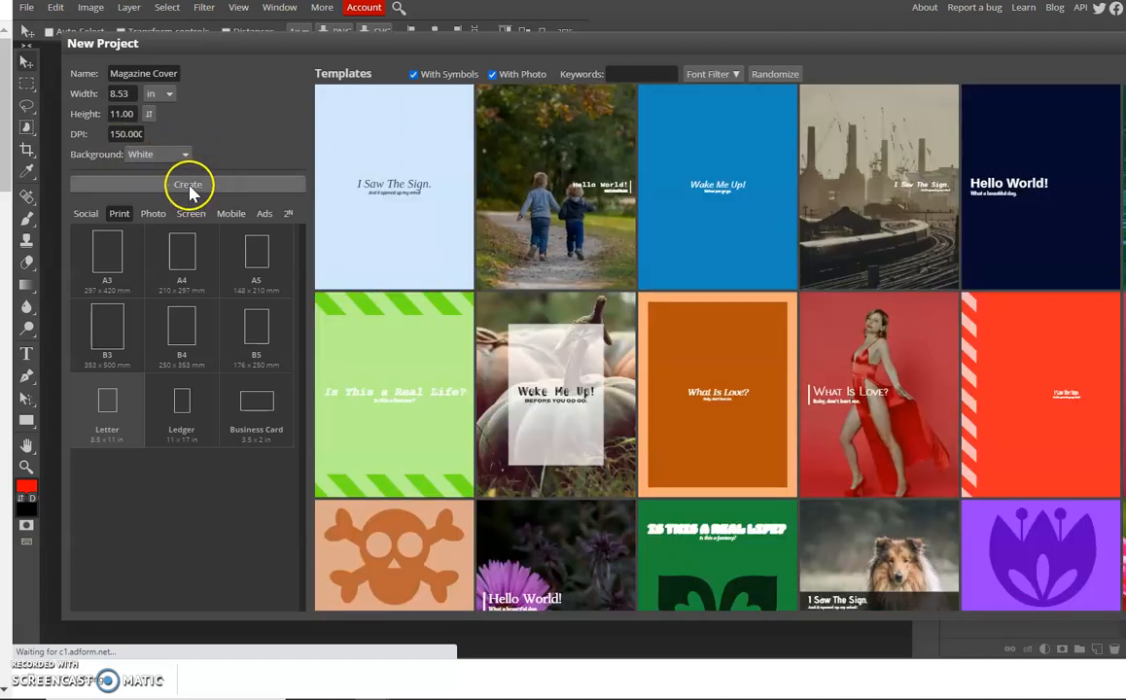
{"action": "left_click", "coordinate": [187, 184]}
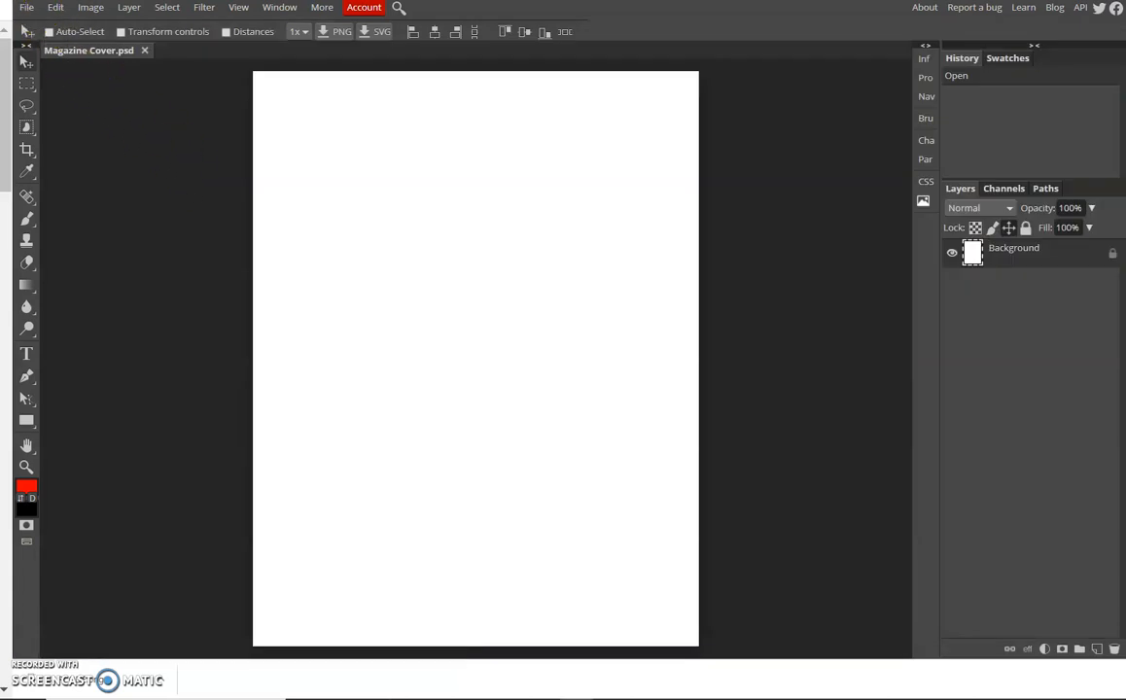
{"action": "mouse_move", "coordinate": [737, 251]}
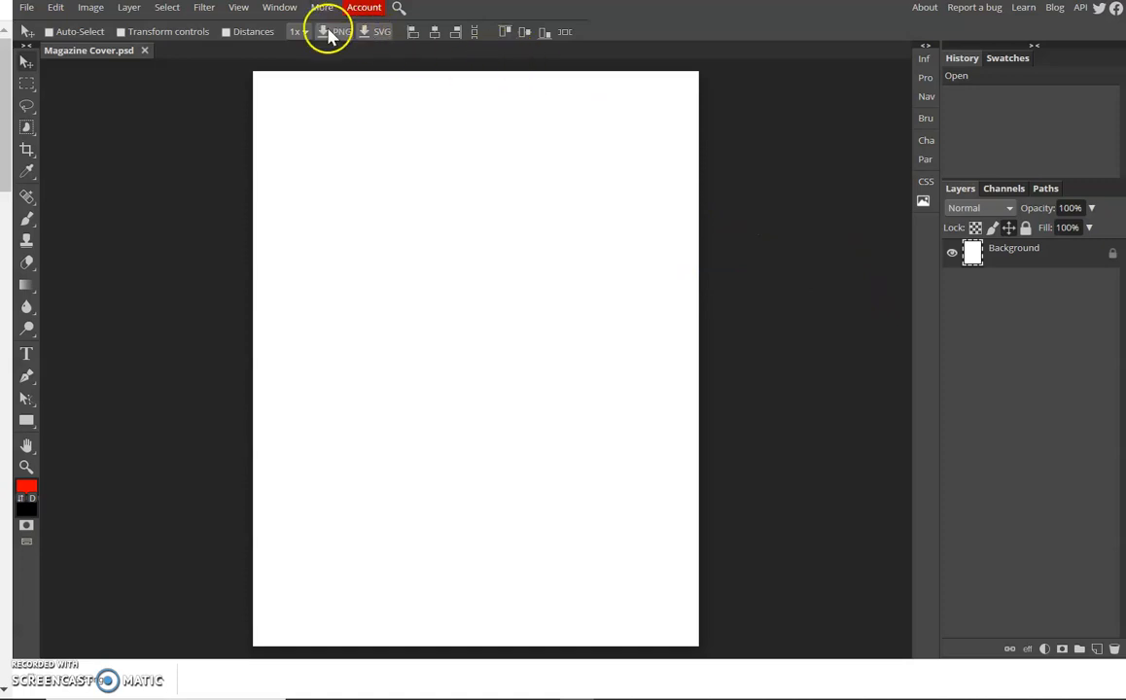
Show the Navigator and History panels from the Window menu
{"action": "left_click", "coordinate": [280, 7]}
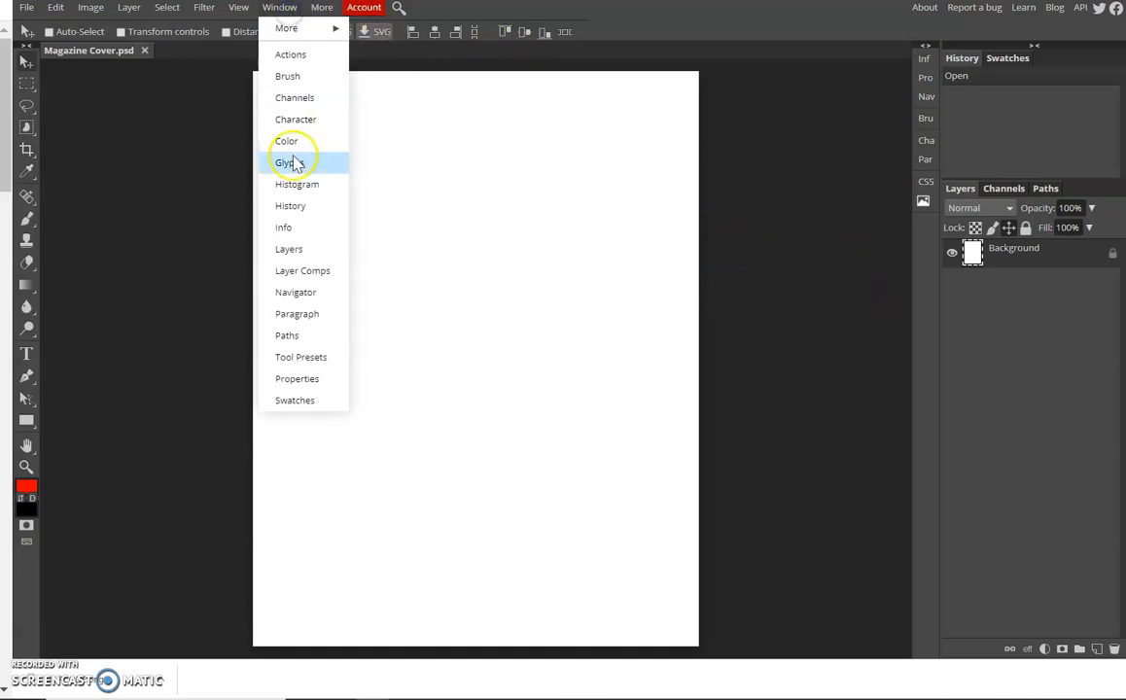
{"action": "mouse_move", "coordinate": [311, 226]}
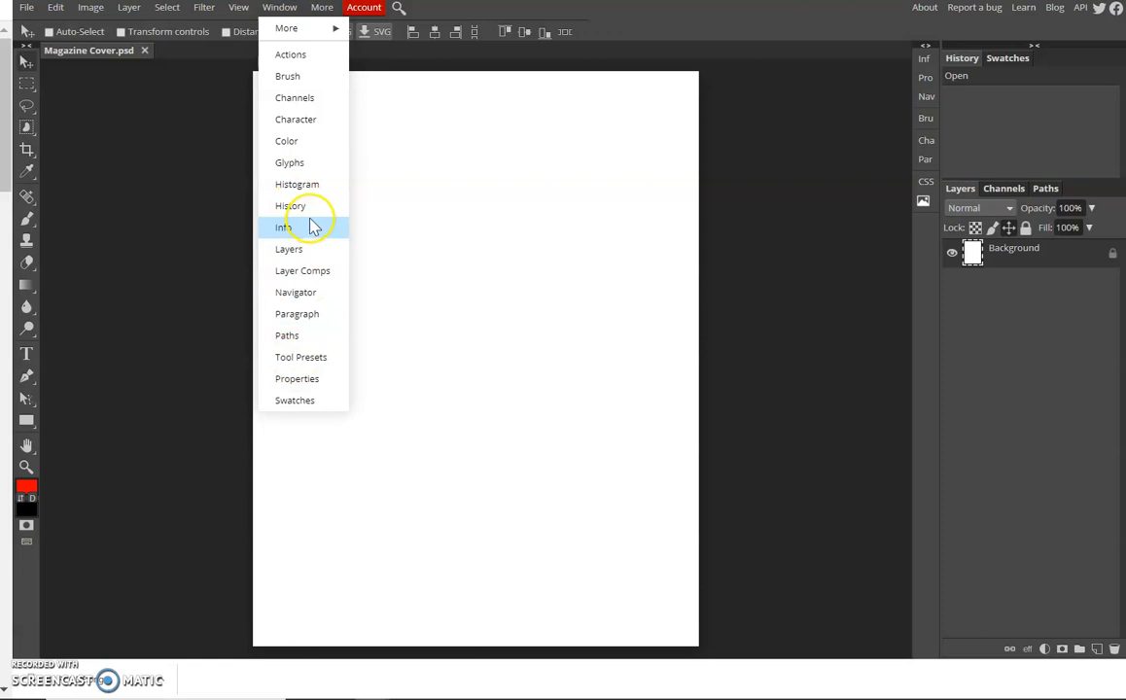
{"action": "left_click", "coordinate": [284, 225]}
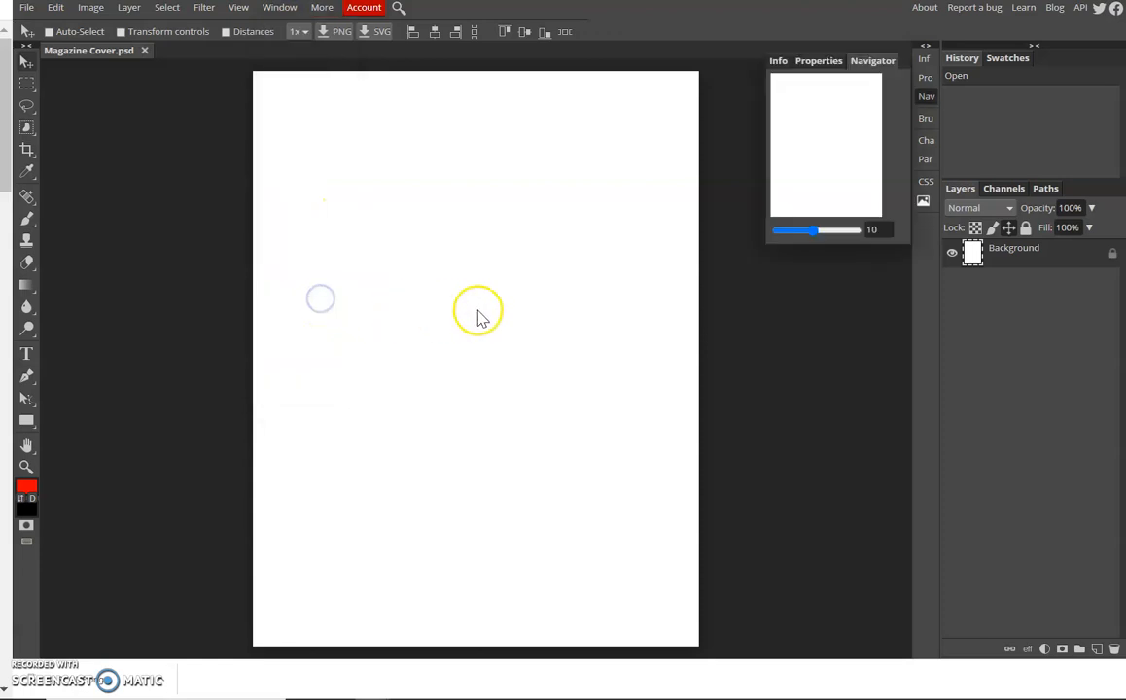
{"action": "left_click", "coordinate": [280, 8]}
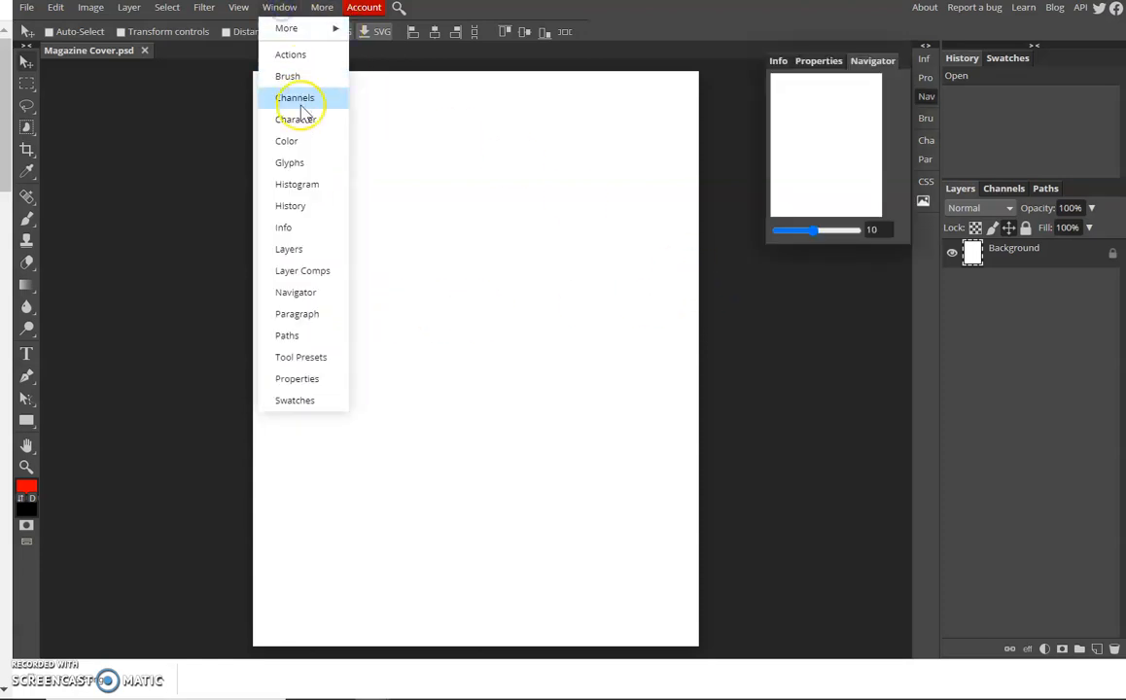
{"action": "mouse_move", "coordinate": [295, 206]}
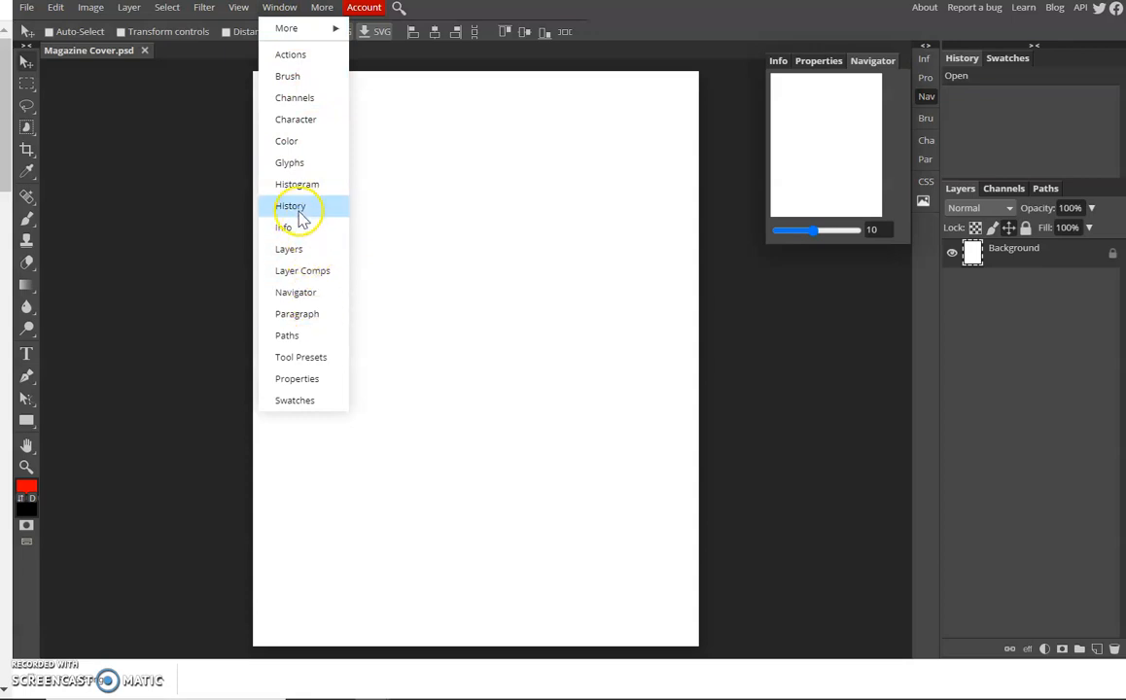
{"action": "left_click", "coordinate": [291, 206]}
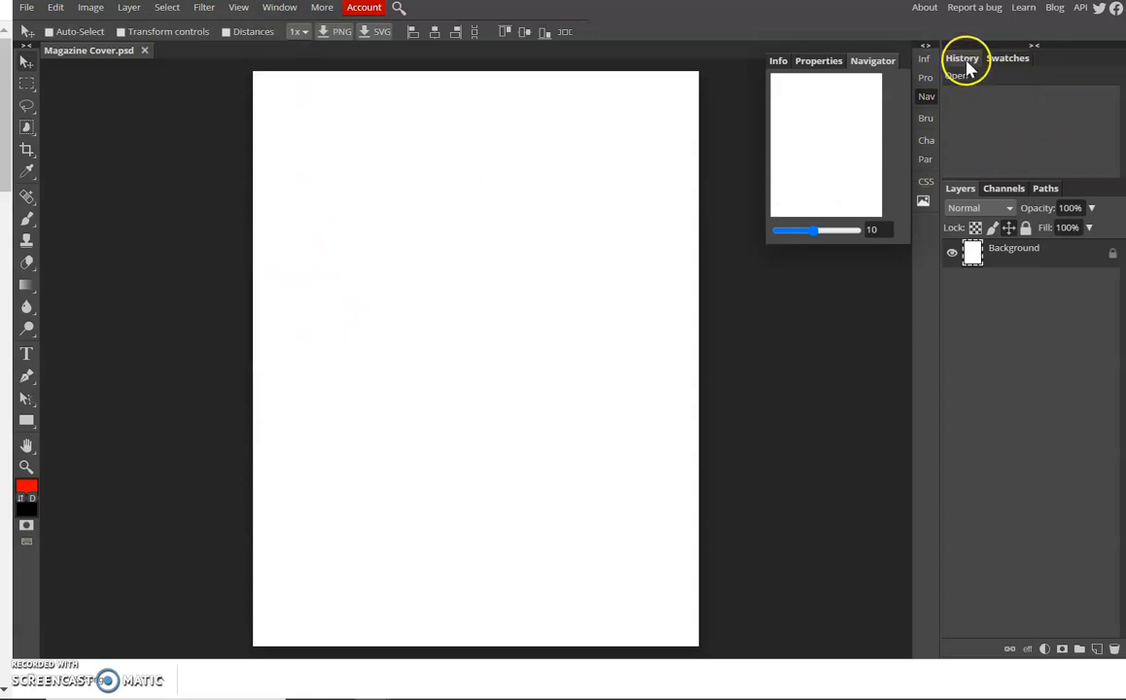
Check the Swatches and History tabs and test the navigator zoom slider
{"action": "left_click", "coordinate": [1007, 58]}
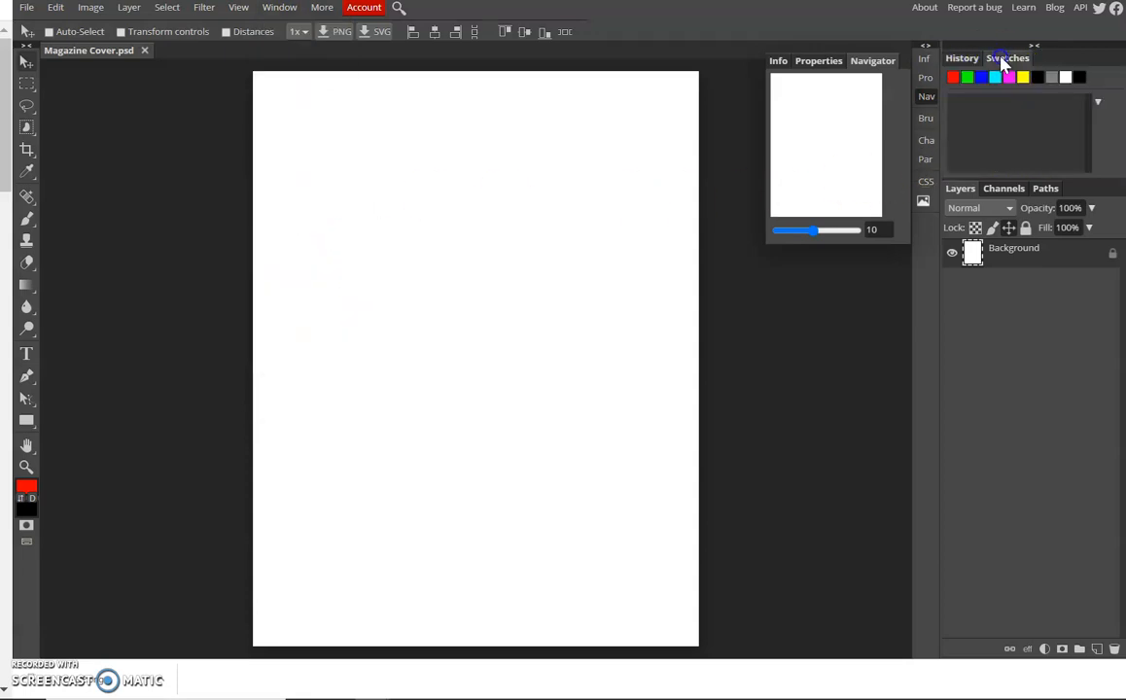
{"action": "left_click", "coordinate": [960, 58]}
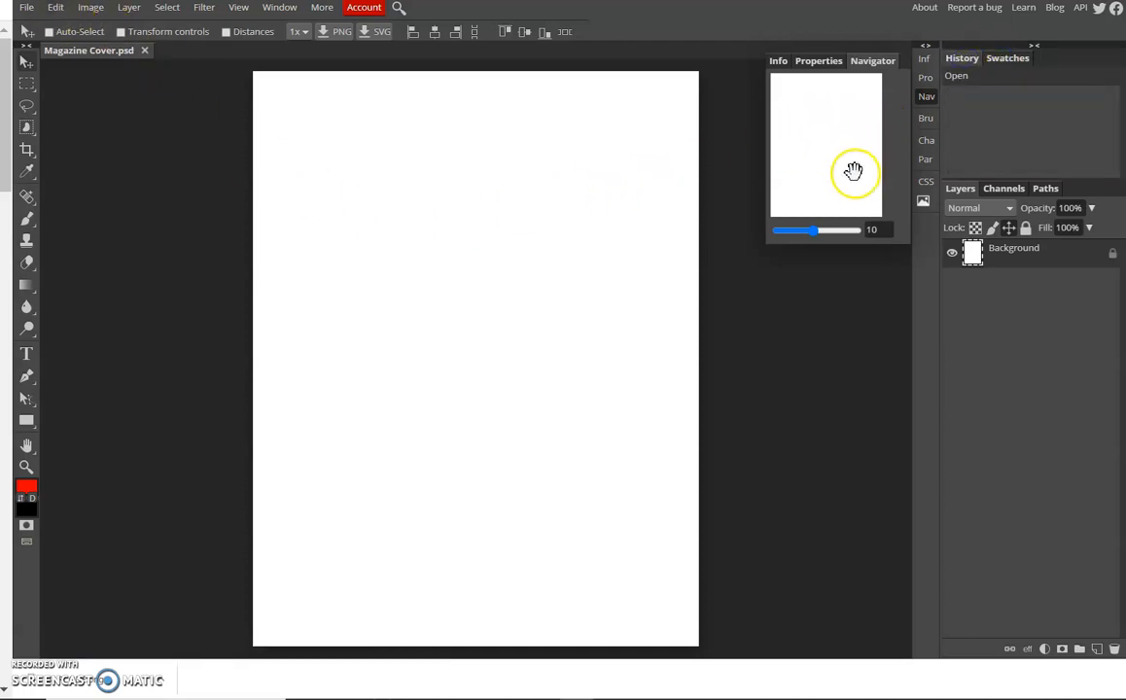
{"action": "left_click_drag", "start_coordinate": [821, 229], "coordinate": [814, 229]}
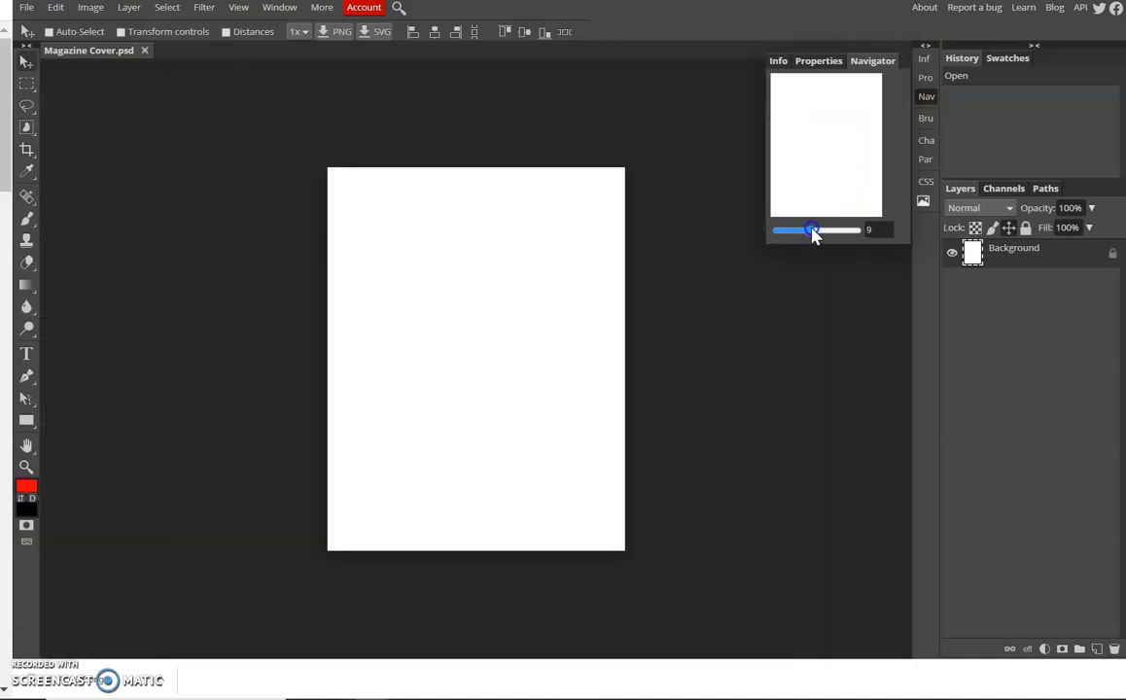
{"action": "left_click_drag", "start_coordinate": [813, 229], "coordinate": [820, 229]}
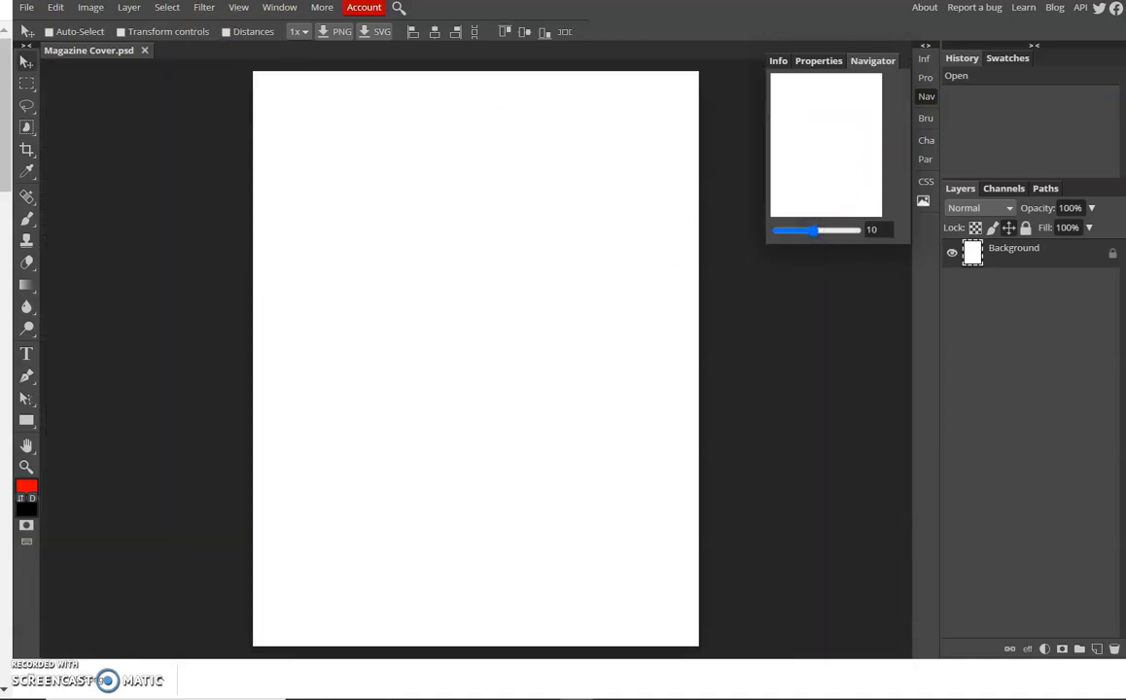
{"action": "mouse_move", "coordinate": [949, 179]}
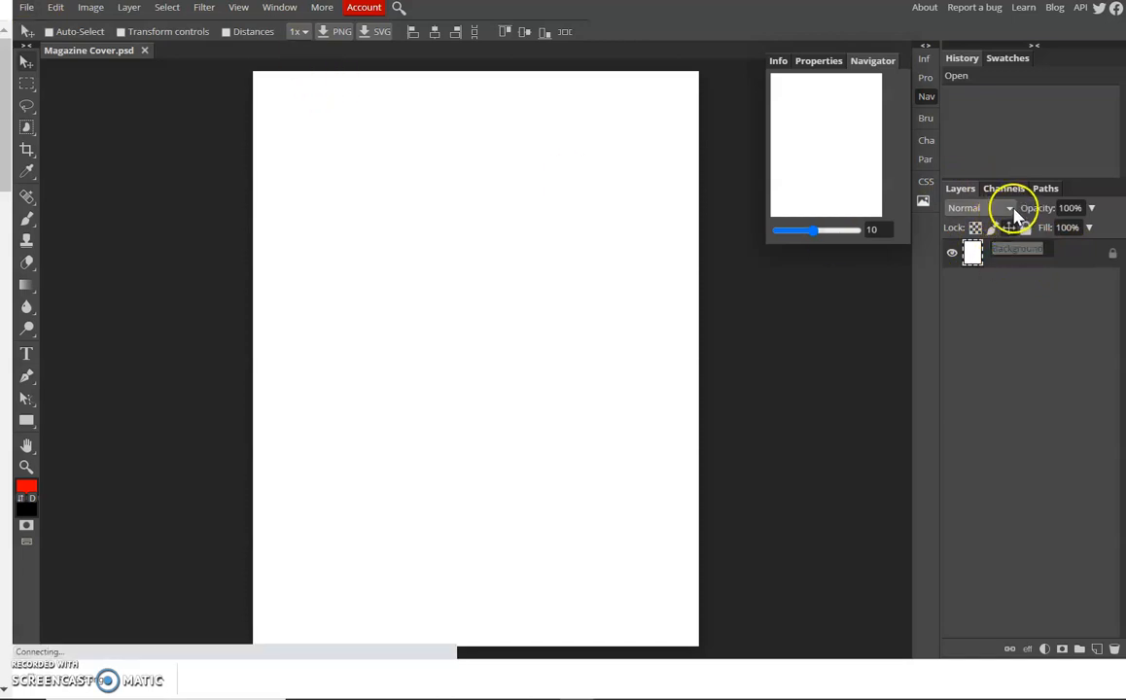
{"action": "left_click", "coordinate": [1007, 206]}
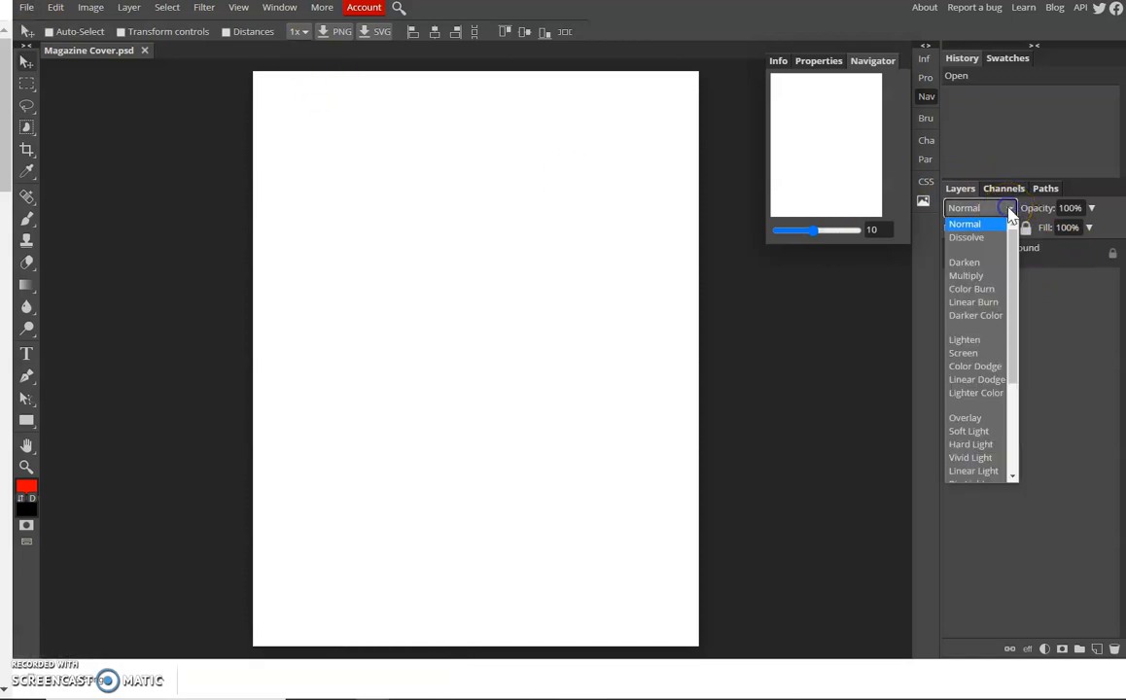
{"action": "left_click", "coordinate": [980, 207]}
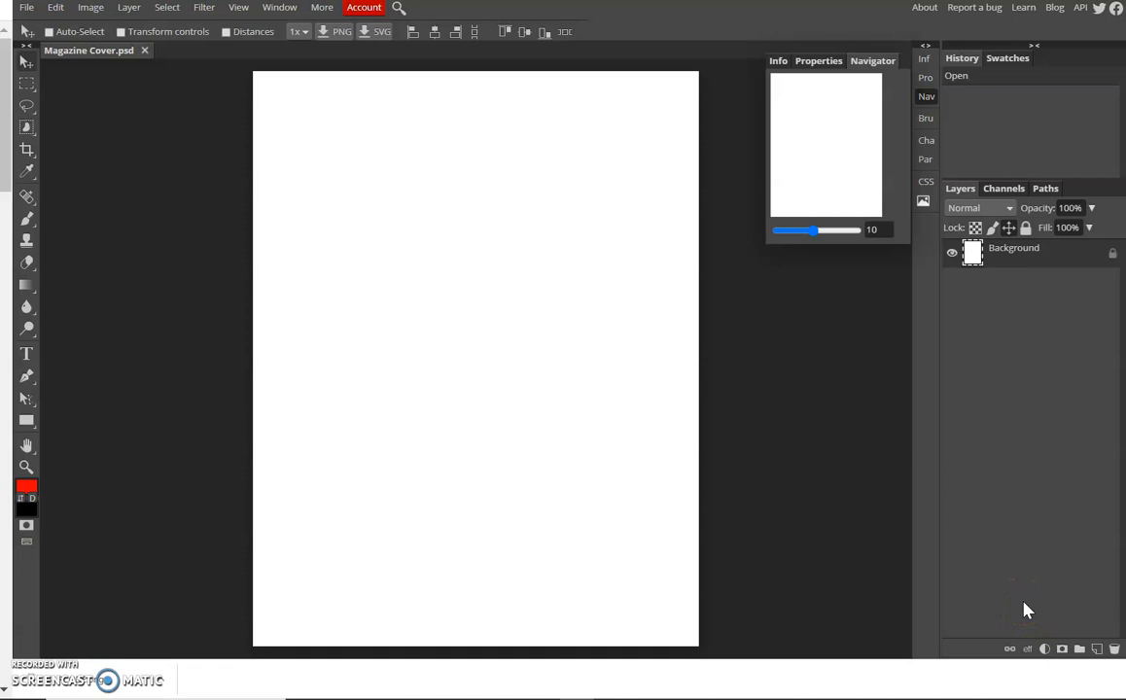
{"action": "mouse_move", "coordinate": [1020, 641]}
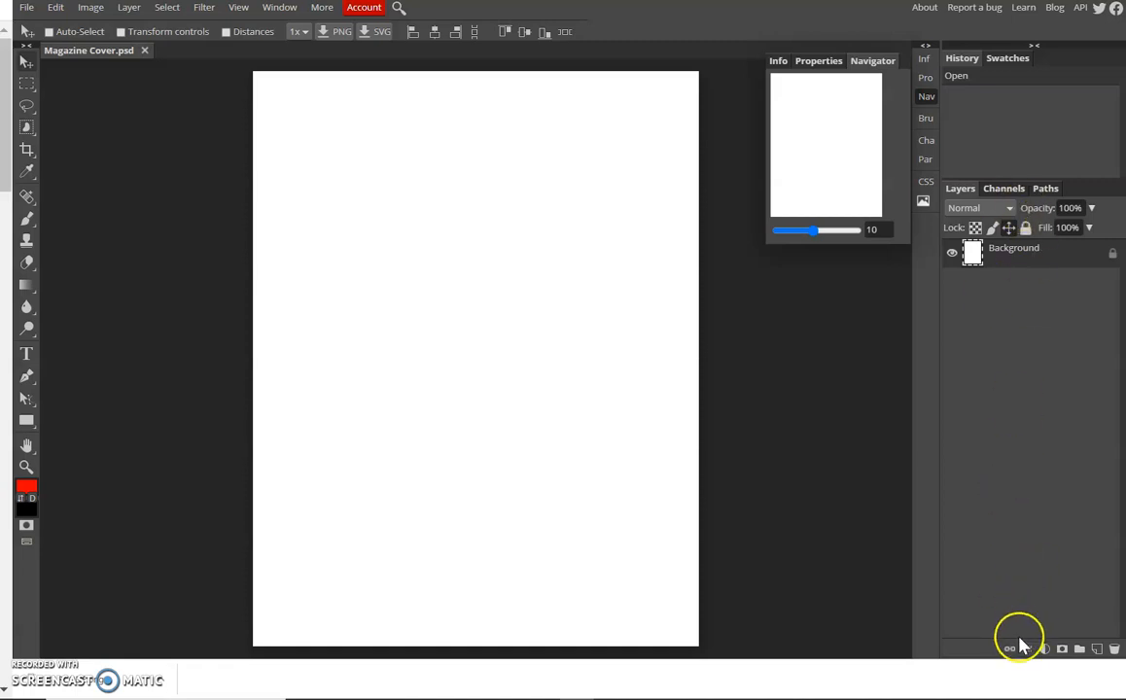
{"action": "mouse_move", "coordinate": [1009, 649]}
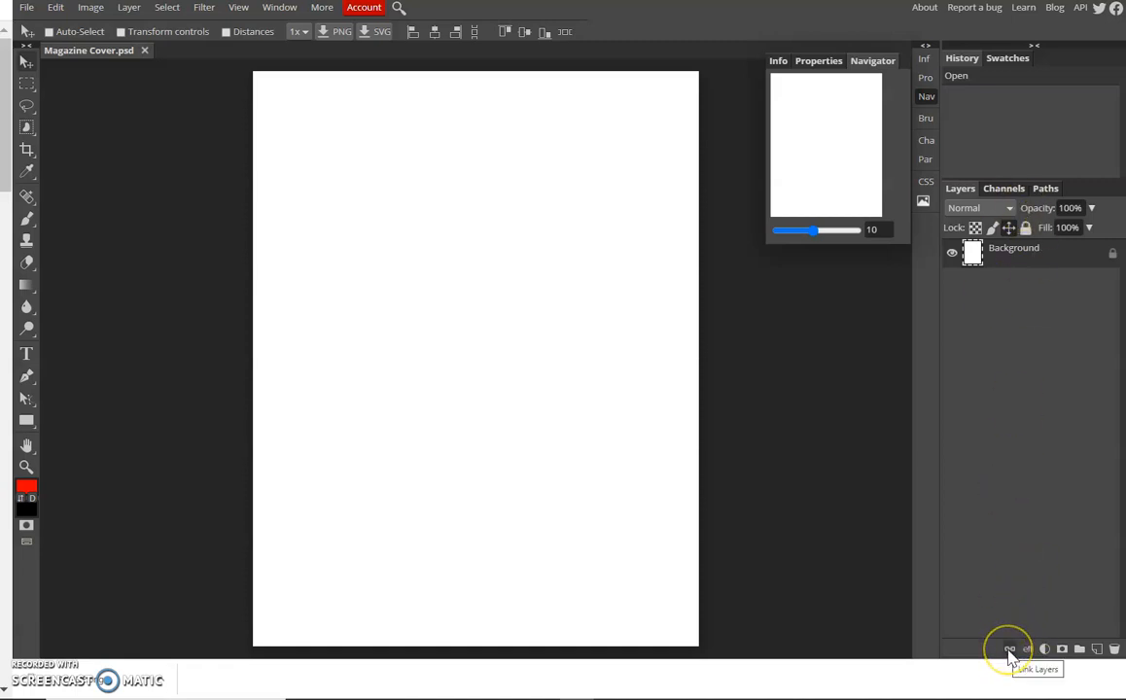
{"action": "mouse_move", "coordinate": [1019, 649]}
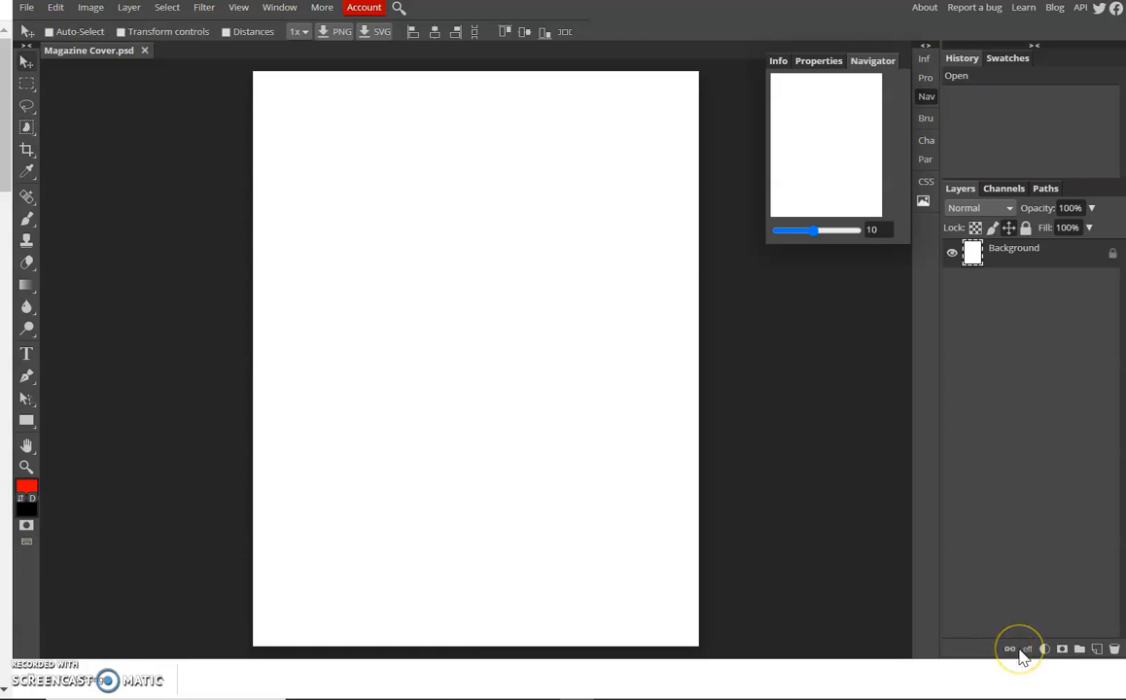
{"action": "mouse_move", "coordinate": [1020, 653]}
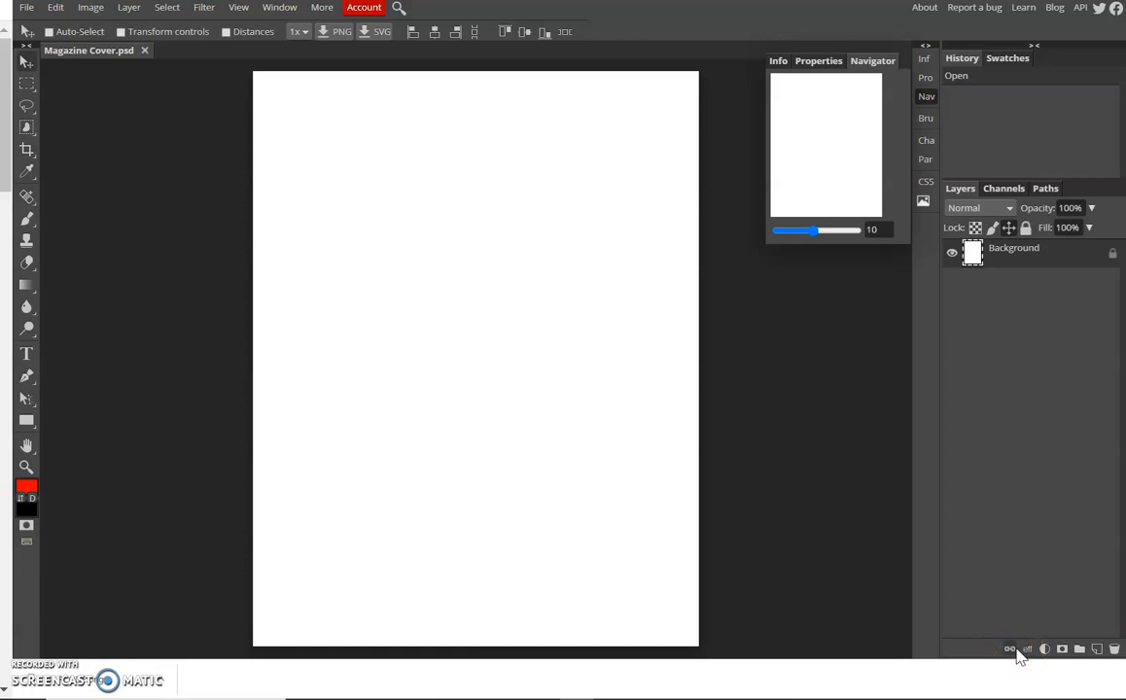
{"action": "left_click", "coordinate": [1027, 650]}
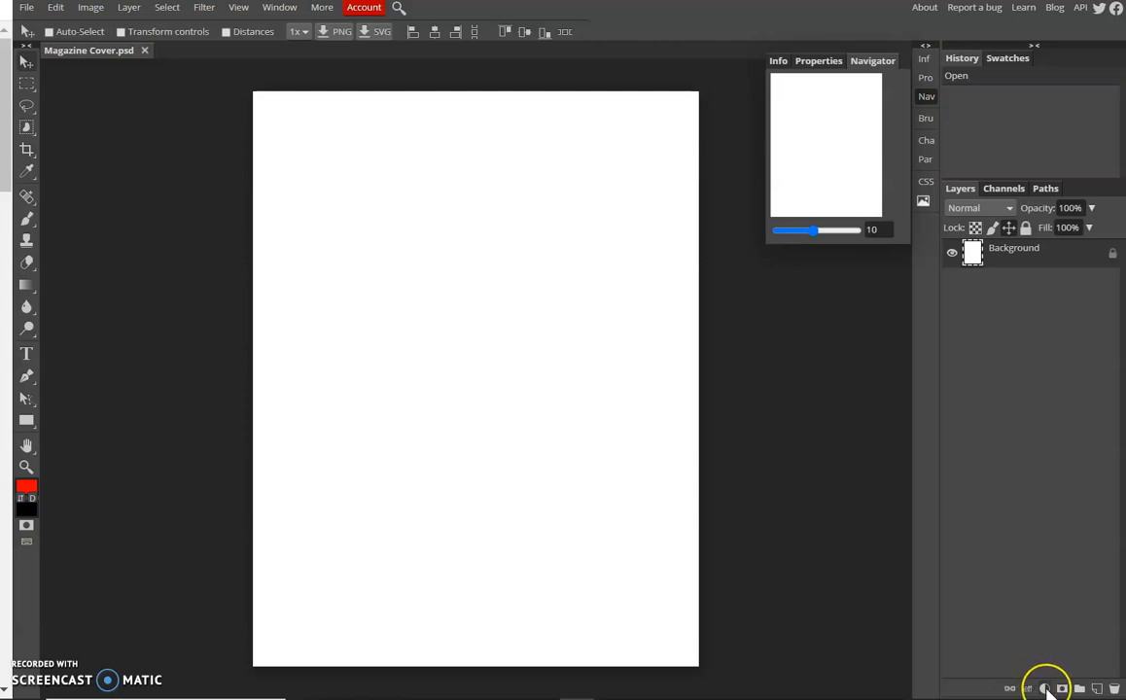
{"action": "mouse_move", "coordinate": [1050, 688]}
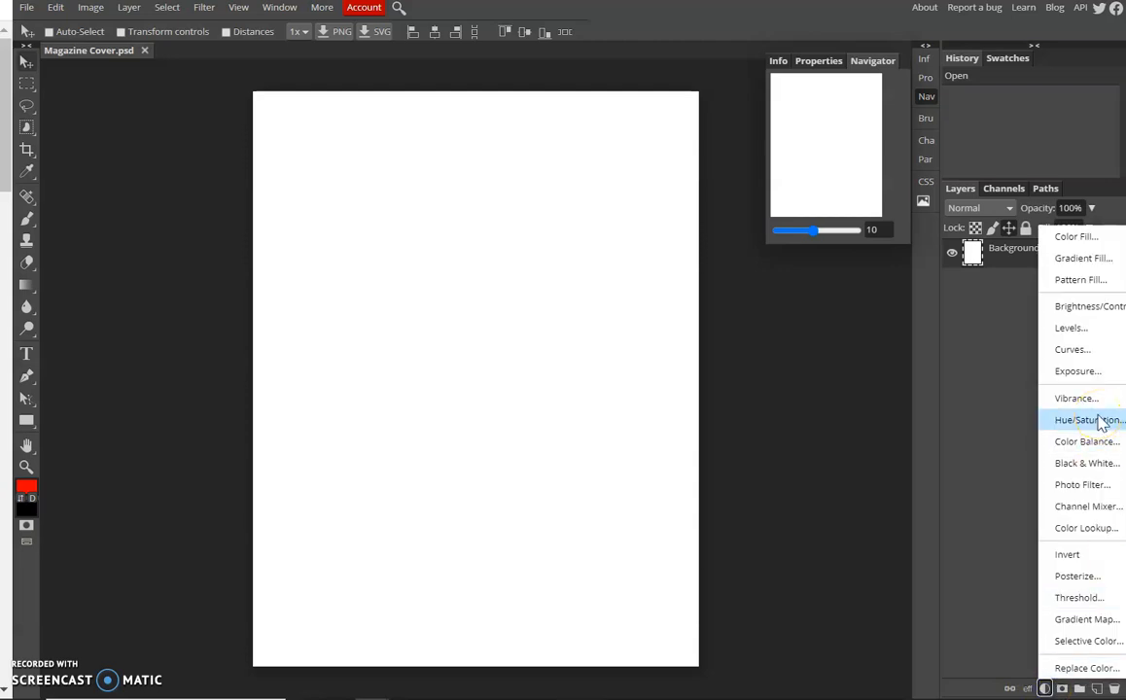
{"action": "mouse_move", "coordinate": [1071, 350]}
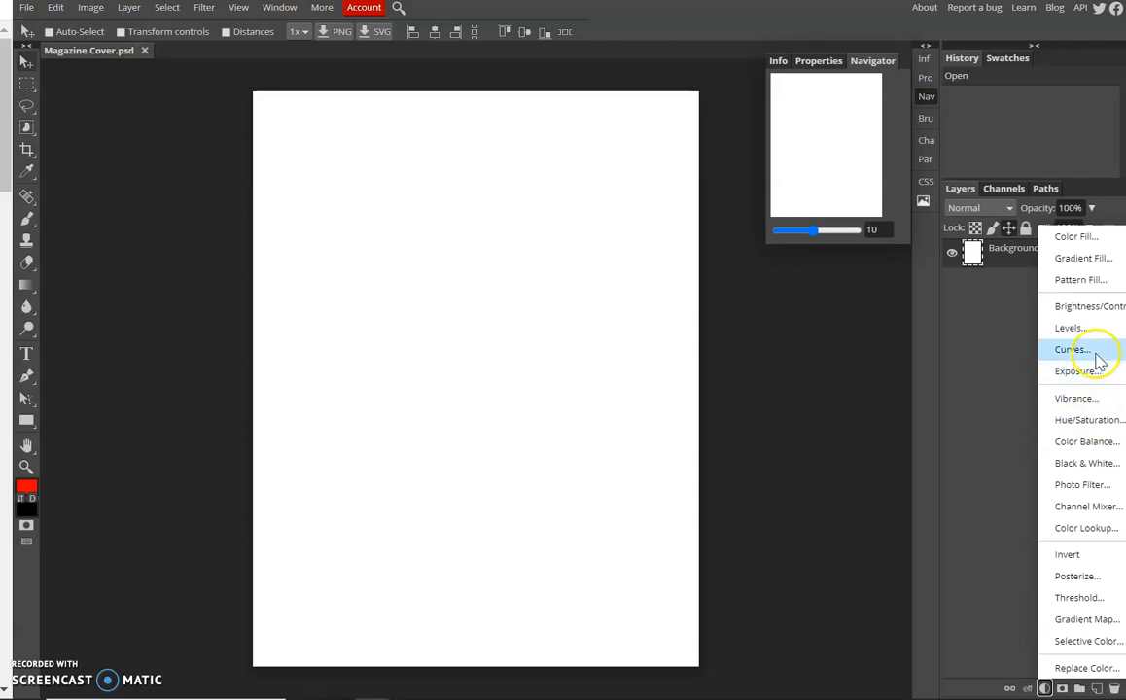
{"action": "mouse_move", "coordinate": [1097, 326]}
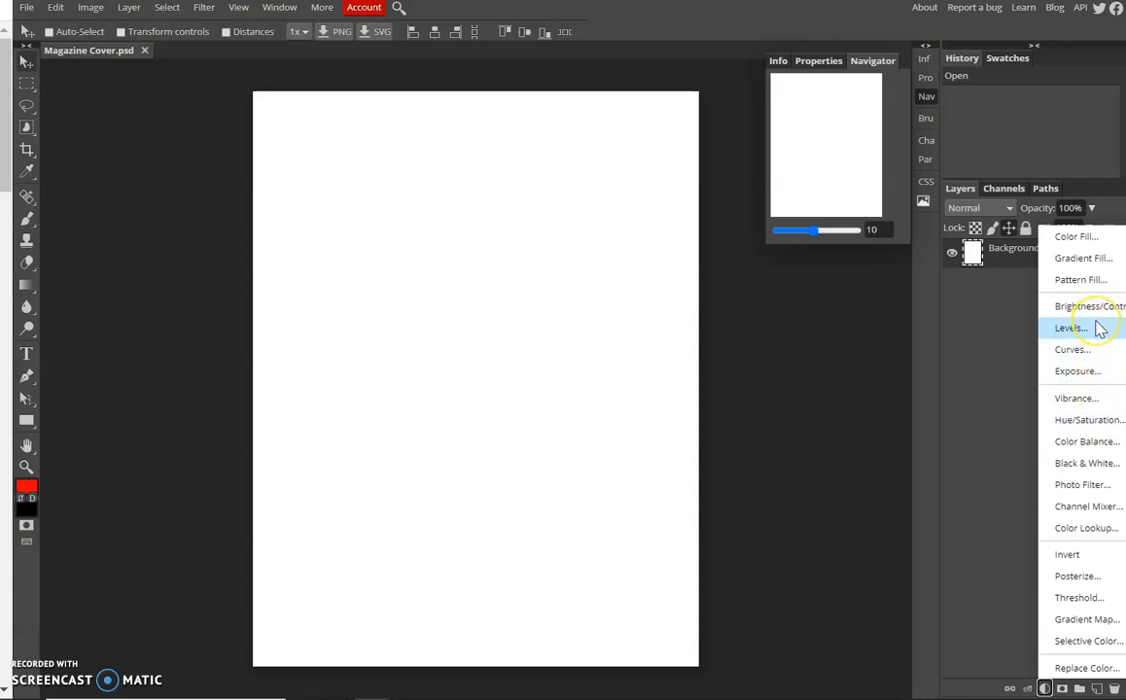
{"action": "mouse_move", "coordinate": [1093, 418]}
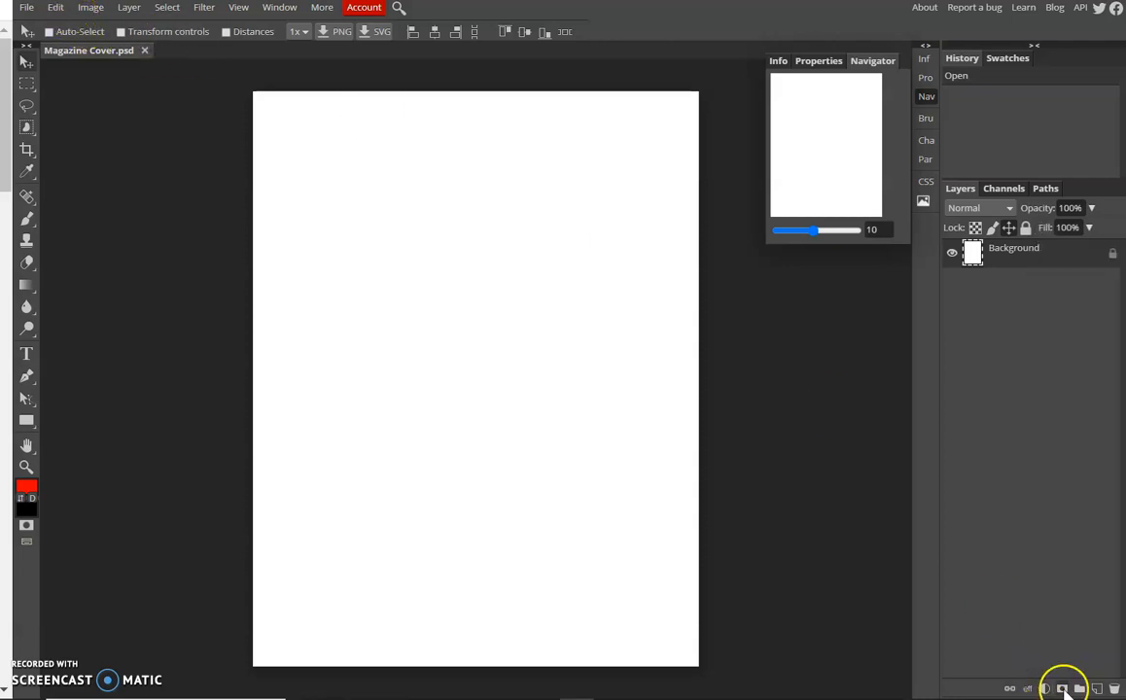
{"action": "mouse_move", "coordinate": [1062, 688]}
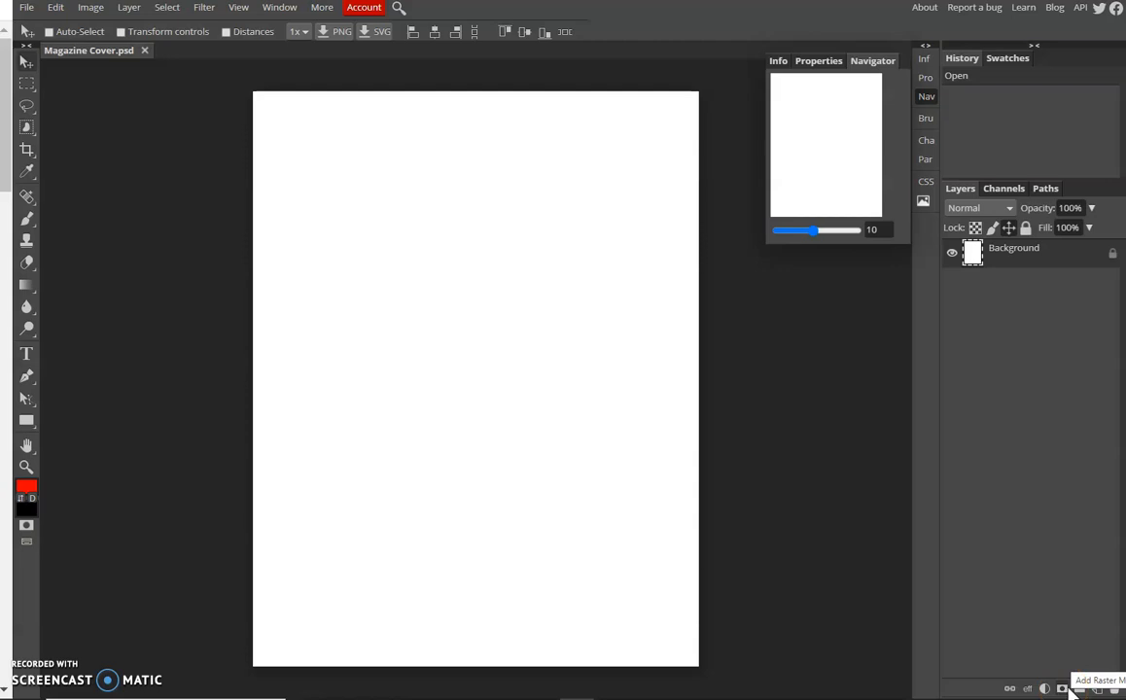
{"action": "mouse_move", "coordinate": [1077, 685]}
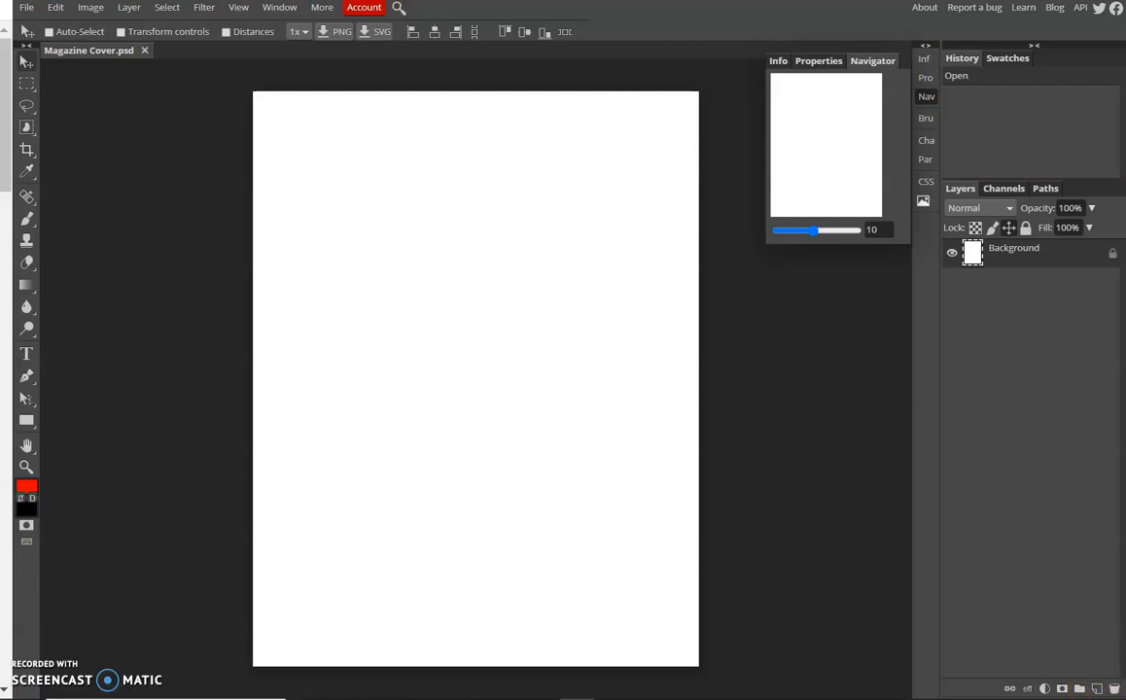
{"action": "mouse_move", "coordinate": [185, 97]}
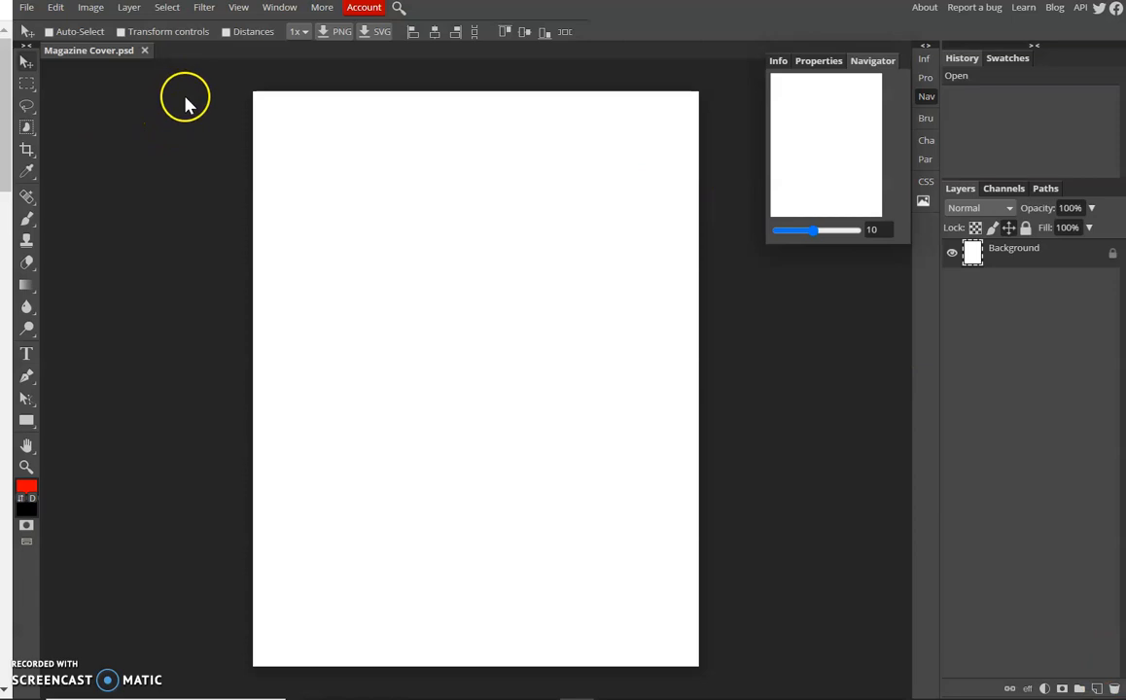
{"action": "mouse_move", "coordinate": [114, 74]}
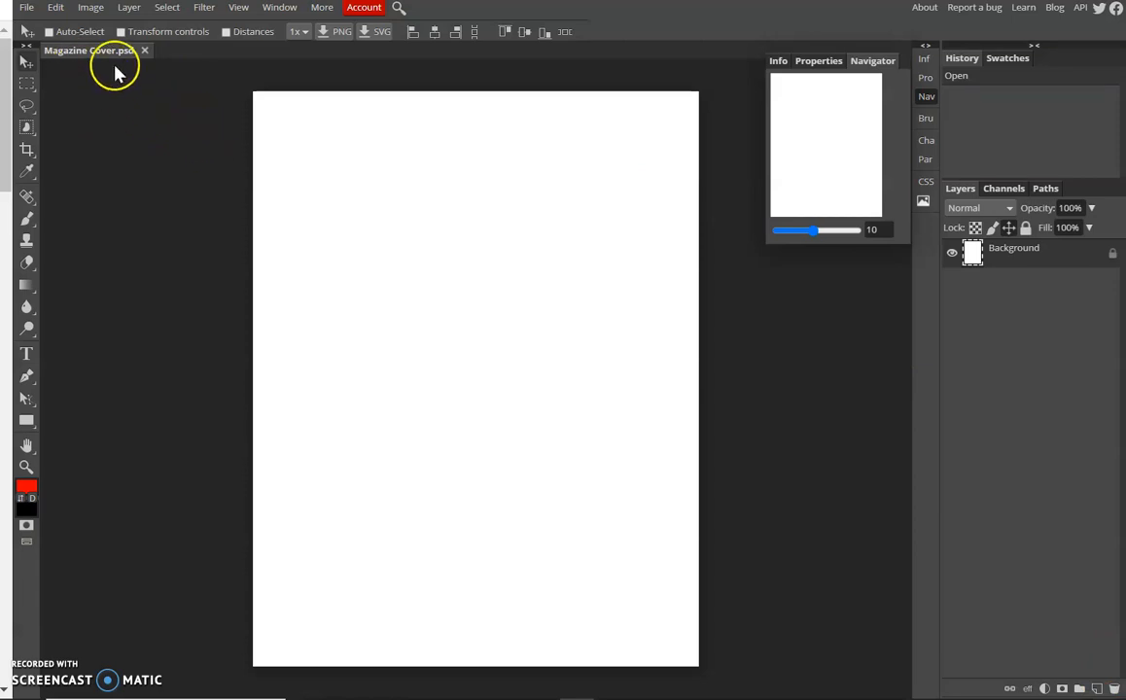
Place the all-about-kittens photo on the cover and stretch it toward the page edges
{"action": "left_click", "coordinate": [27, 8]}
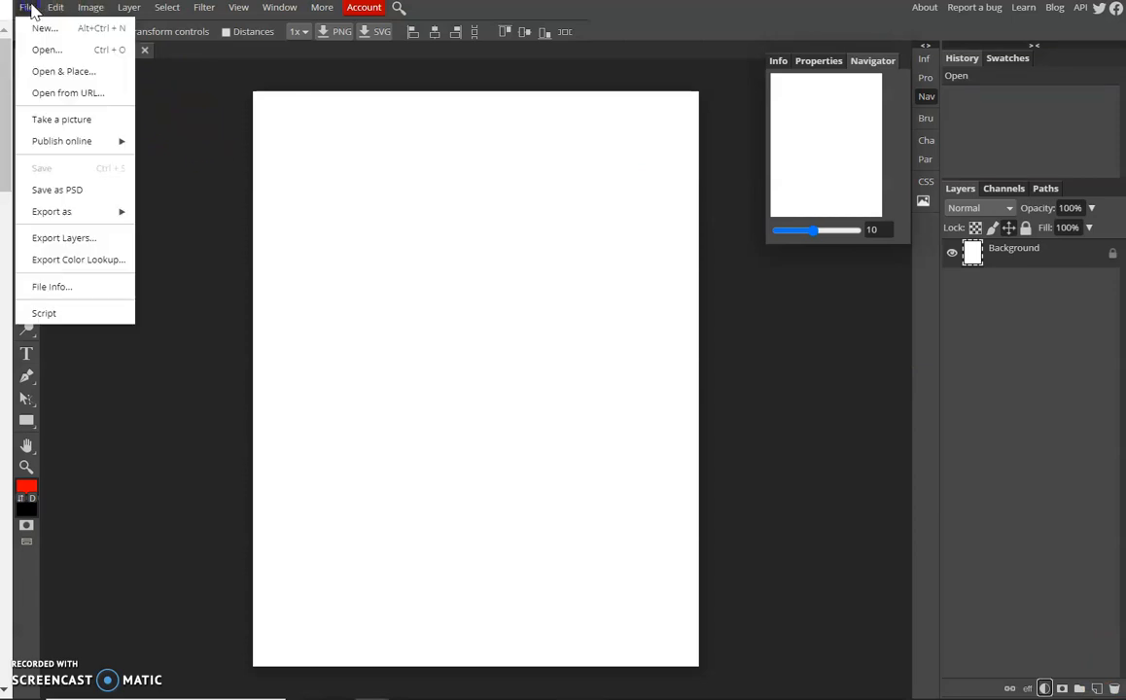
{"action": "mouse_move", "coordinate": [62, 70]}
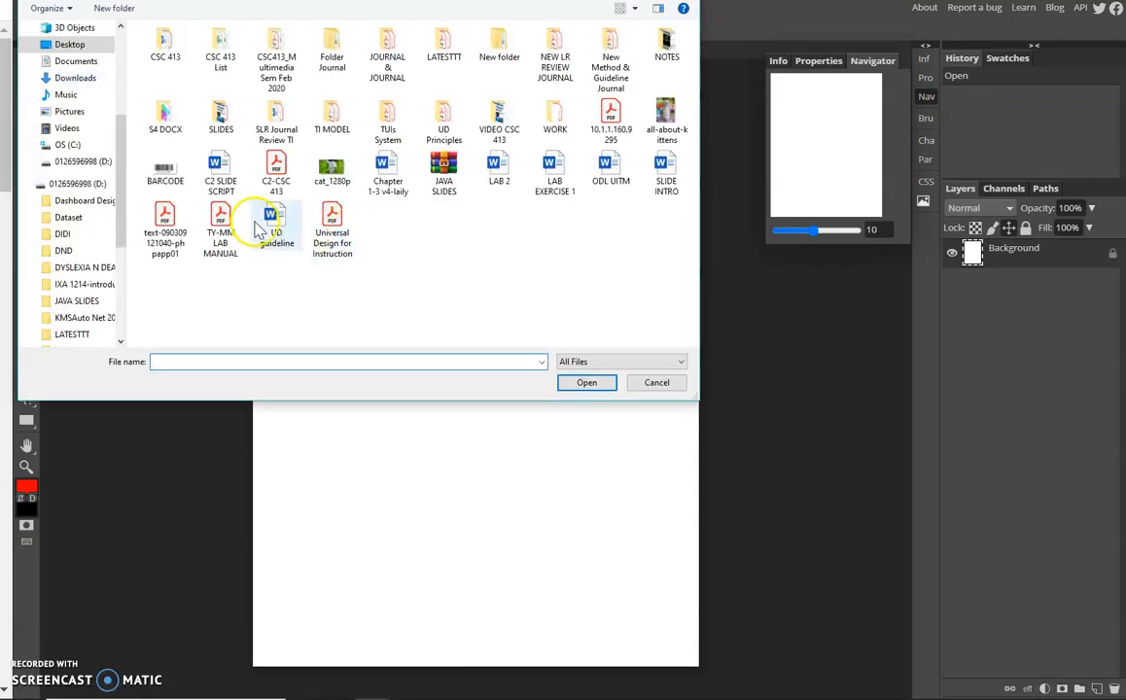
{"action": "mouse_move", "coordinate": [665, 110]}
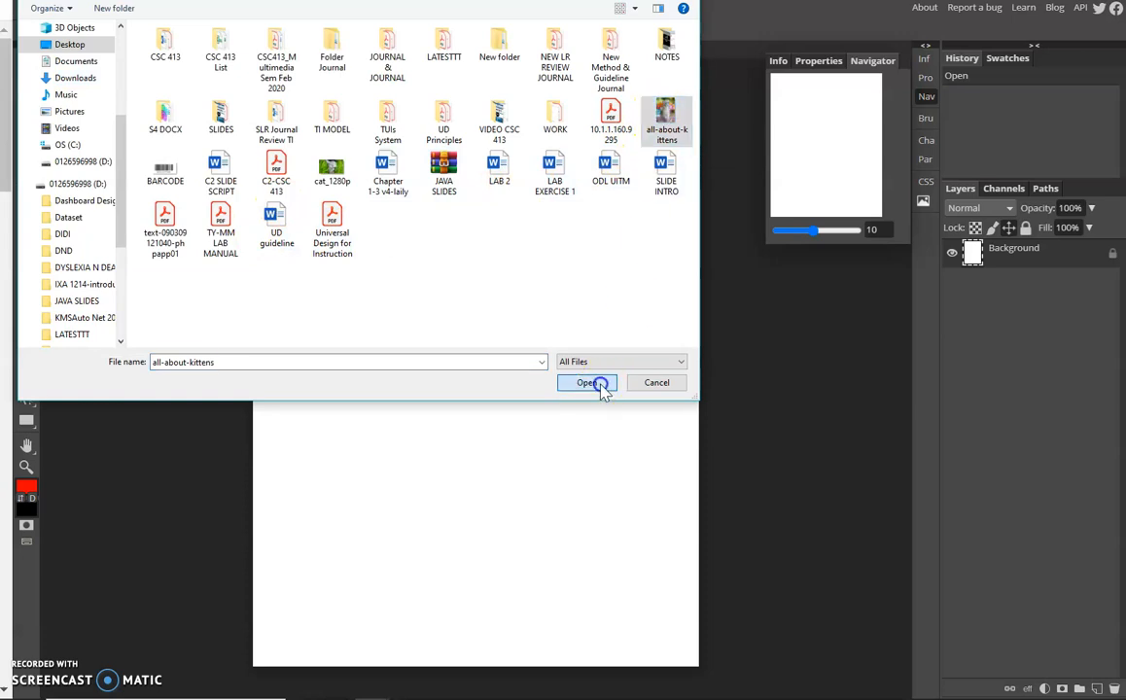
{"action": "left_click", "coordinate": [587, 381]}
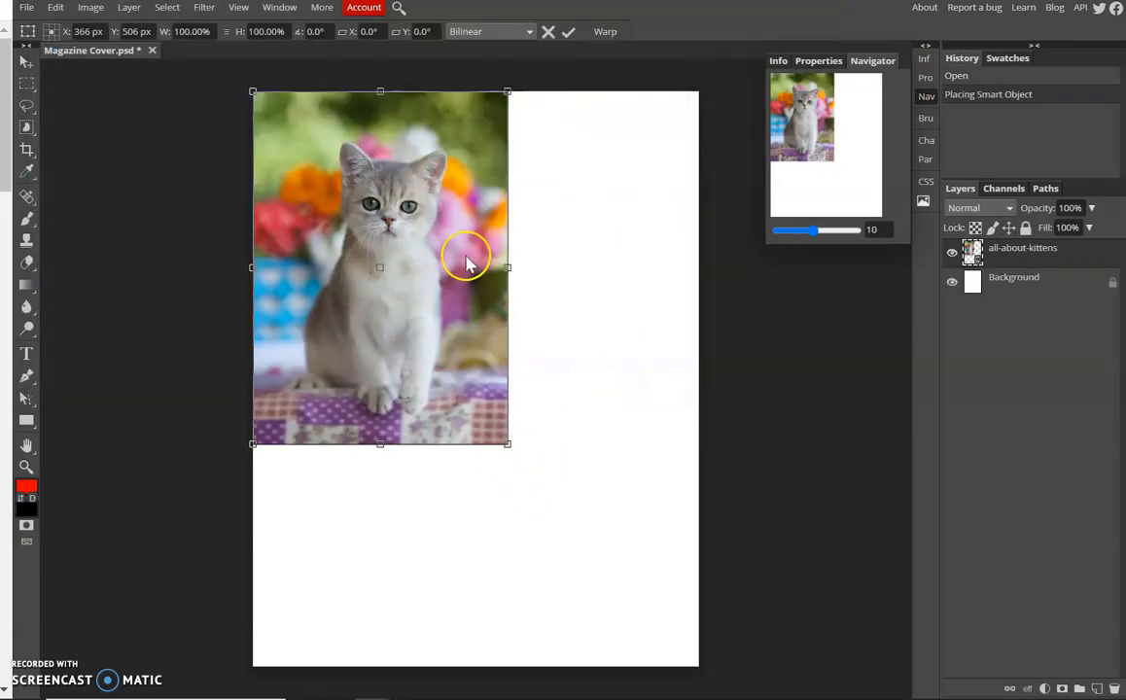
{"action": "mouse_move", "coordinate": [457, 269]}
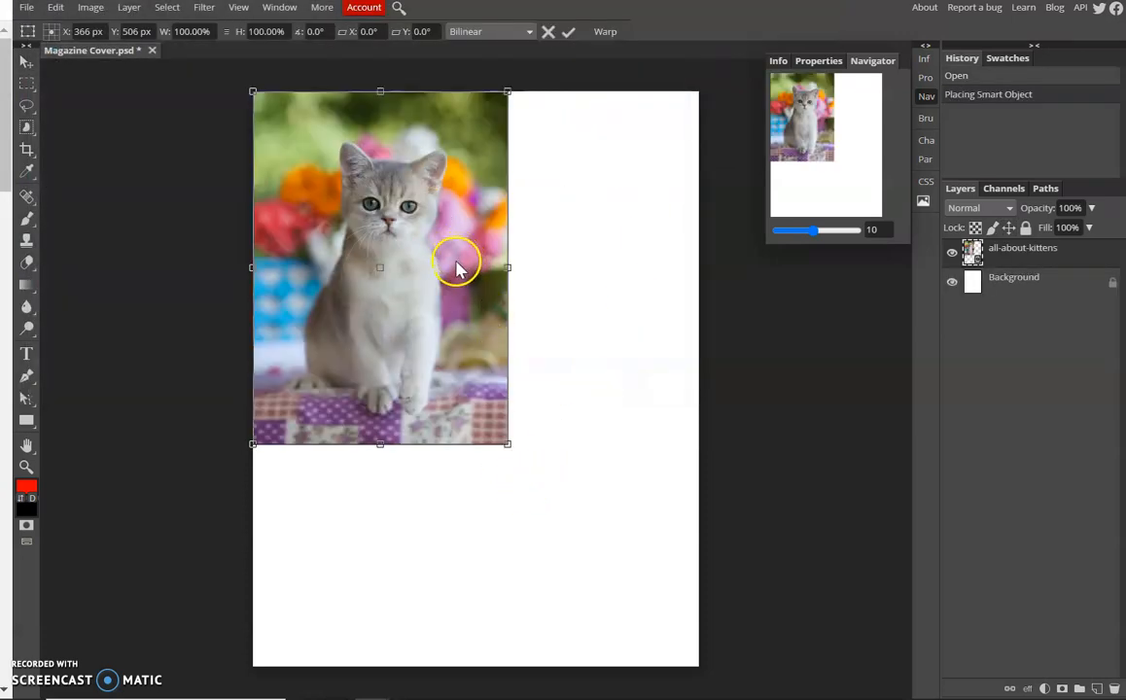
{"action": "mouse_move", "coordinate": [506, 450]}
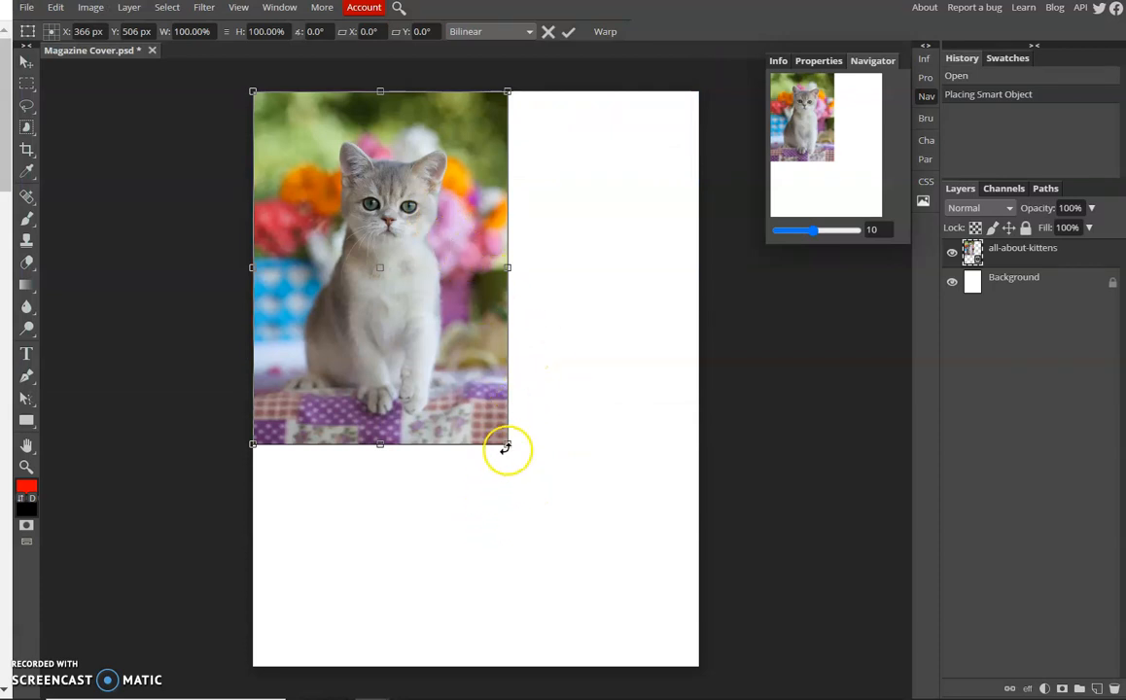
{"action": "left_click_drag", "start_coordinate": [507, 446], "coordinate": [698, 634]}
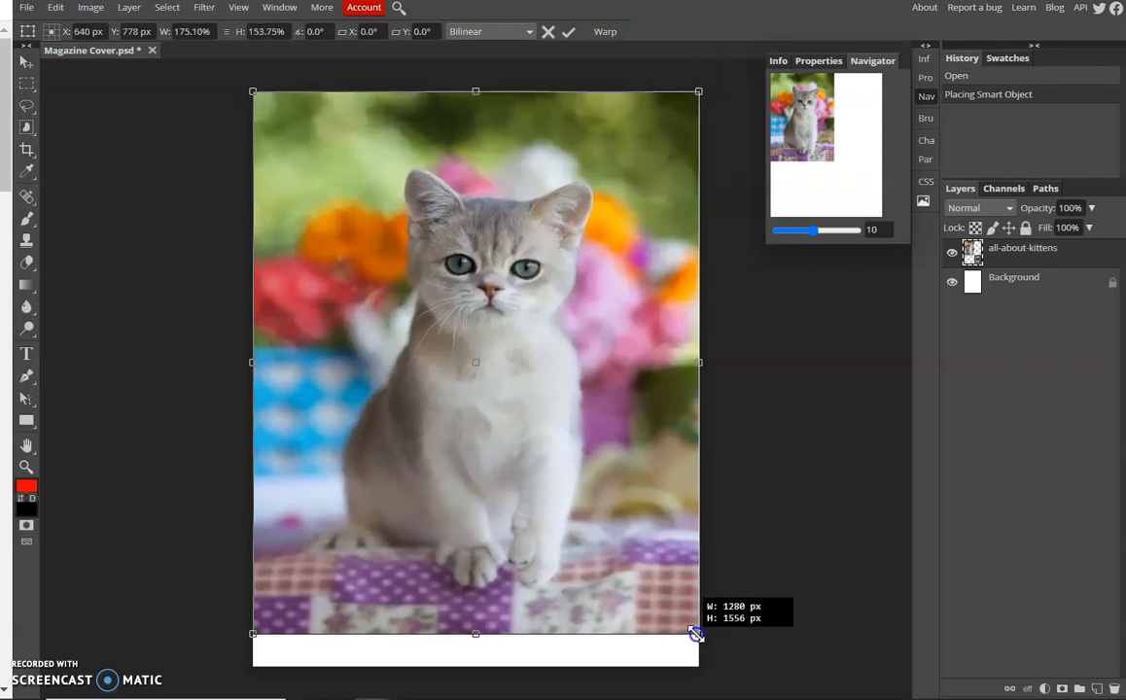
{"action": "left_click_drag", "start_coordinate": [696, 634], "coordinate": [698, 669]}
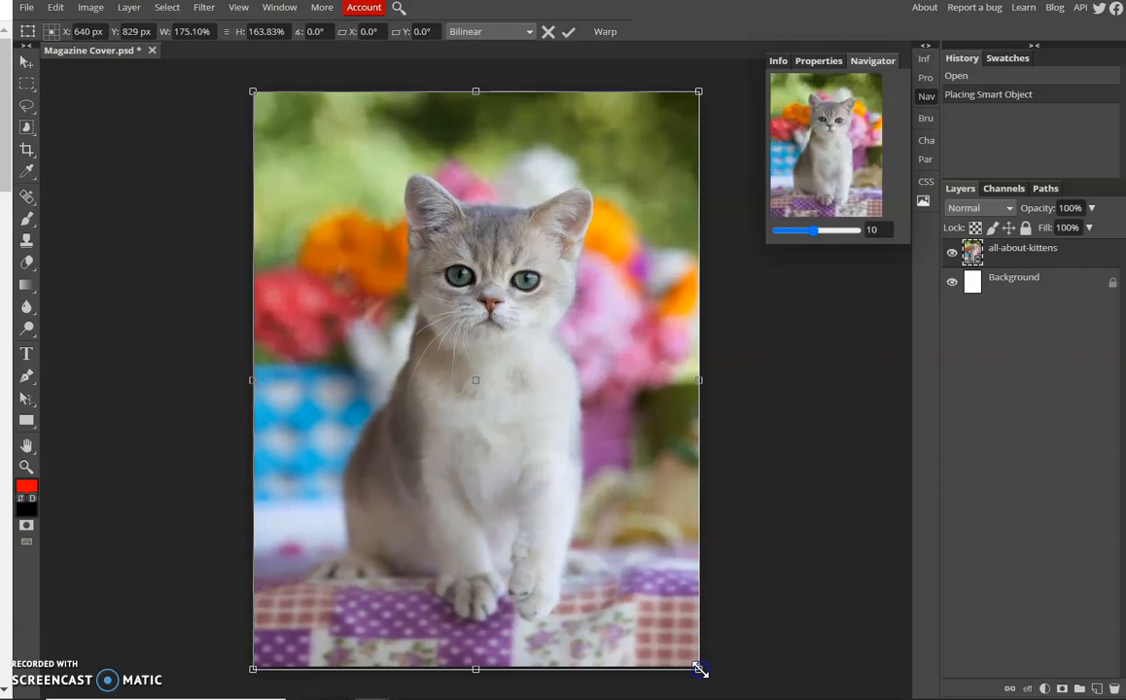
{"action": "mouse_move", "coordinate": [598, 431]}
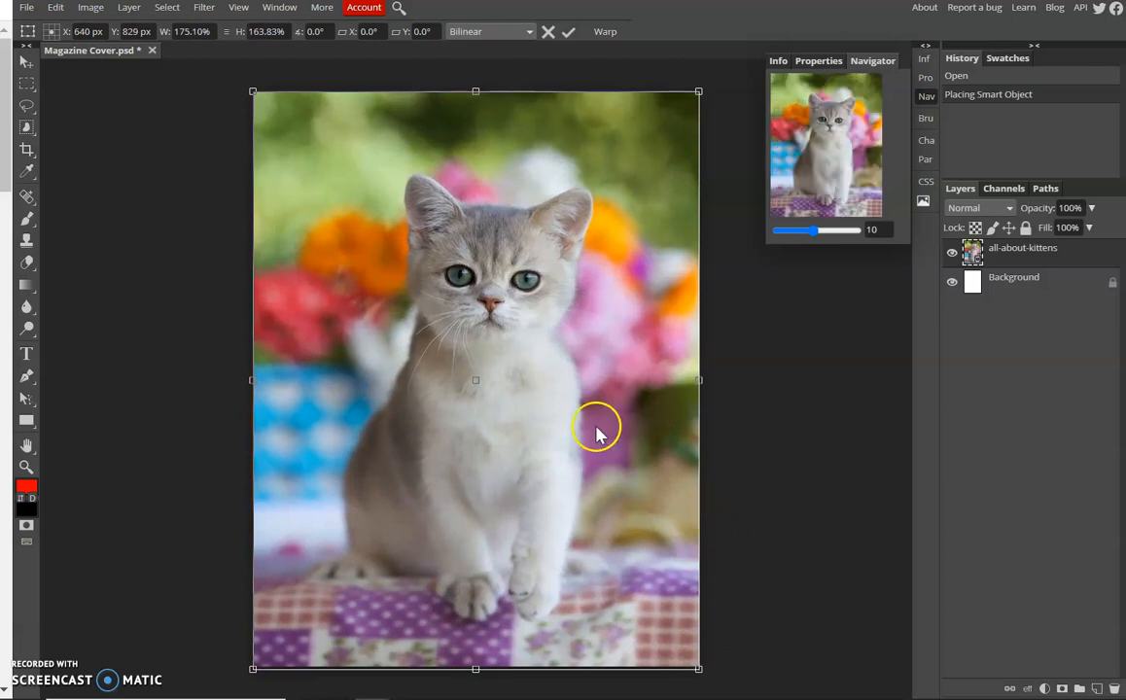
{"action": "mouse_move", "coordinate": [702, 91]}
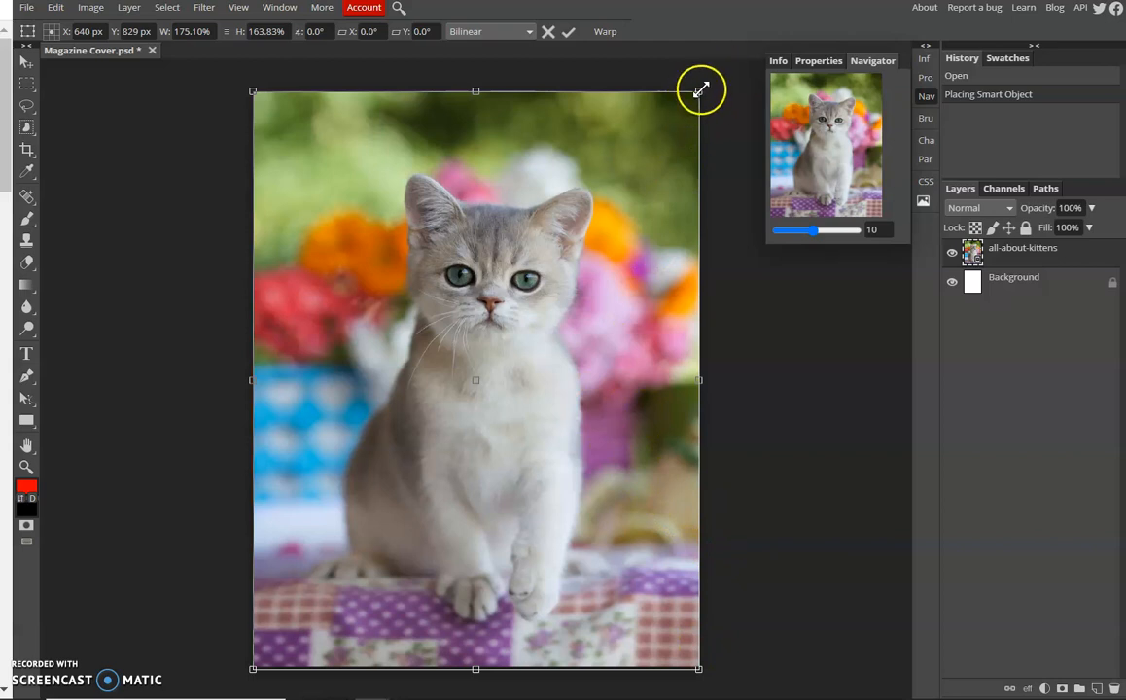
Enlarge the kitten photo to cover the whole page and commit the transform
{"action": "left_click_drag", "start_coordinate": [700, 91], "coordinate": [482, 315]}
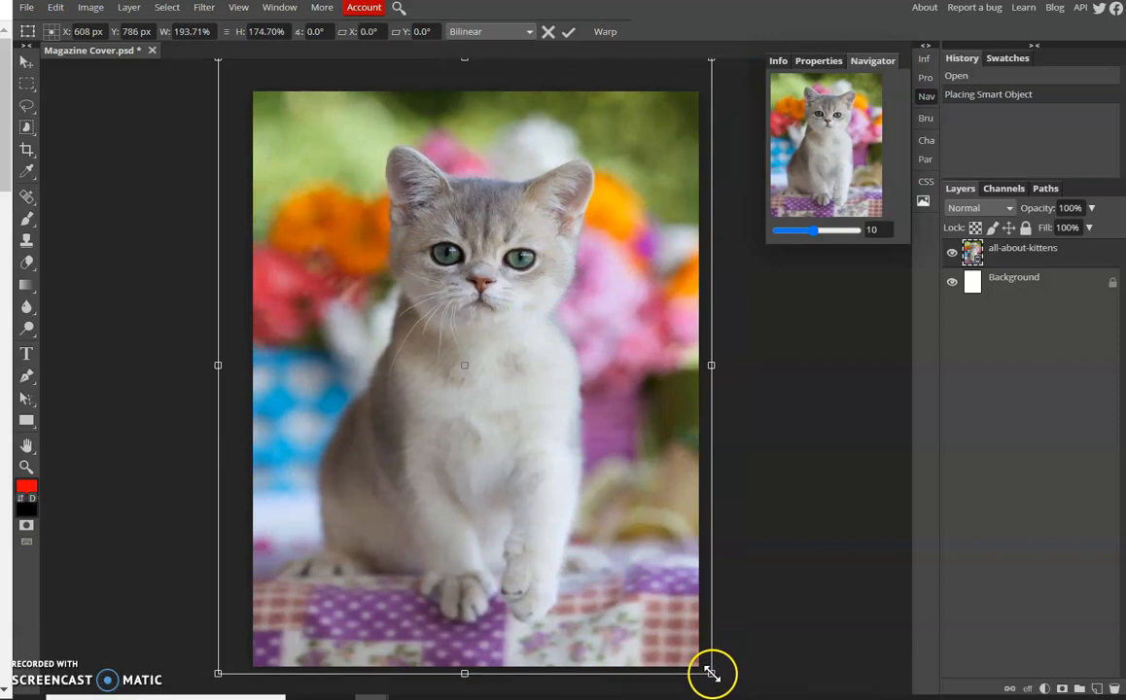
{"action": "left_click_drag", "start_coordinate": [712, 673], "coordinate": [760, 694]}
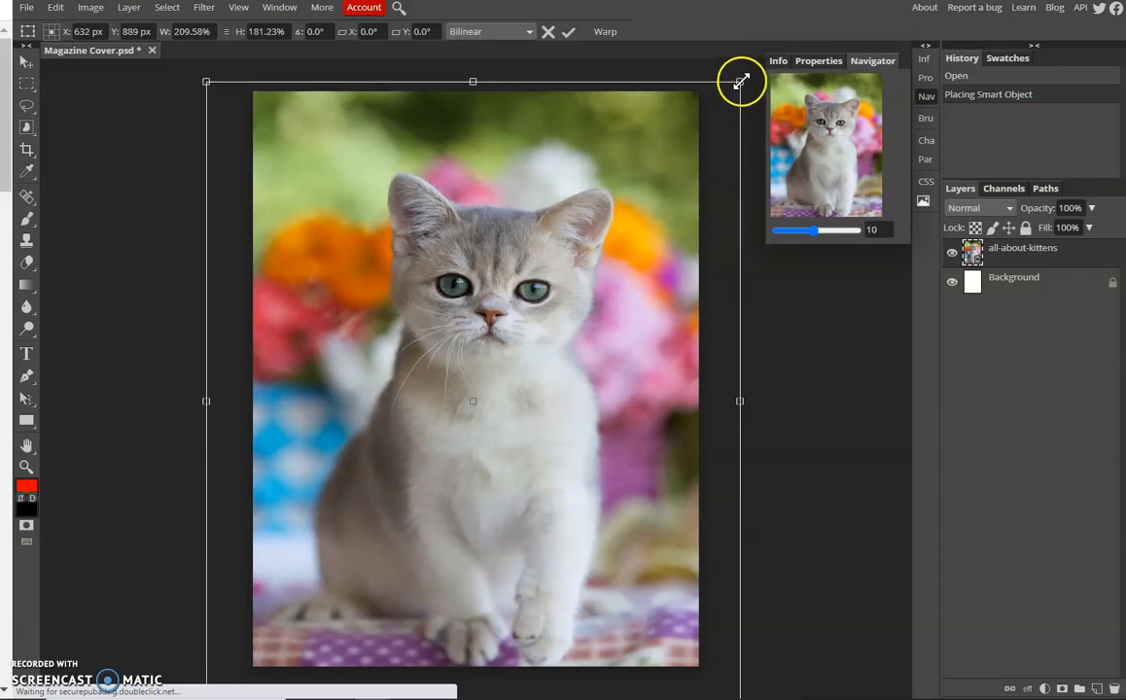
{"action": "left_click_drag", "start_coordinate": [739, 81], "coordinate": [723, 70]}
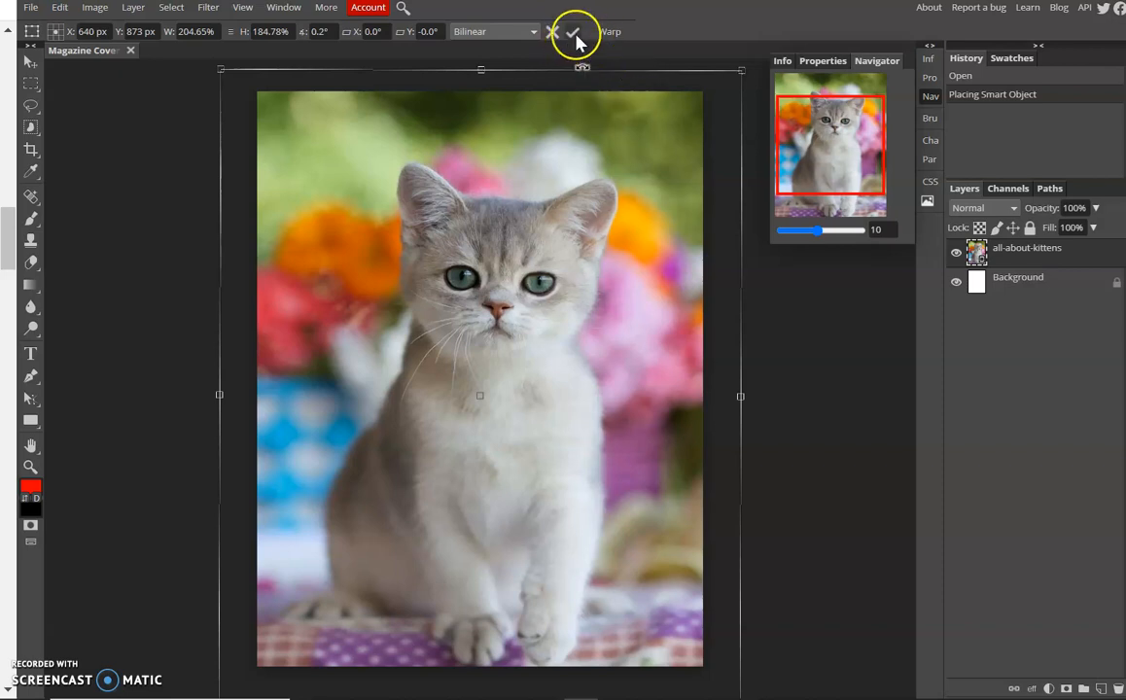
{"action": "left_click", "coordinate": [575, 31]}
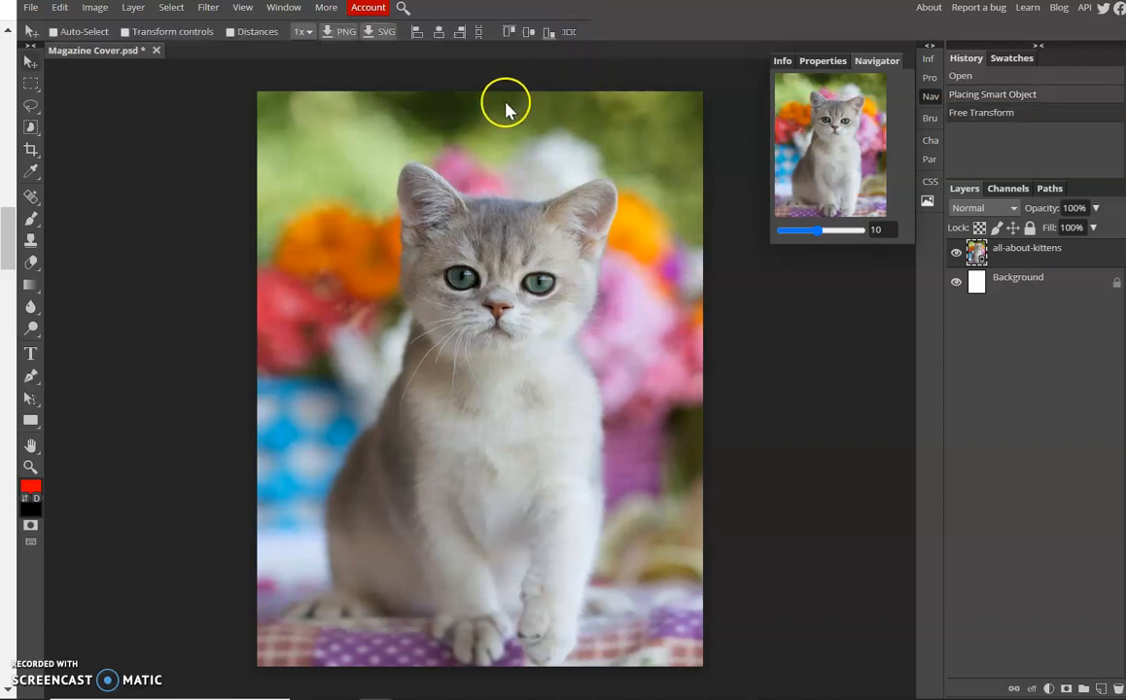
With the Type tool, choose Action Man Extended from the font list
{"action": "left_click", "coordinate": [31, 354]}
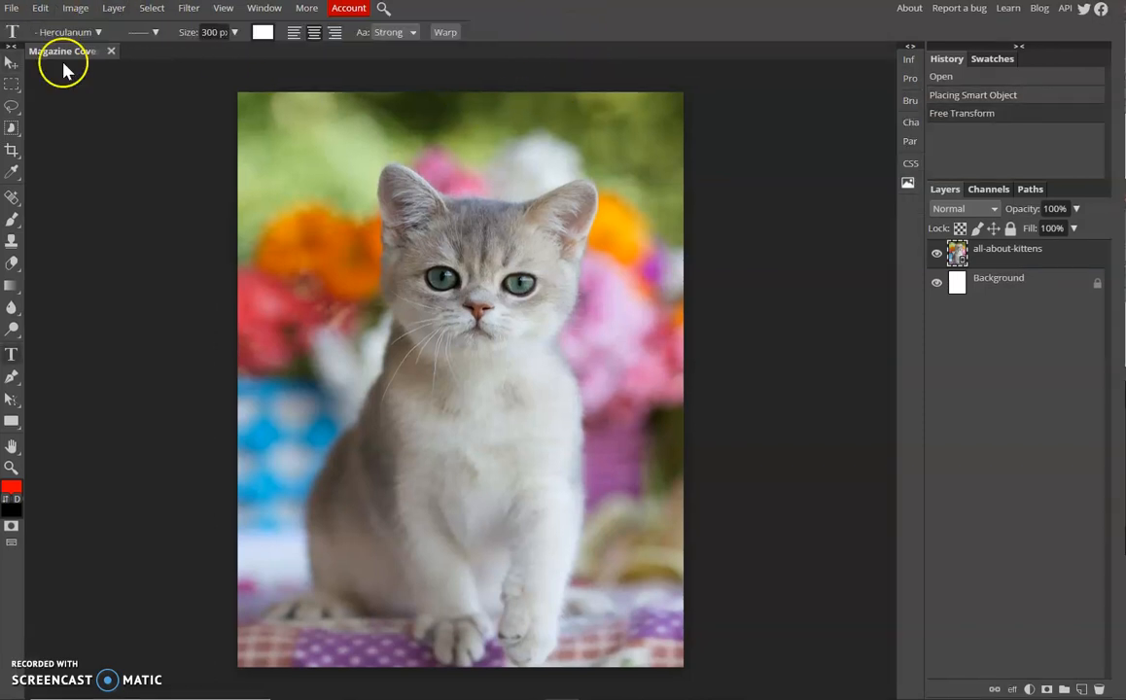
{"action": "mouse_move", "coordinate": [202, 159]}
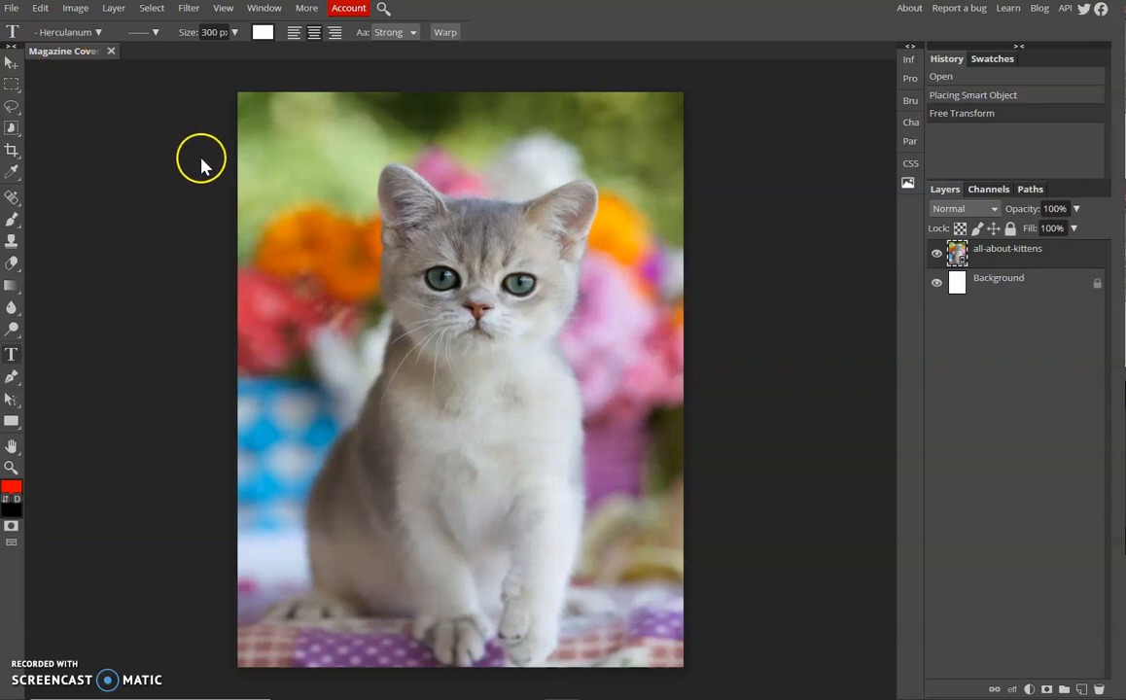
{"action": "mouse_move", "coordinate": [11, 358]}
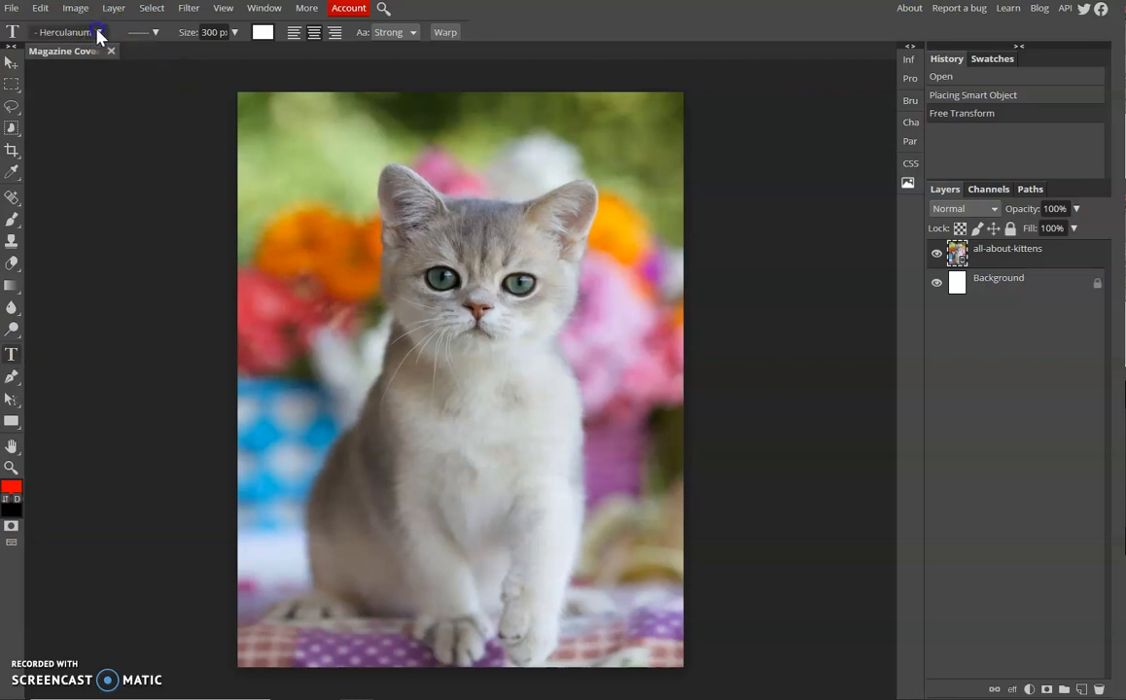
{"action": "left_click", "coordinate": [101, 31]}
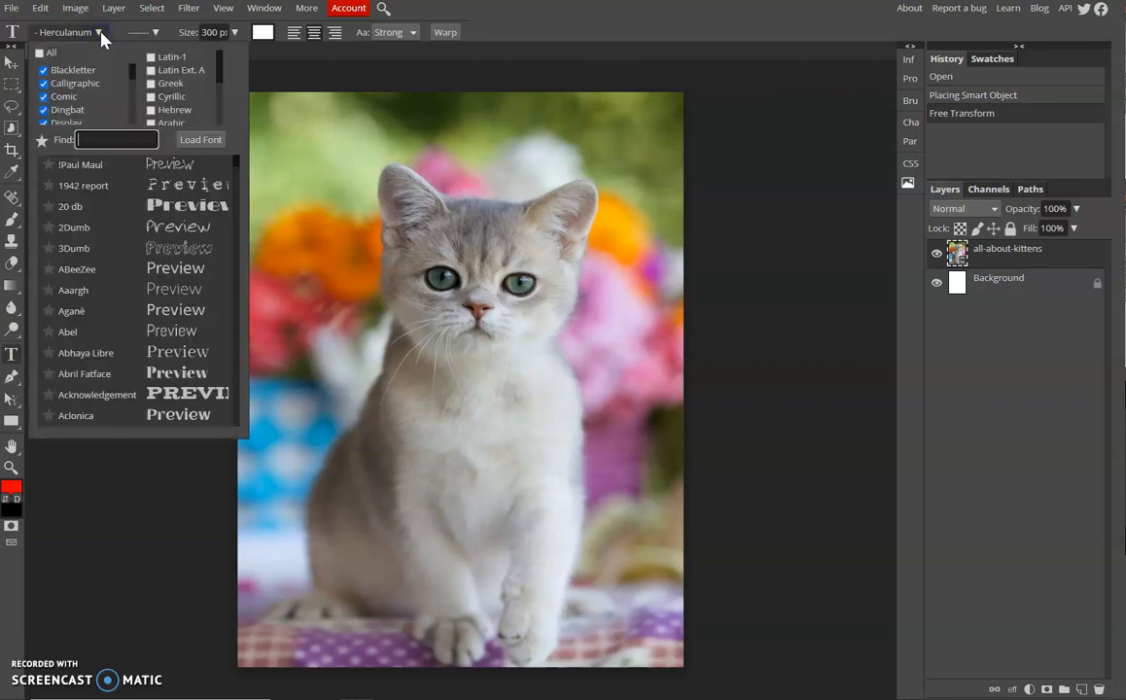
{"action": "mouse_move", "coordinate": [50, 167]}
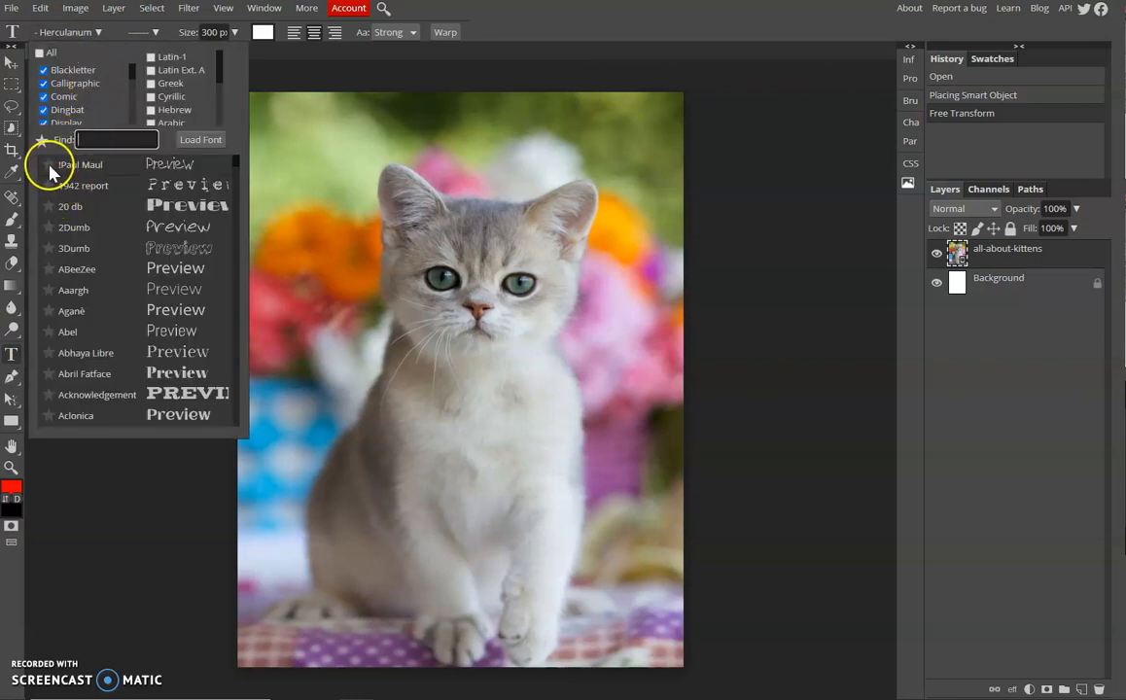
{"action": "mouse_move", "coordinate": [199, 206]}
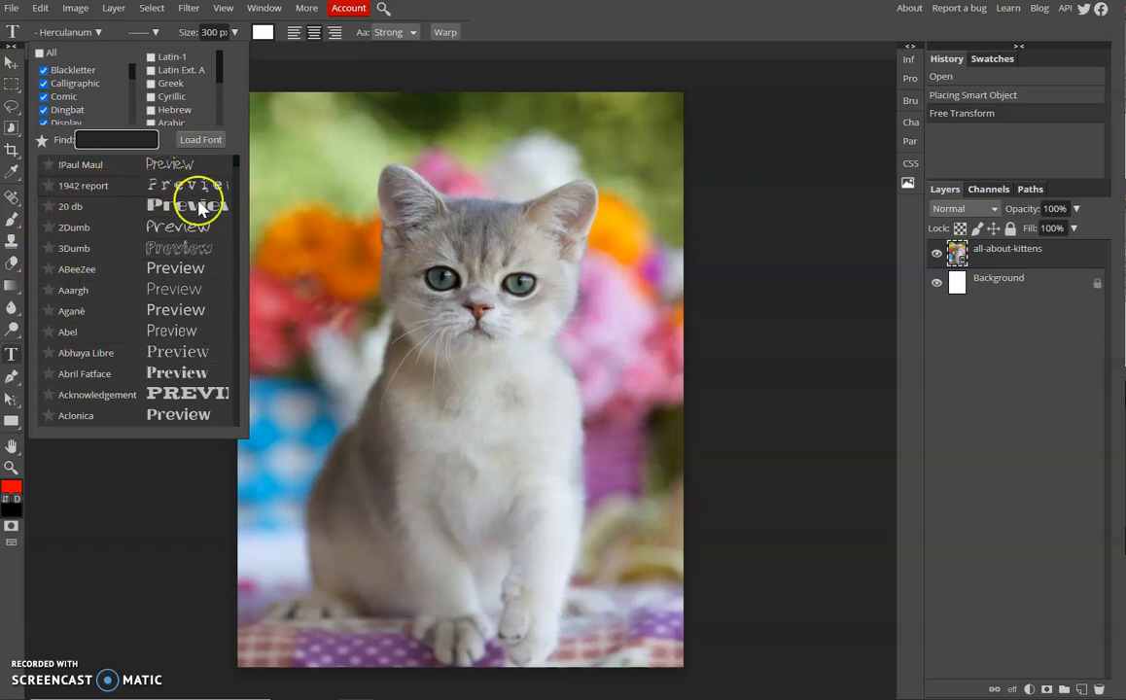
{"action": "scroll", "scroll_direction": "down", "scroll_amount": 3}
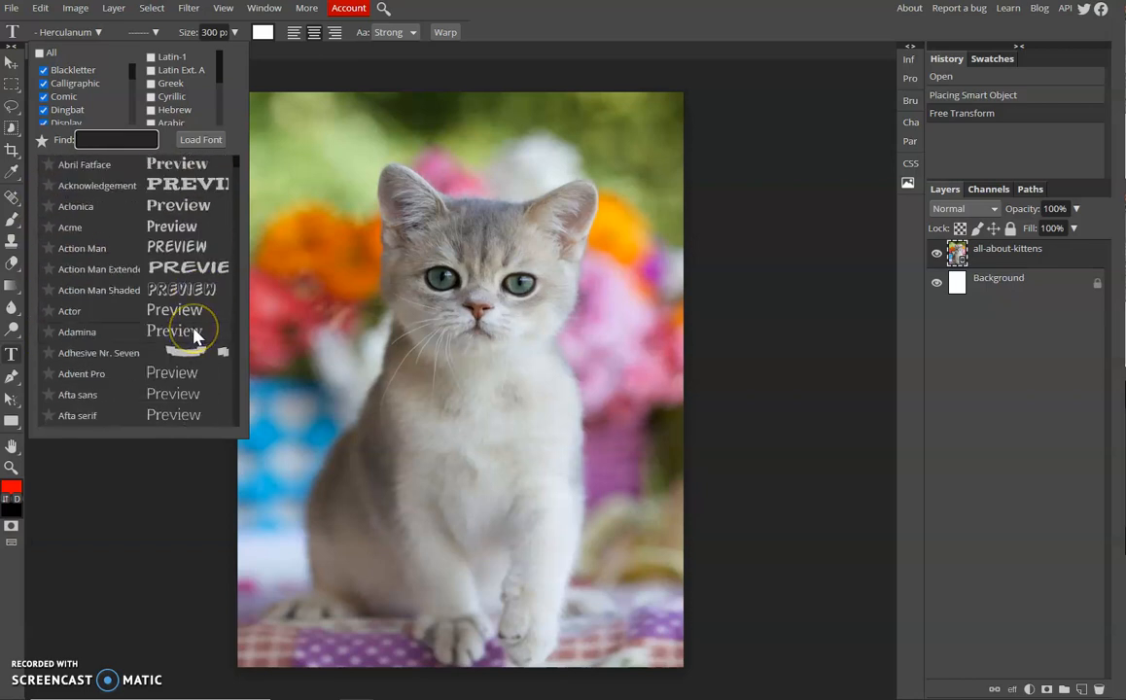
{"action": "scroll", "scroll_direction": "down", "scroll_amount": 3}
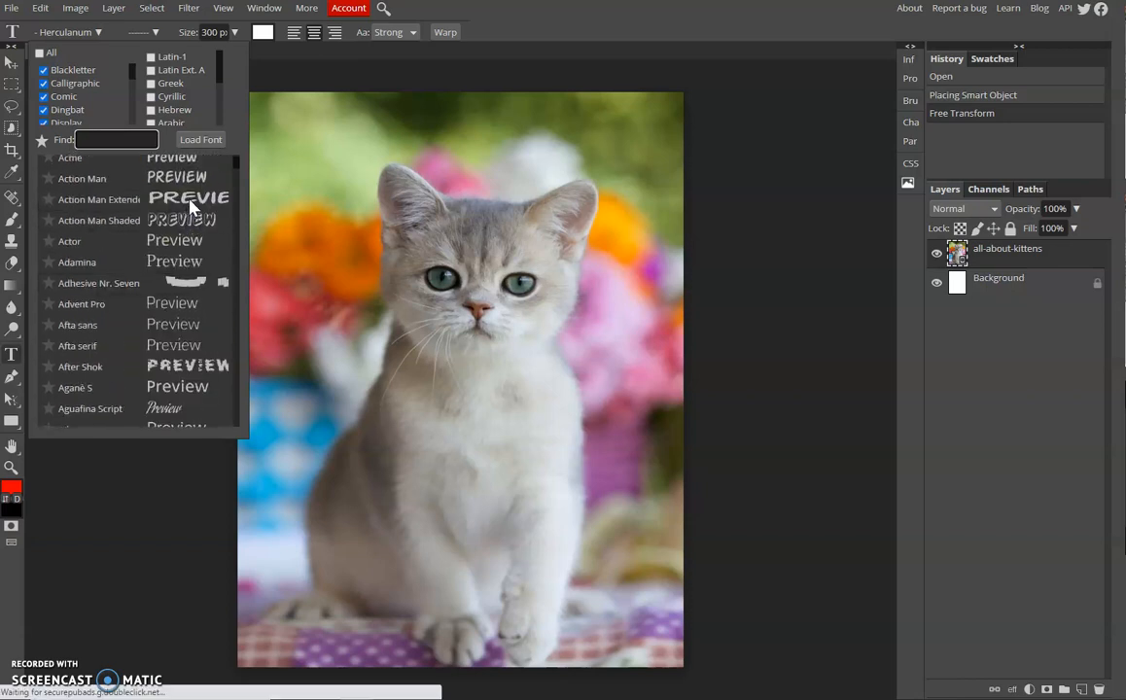
{"action": "left_click", "coordinate": [98, 198]}
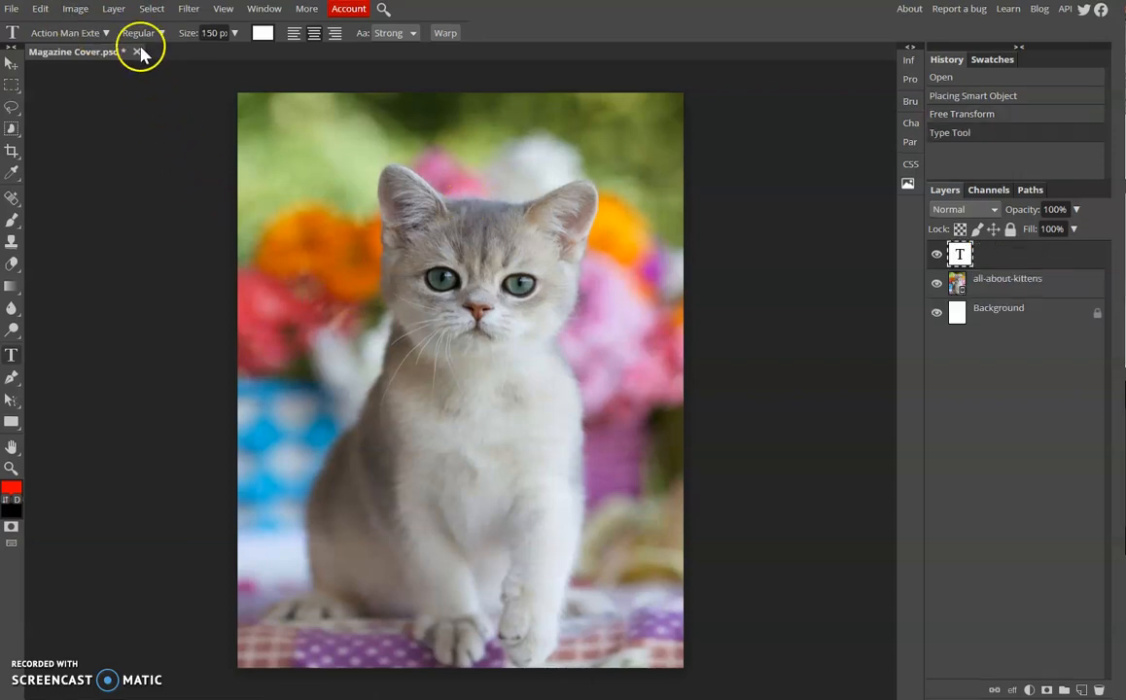
Type CATWORLD near the top of the cover at 180 px size
{"action": "left_click", "coordinate": [466, 299]}
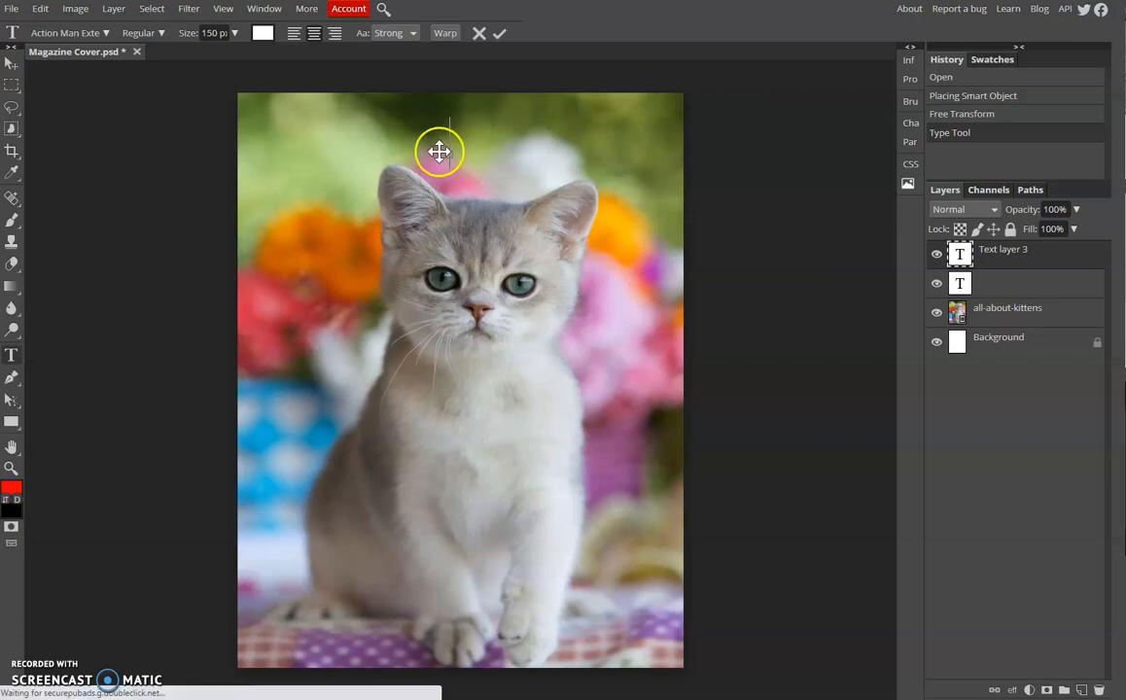
{"action": "type", "text": "CAT"}
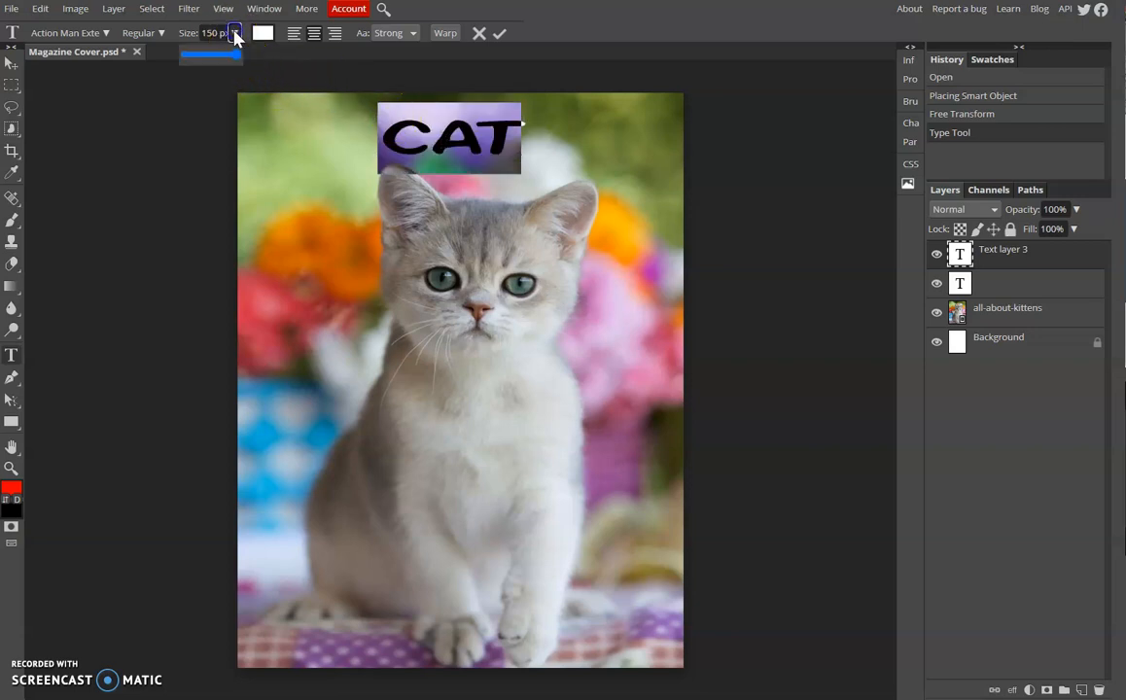
{"action": "left_click_drag", "start_coordinate": [233, 54], "coordinate": [204, 54]}
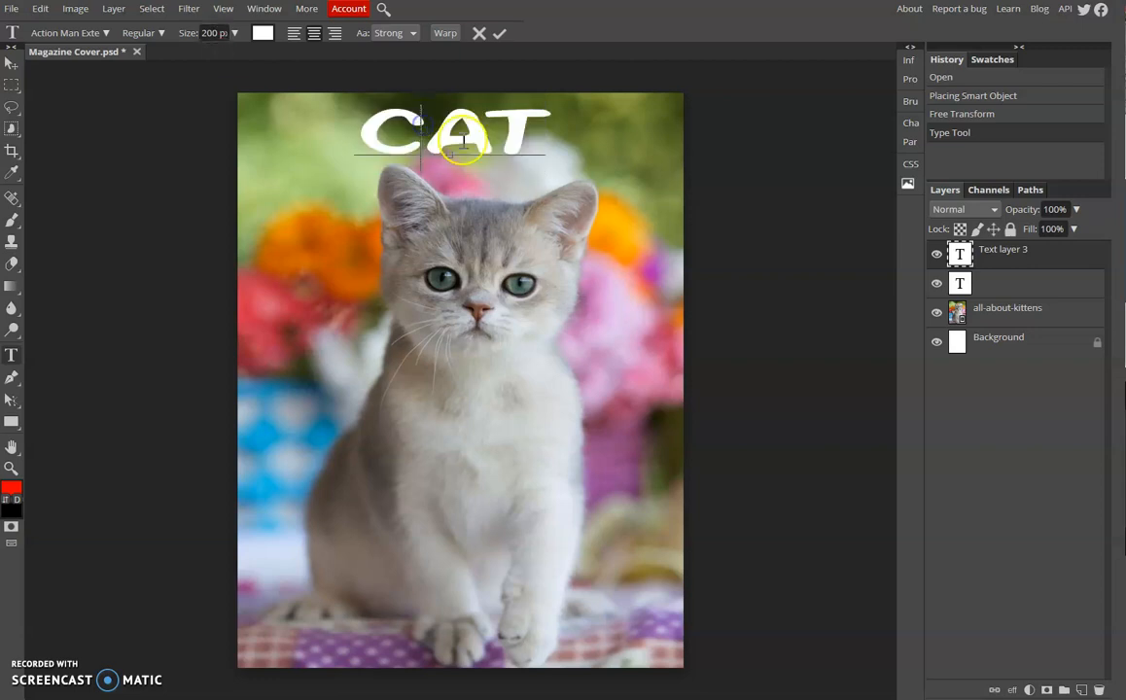
{"action": "triple_click", "coordinate": [212, 31]}
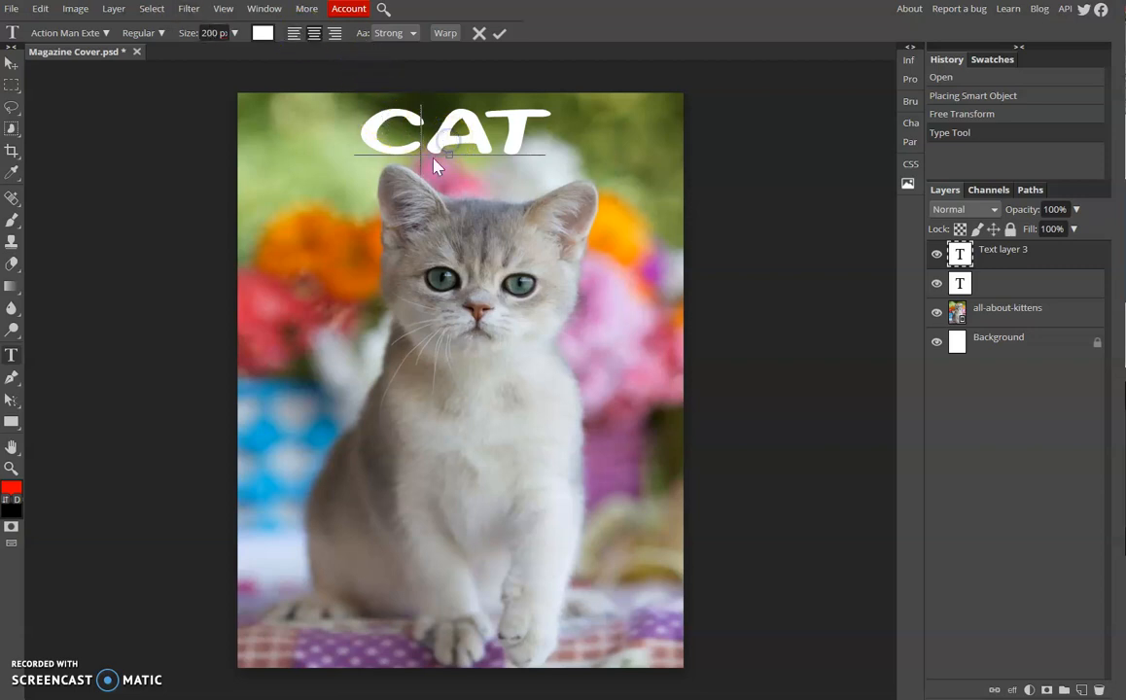
{"action": "mouse_move", "coordinate": [451, 163]}
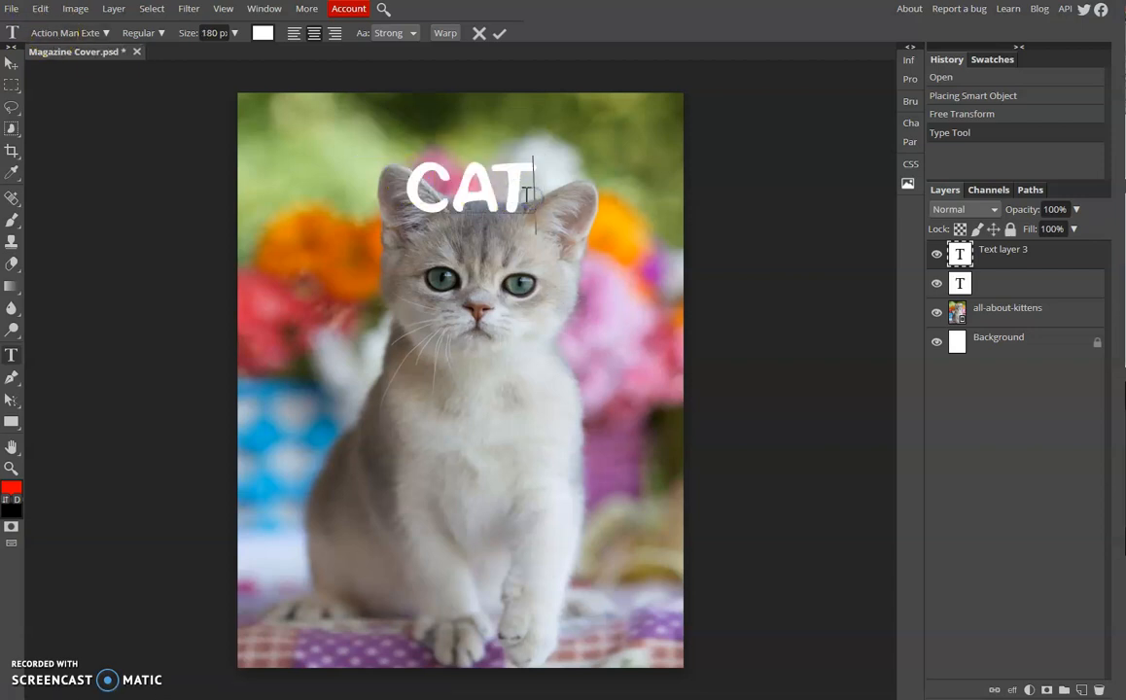
{"action": "type", "text": "WORL"}
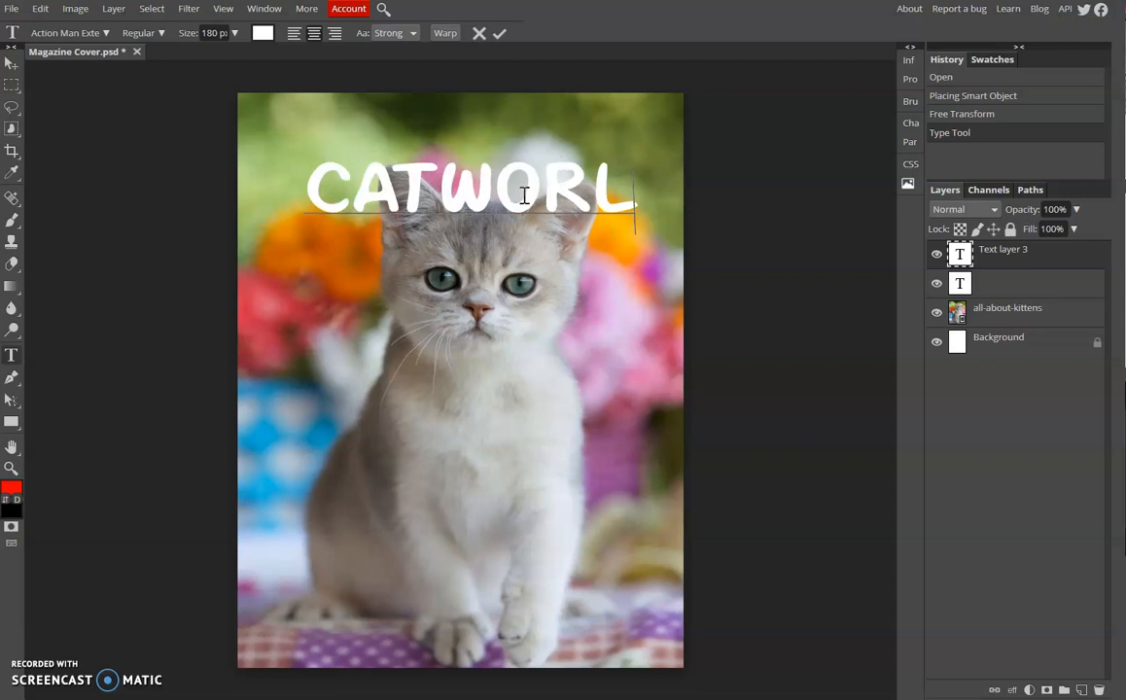
{"action": "type", "text": "D"}
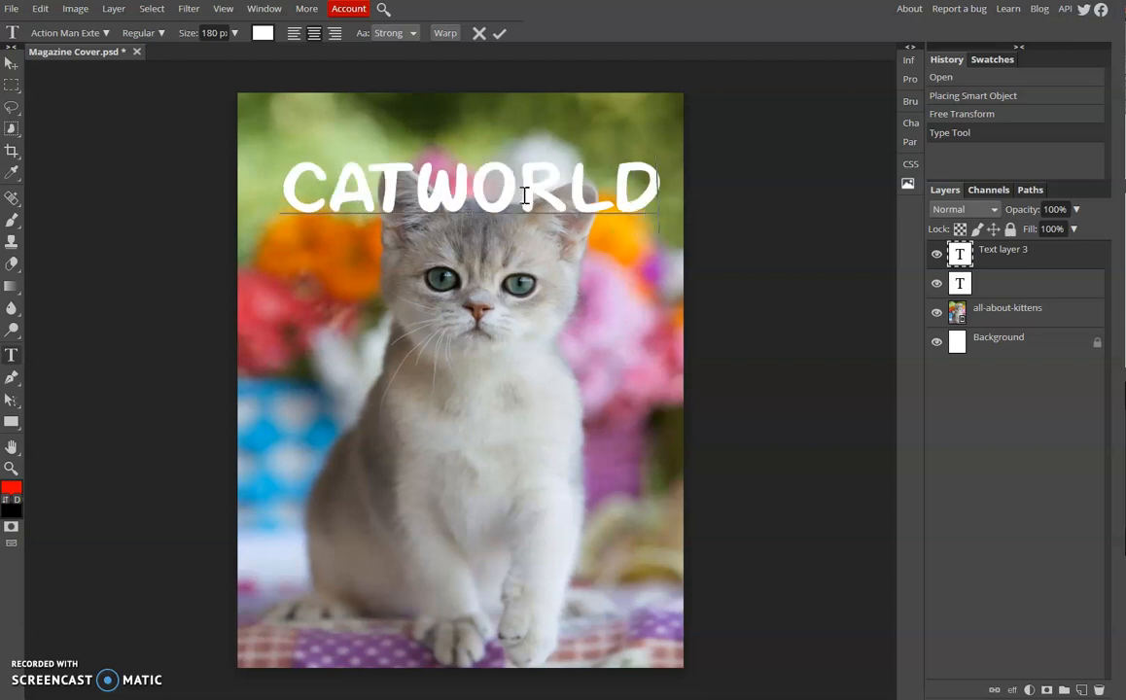
{"action": "mouse_move", "coordinate": [532, 216]}
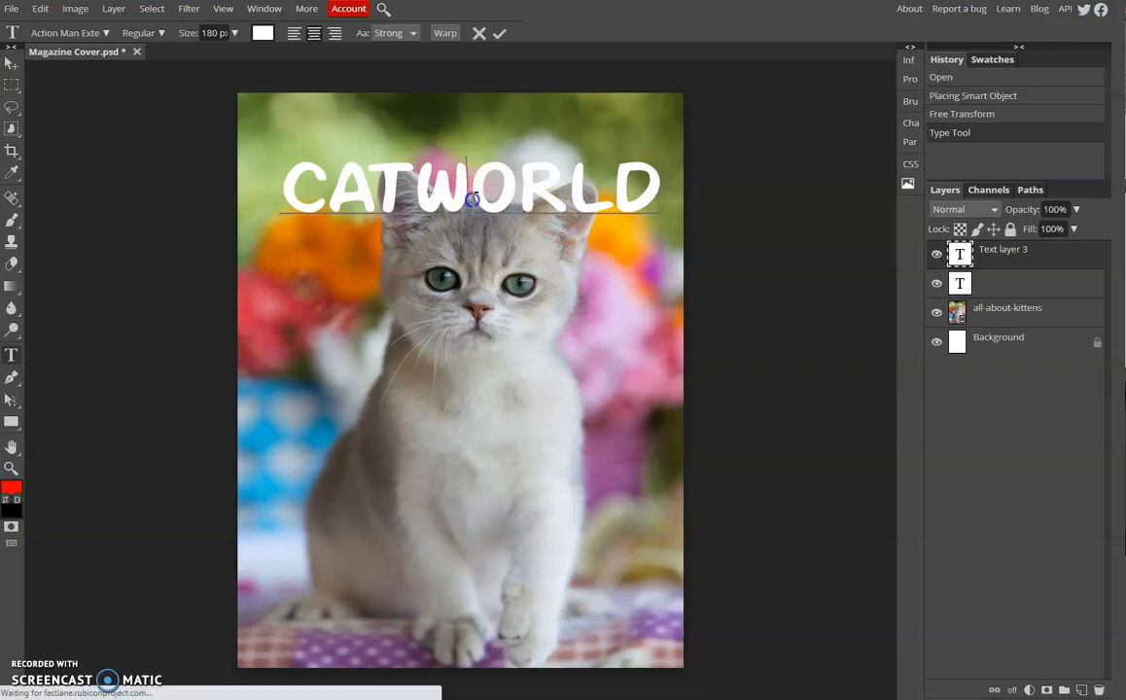
{"action": "left_click", "coordinate": [263, 31]}
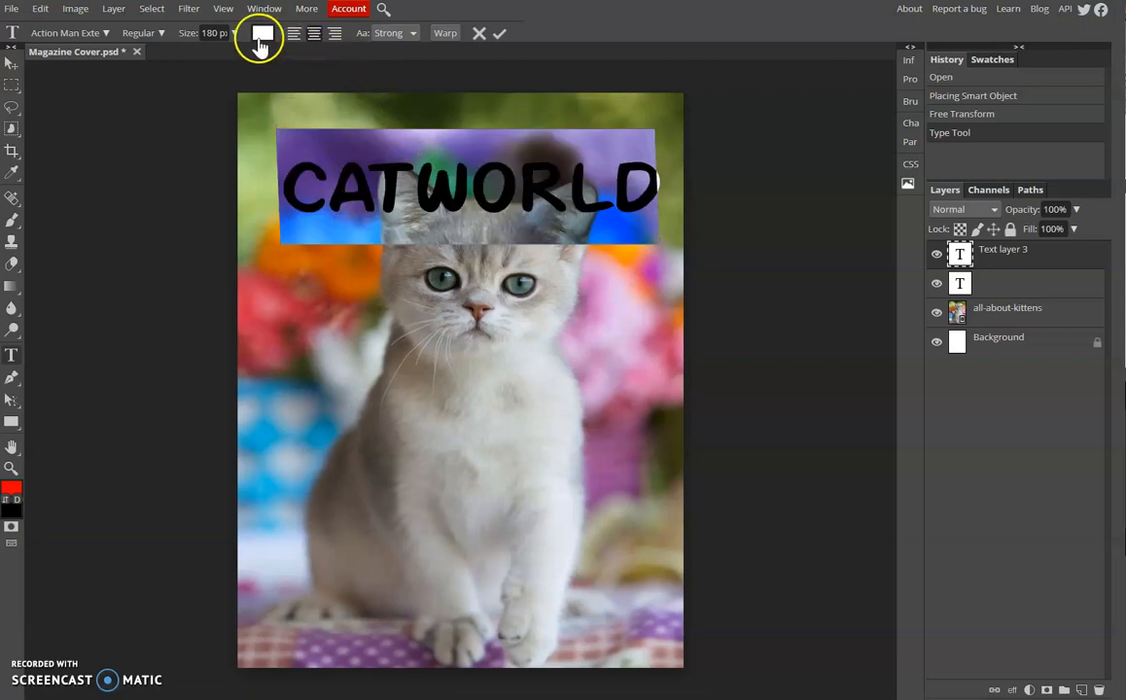
{"action": "left_click", "coordinate": [263, 31]}
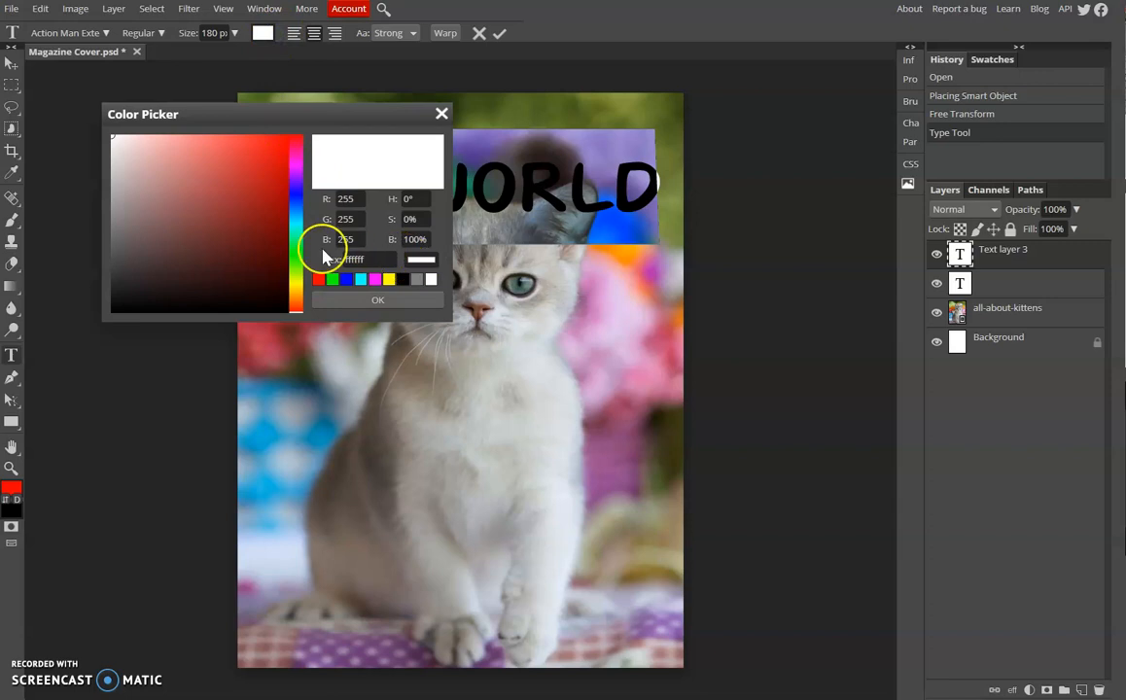
{"action": "mouse_move", "coordinate": [389, 296]}
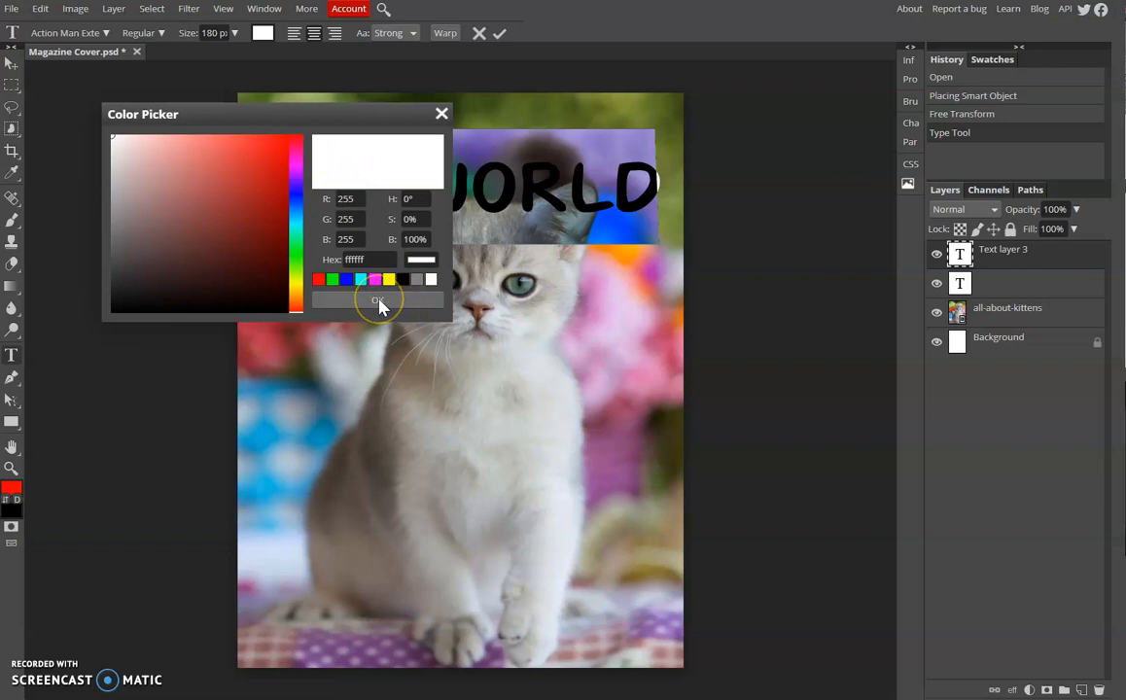
{"action": "left_click", "coordinate": [377, 300]}
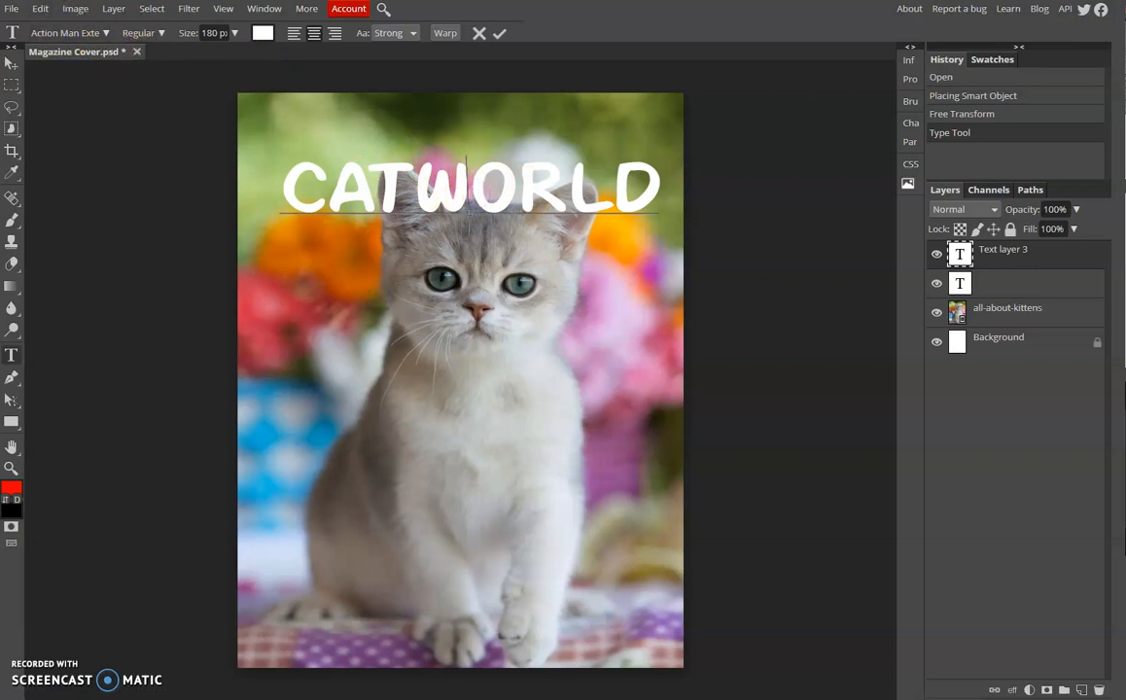
Review the Character and Paragraph panels, then commit the CATWORLD headline as its layer
{"action": "left_click", "coordinate": [465, 186]}
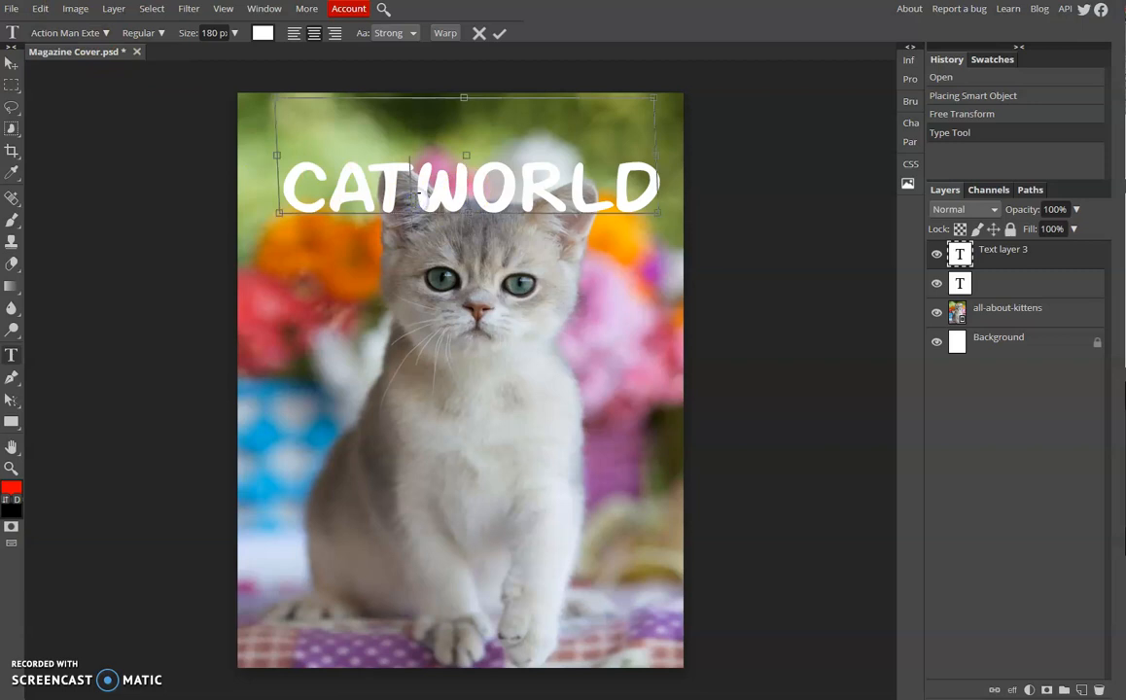
{"action": "left_click", "coordinate": [265, 8]}
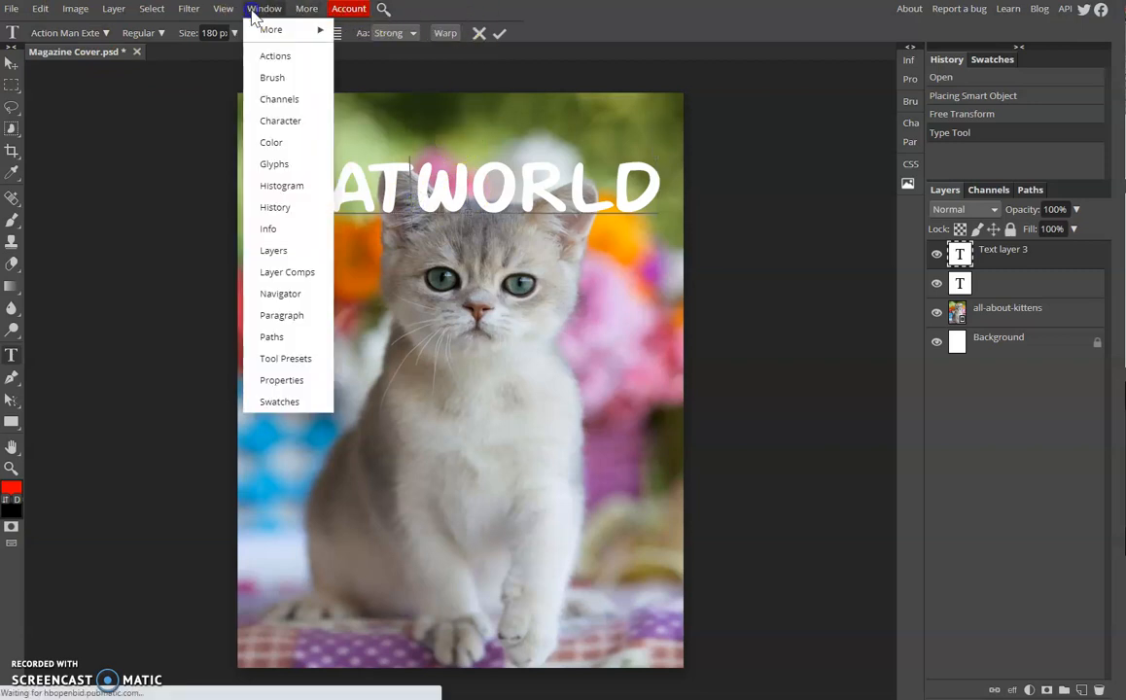
{"action": "mouse_move", "coordinate": [302, 210]}
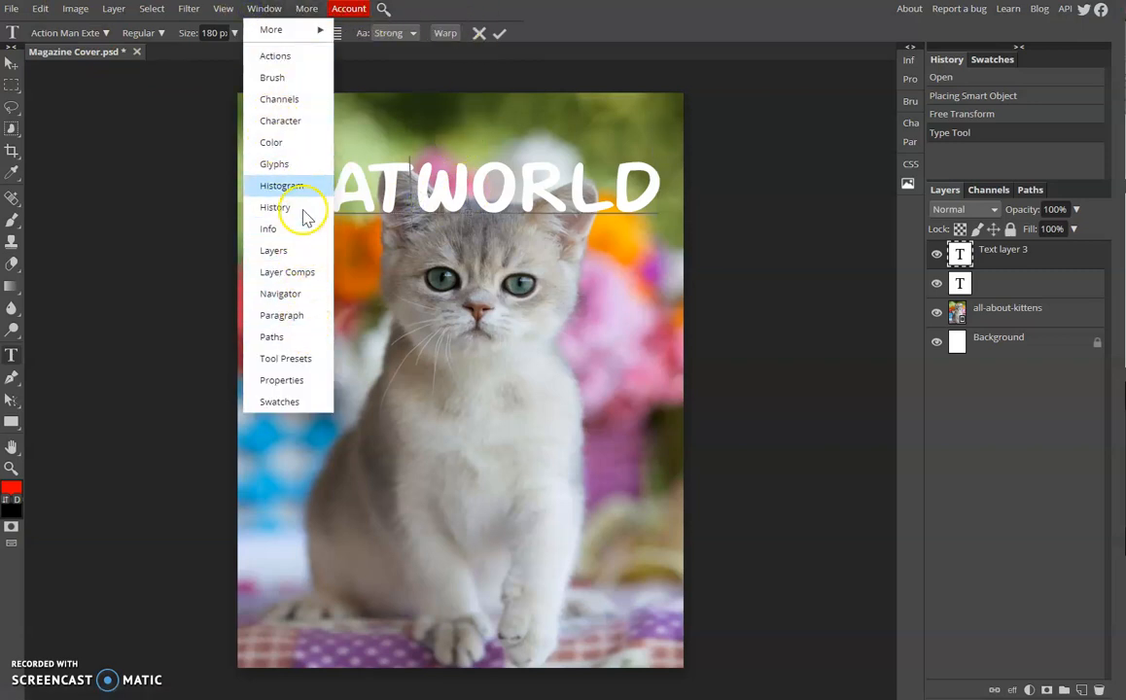
{"action": "left_click", "coordinate": [280, 121]}
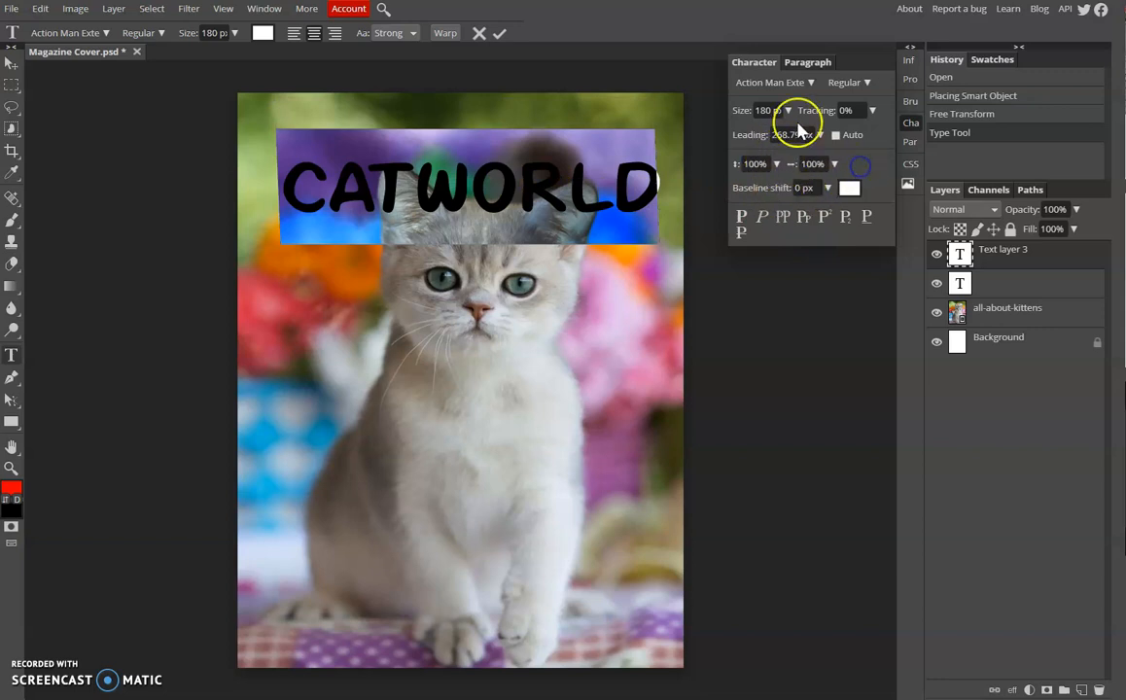
{"action": "left_click", "coordinate": [809, 62]}
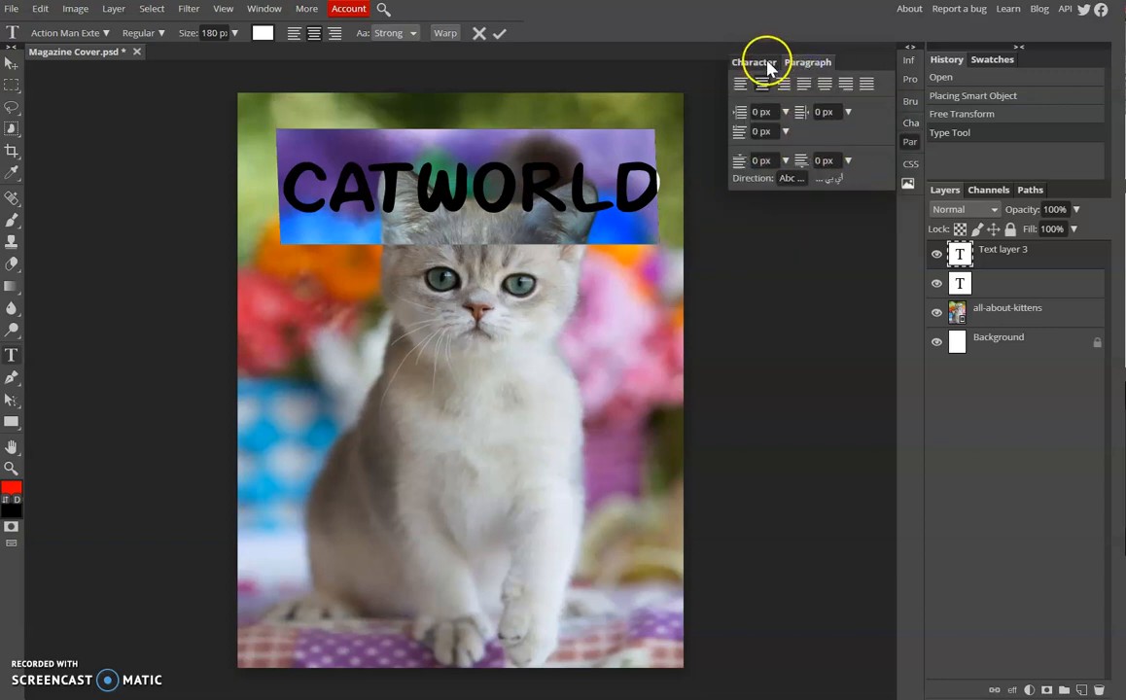
{"action": "left_click", "coordinate": [755, 61]}
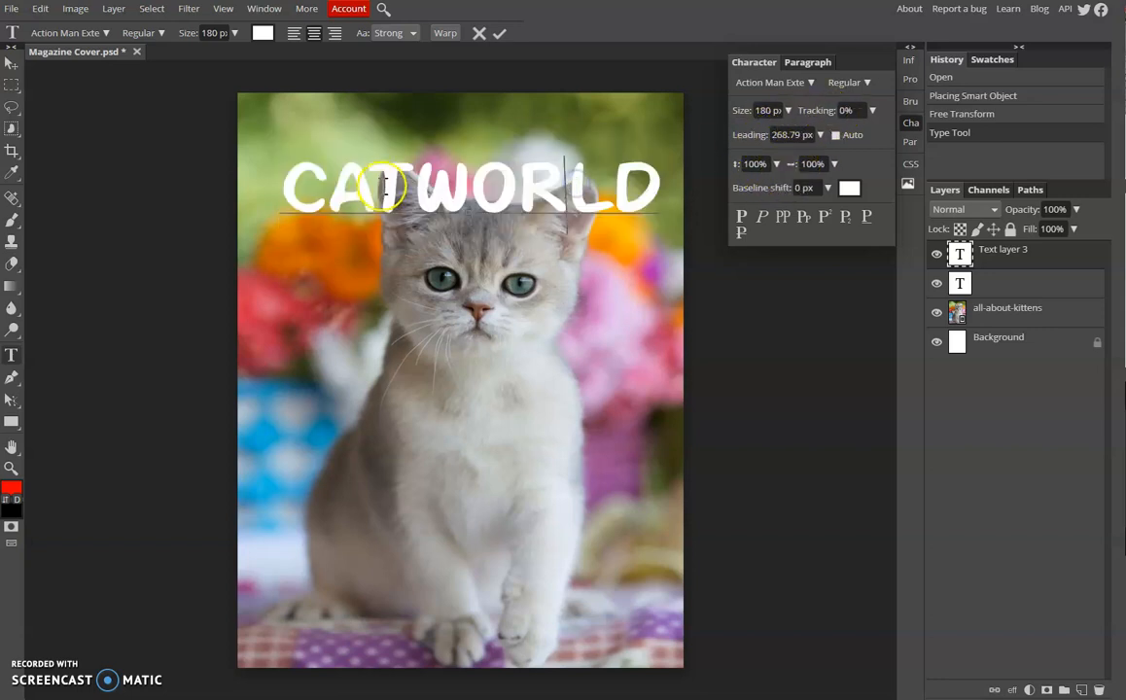
{"action": "left_click", "coordinate": [497, 33]}
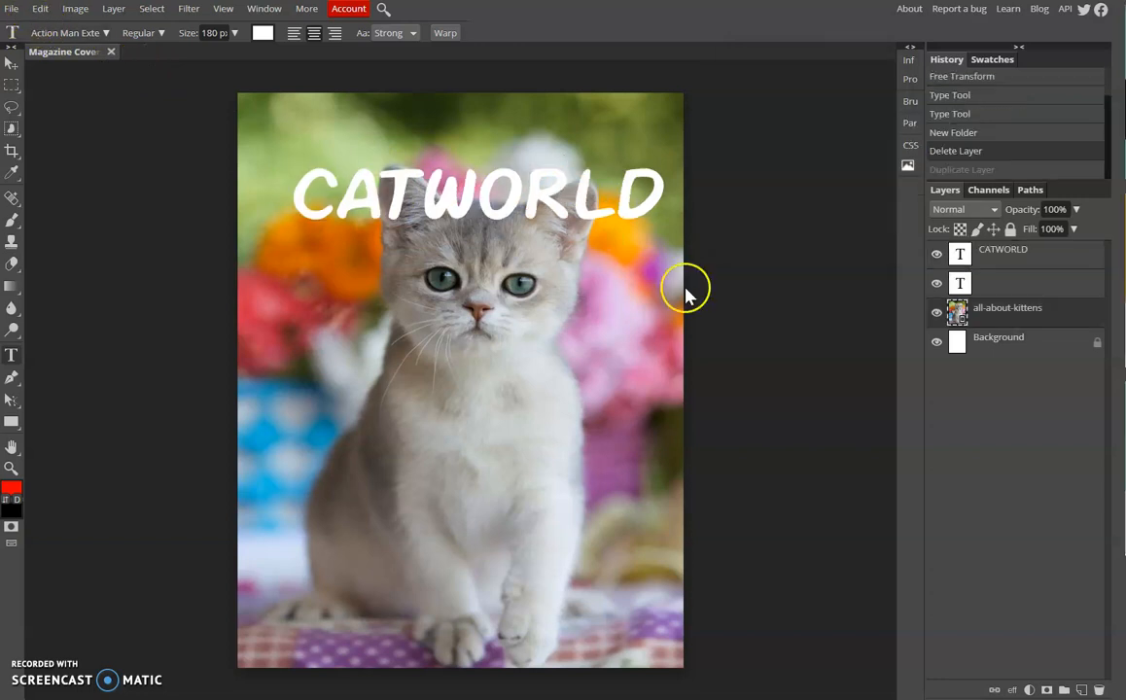
{"action": "mouse_move", "coordinate": [680, 282]}
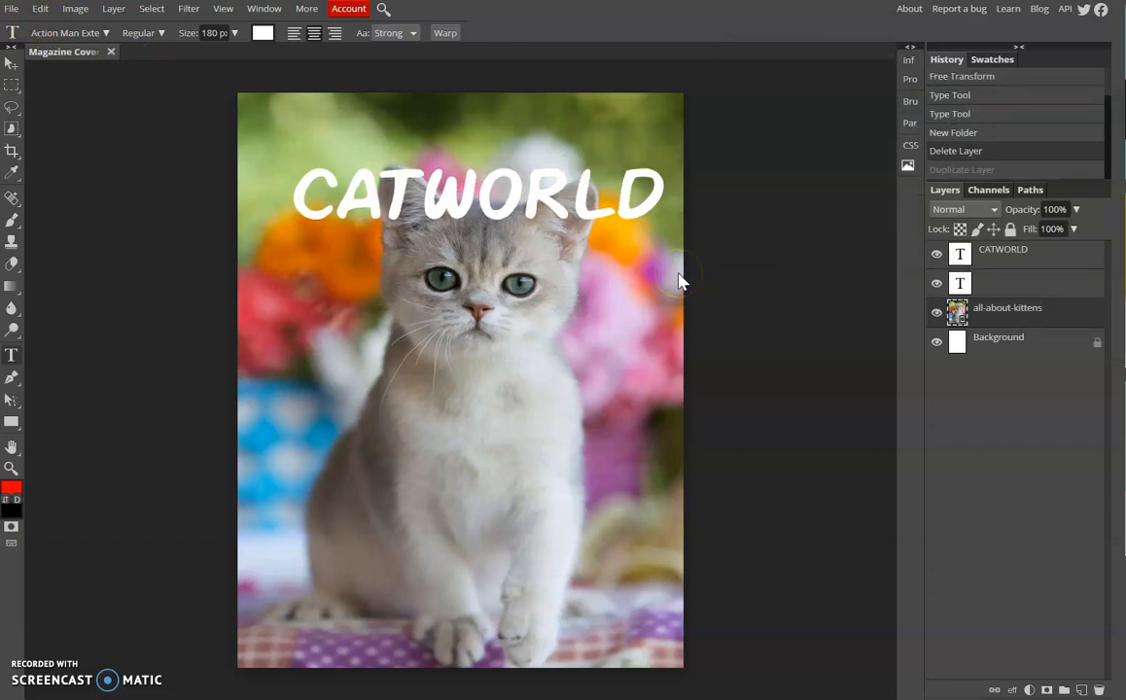
{"action": "mouse_move", "coordinate": [748, 277]}
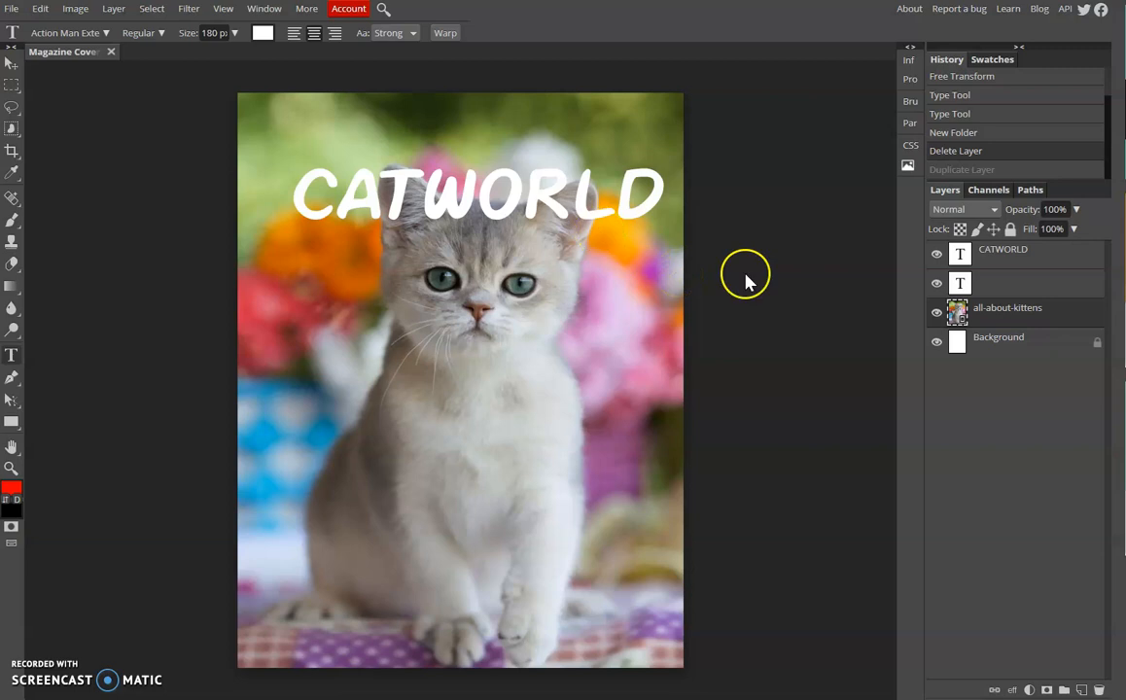
{"action": "mouse_move", "coordinate": [1007, 308]}
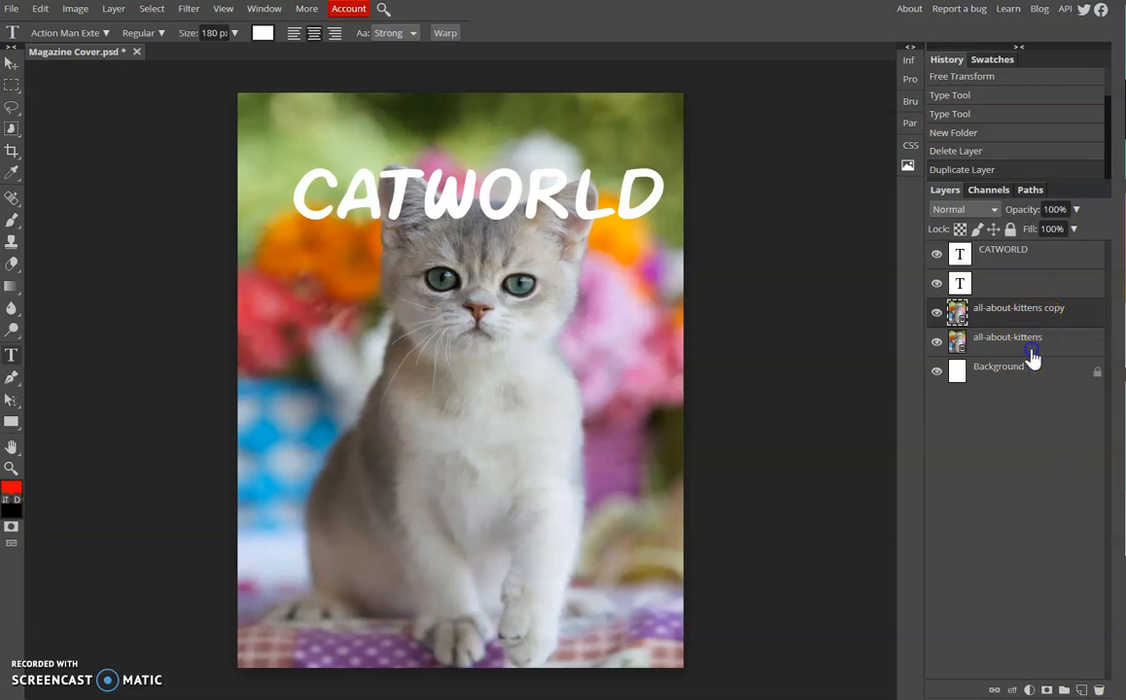
Rename the duplicated kitten photo layer to The head part
{"action": "double_click", "coordinate": [1018, 307]}
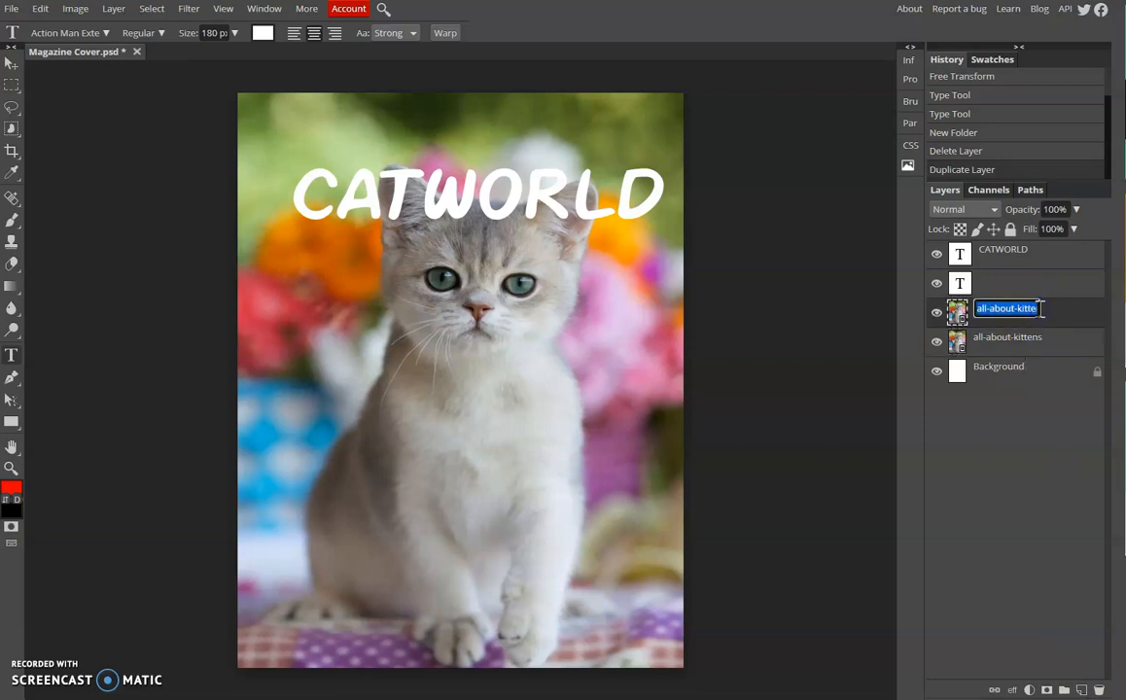
{"action": "type", "text": "The head part"}
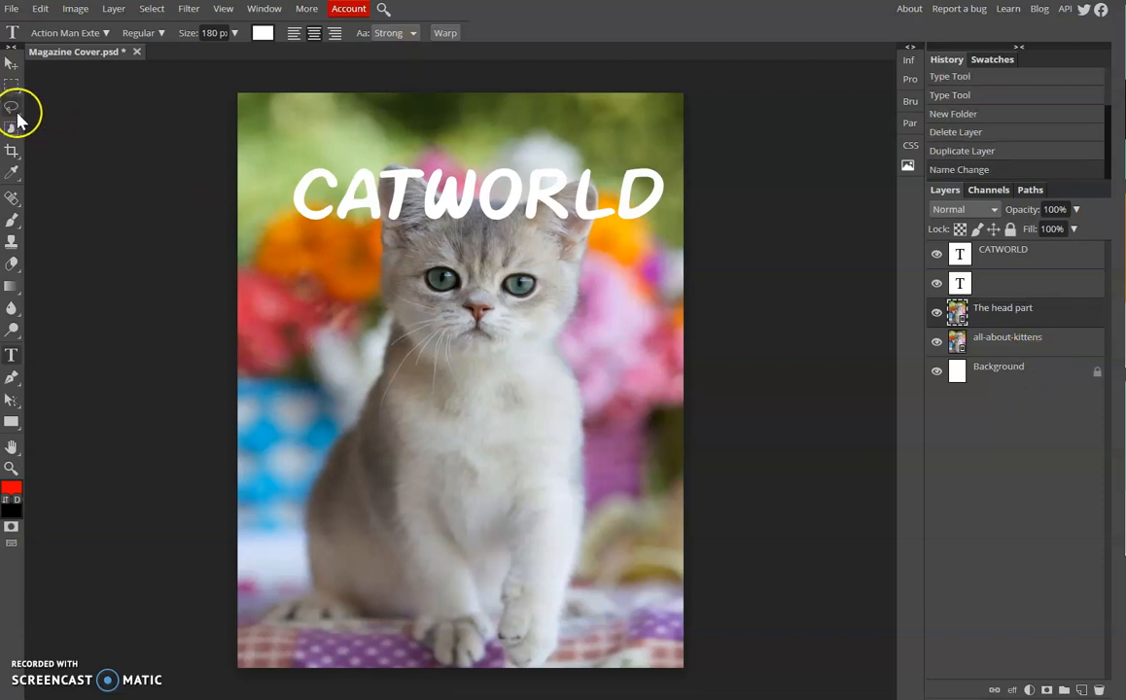
{"action": "mouse_move", "coordinate": [11, 109]}
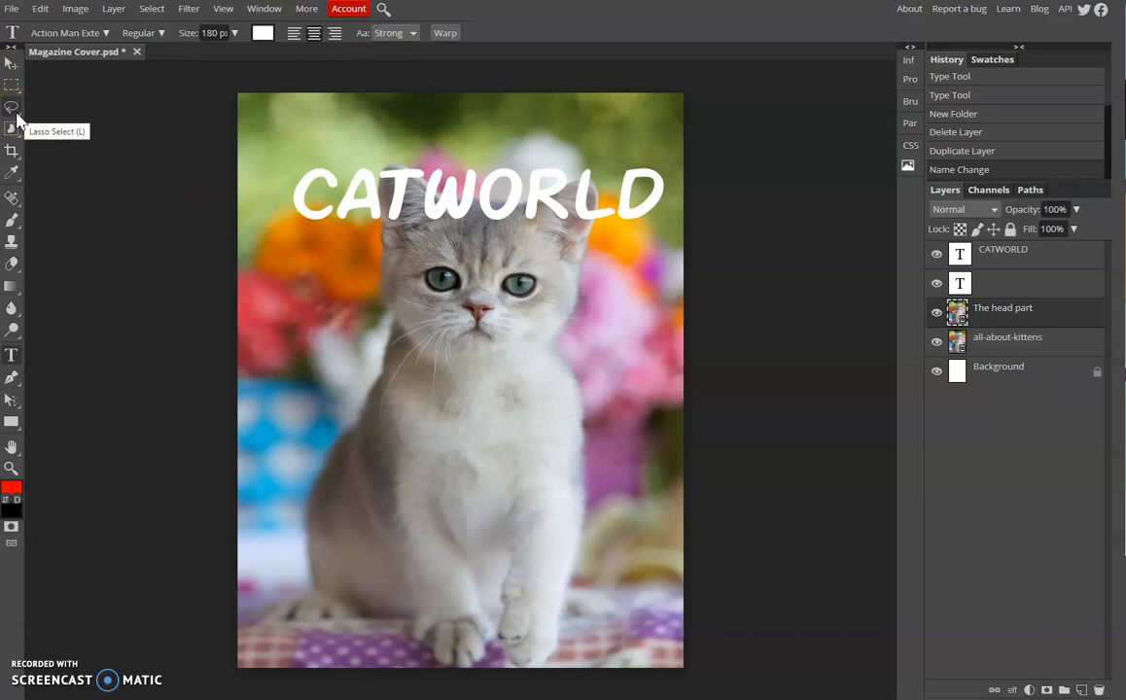
Switch to Magnetic Lasso Select and hide the CATWORLD title layer
{"action": "left_click", "coordinate": [12, 107]}
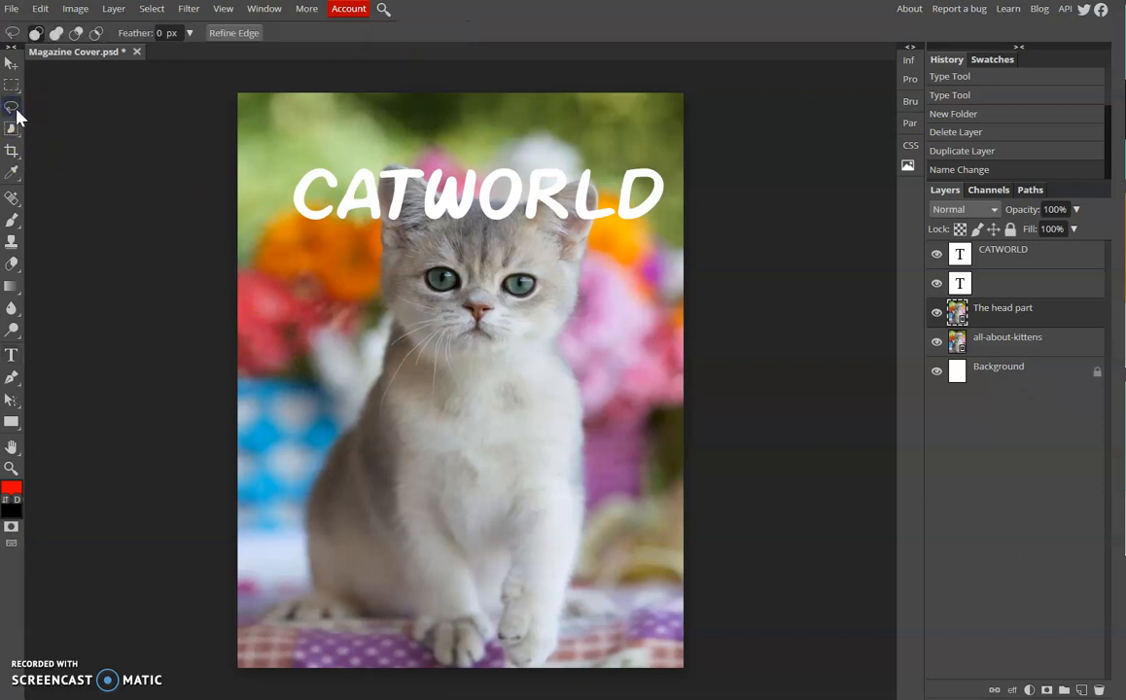
{"action": "left_click", "coordinate": [11, 109]}
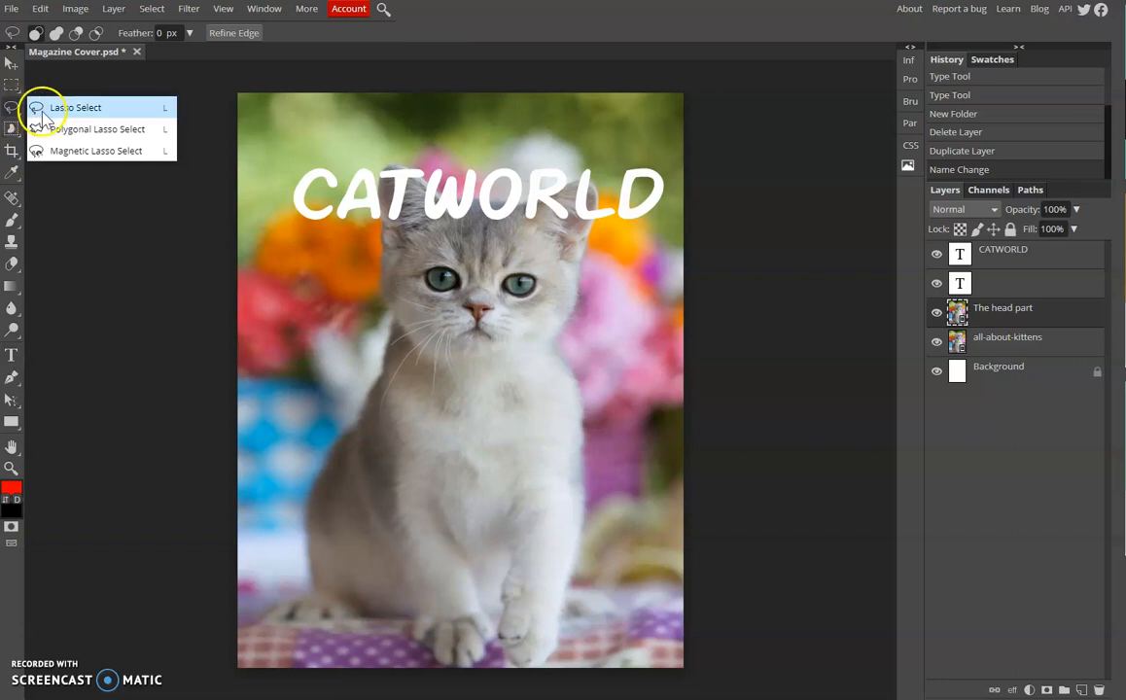
{"action": "mouse_move", "coordinate": [79, 128]}
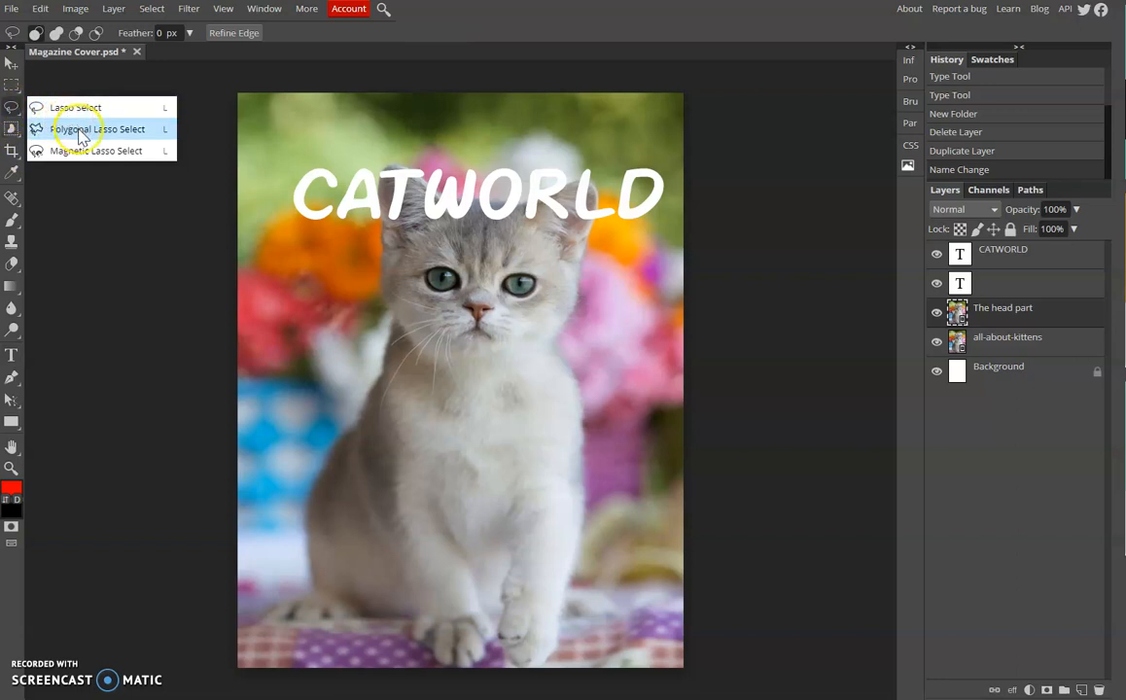
{"action": "mouse_move", "coordinate": [74, 151]}
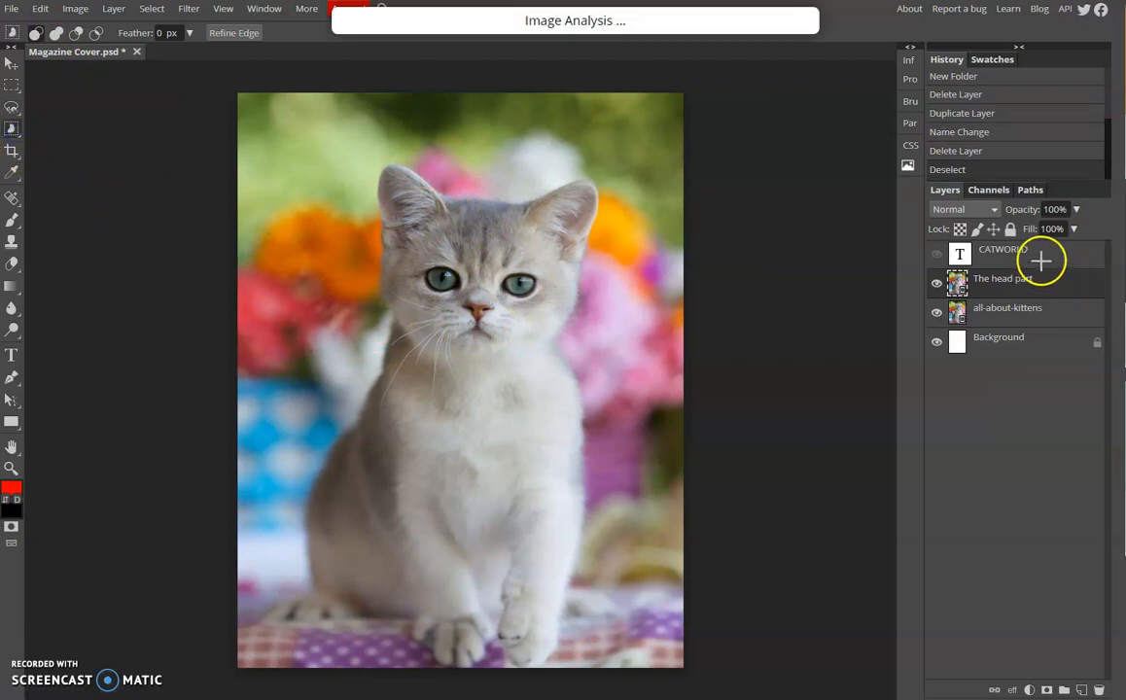
{"action": "left_click", "coordinate": [937, 253]}
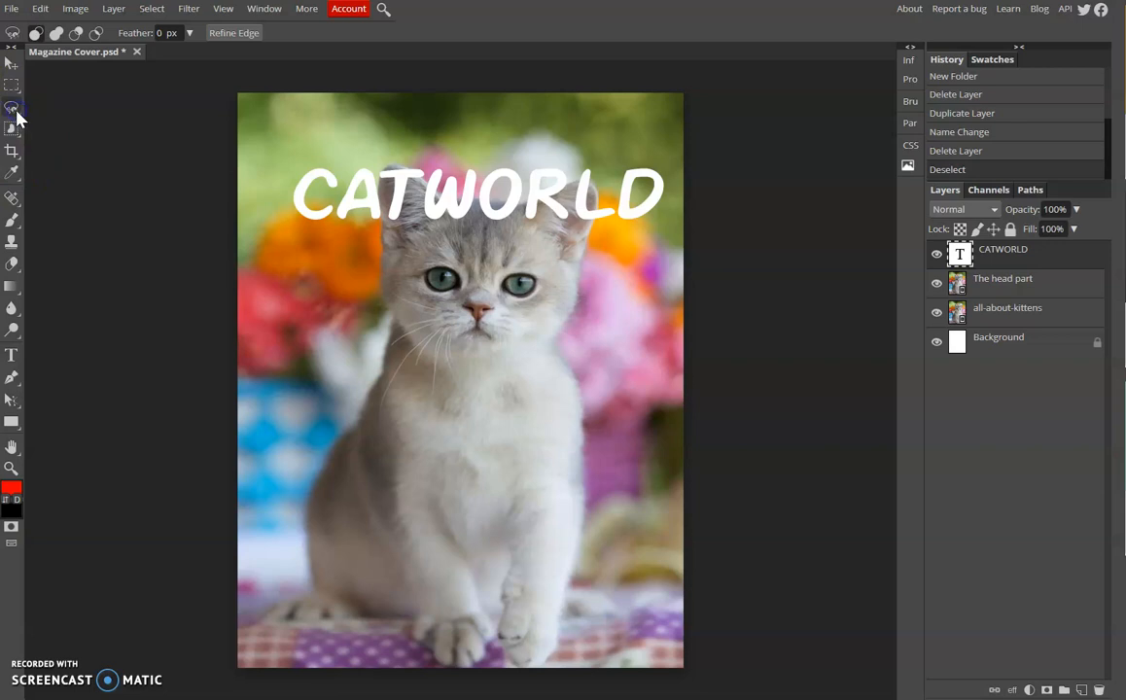
{"action": "left_click", "coordinate": [12, 107]}
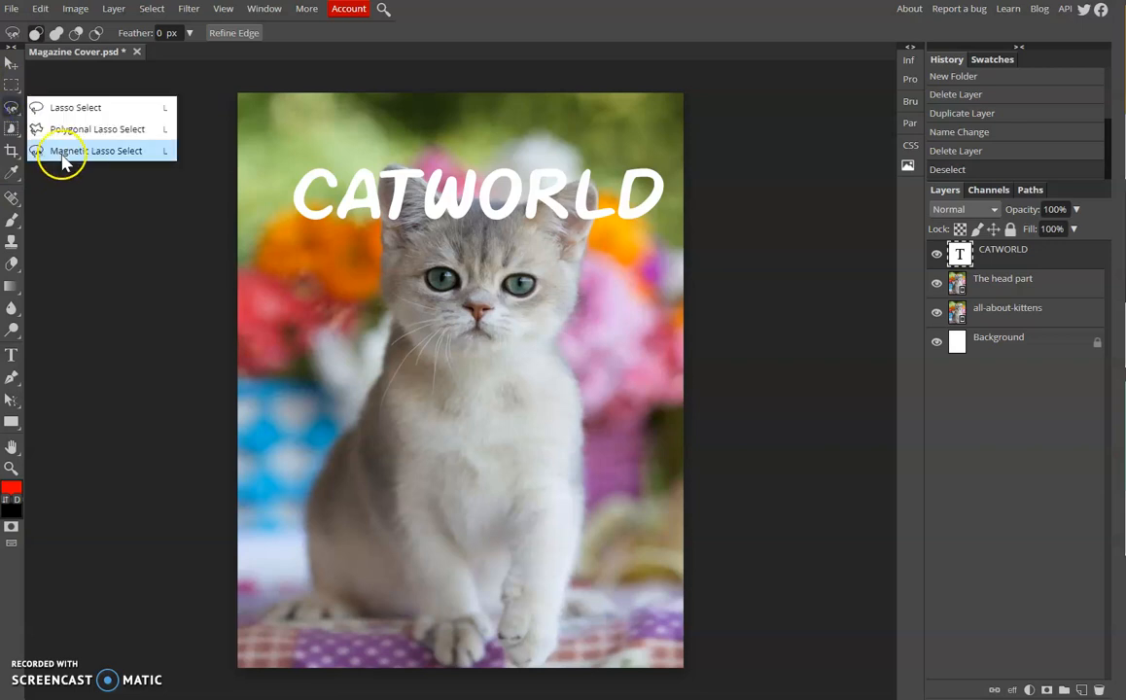
{"action": "left_click", "coordinate": [94, 149]}
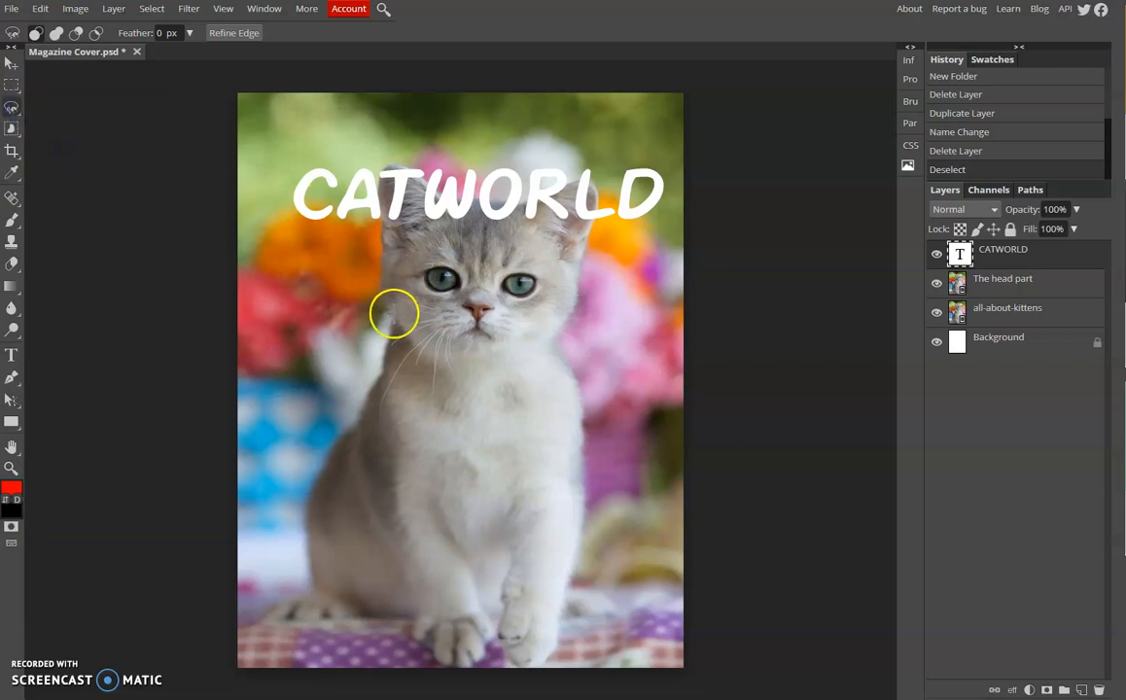
{"action": "mouse_move", "coordinate": [381, 280]}
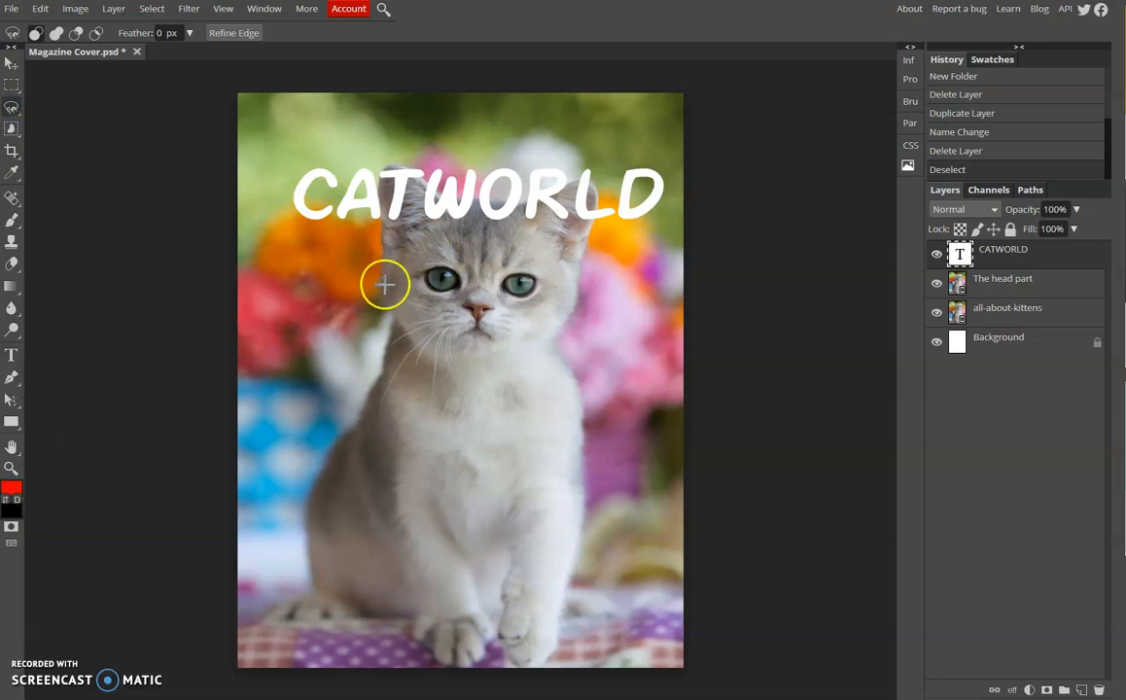
{"action": "mouse_move", "coordinate": [362, 276]}
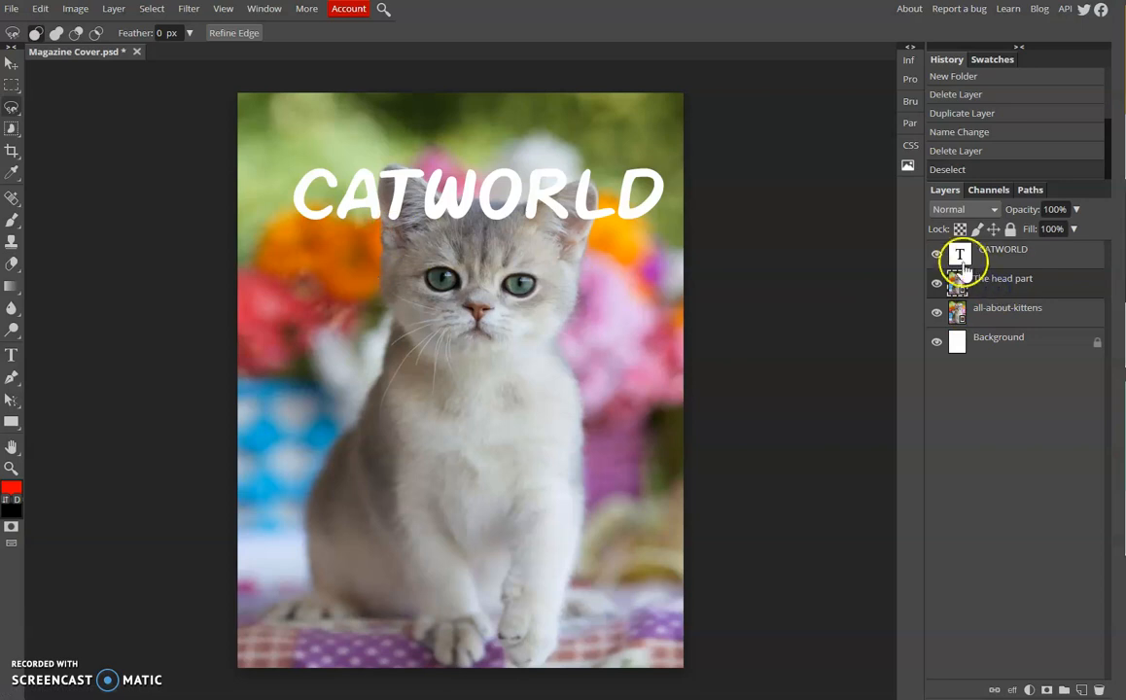
{"action": "left_click", "coordinate": [937, 253]}
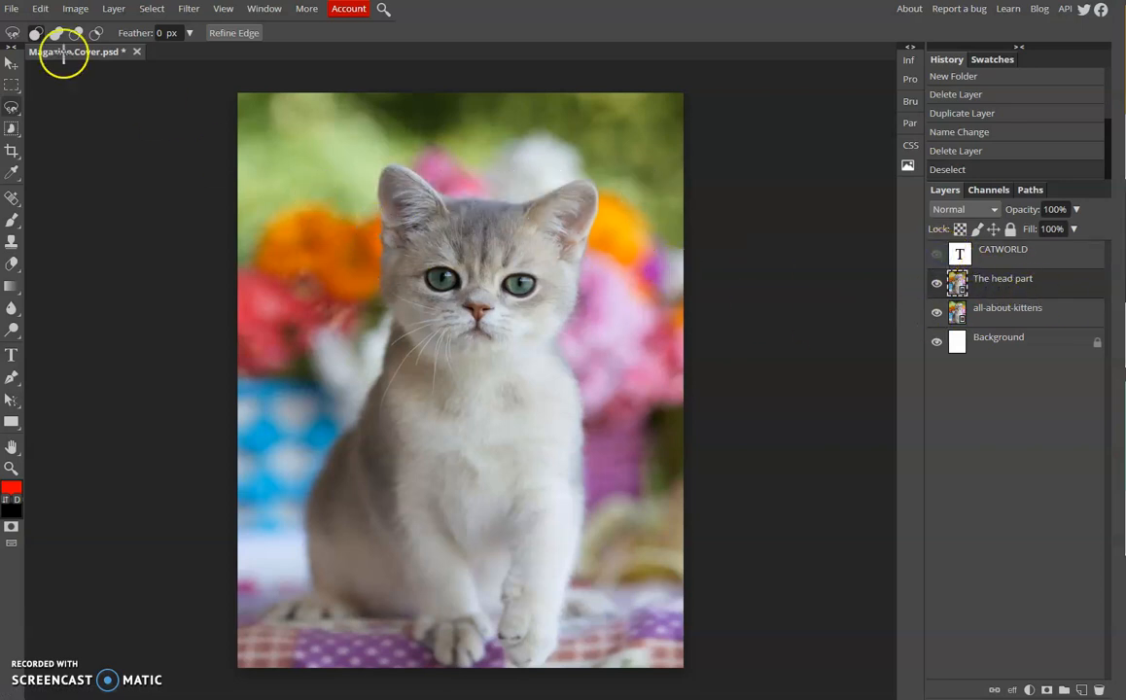
Begin tracing a magnetic lasso outline around the kitten's head at its left ear
{"action": "left_click", "coordinate": [12, 128]}
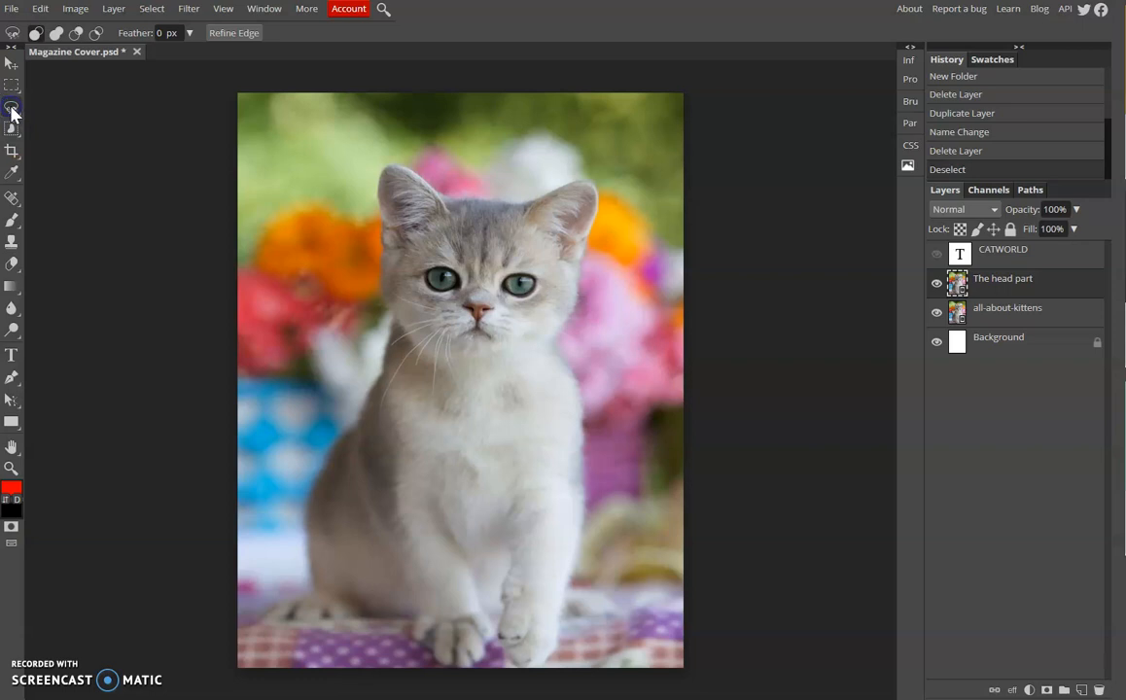
{"action": "mouse_move", "coordinate": [68, 155]}
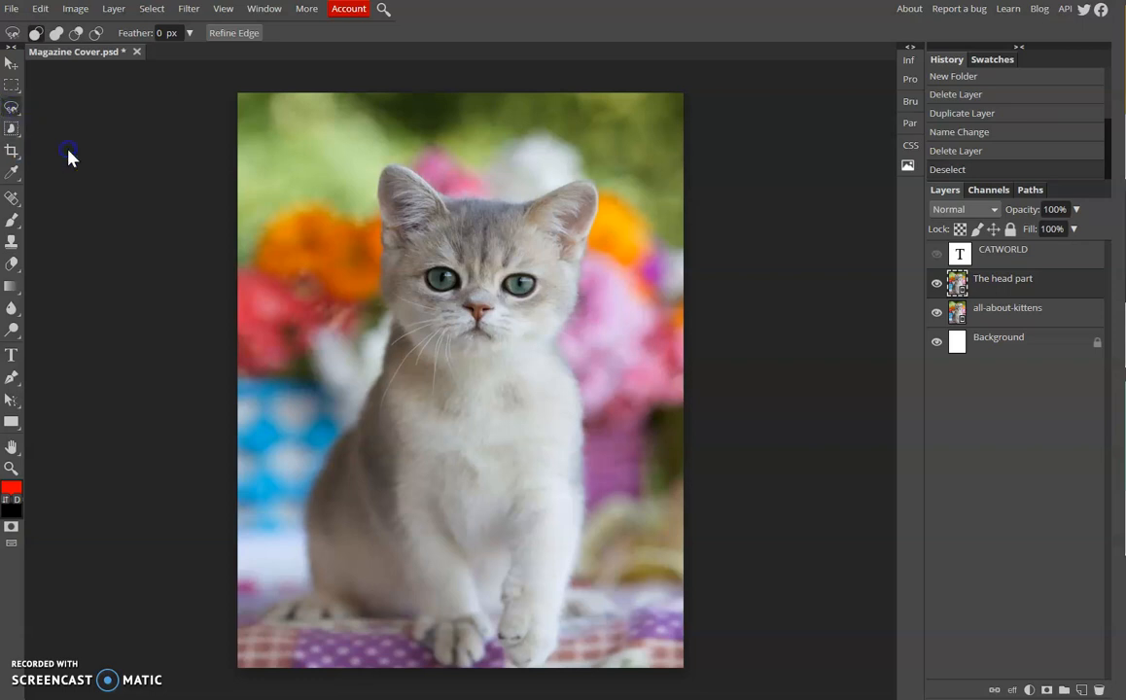
{"action": "mouse_move", "coordinate": [385, 288]}
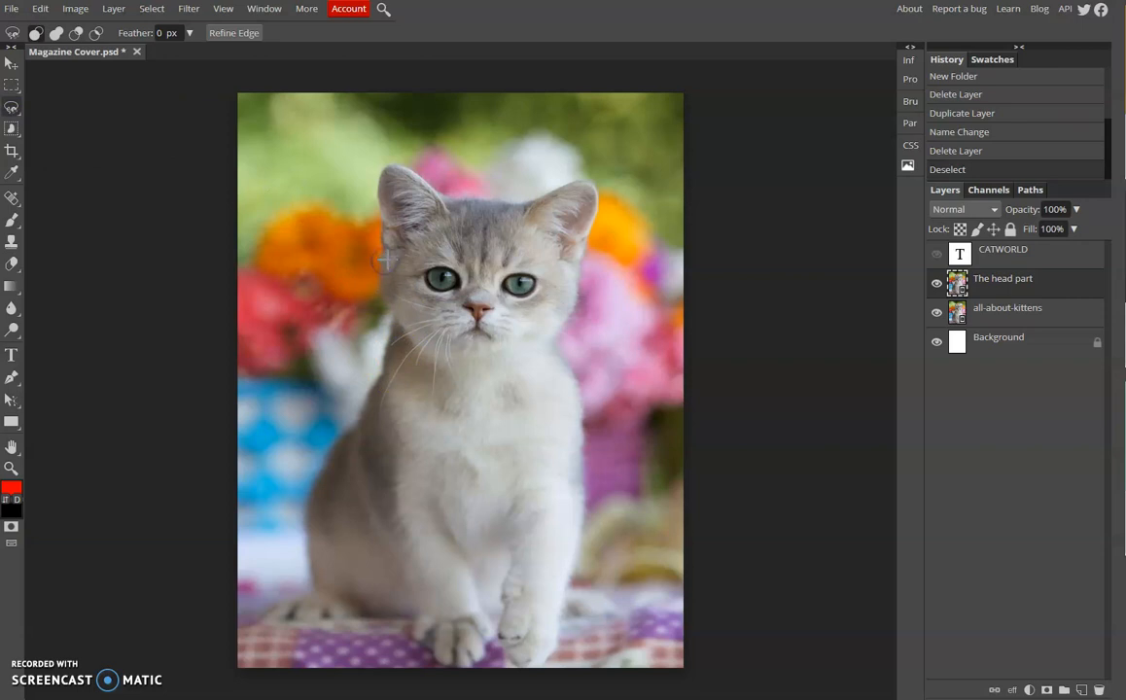
{"action": "mouse_move", "coordinate": [381, 252]}
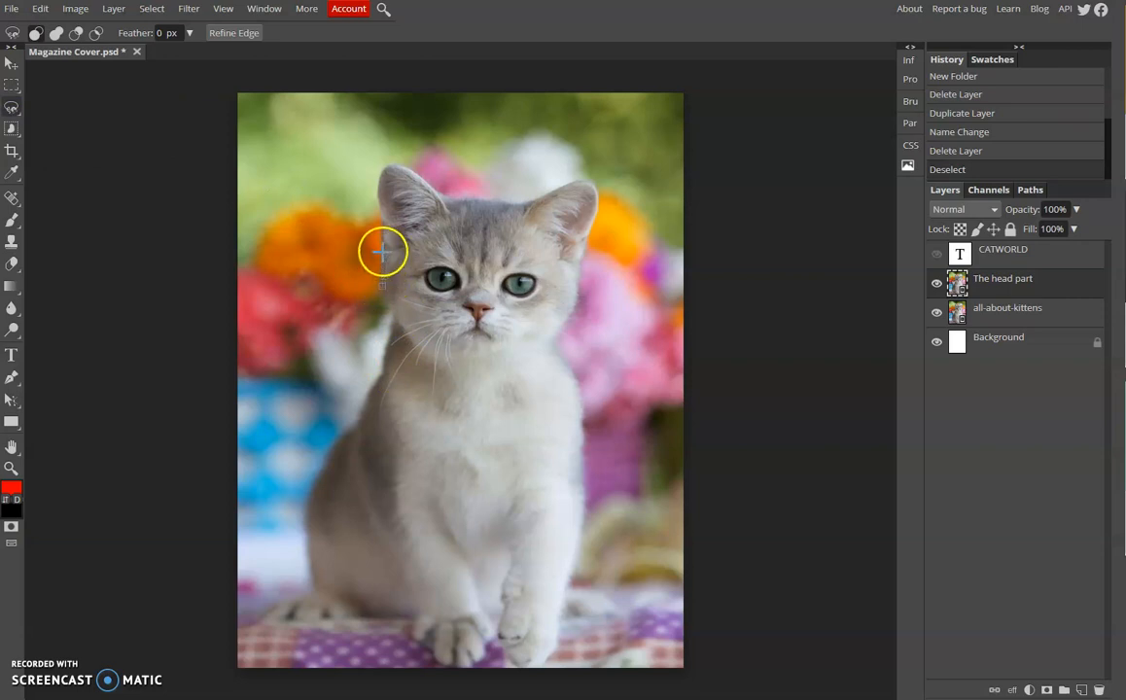
{"action": "mouse_move", "coordinate": [369, 253]}
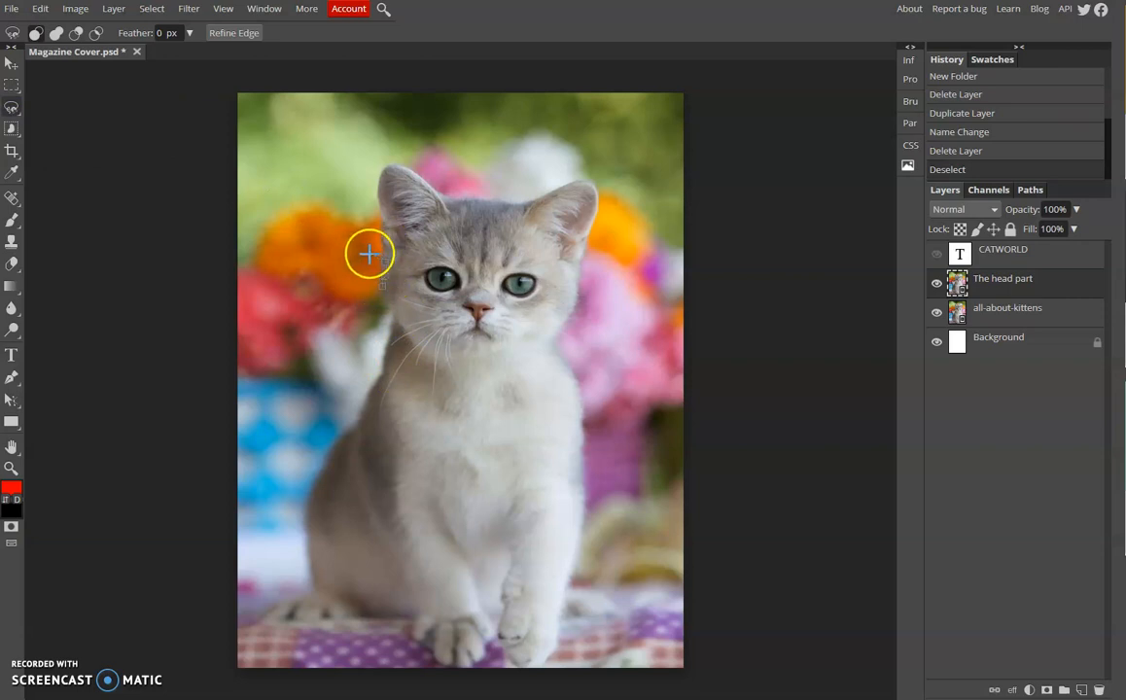
{"action": "mouse_move", "coordinate": [381, 221]}
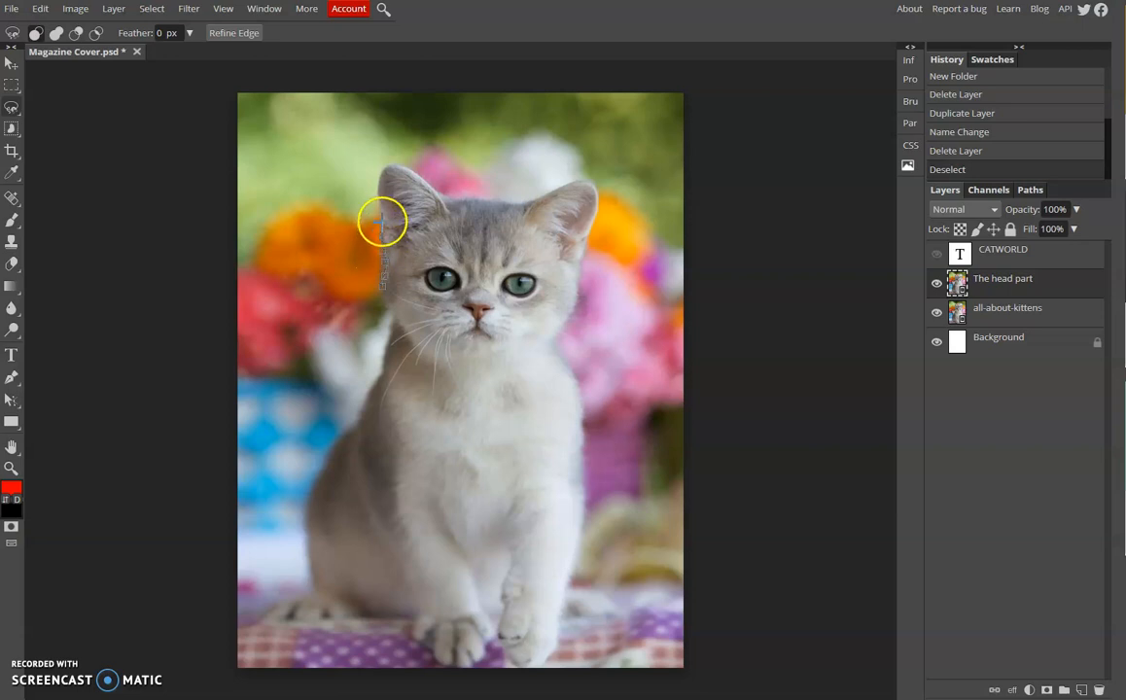
{"action": "mouse_move", "coordinate": [379, 184]}
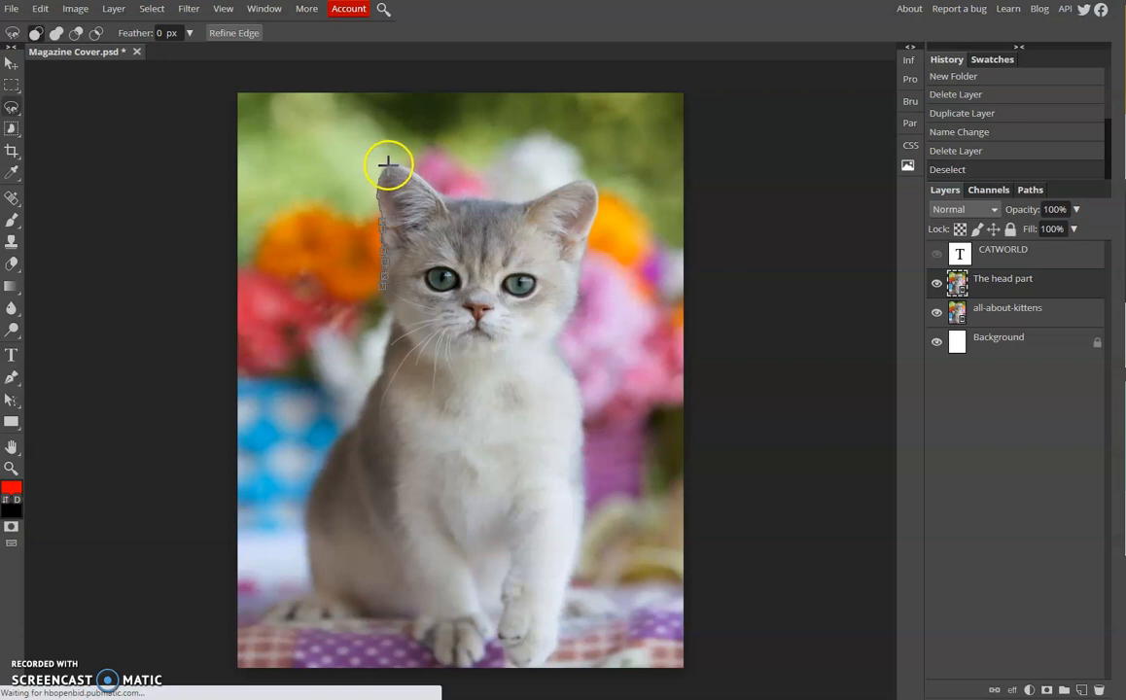
{"action": "mouse_move", "coordinate": [416, 171]}
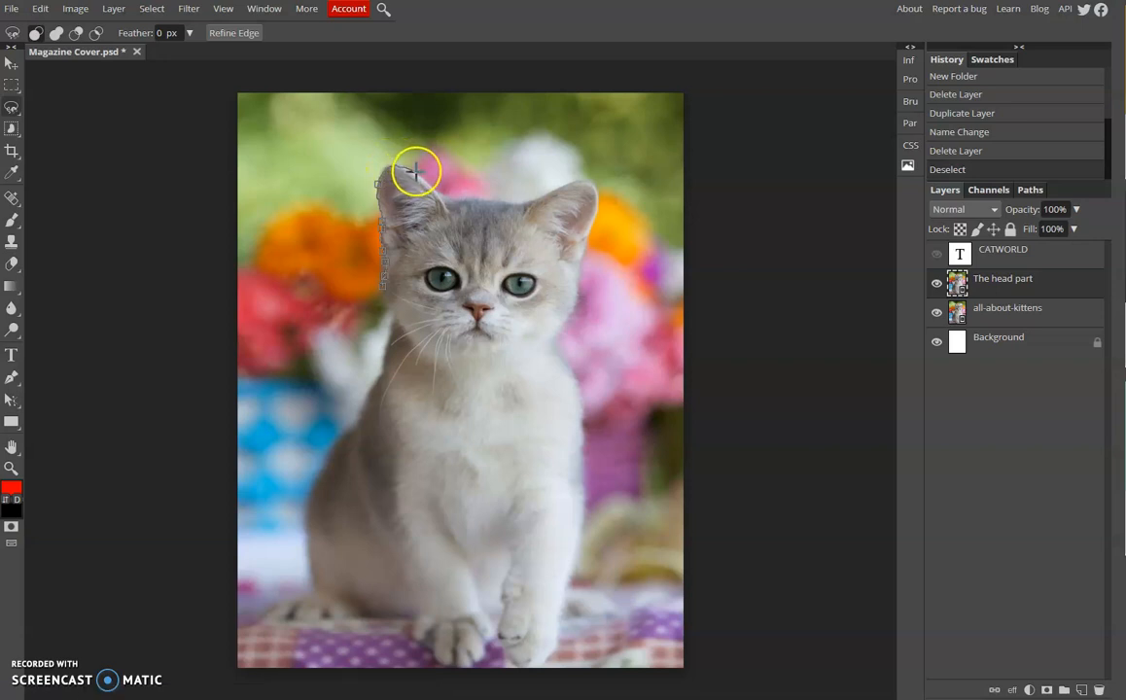
{"action": "mouse_move", "coordinate": [412, 174]}
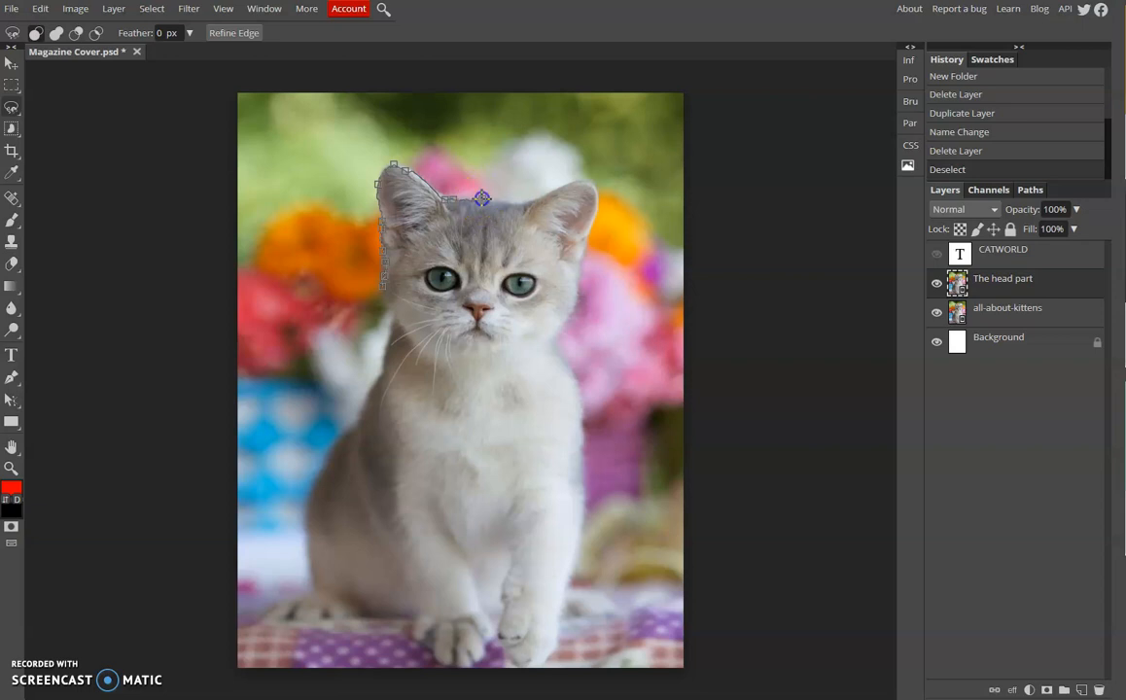
{"action": "left_click_drag", "start_coordinate": [482, 198], "coordinate": [509, 204]}
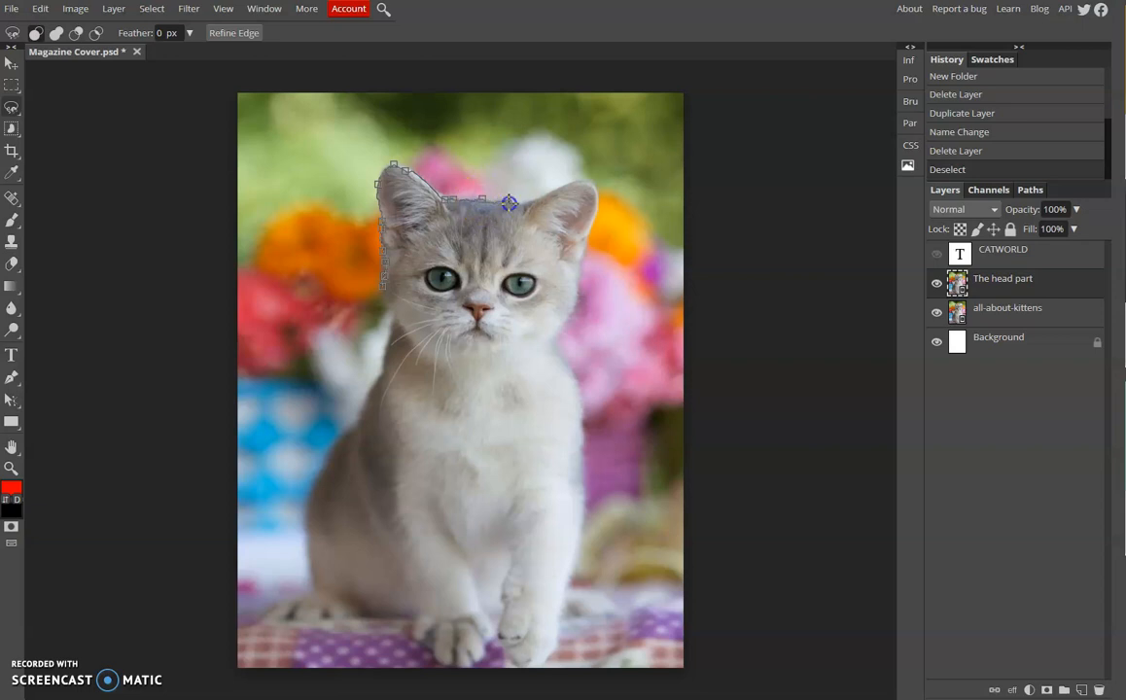
{"action": "mouse_move", "coordinate": [533, 198]}
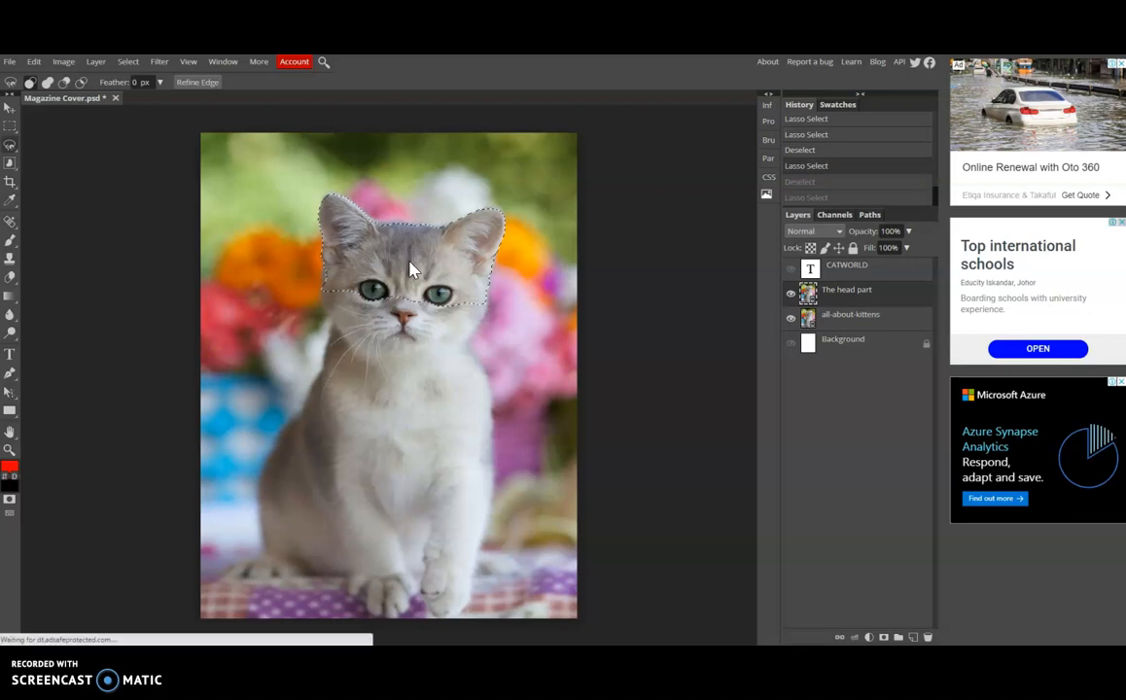
{"action": "mouse_move", "coordinate": [198, 81]}
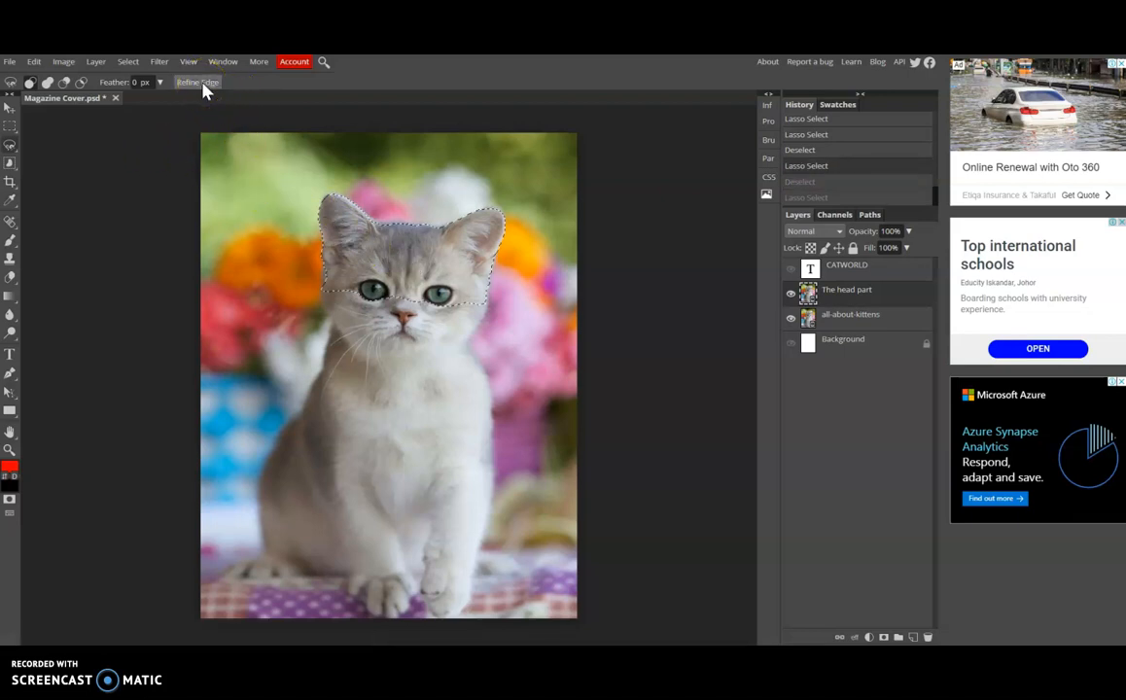
Refine the kitten-head selection's edges and output it as a raster mask
{"action": "left_click", "coordinate": [198, 82]}
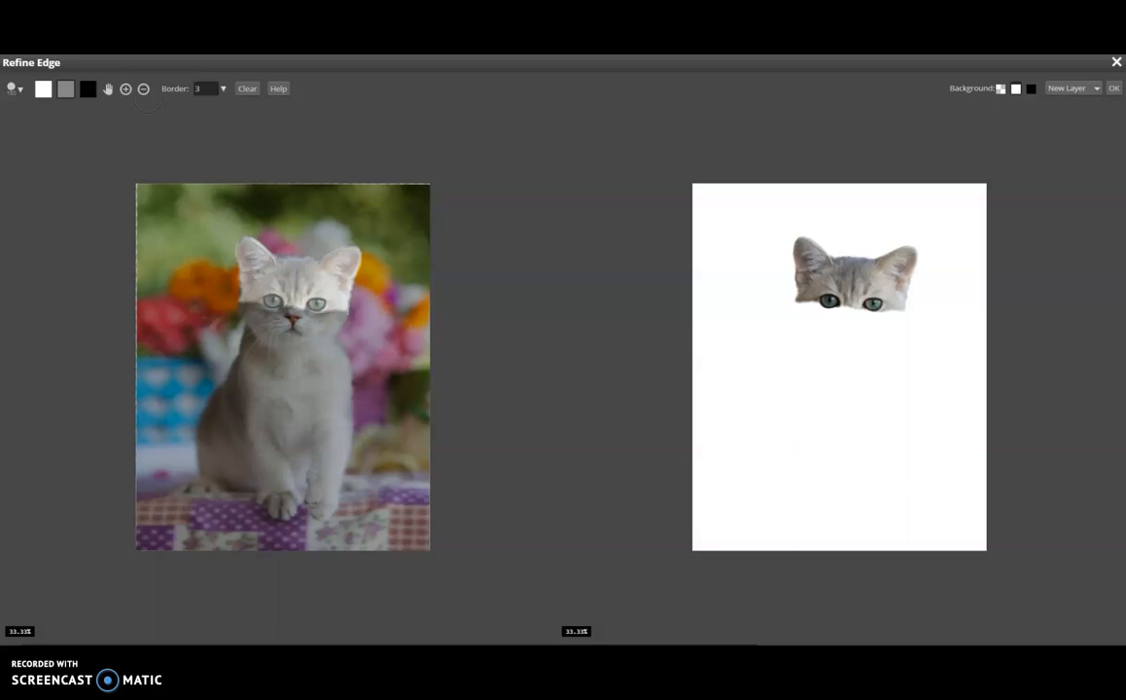
{"action": "mouse_move", "coordinate": [865, 295]}
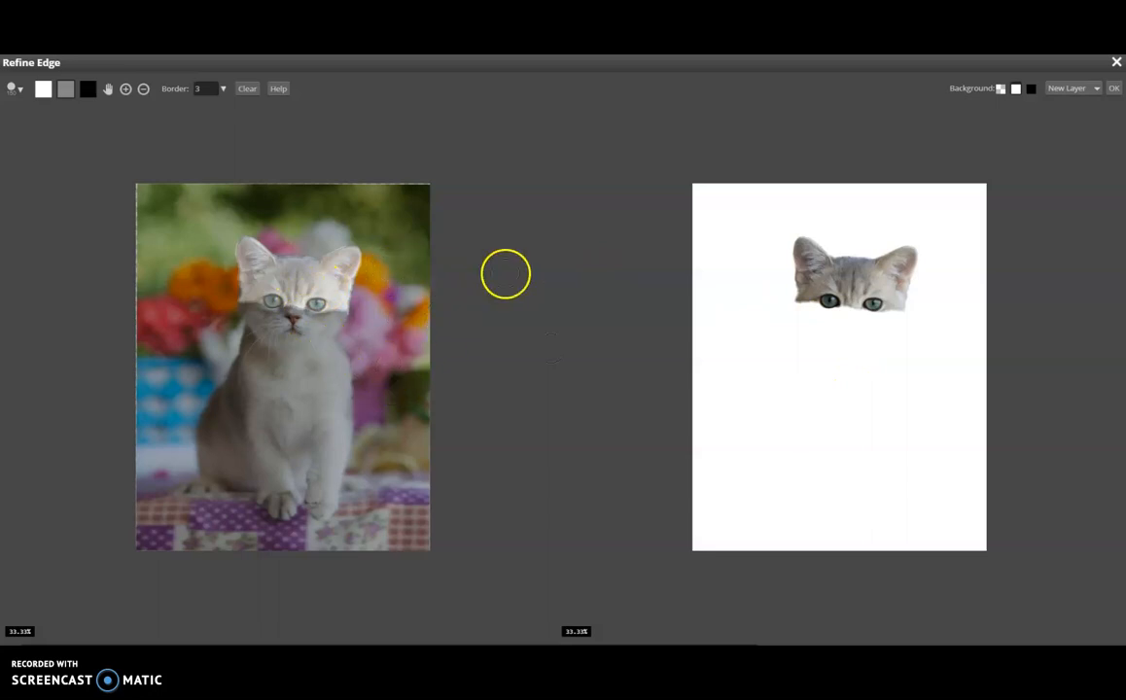
{"action": "mouse_move", "coordinate": [997, 311]}
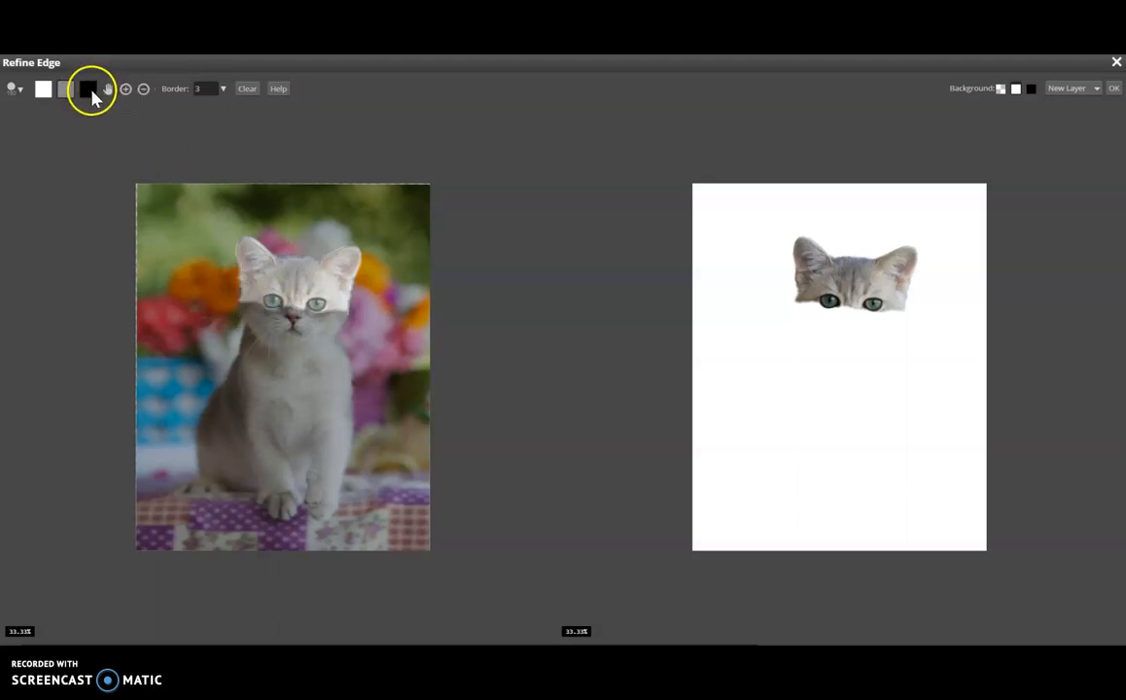
{"action": "left_click", "coordinate": [43, 90]}
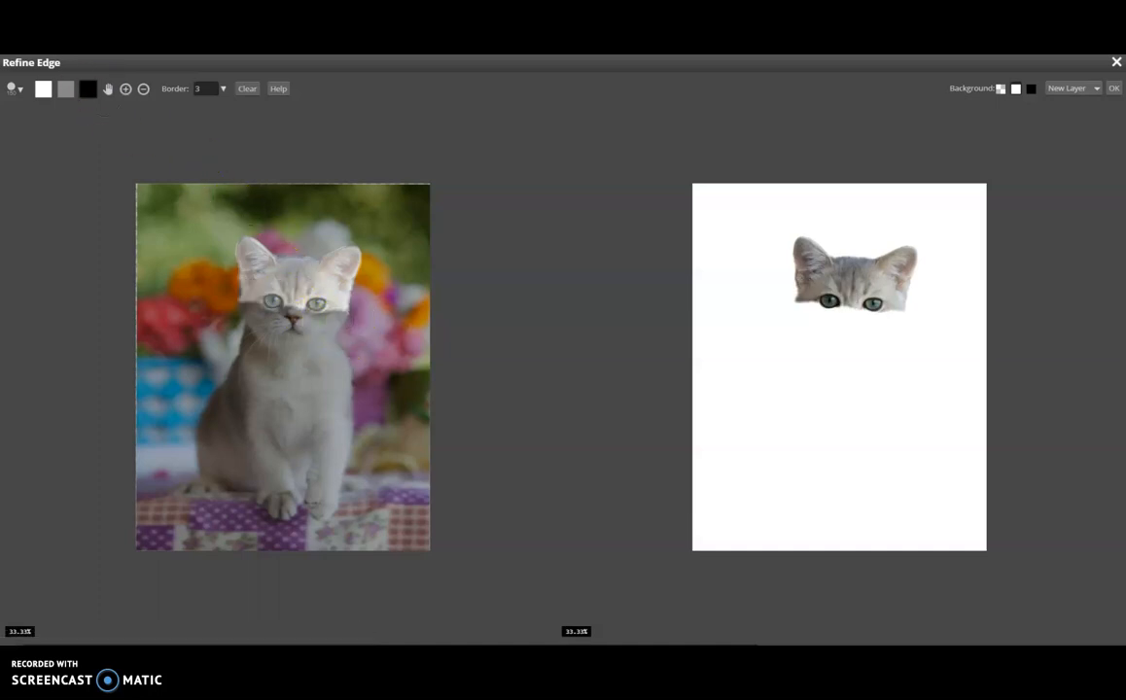
{"action": "mouse_move", "coordinate": [247, 317]}
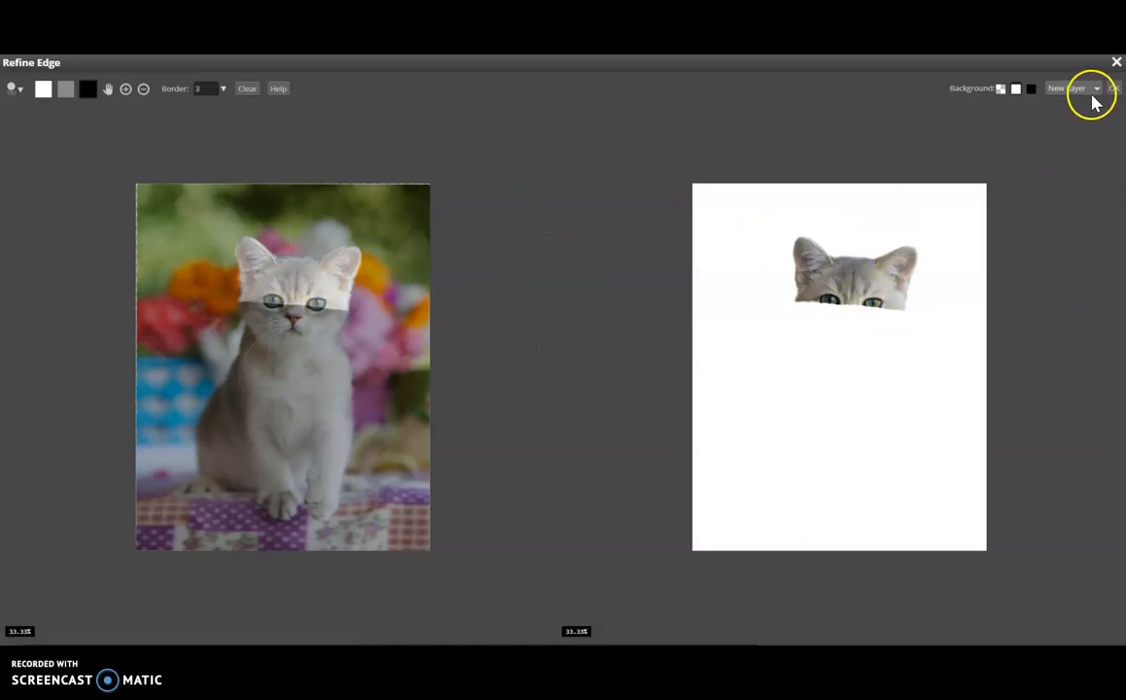
{"action": "left_click", "coordinate": [1096, 89]}
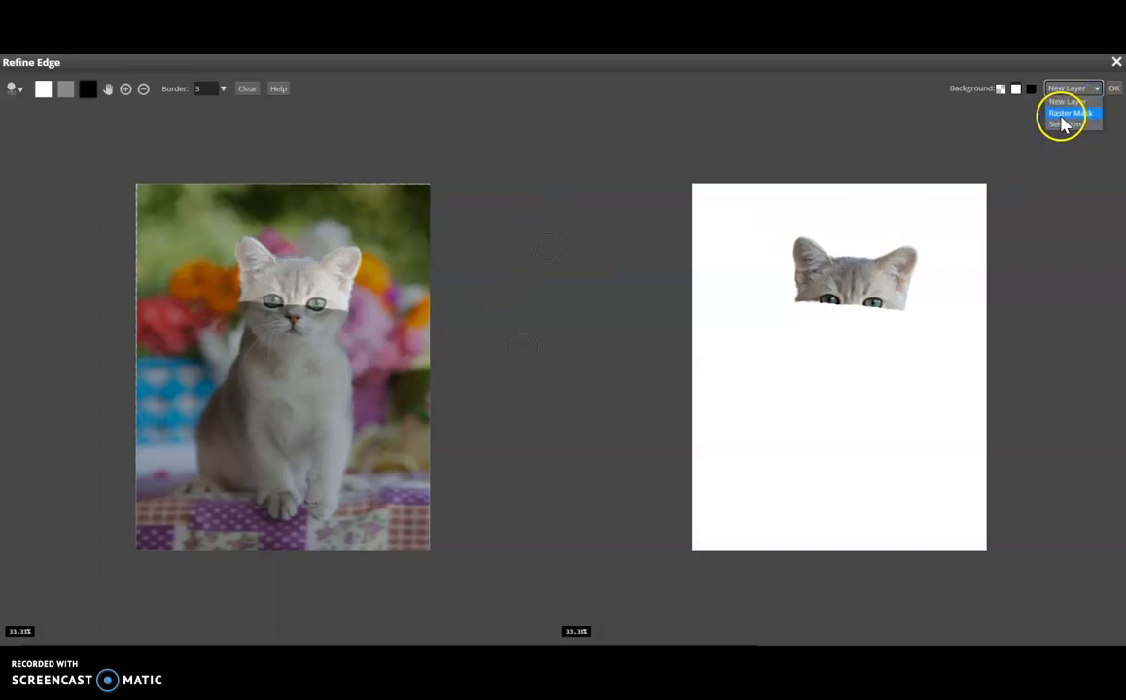
{"action": "left_click", "coordinate": [1069, 111]}
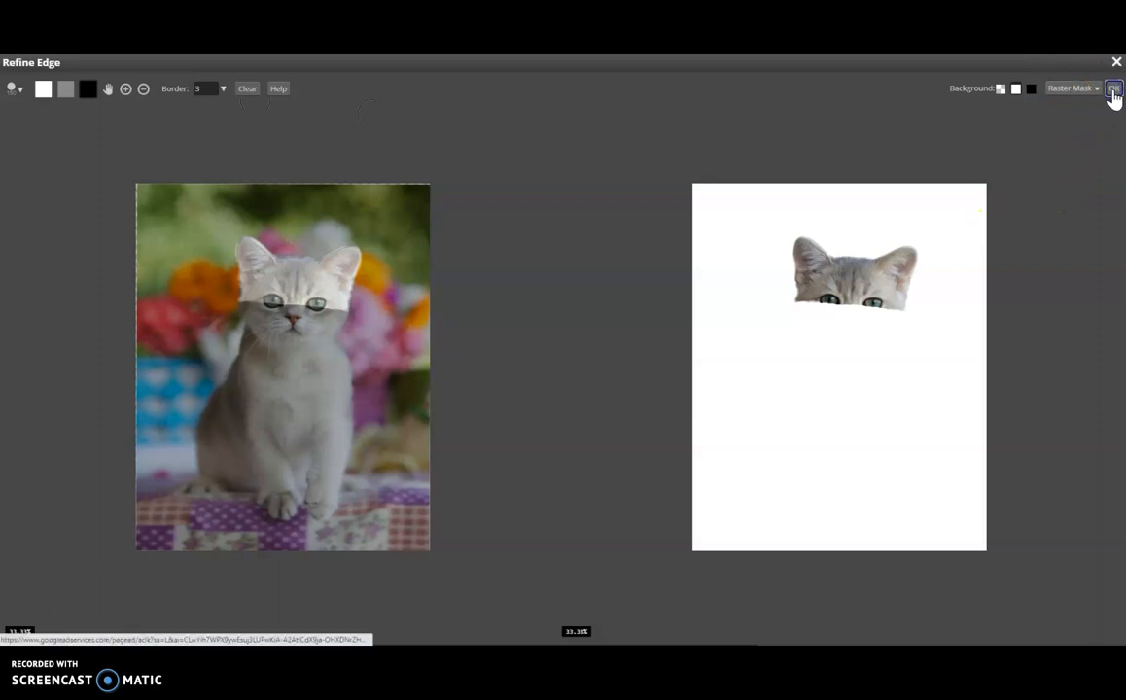
{"action": "left_click", "coordinate": [1112, 89]}
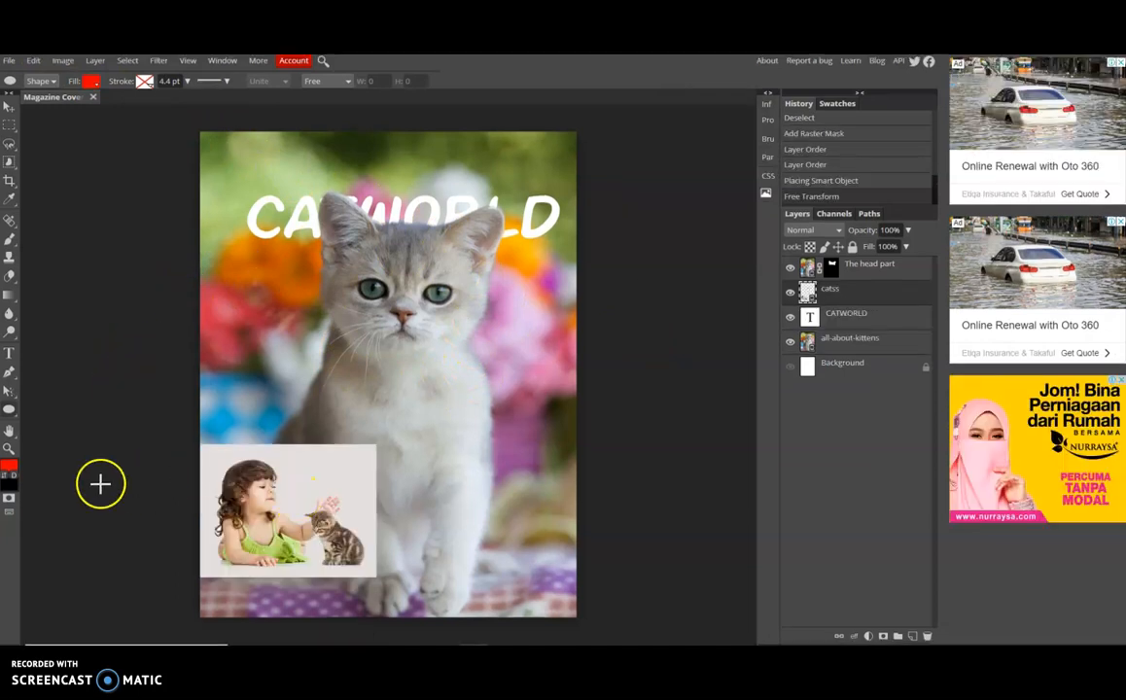
{"action": "mouse_move", "coordinate": [13, 424]}
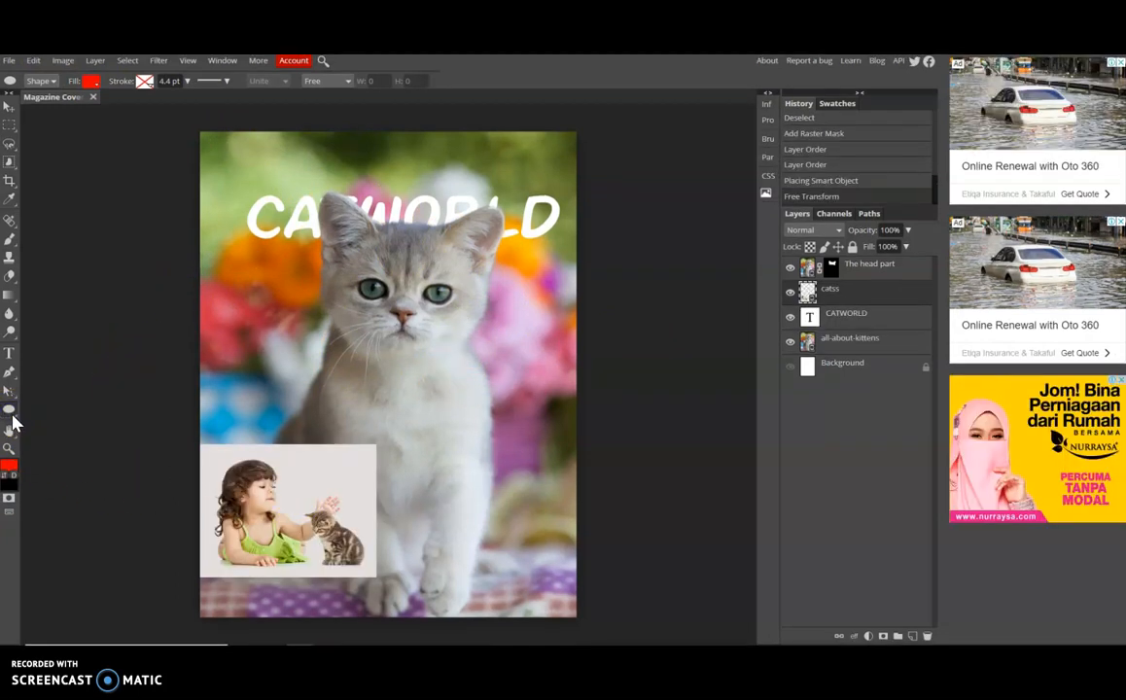
Draw a red ellipse shape layer over the girl-and-kitten inset photo with the Ellipse tool
{"action": "left_click", "coordinate": [9, 410]}
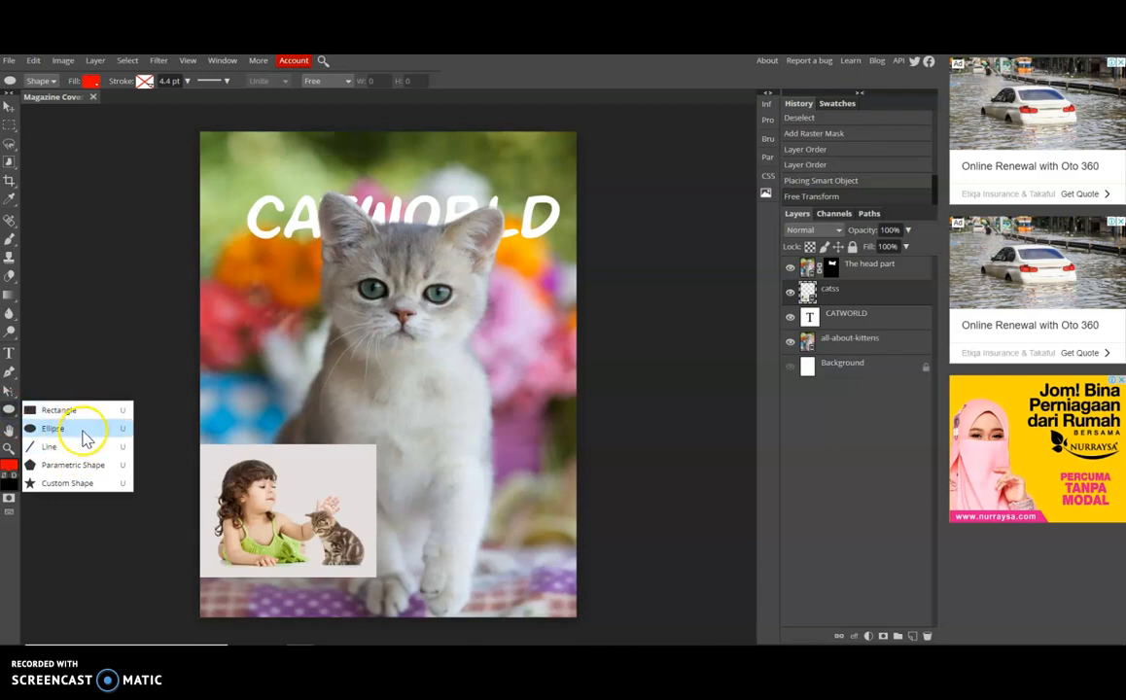
{"action": "left_click", "coordinate": [51, 428]}
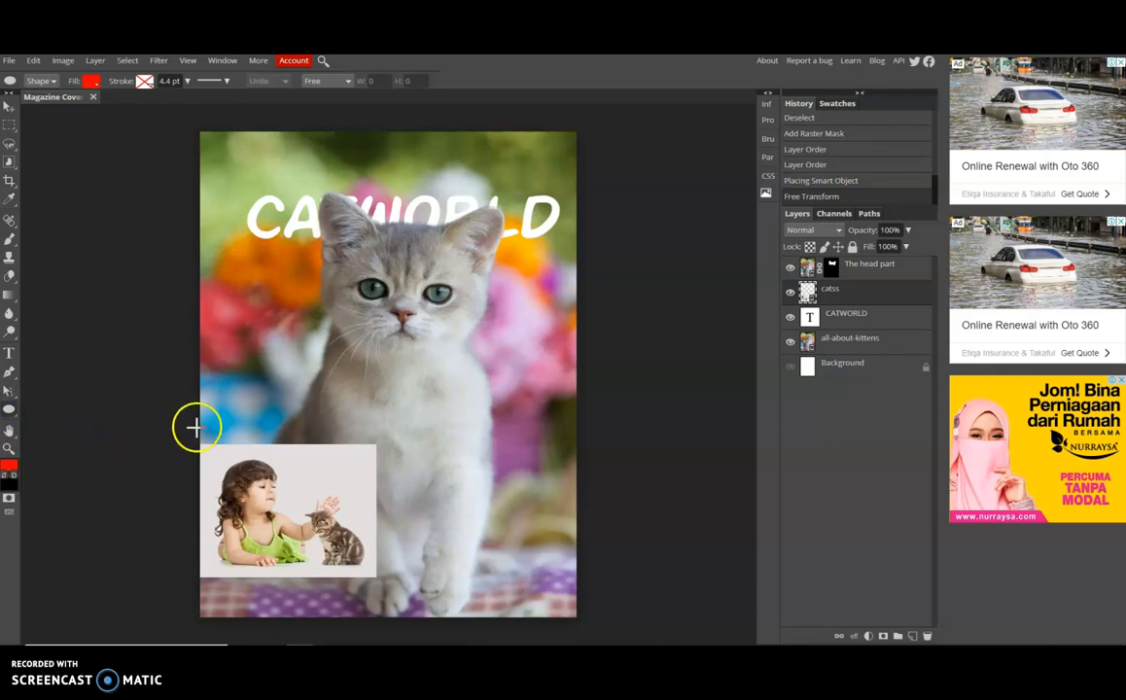
{"action": "mouse_move", "coordinate": [275, 464]}
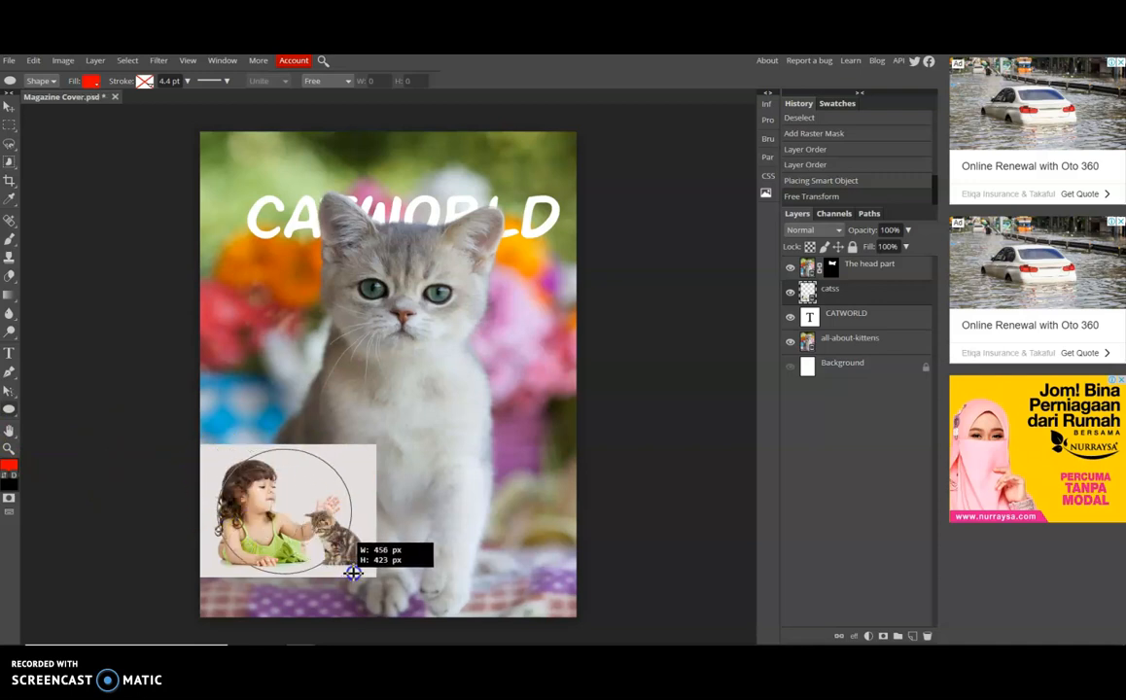
{"action": "left_click_drag", "start_coordinate": [354, 571], "coordinate": [321, 556]}
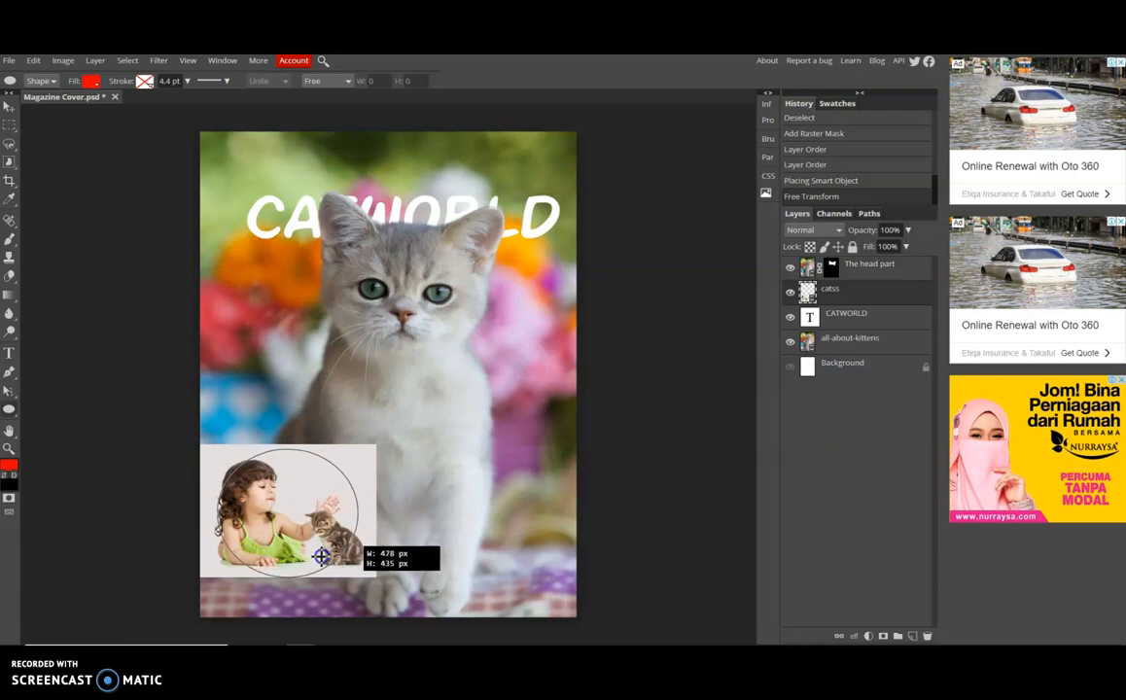
{"action": "left_click_drag", "start_coordinate": [321, 556], "coordinate": [346, 521]}
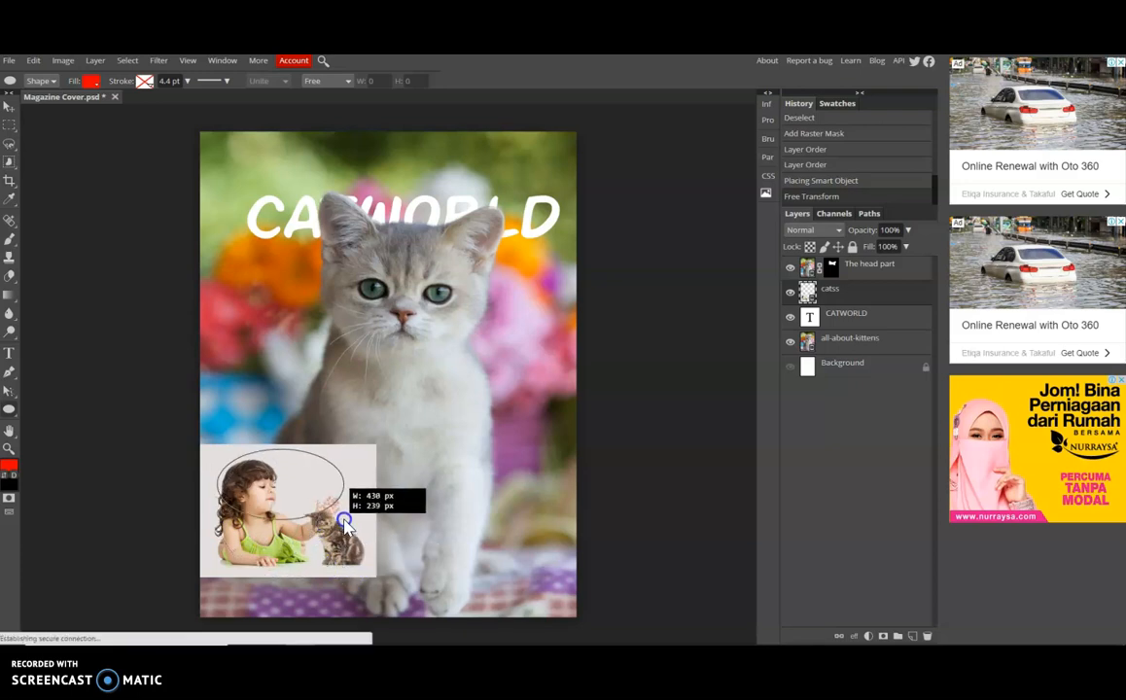
{"action": "left_click_drag", "start_coordinate": [346, 525], "coordinate": [346, 568]}
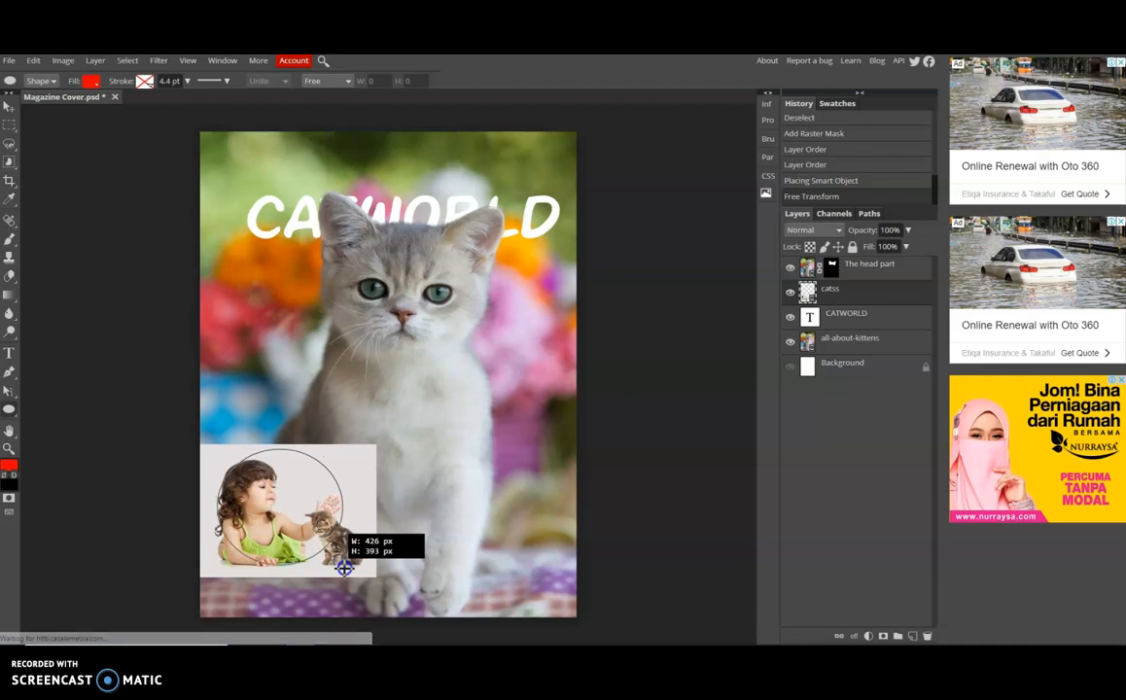
{"action": "left_click_drag", "start_coordinate": [342, 568], "coordinate": [354, 575]}
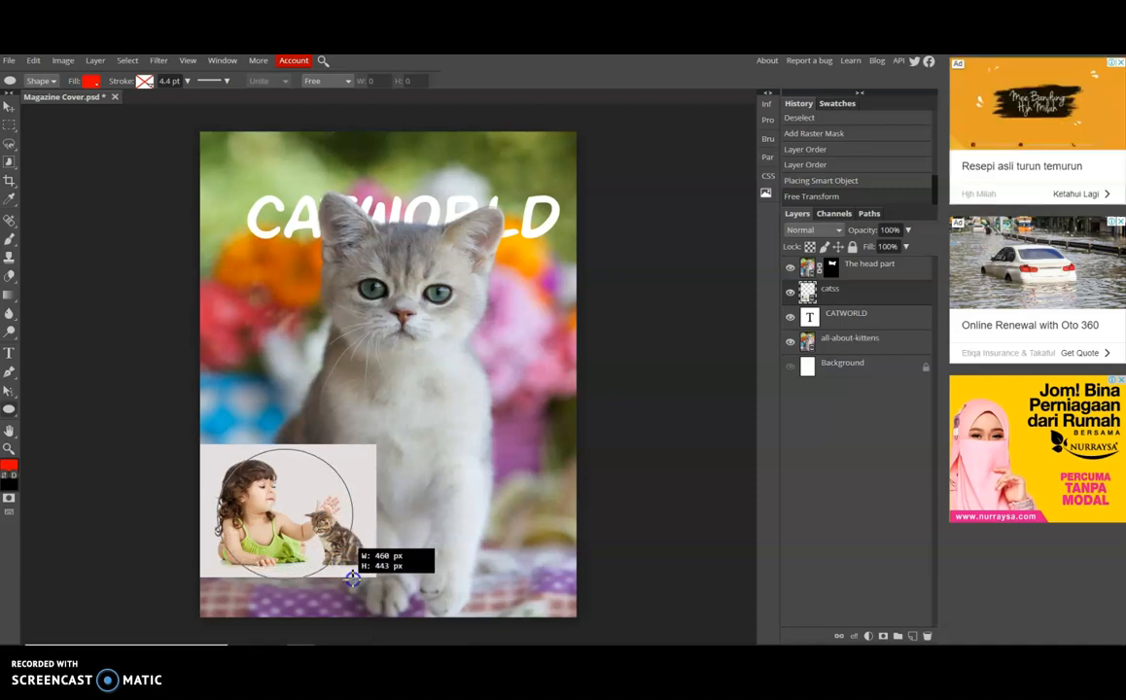
{"action": "left_click_drag", "start_coordinate": [354, 576], "coordinate": [353, 575]}
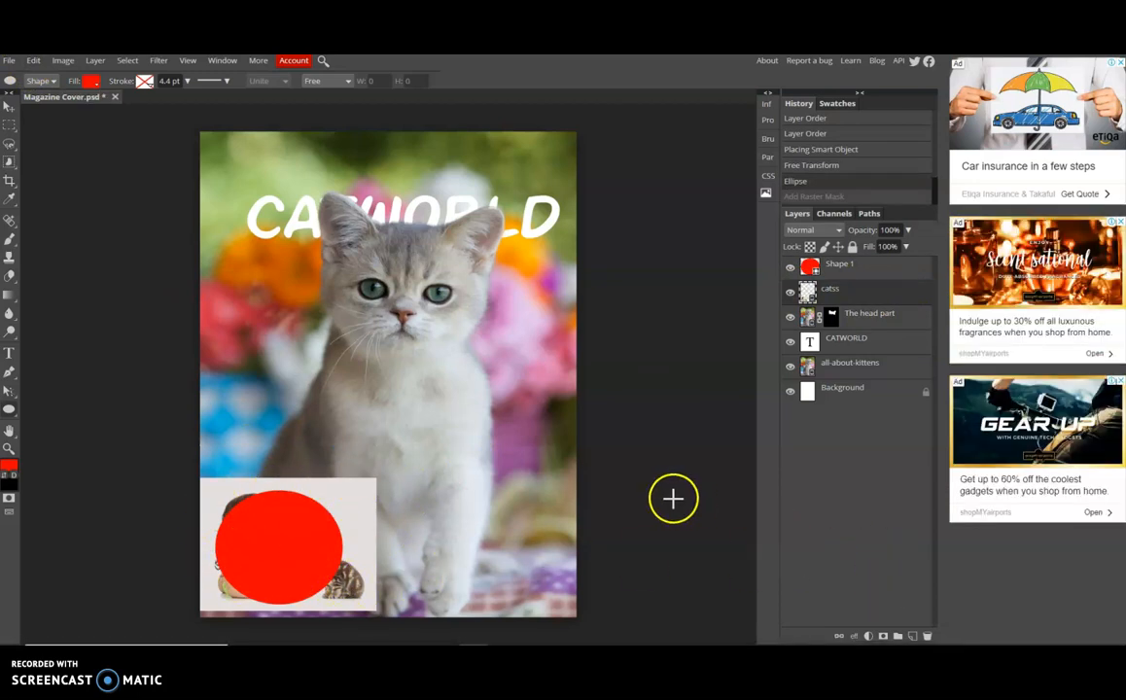
{"action": "mouse_move", "coordinate": [680, 472]}
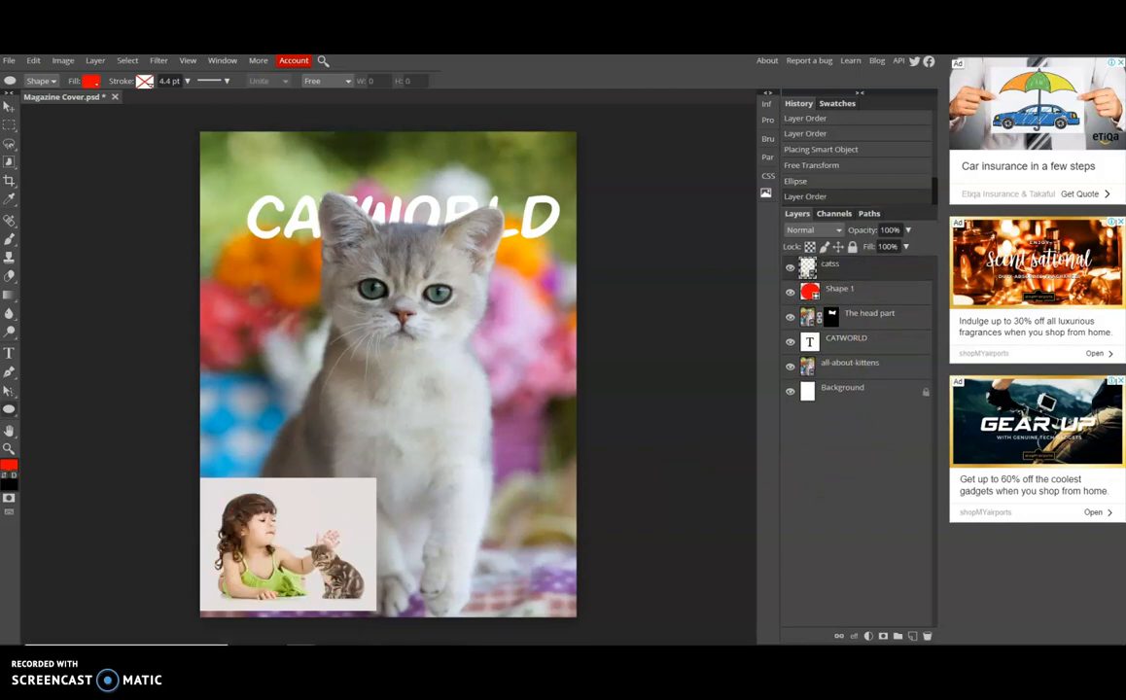
{"action": "mouse_move", "coordinate": [865, 272]}
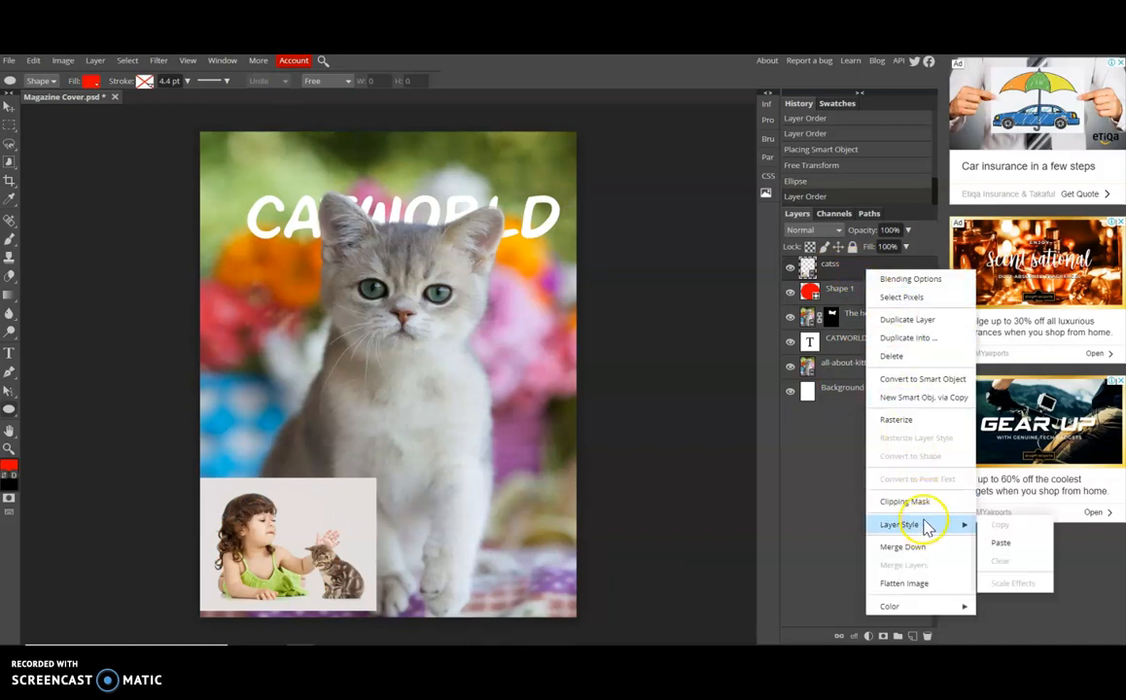
Apply a clipping mask so the girl-and-kitten photo shows only inside the oval
{"action": "left_click", "coordinate": [904, 502]}
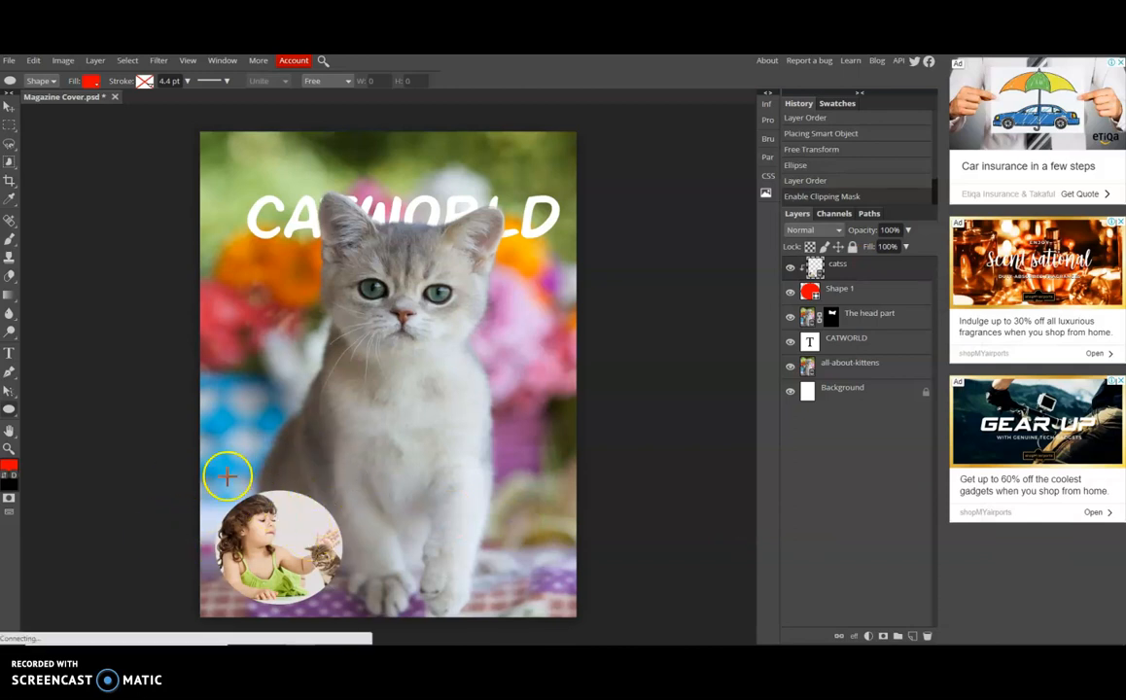
{"action": "mouse_move", "coordinate": [298, 544]}
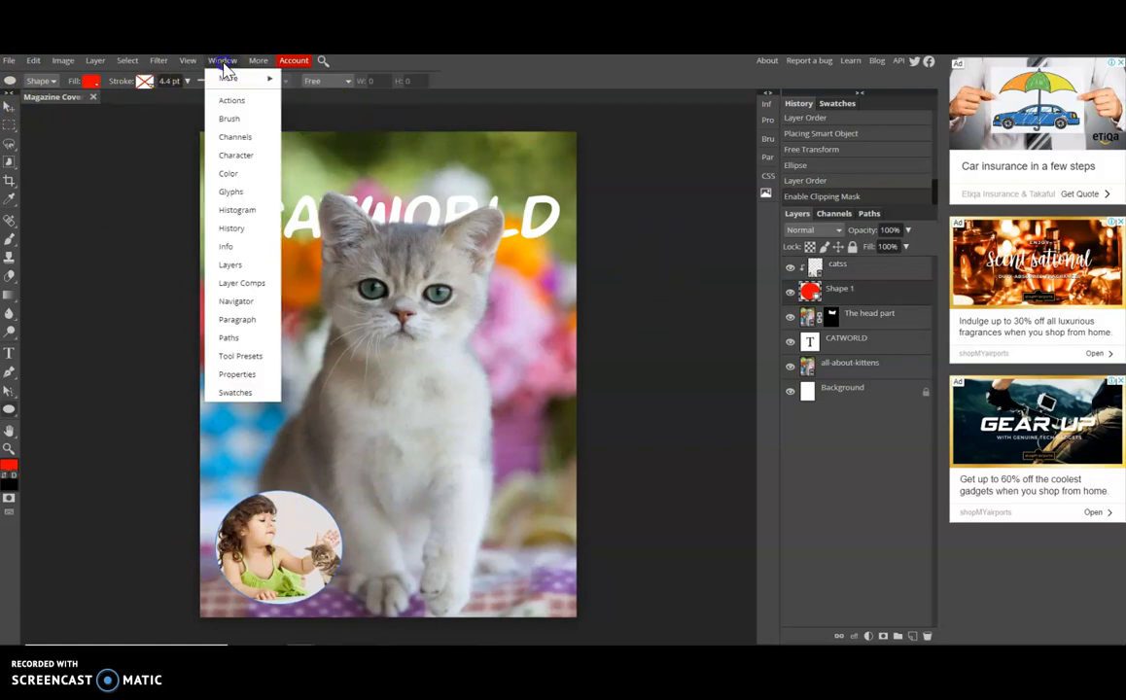
{"action": "mouse_move", "coordinate": [237, 300]}
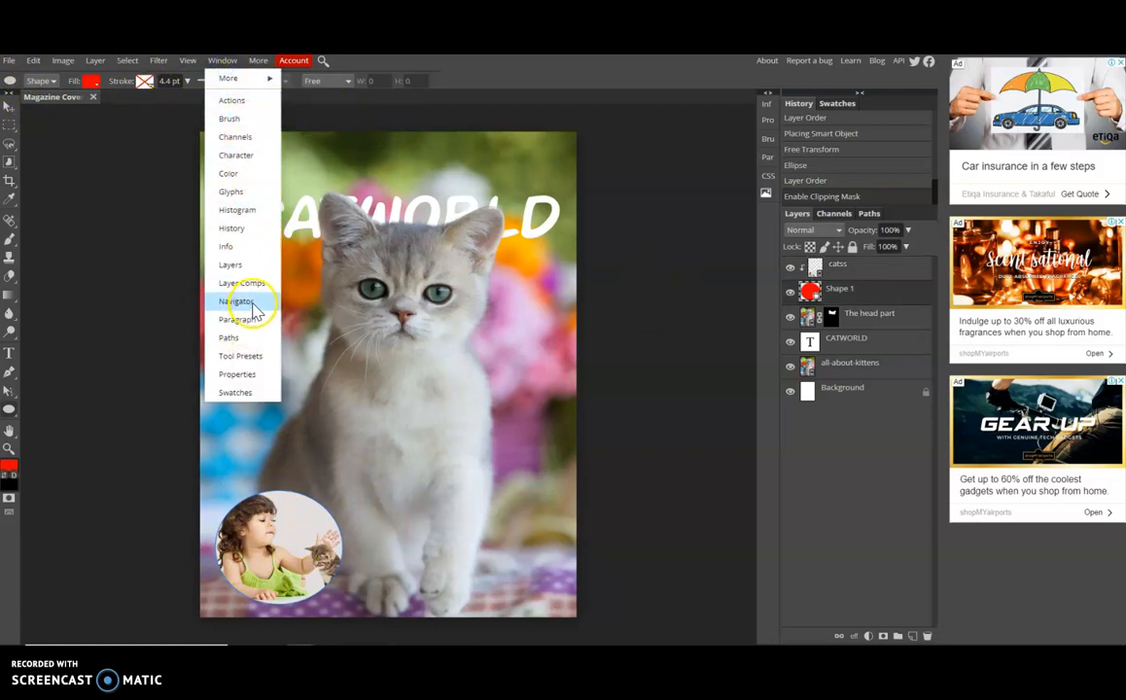
Add a thick red Stroke layer style to the Shape 1 oval as the inset's border
{"action": "left_click", "coordinate": [237, 299]}
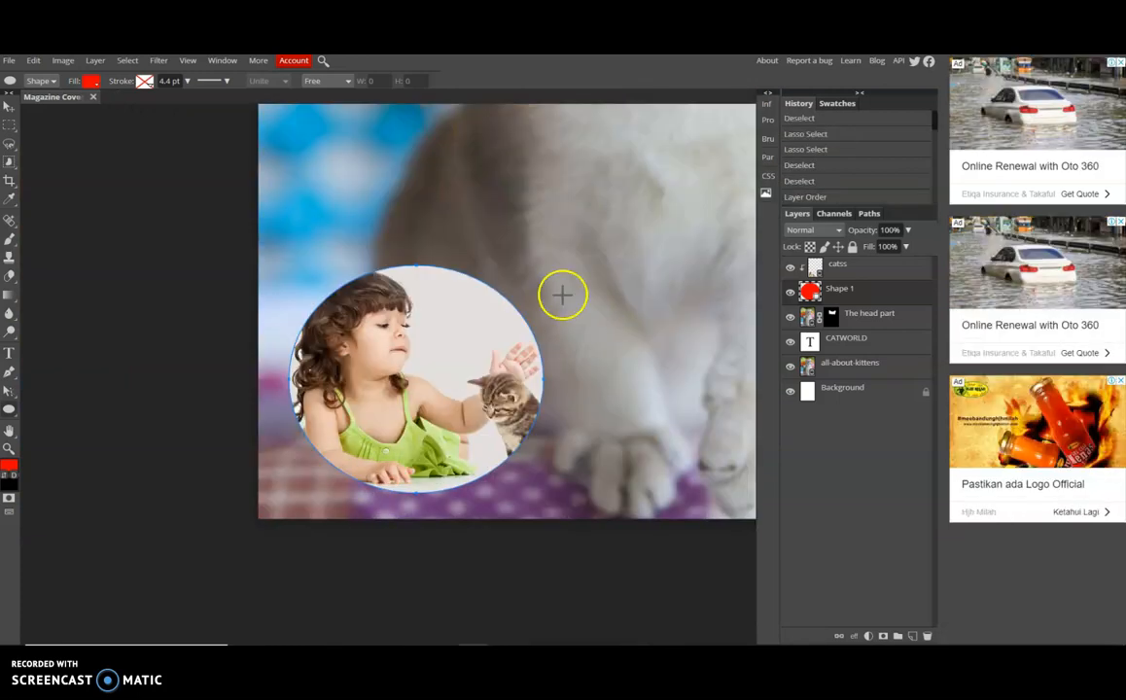
{"action": "mouse_move", "coordinate": [730, 288]}
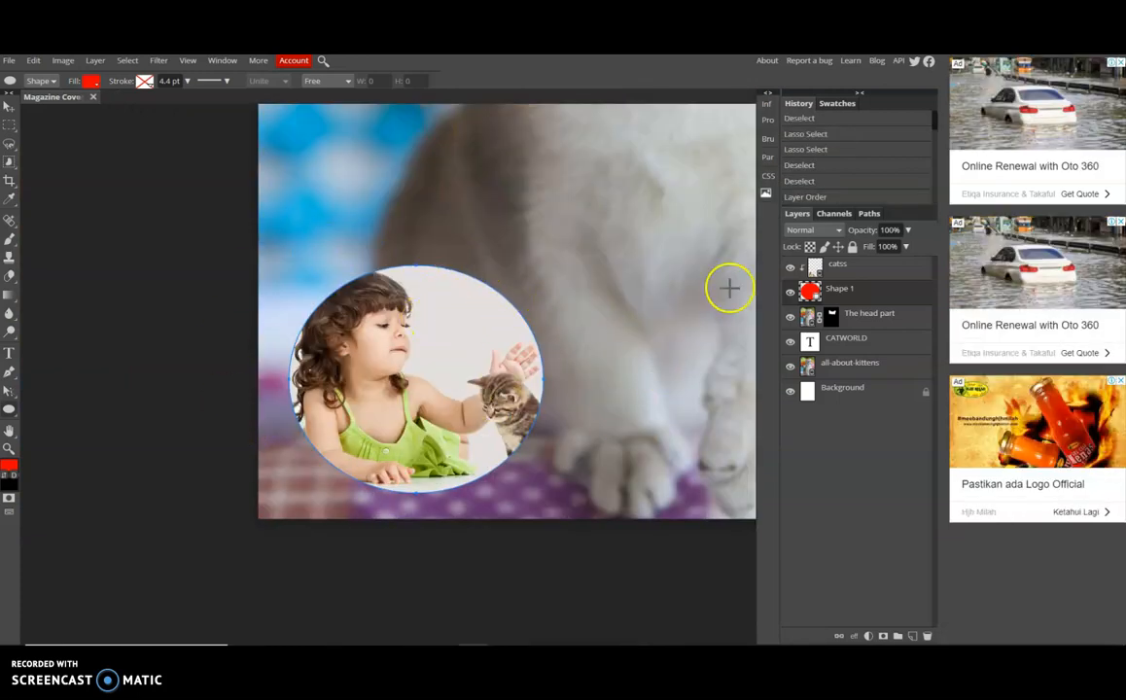
{"action": "mouse_move", "coordinate": [490, 335]}
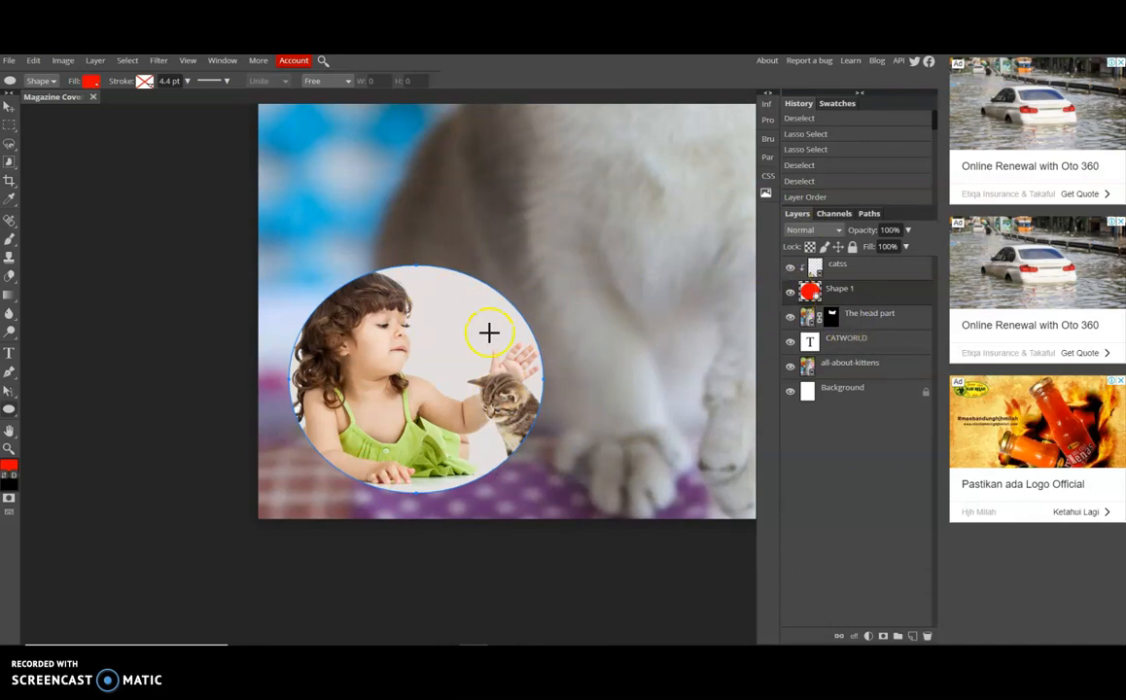
{"action": "mouse_move", "coordinate": [408, 318]}
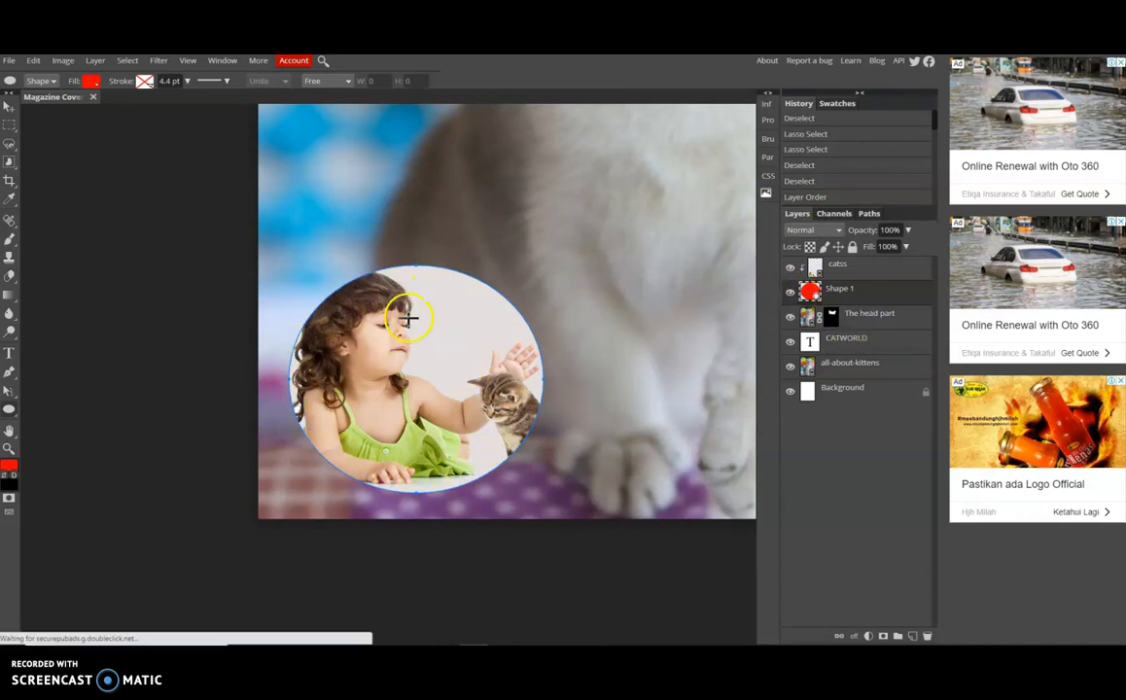
{"action": "mouse_move", "coordinate": [482, 319]}
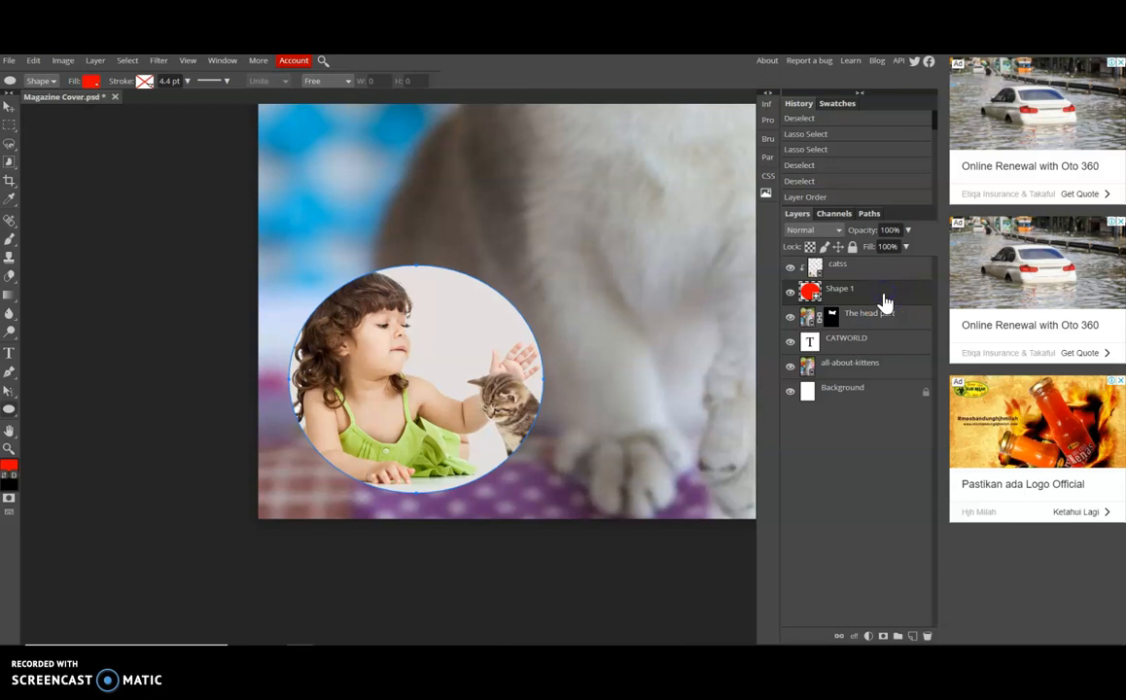
{"action": "double_click", "coordinate": [838, 288]}
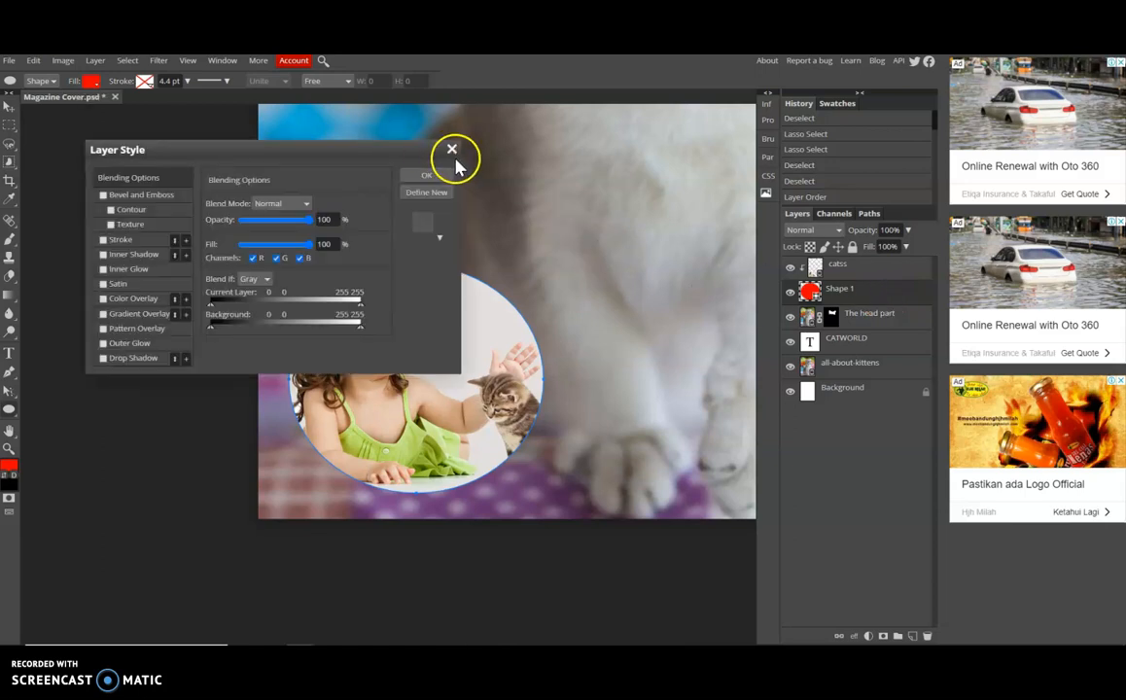
{"action": "mouse_move", "coordinate": [124, 241]}
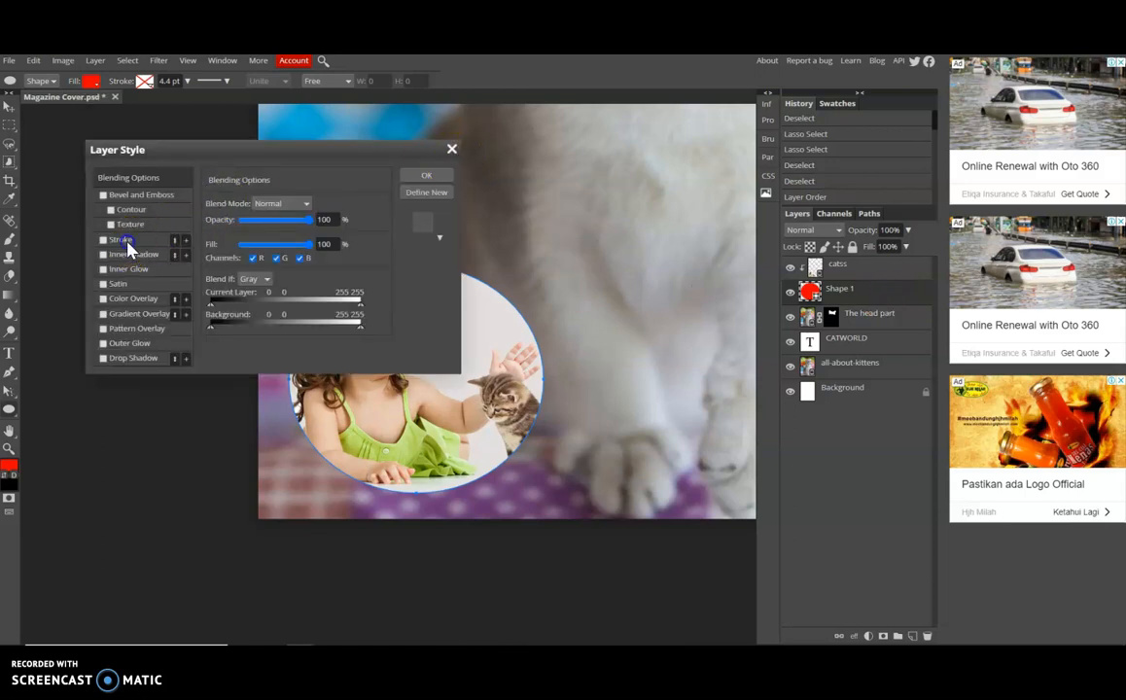
{"action": "left_click", "coordinate": [120, 239]}
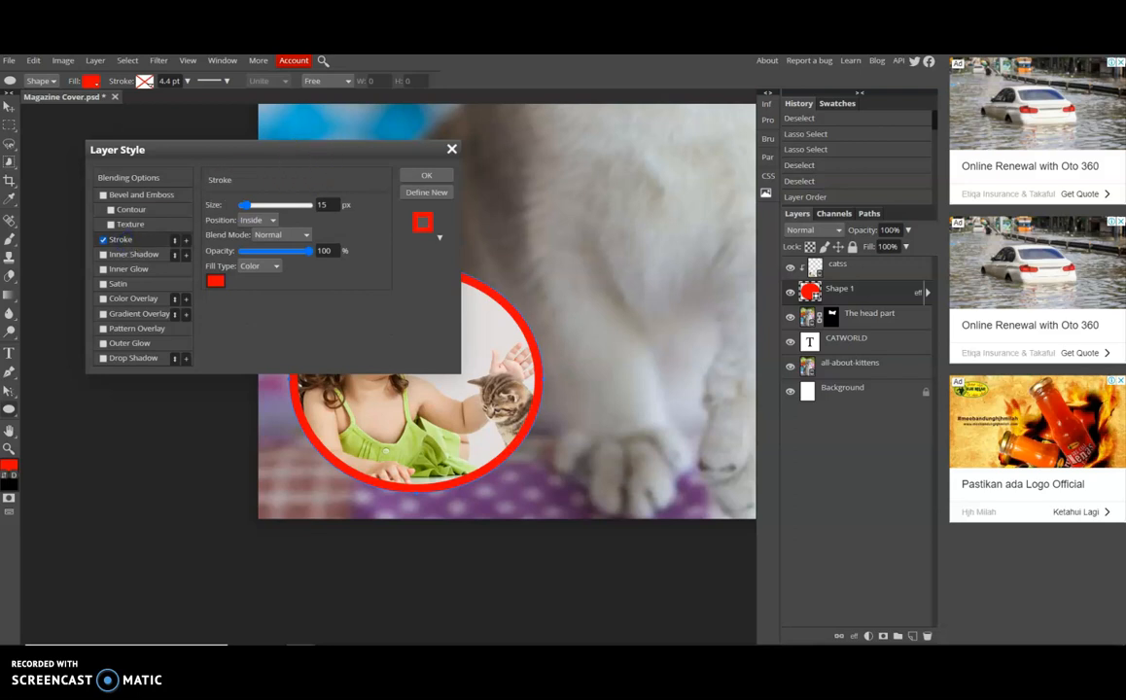
{"action": "left_click_drag", "start_coordinate": [116, 148], "coordinate": [307, 251]}
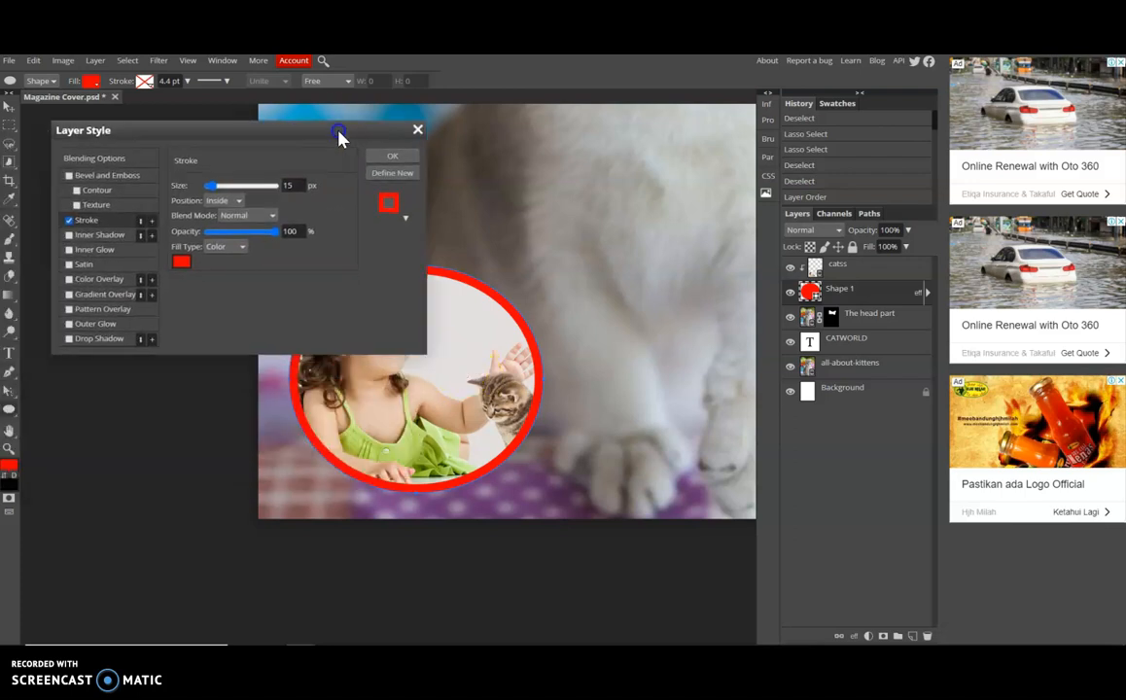
{"action": "left_click_drag", "start_coordinate": [249, 186], "coordinate": [210, 186]}
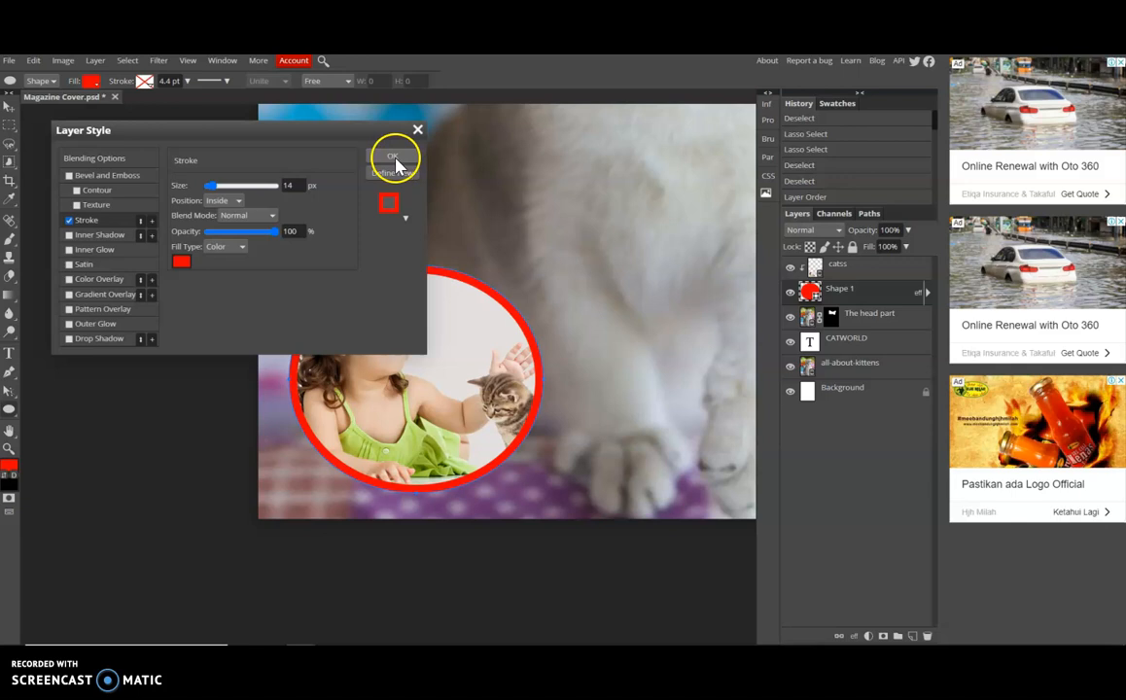
{"action": "left_click", "coordinate": [392, 158]}
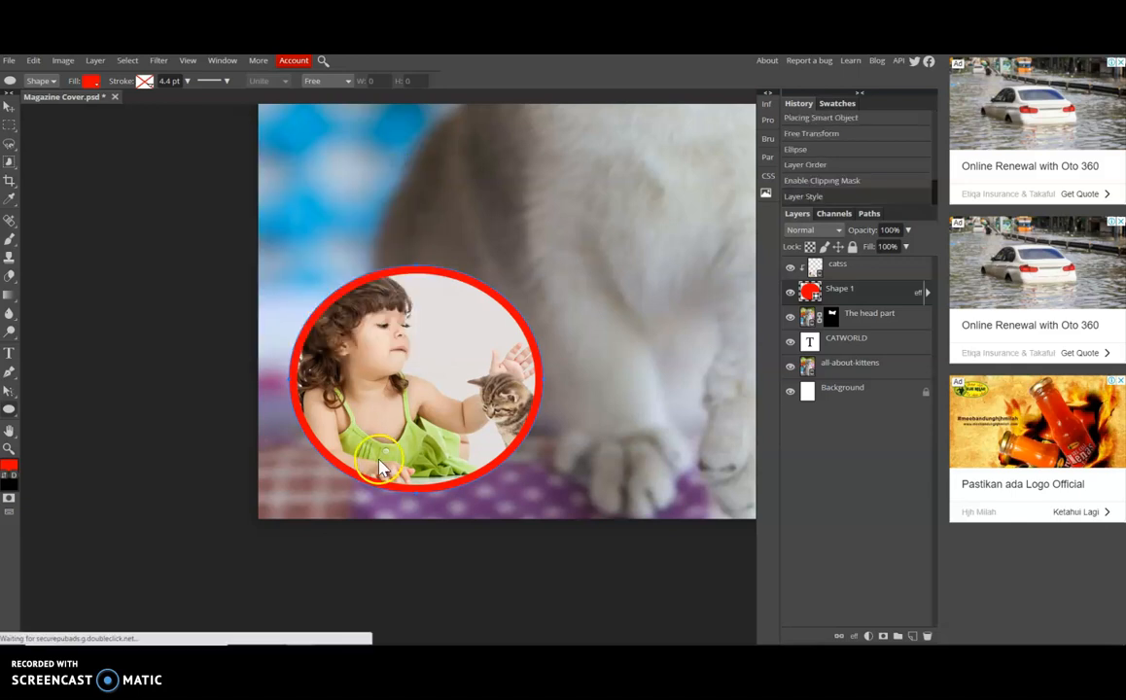
Reposition the ellipse path over the girl and kitten and fit the whole cover in view
{"action": "left_click_drag", "start_coordinate": [379, 457], "coordinate": [354, 490]}
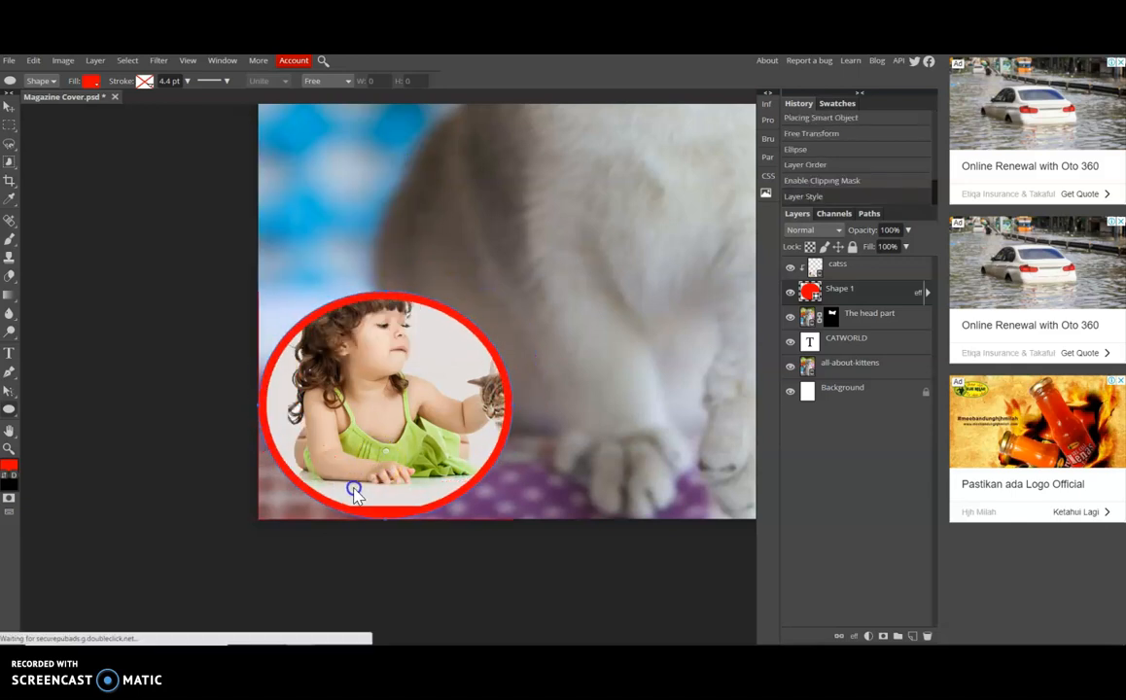
{"action": "left_click_drag", "start_coordinate": [354, 490], "coordinate": [367, 484]}
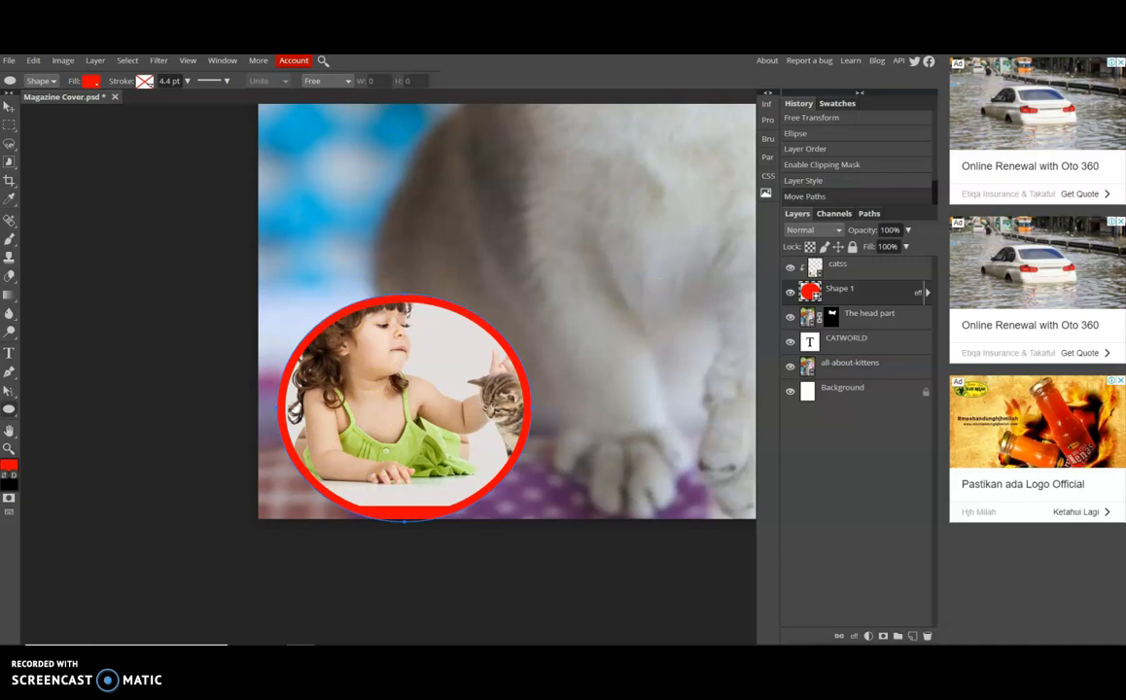
{"action": "mouse_move", "coordinate": [731, 144]}
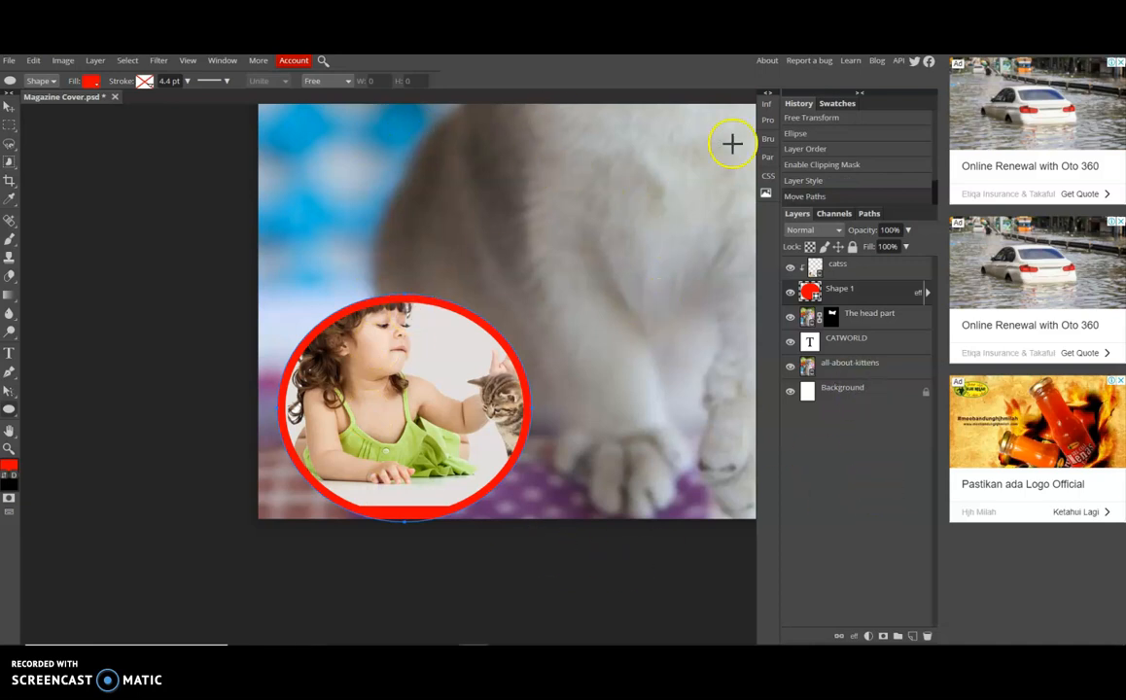
{"action": "left_click", "coordinate": [222, 60]}
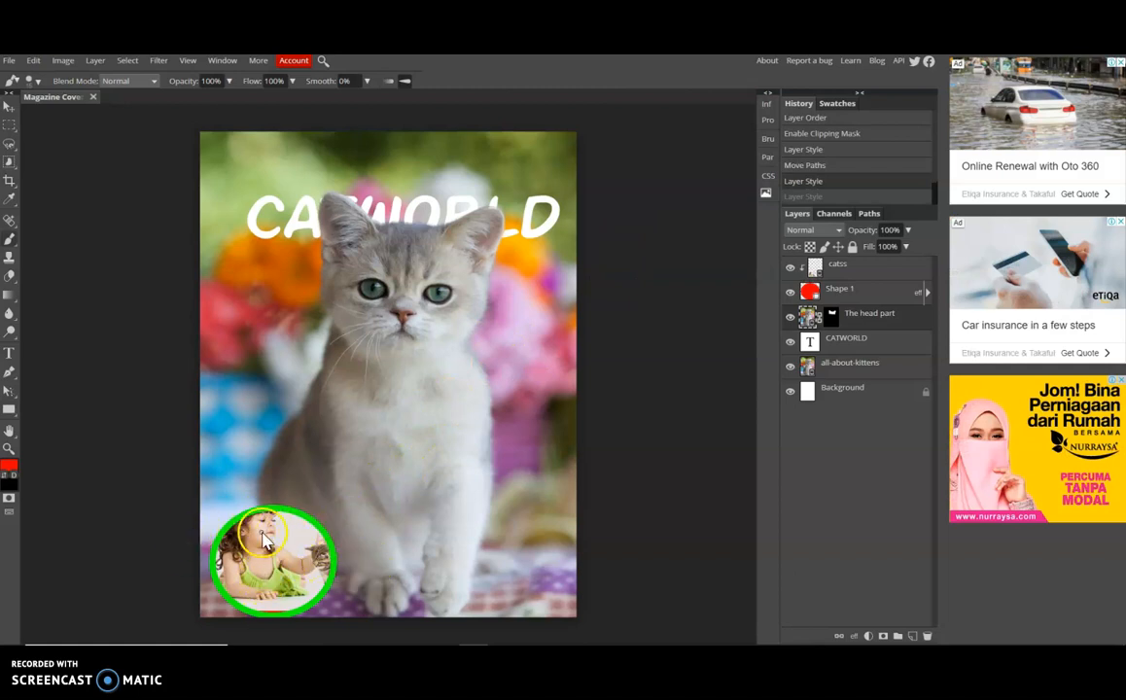
{"action": "mouse_move", "coordinate": [121, 269]}
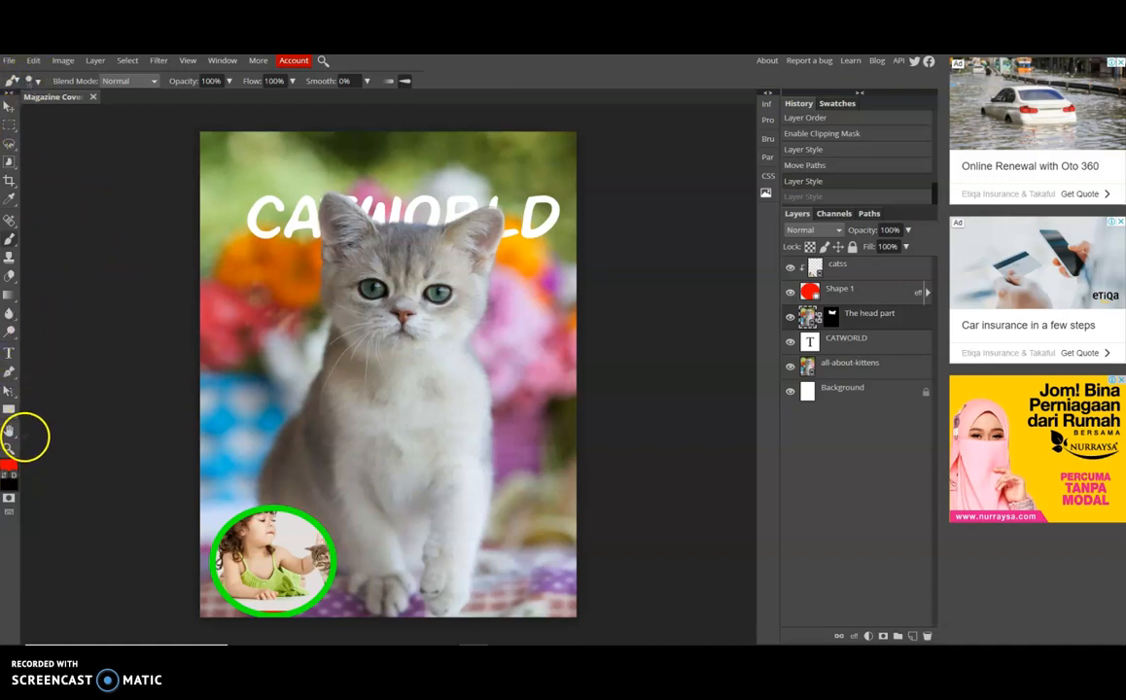
Draw a red rectangle shape across the bottom of the cover with the Rectangle tool
{"action": "left_click", "coordinate": [9, 408]}
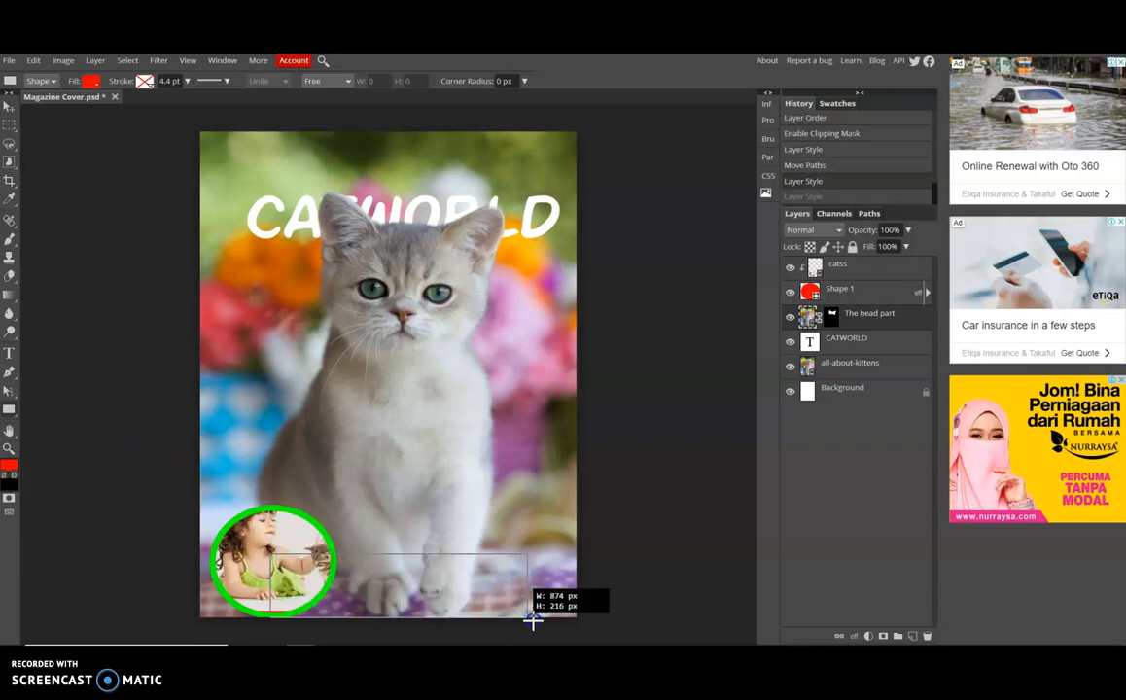
{"action": "left_click_drag", "start_coordinate": [532, 623], "coordinate": [587, 626]}
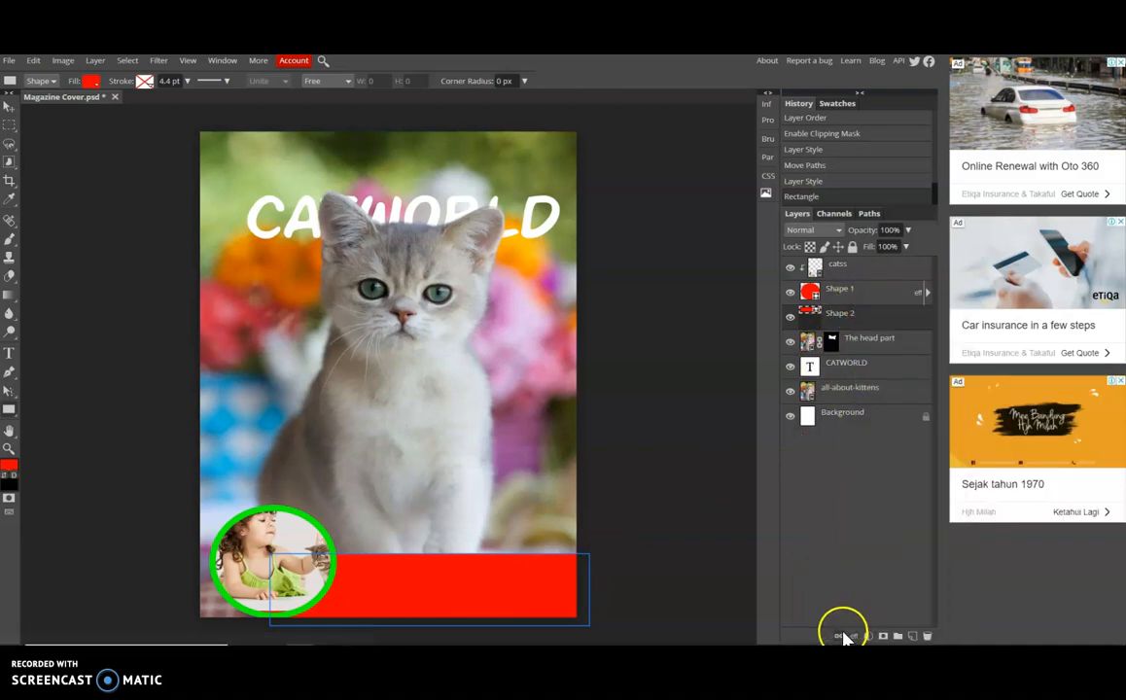
{"action": "mouse_move", "coordinate": [852, 638]}
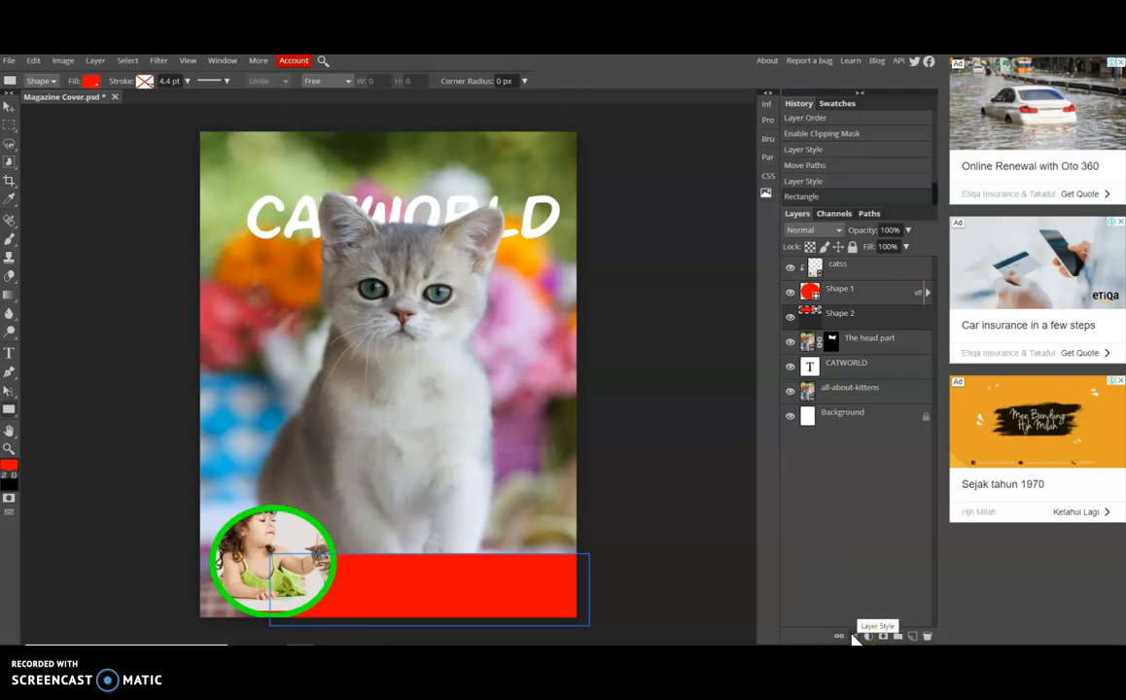
Give the banner a 200 px inside green Stroke layer style so it reads as a solid green band
{"action": "left_click", "coordinate": [854, 636]}
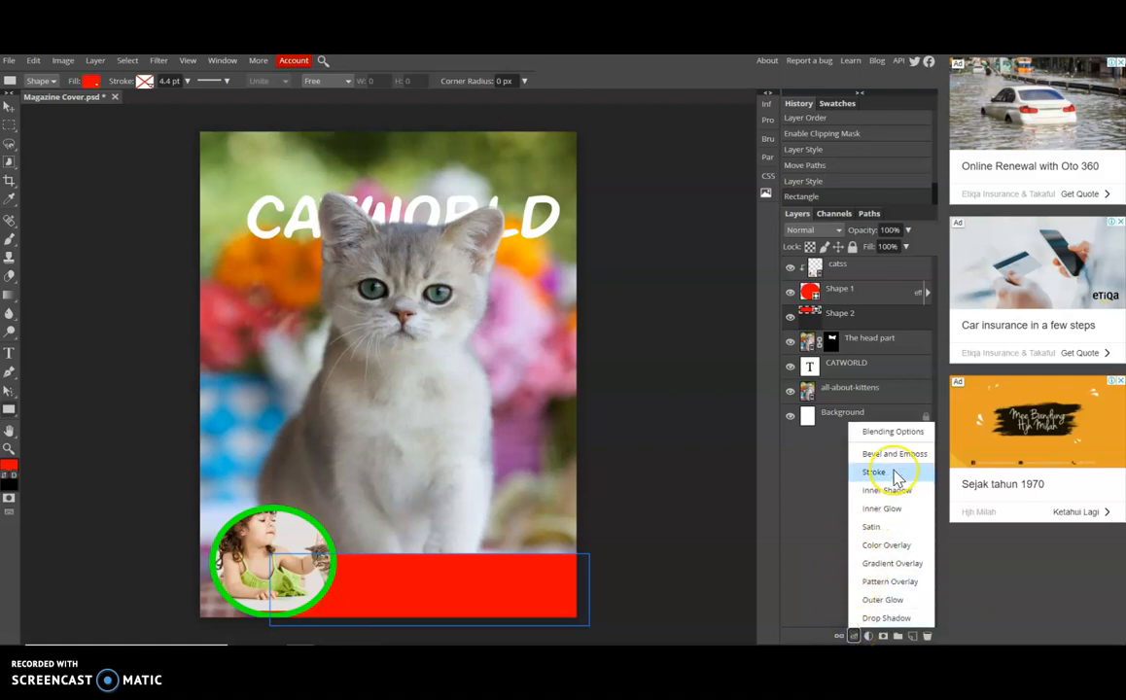
{"action": "left_click", "coordinate": [873, 472]}
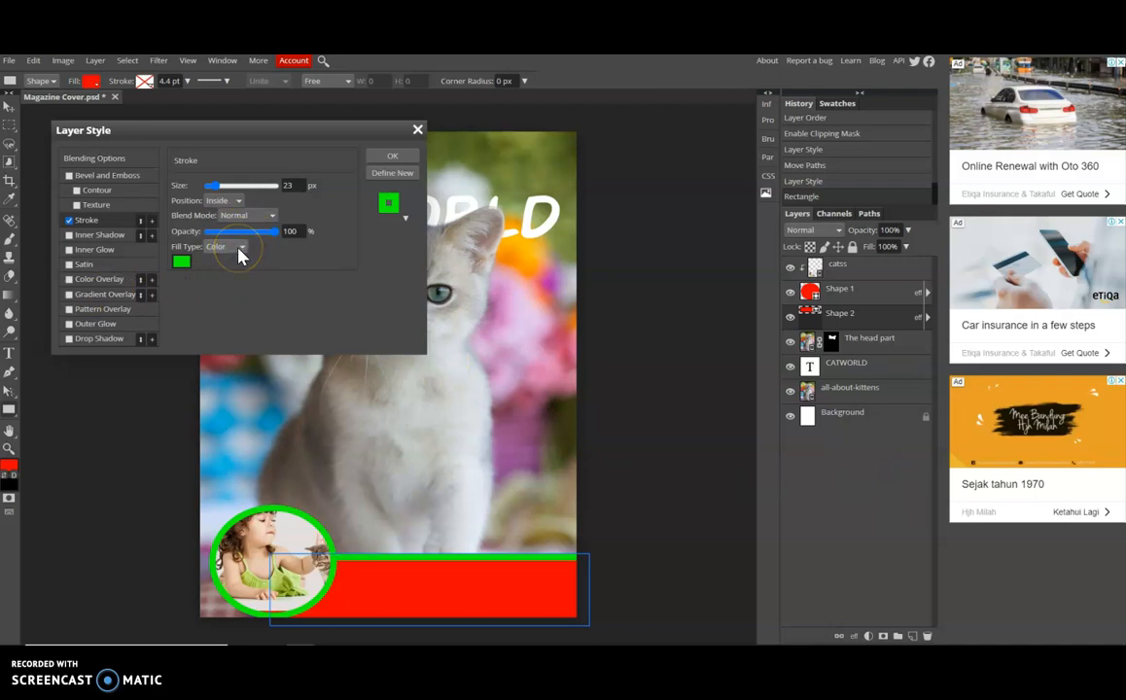
{"action": "left_click", "coordinate": [389, 204]}
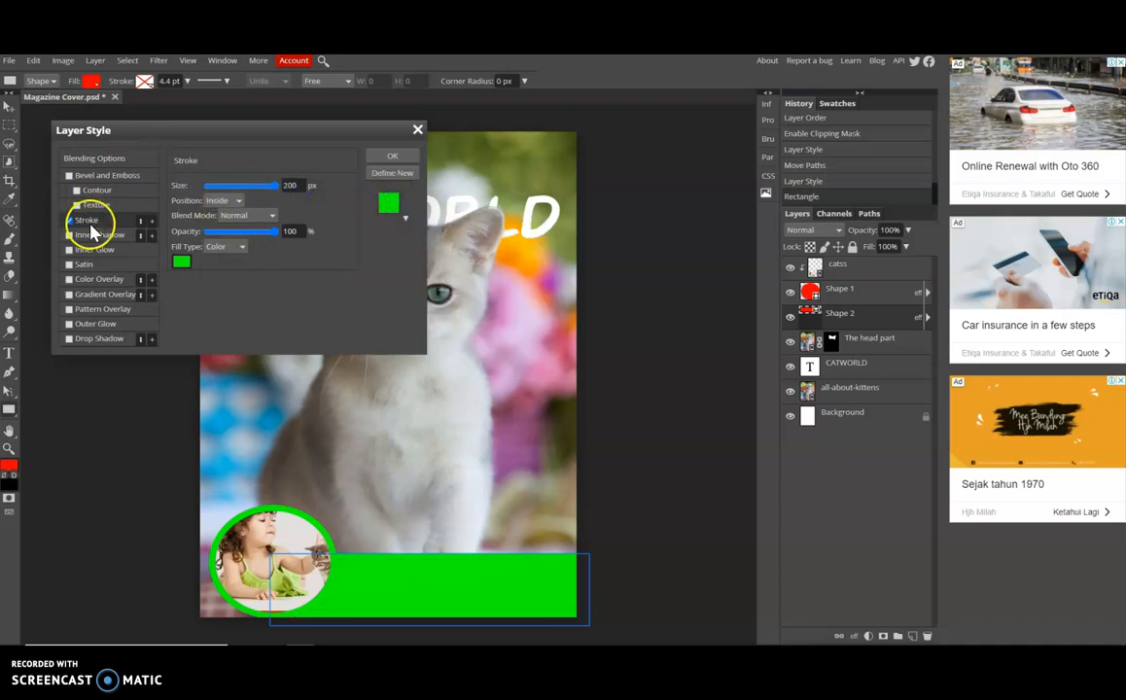
{"action": "left_click", "coordinate": [68, 220]}
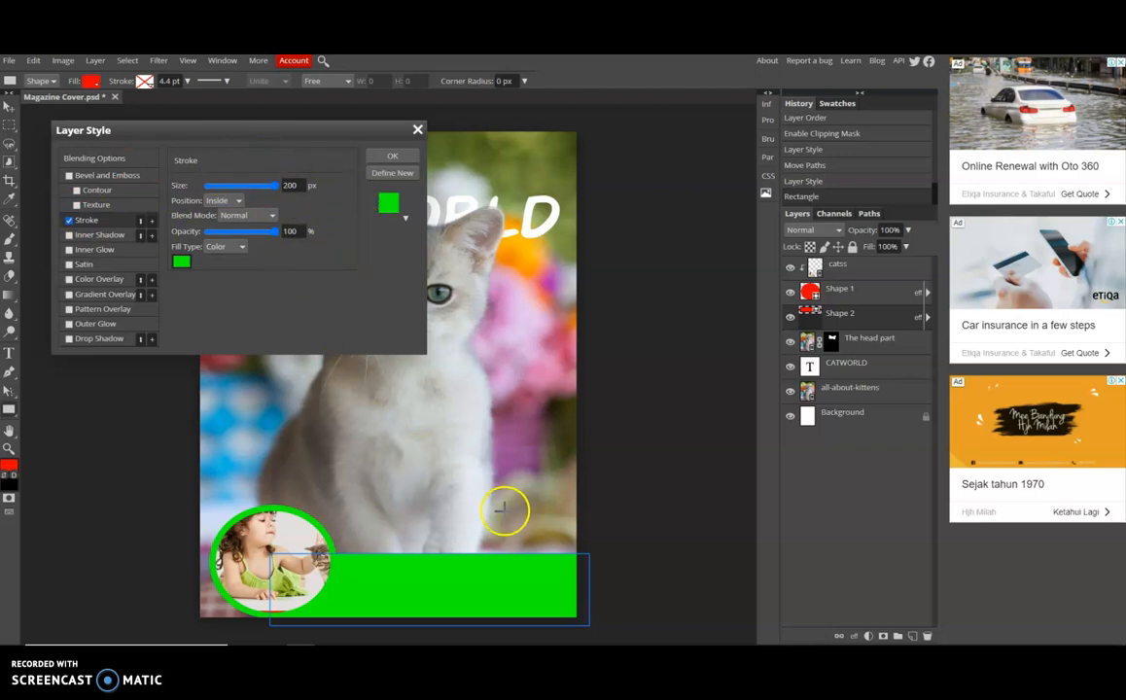
{"action": "mouse_move", "coordinate": [461, 575]}
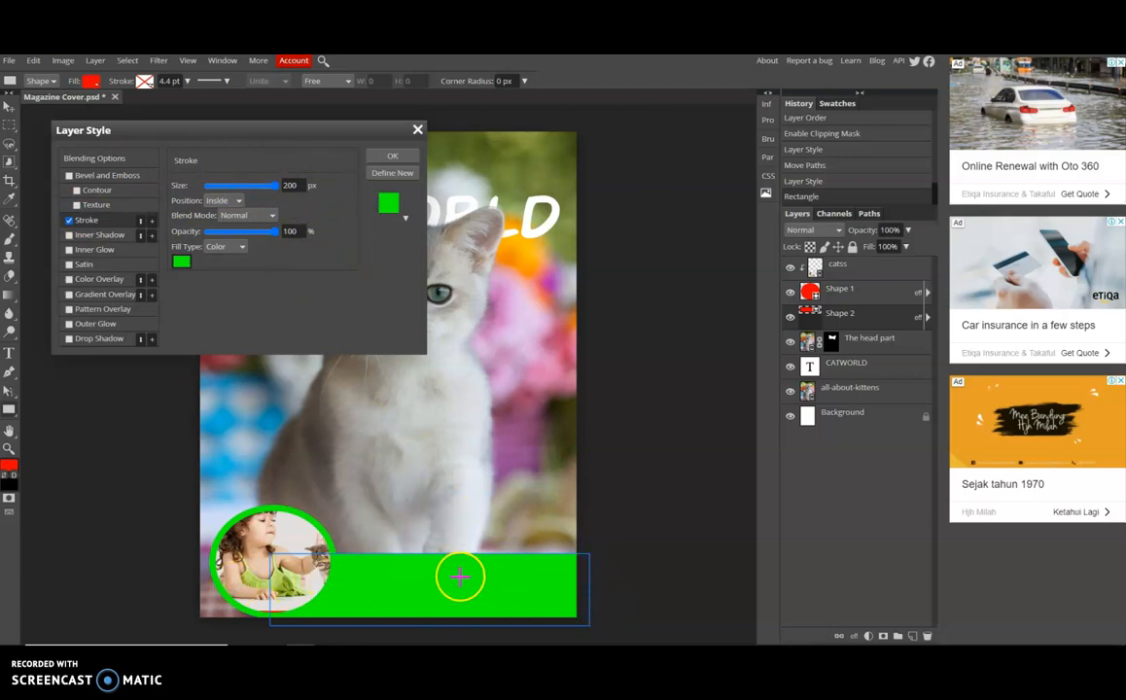
{"action": "mouse_move", "coordinate": [562, 606]}
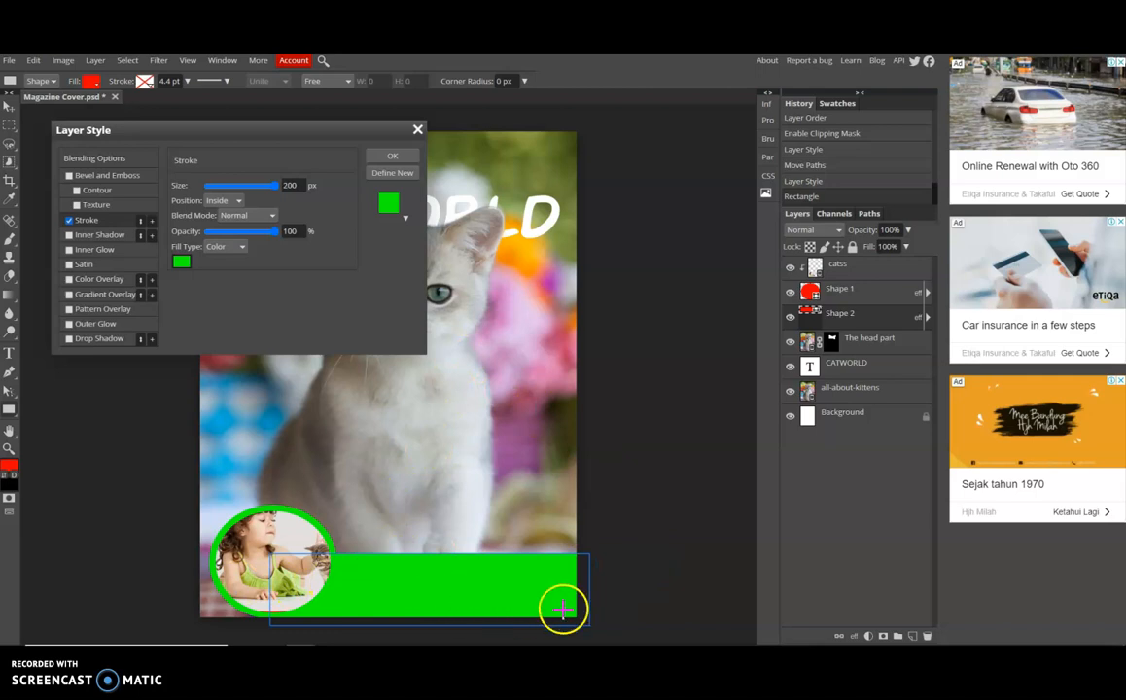
{"action": "mouse_move", "coordinate": [381, 262]}
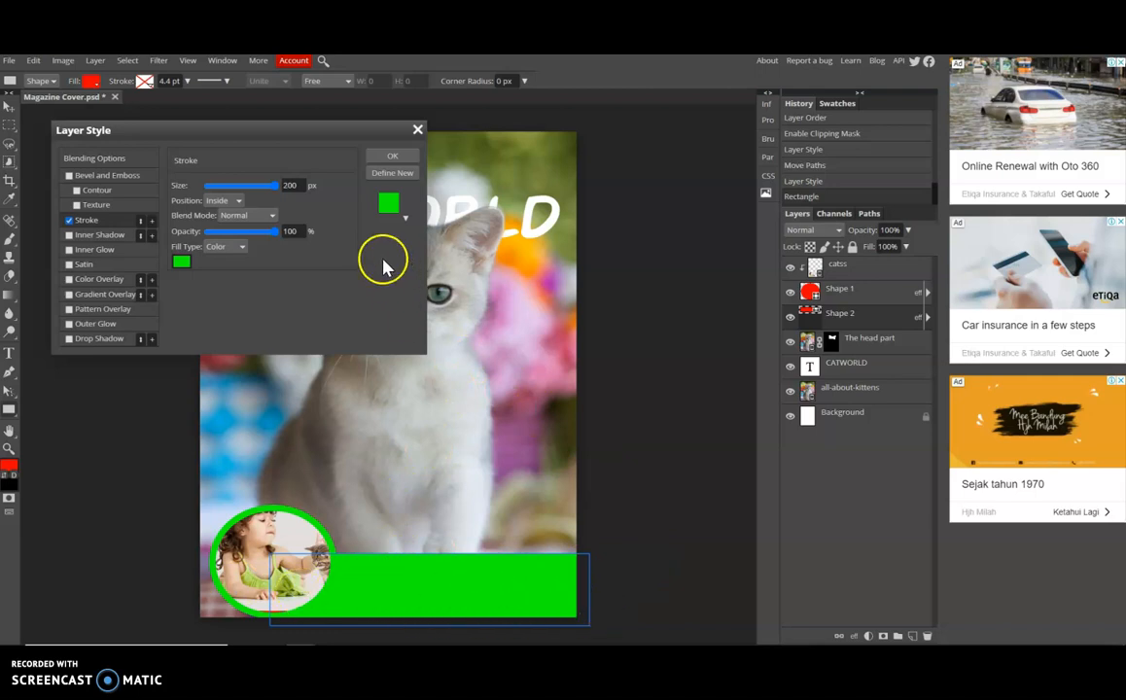
{"action": "left_click", "coordinate": [393, 156]}
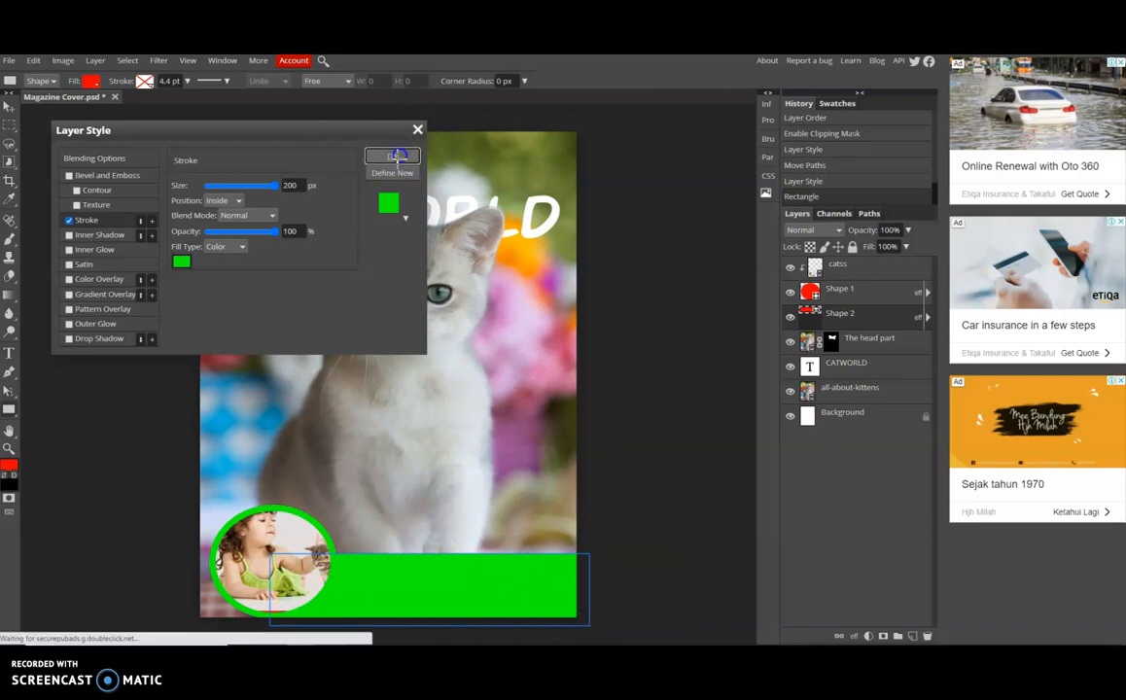
{"action": "left_click", "coordinate": [392, 156]}
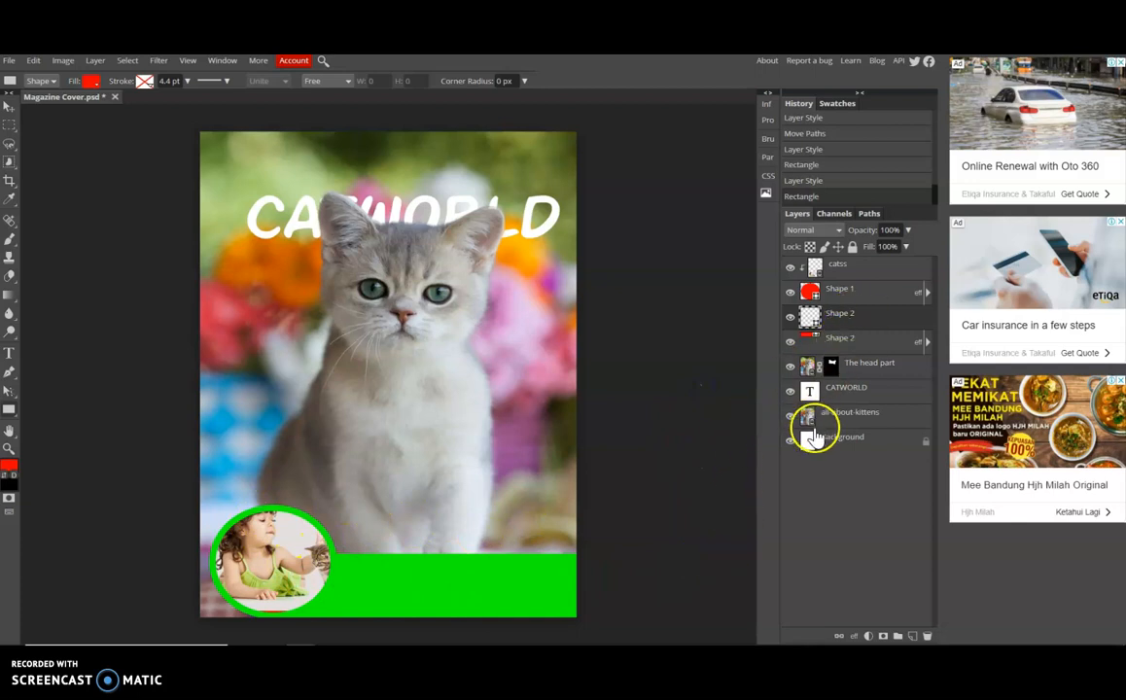
{"action": "mouse_move", "coordinate": [863, 449]}
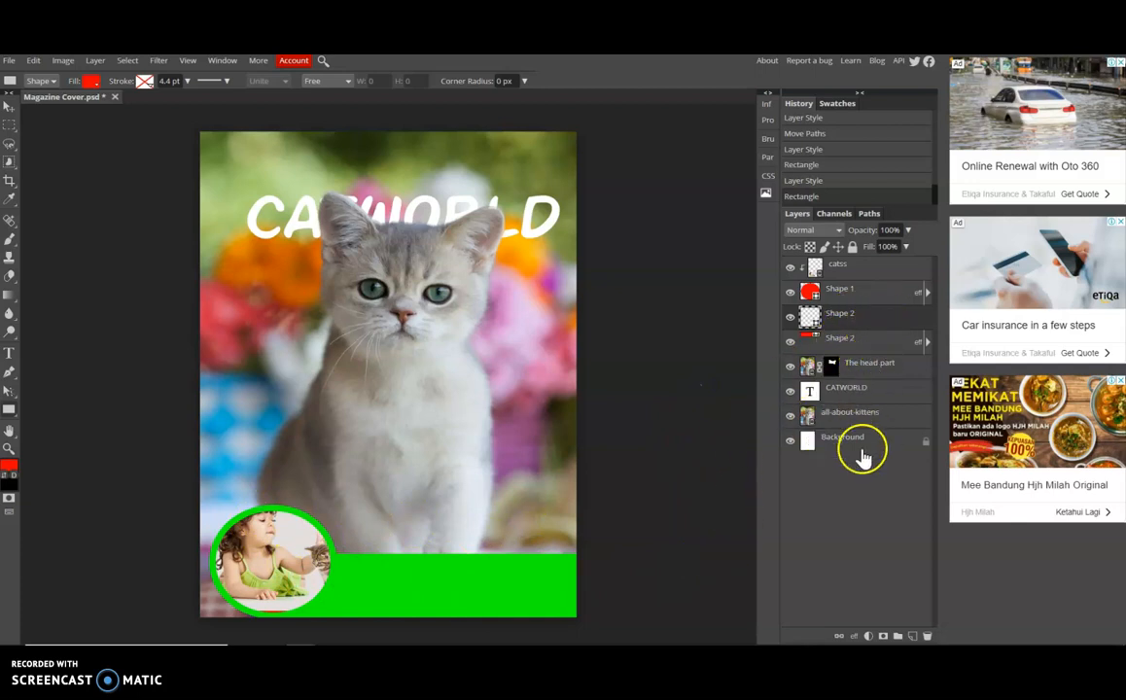
Delete the extra Shape 2 layer so one banner layer remains
{"action": "left_click", "coordinate": [663, 437]}
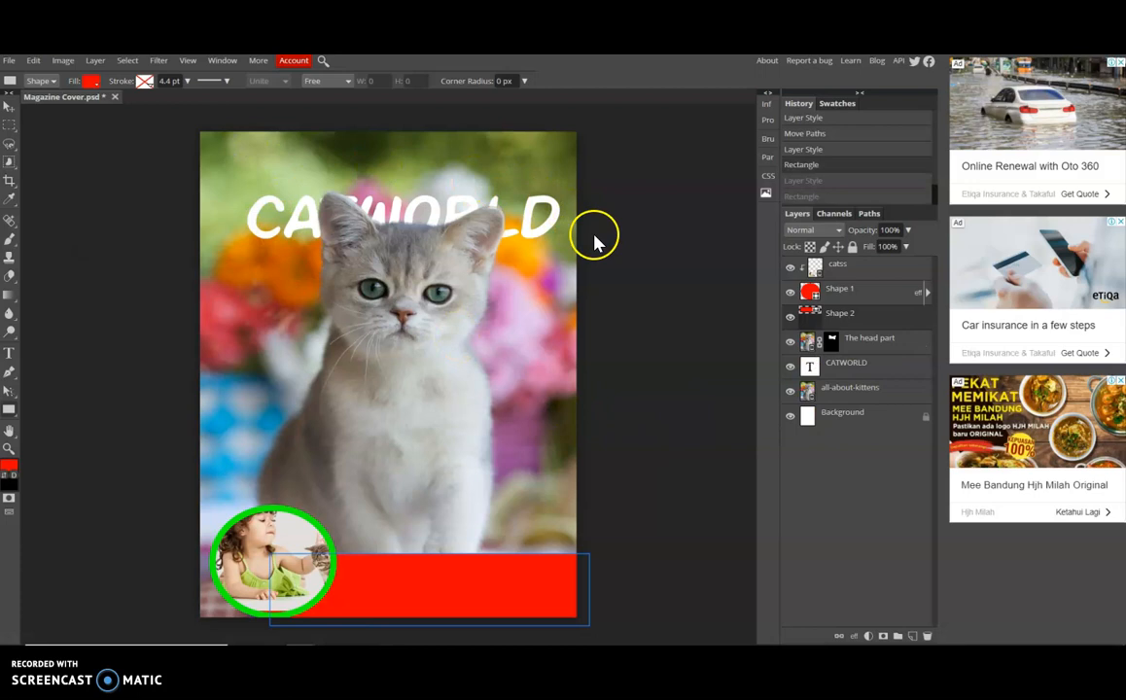
{"action": "mouse_move", "coordinate": [607, 272]}
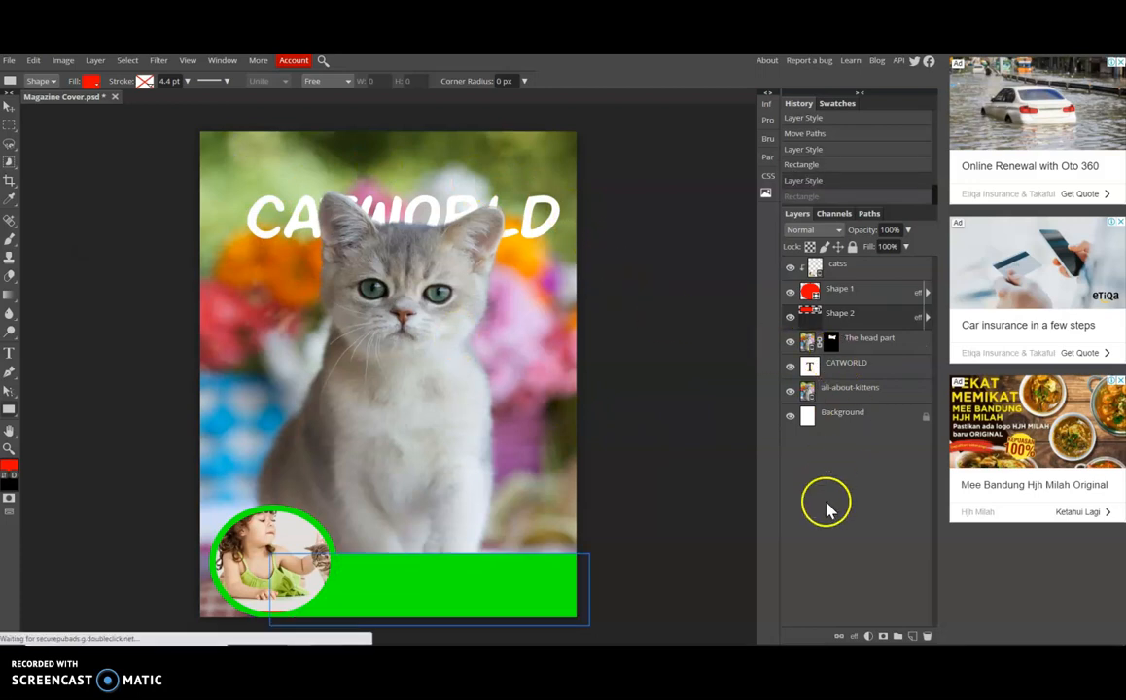
{"action": "mouse_move", "coordinate": [891, 525]}
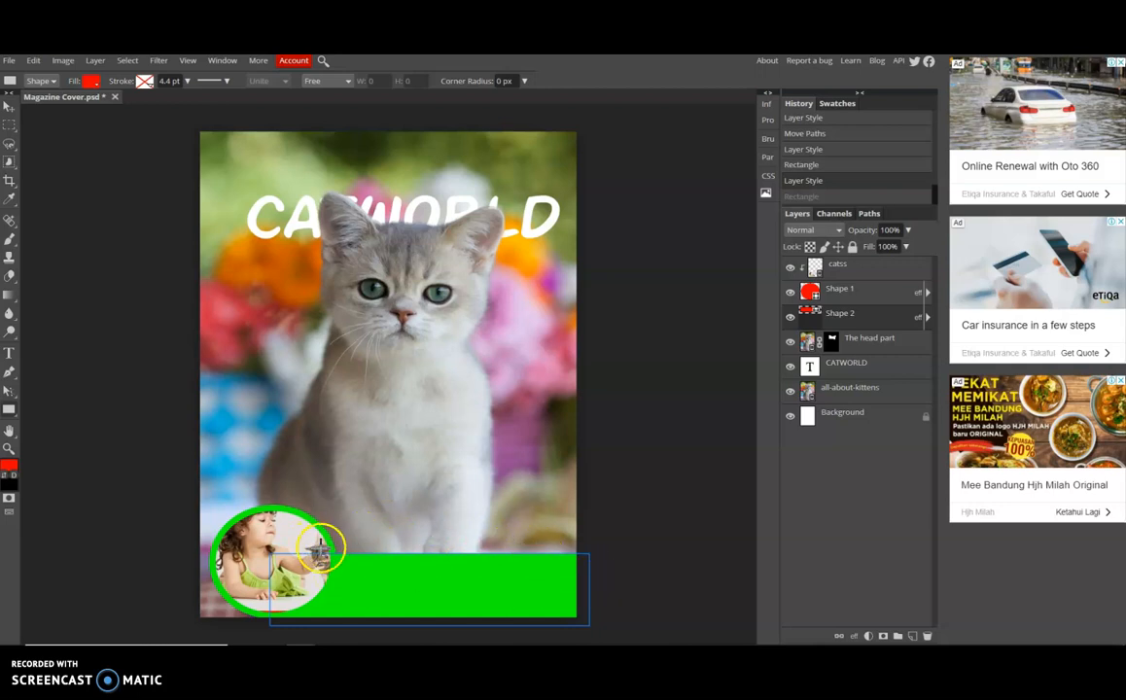
{"action": "mouse_move", "coordinate": [665, 595]}
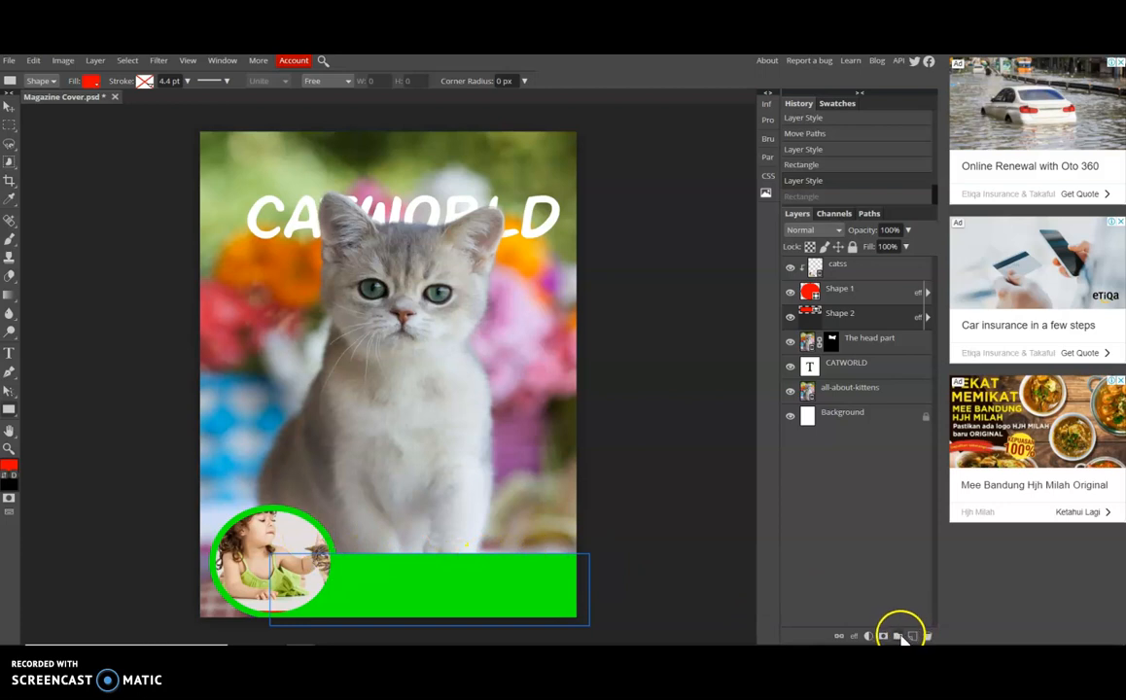
{"action": "mouse_move", "coordinate": [898, 636]}
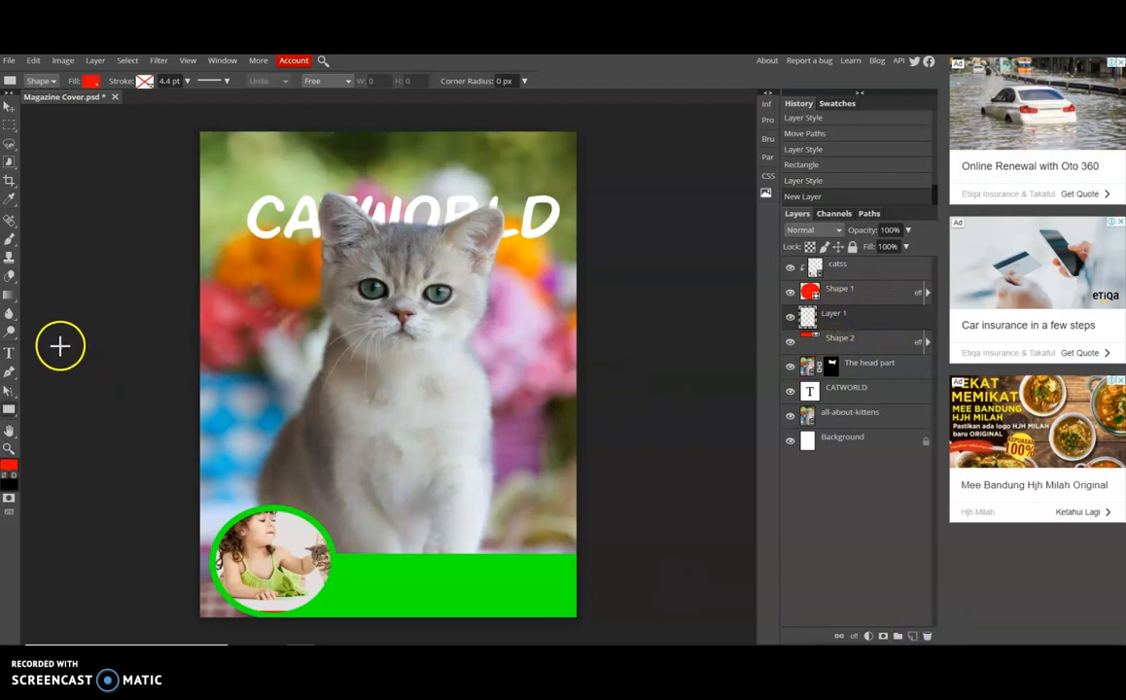
{"action": "mouse_move", "coordinate": [21, 368]}
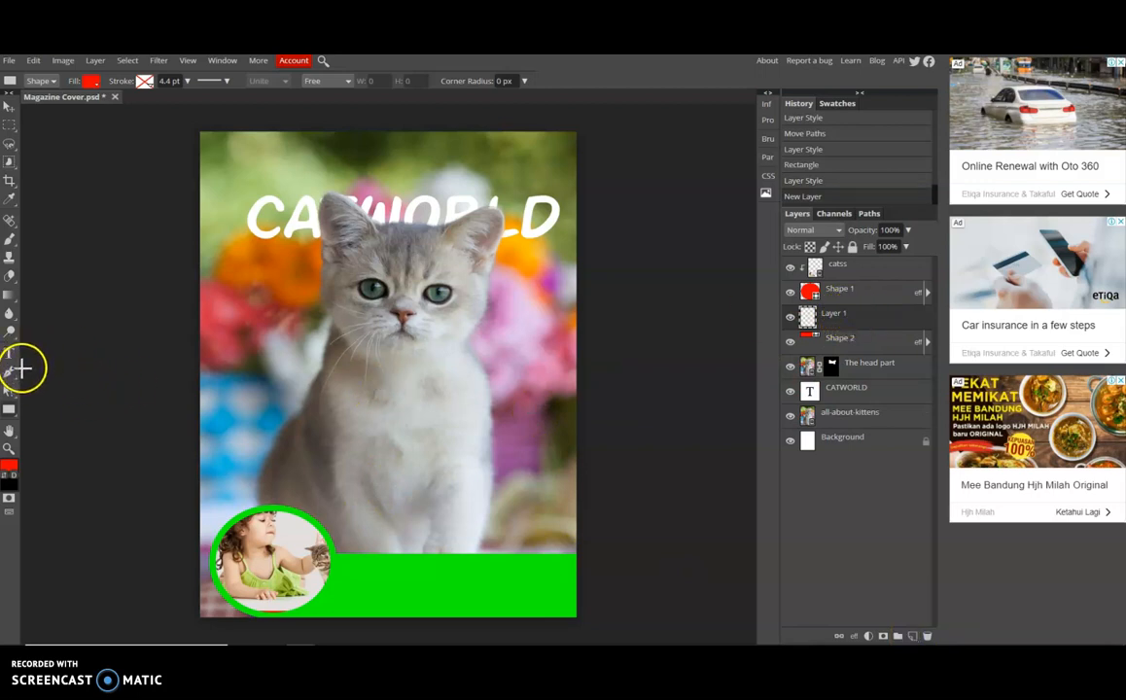
{"action": "mouse_move", "coordinate": [10, 263]}
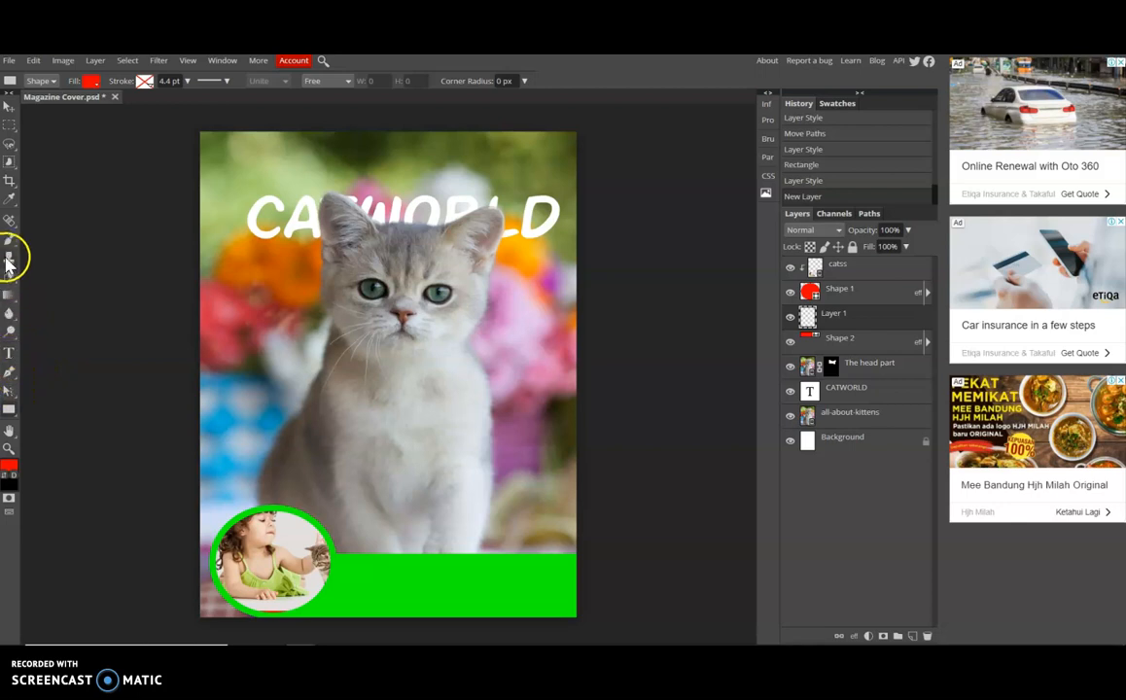
Brush a rough green stroke along the banner's top edge, sampling the banner's green
{"action": "left_click", "coordinate": [9, 255]}
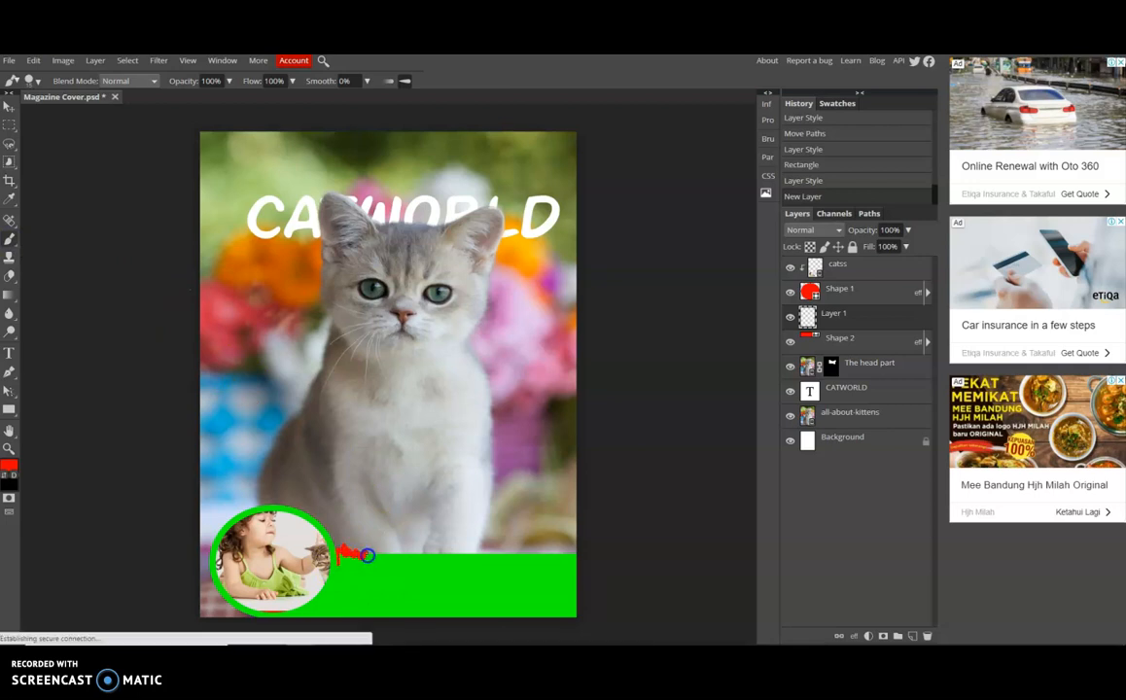
{"action": "left_click_drag", "start_coordinate": [340, 556], "coordinate": [409, 556]}
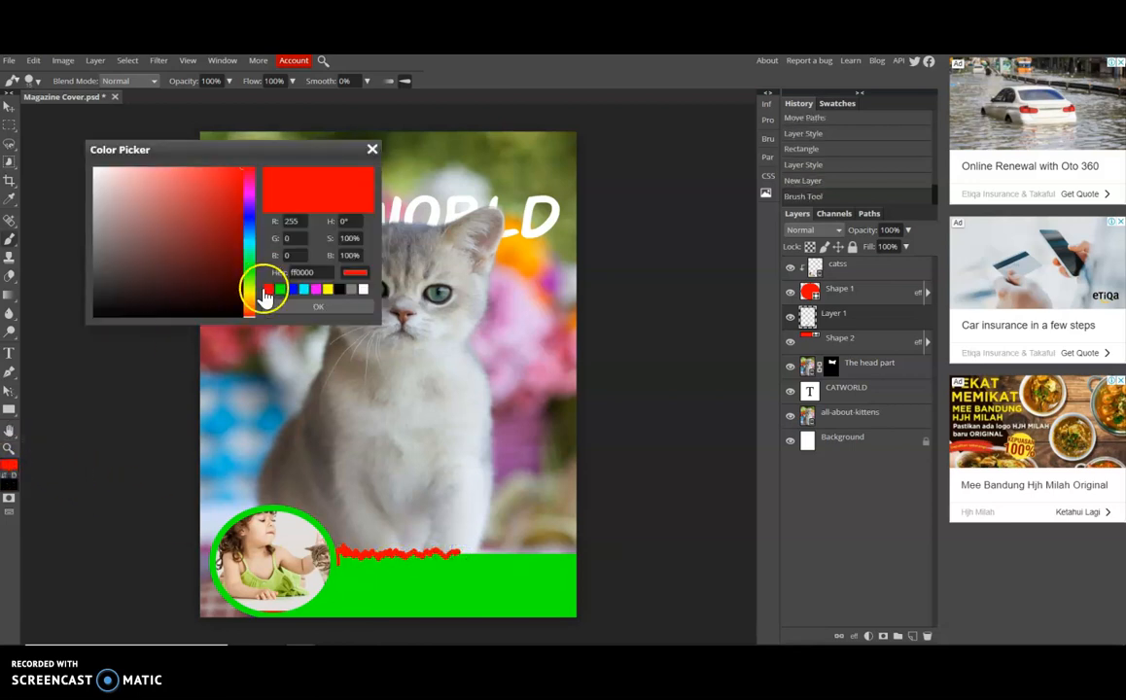
{"action": "left_click", "coordinate": [268, 296]}
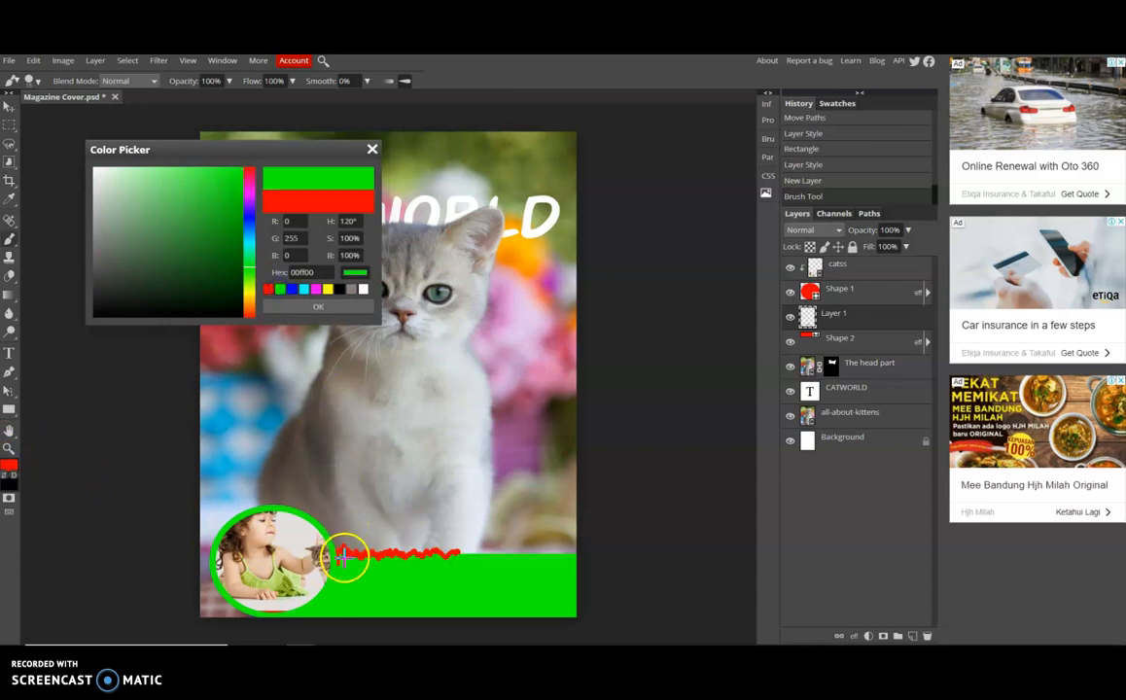
{"action": "left_click", "coordinate": [319, 306]}
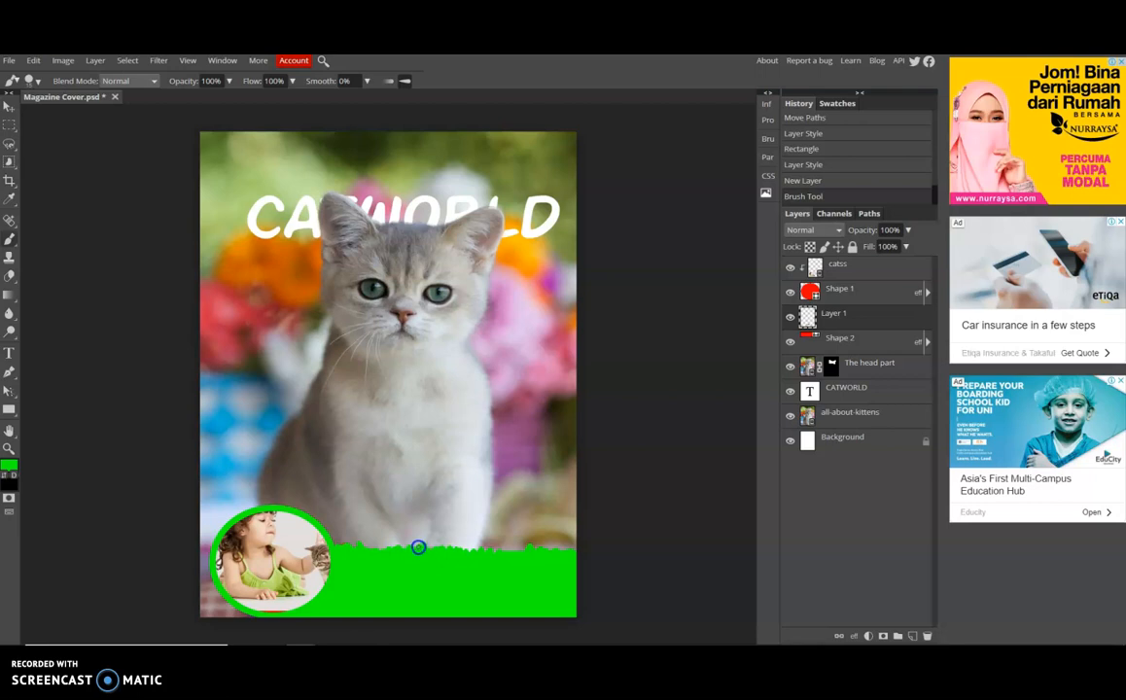
{"action": "mouse_move", "coordinate": [342, 544]}
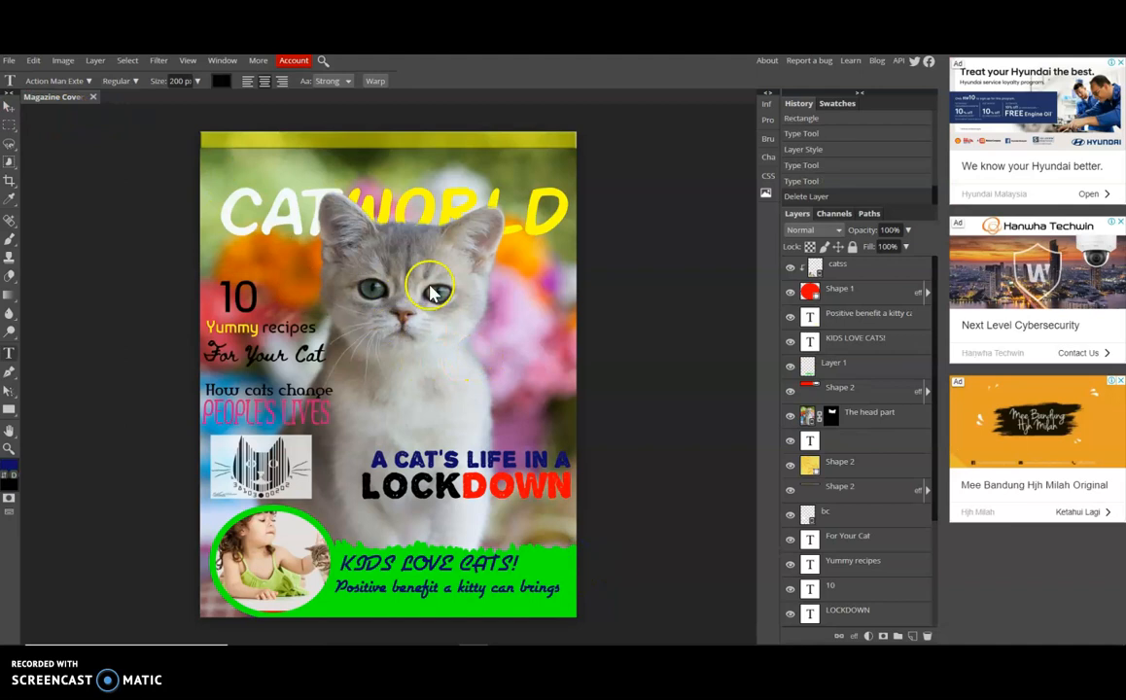
{"action": "mouse_move", "coordinate": [669, 358]}
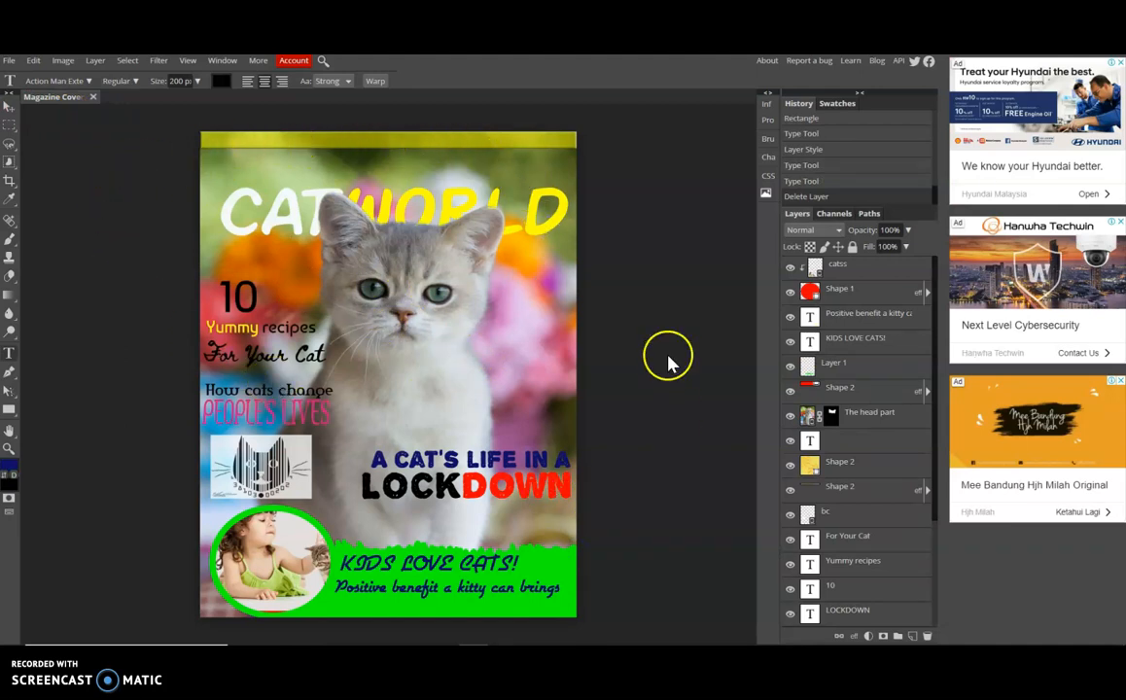
{"action": "mouse_move", "coordinate": [457, 307]}
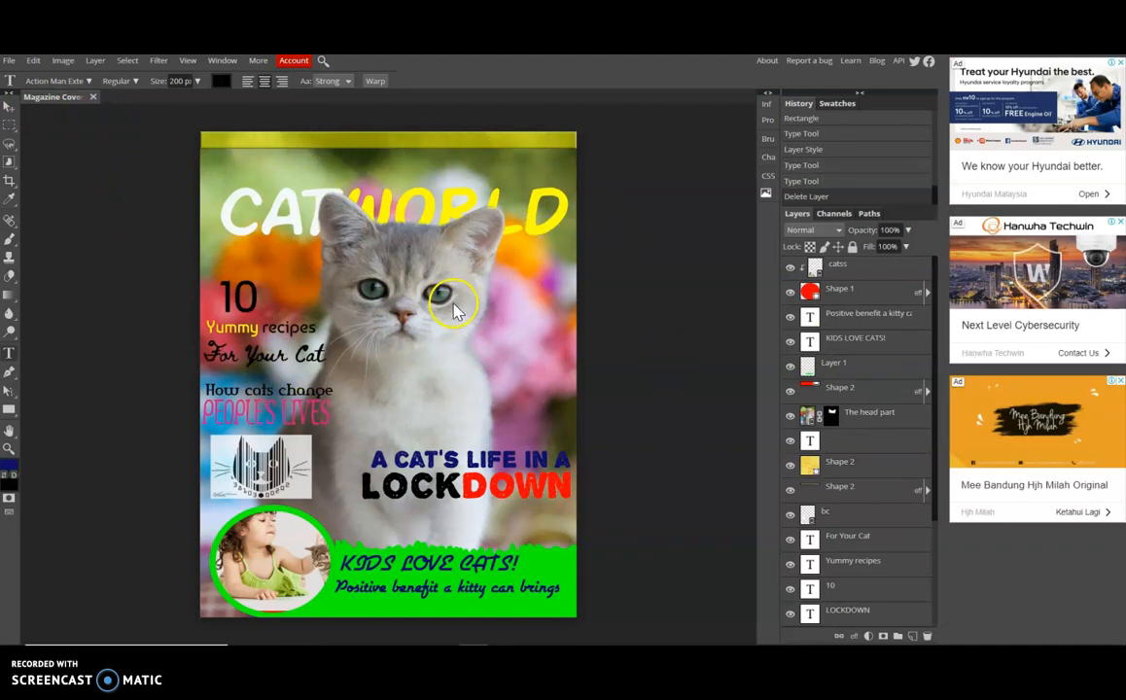
{"action": "mouse_move", "coordinate": [330, 199]}
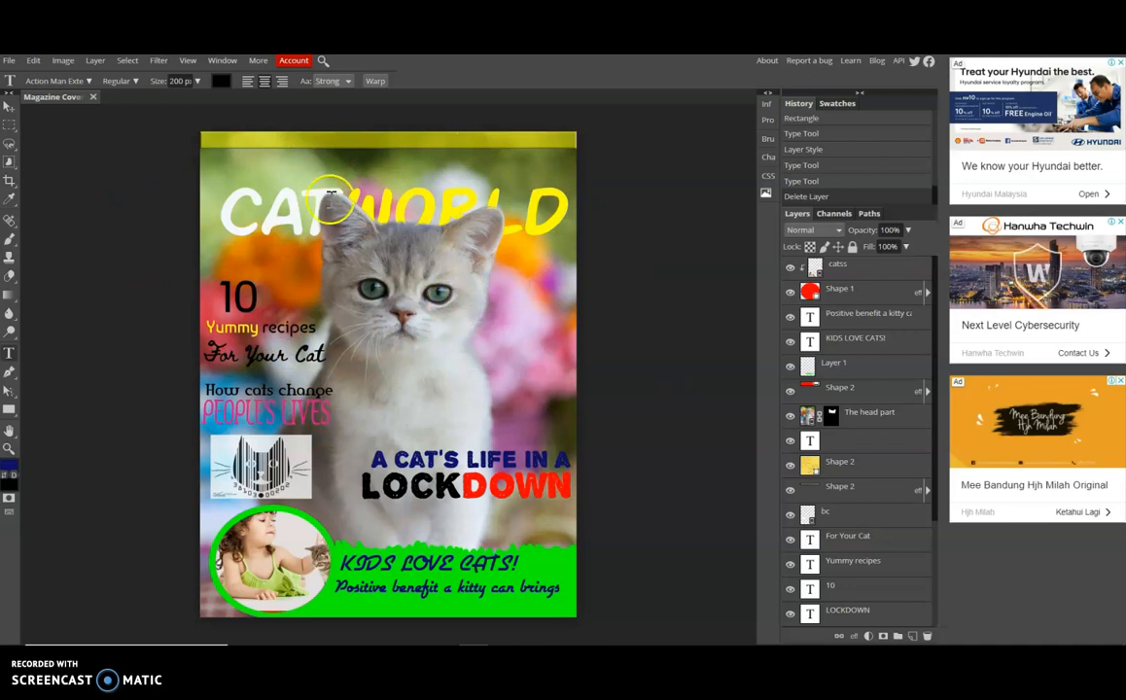
{"action": "mouse_move", "coordinate": [210, 146]}
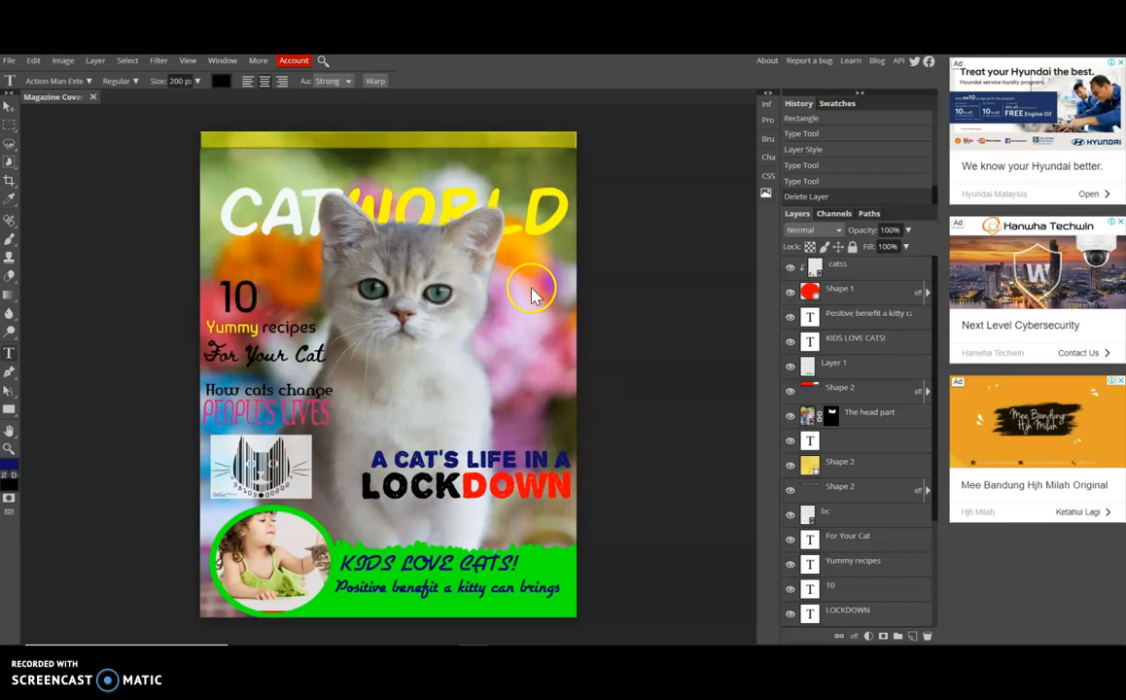
{"action": "mouse_move", "coordinate": [313, 237]}
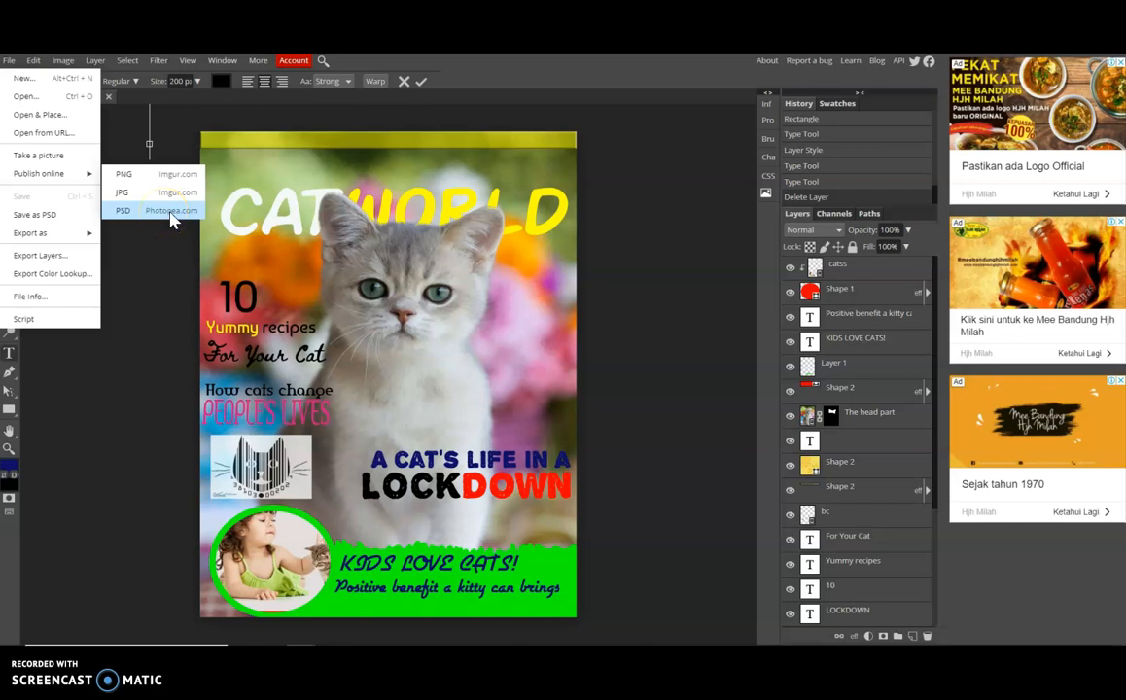
Export the cover via File > Export as > JPG at 100% quality and open the download
{"action": "left_click", "coordinate": [171, 210]}
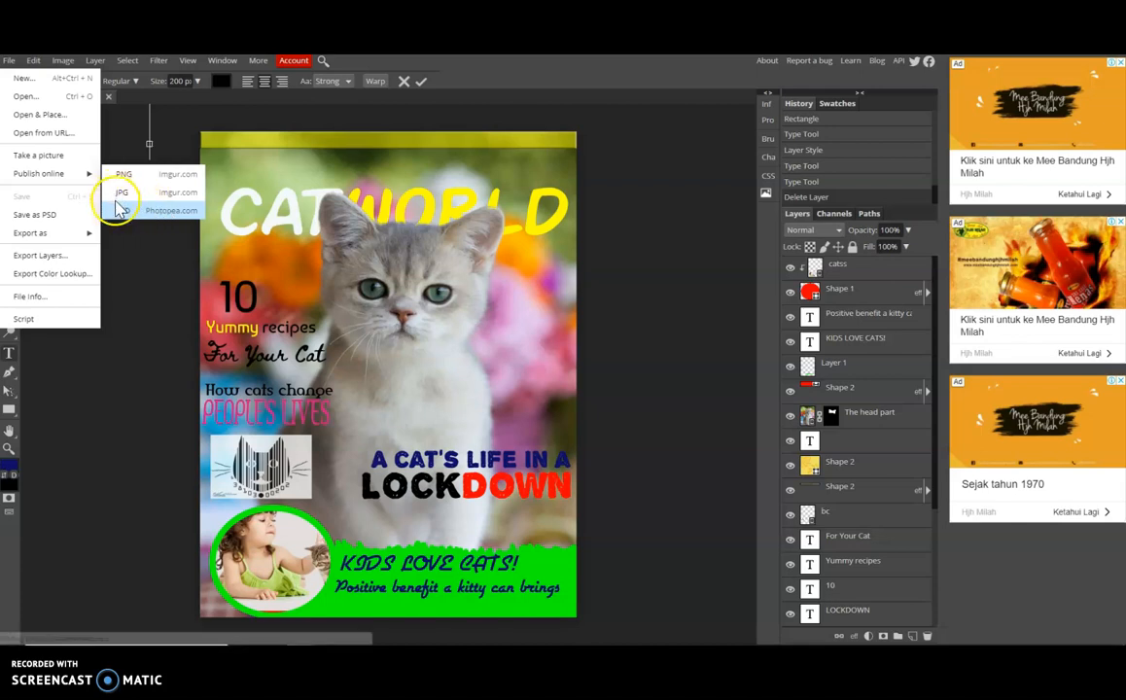
{"action": "left_click", "coordinate": [29, 234]}
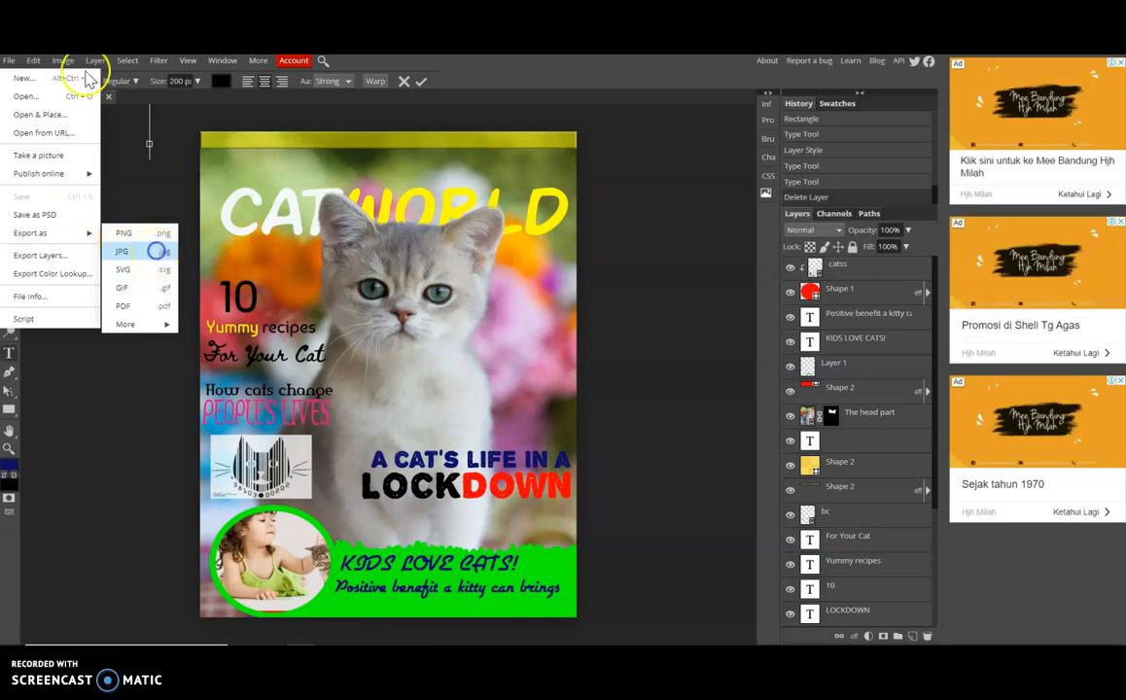
{"action": "left_click", "coordinate": [120, 251]}
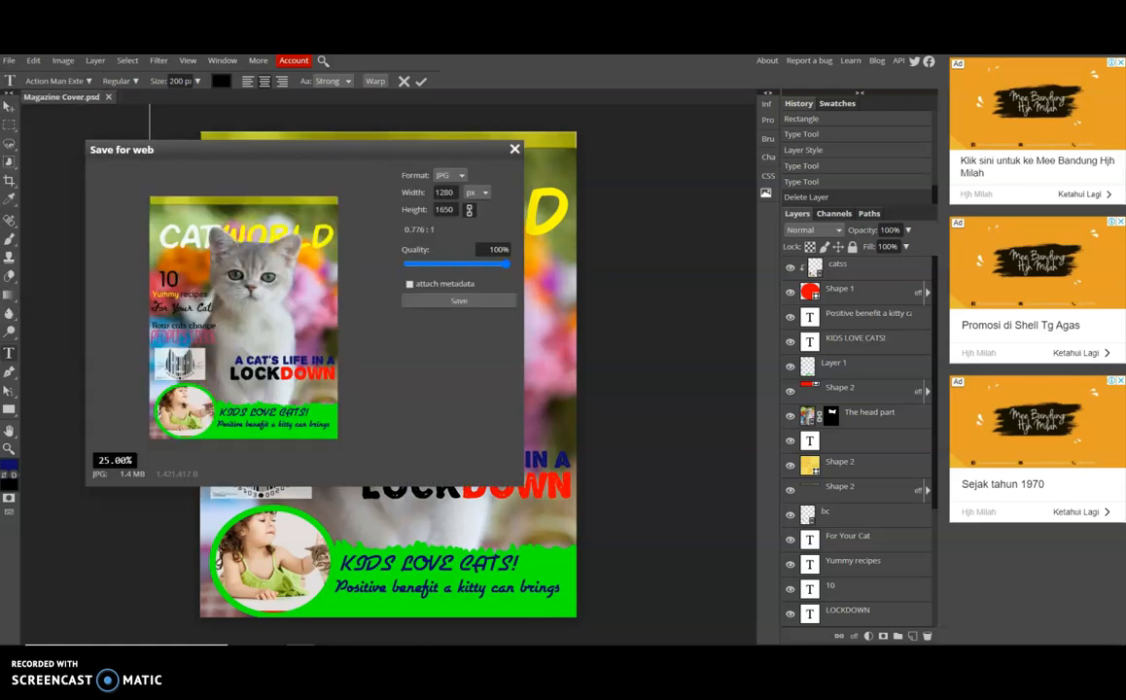
{"action": "left_click", "coordinate": [459, 299]}
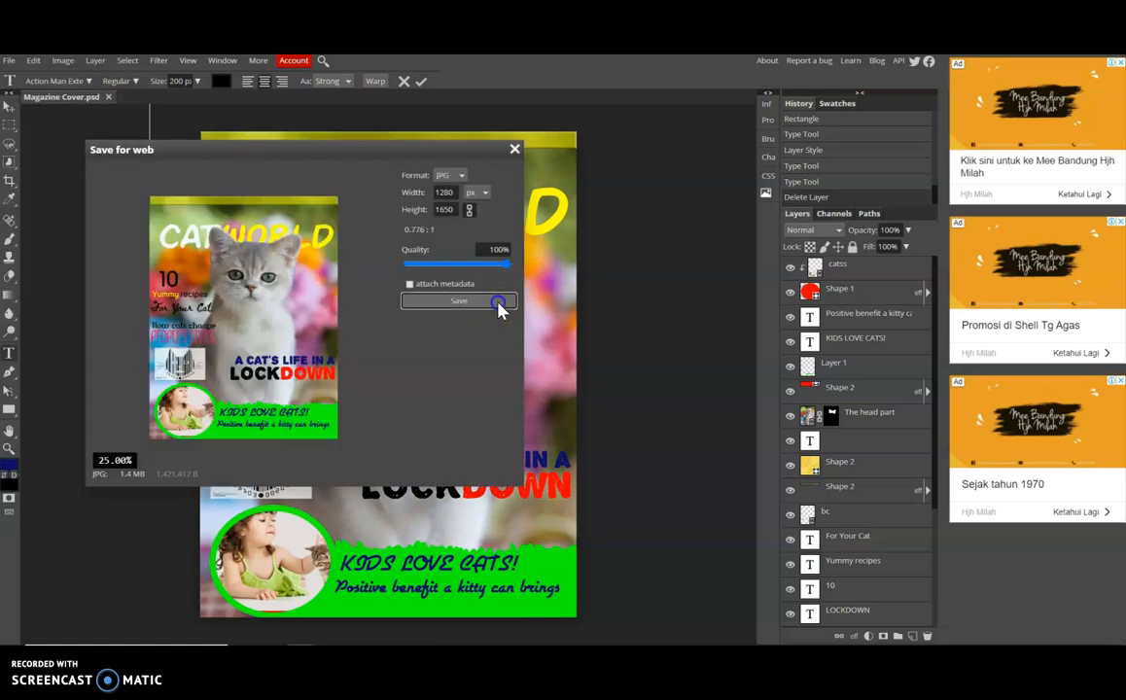
{"action": "left_click", "coordinate": [459, 300]}
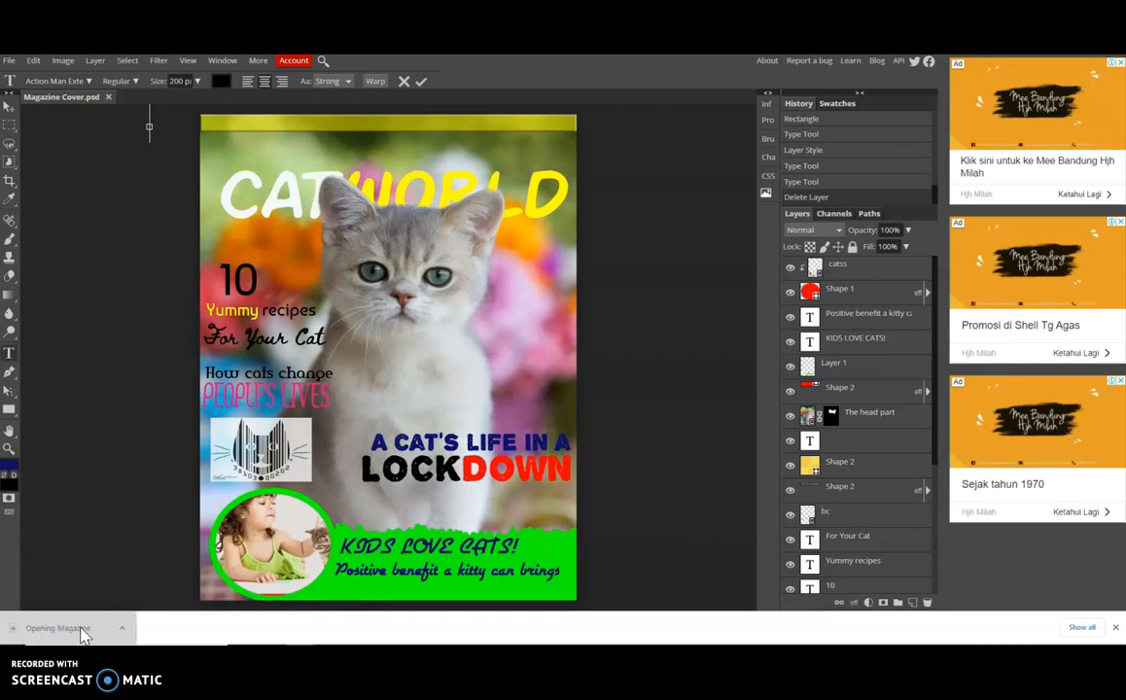
{"action": "left_click", "coordinate": [93, 626]}
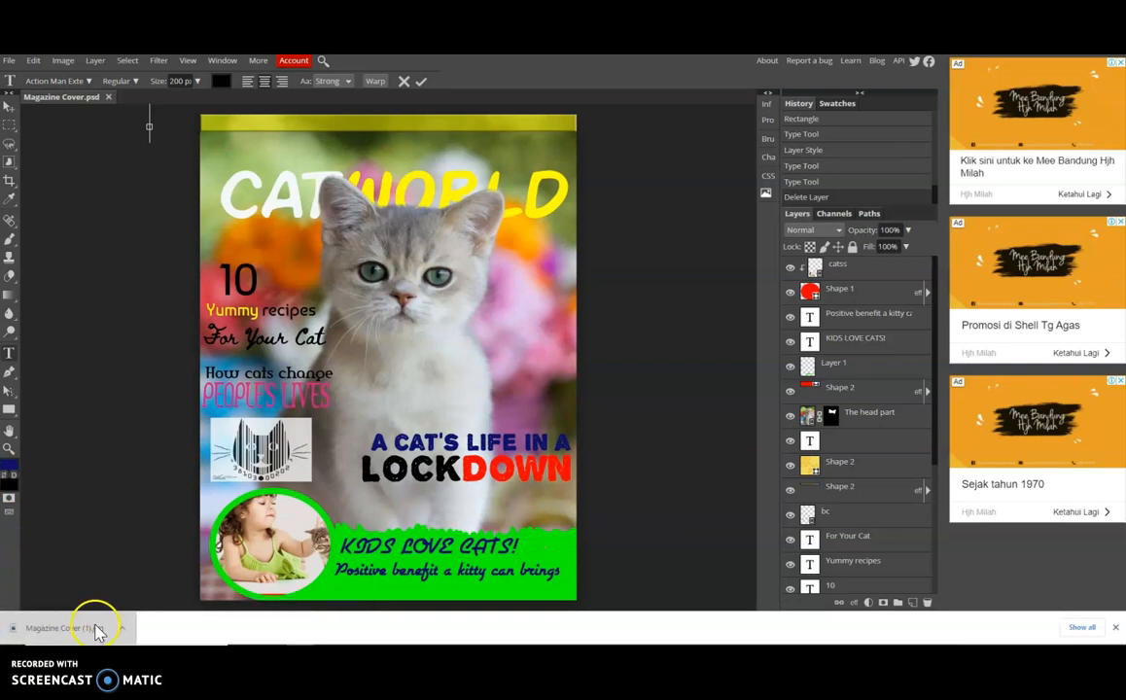